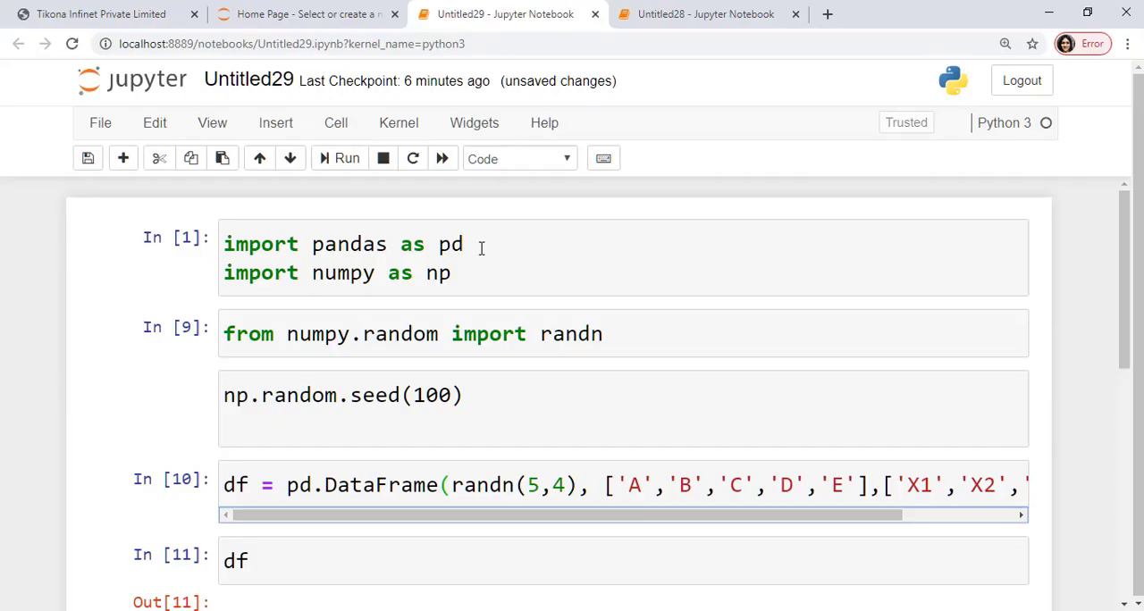
pyautogui.moveTo(439, 284)
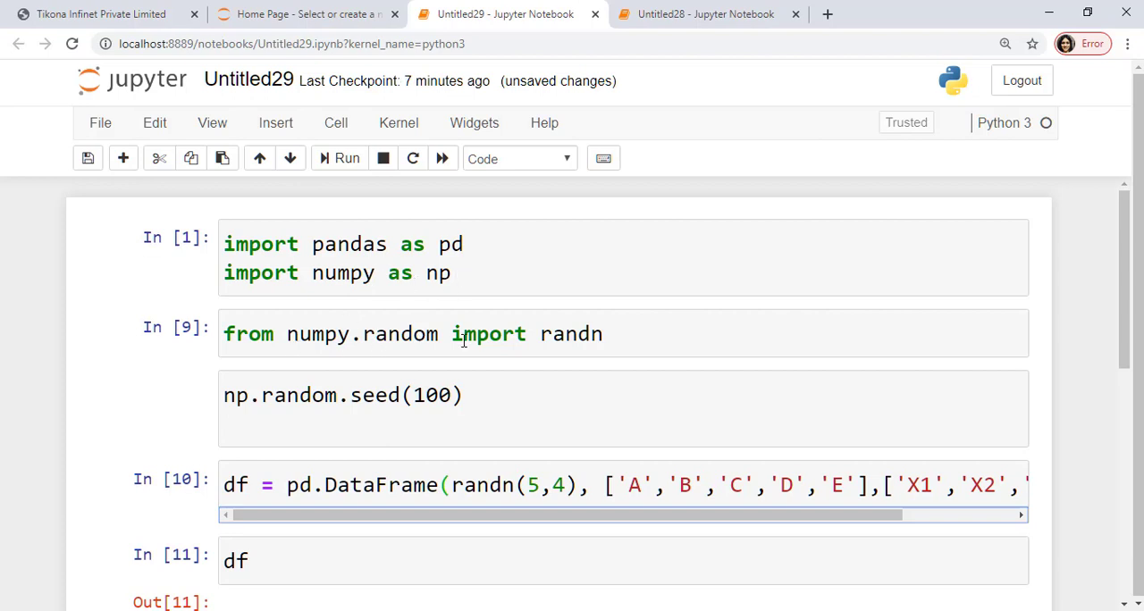
# Enter the df = pd.DataFrame(...) cell to inspect the constructor call.
pyautogui.click(540, 333)
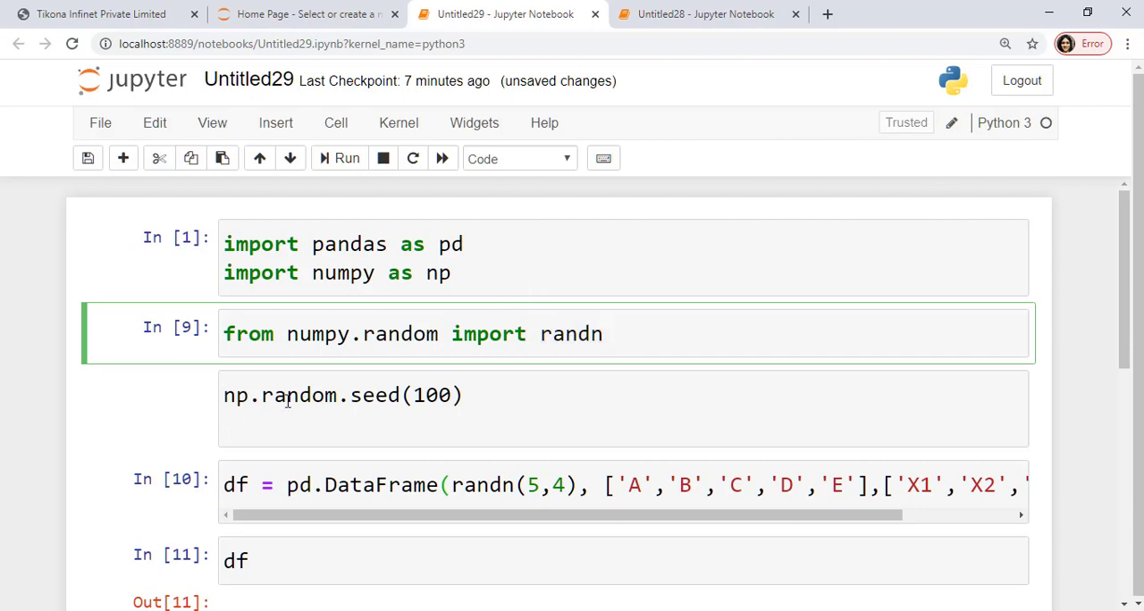
pyautogui.moveTo(200, 407)
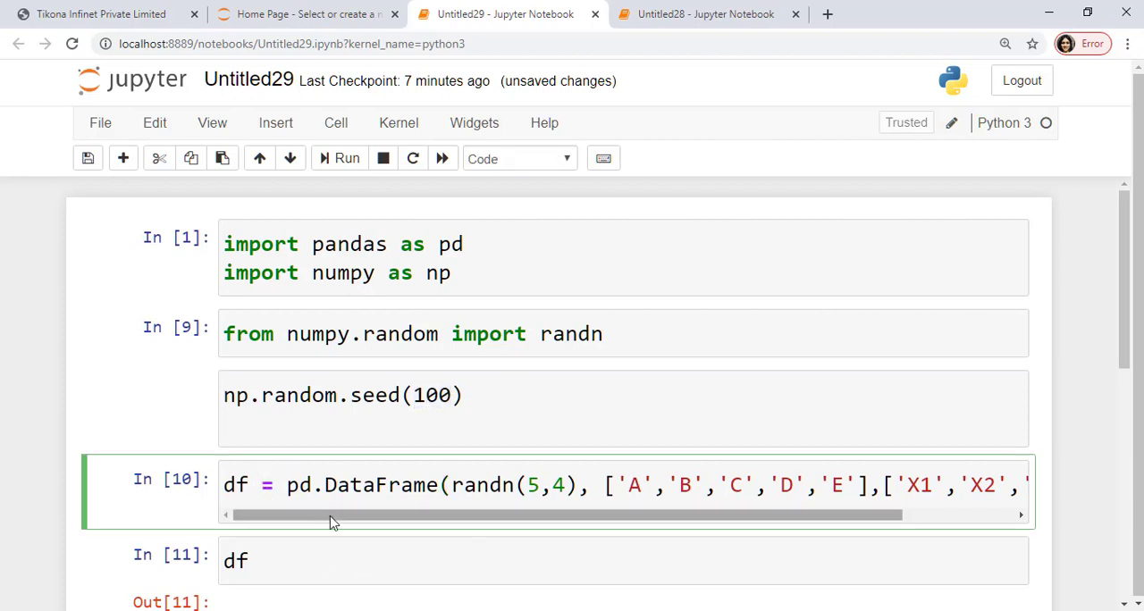
pyautogui.doubleClick(236, 487)
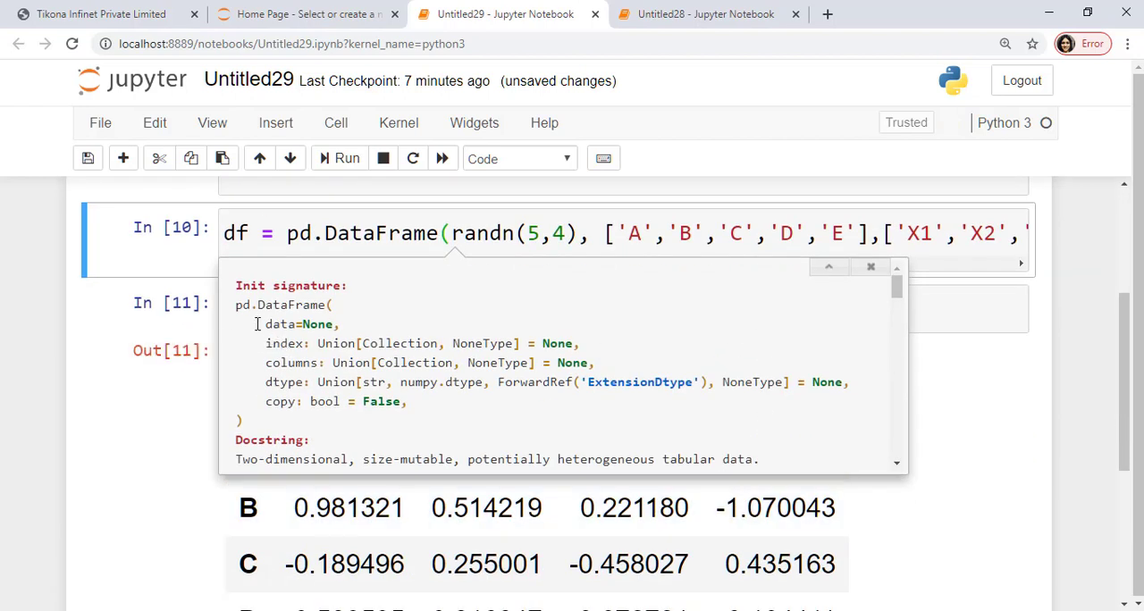
# Show the DataFrame constructor signature again with Shift+Tab, then dismiss it to view the df table.
pyautogui.doubleClick(294, 325)
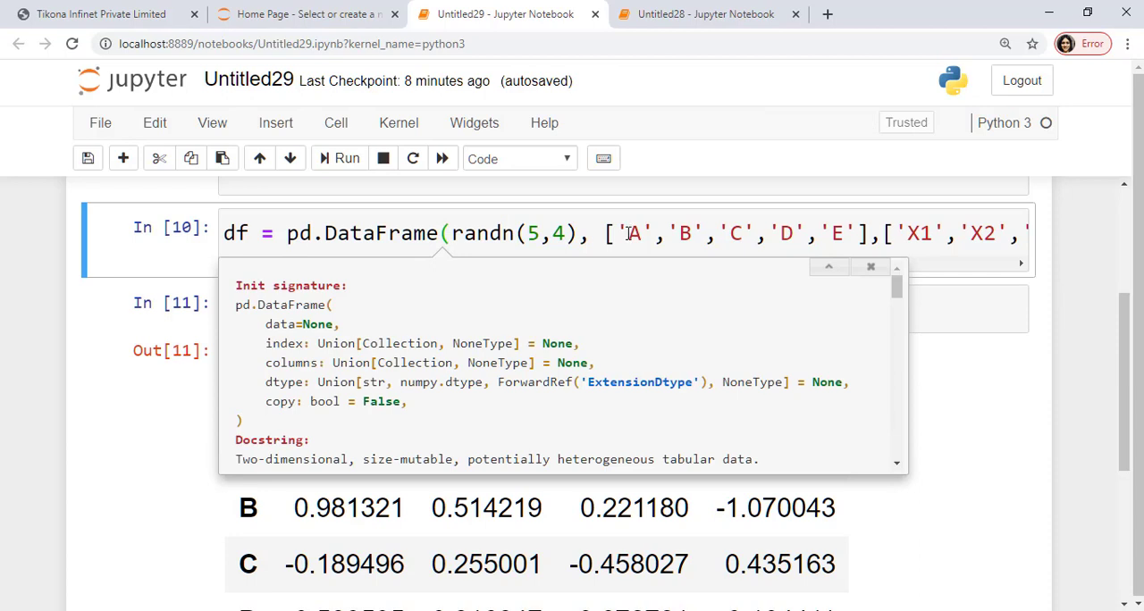
pyautogui.moveTo(611, 443)
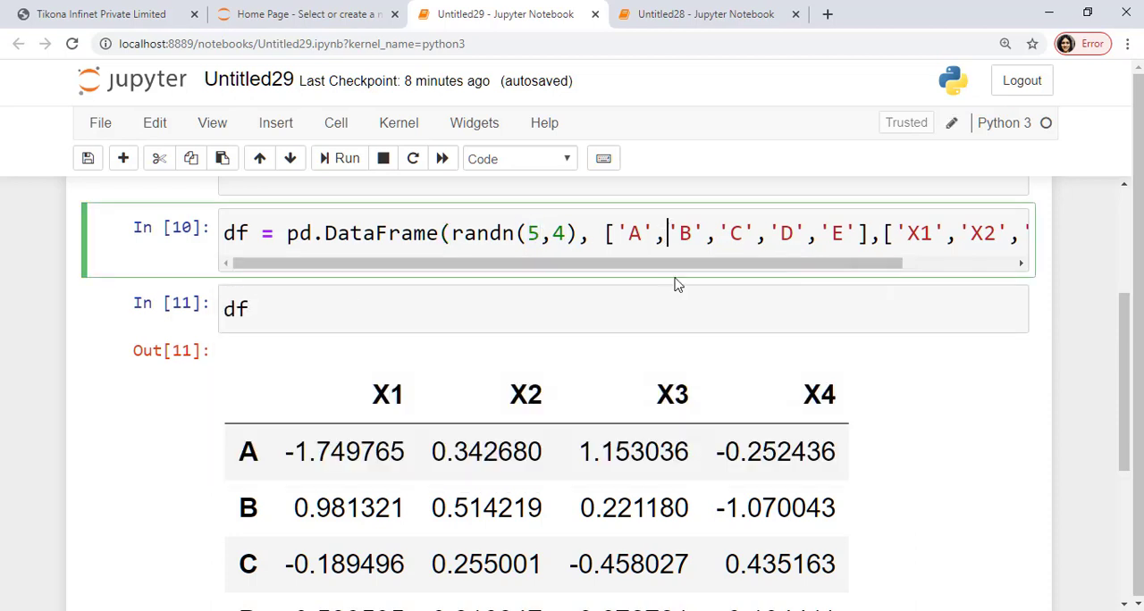
pyautogui.click(447, 233)
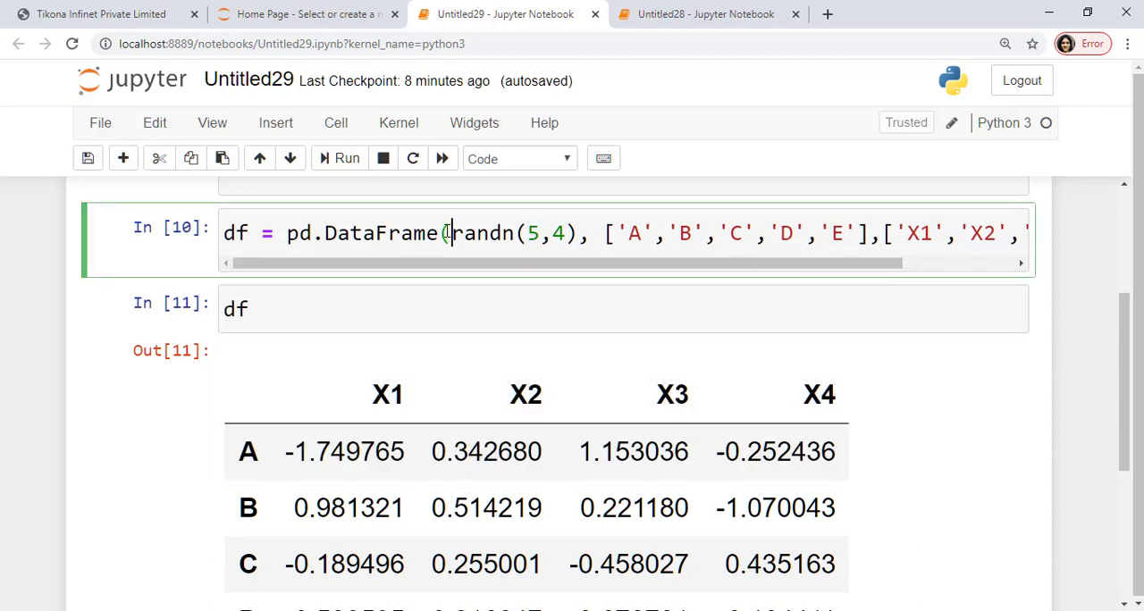
pyautogui.press('shift+Tab')
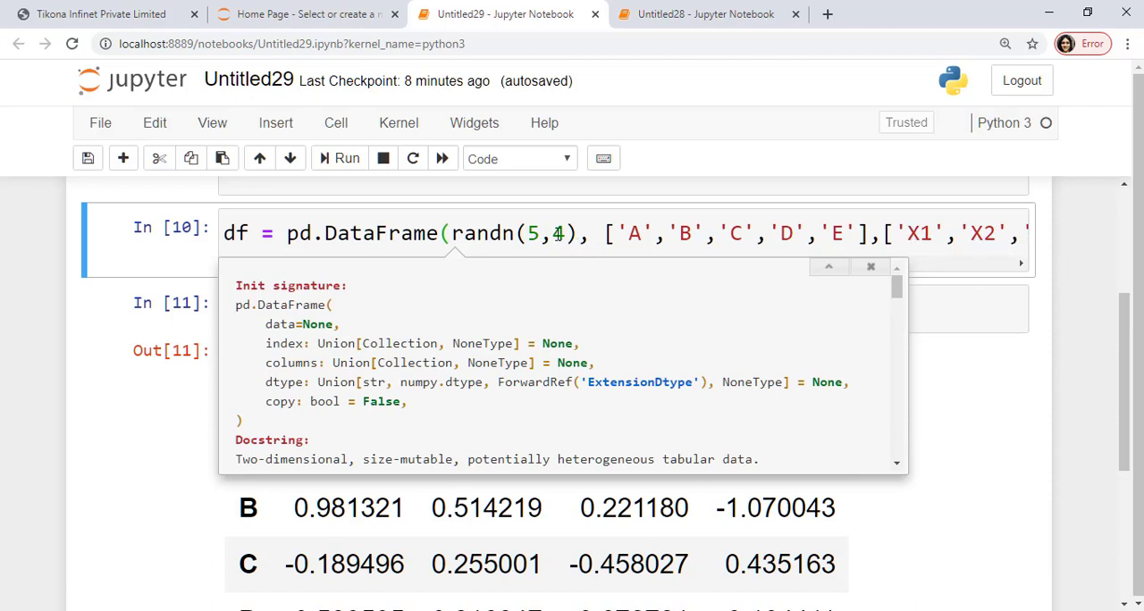
pyautogui.click(870, 266)
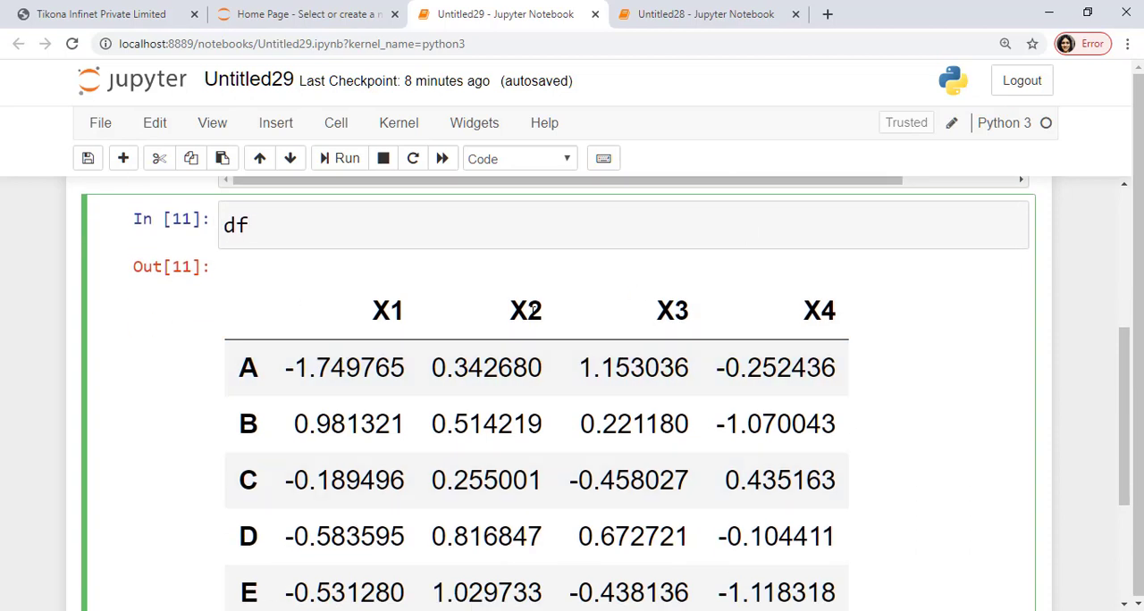
# Scroll through the df output with rows A–E and columns X1–X4.
pyautogui.scroll(-3)
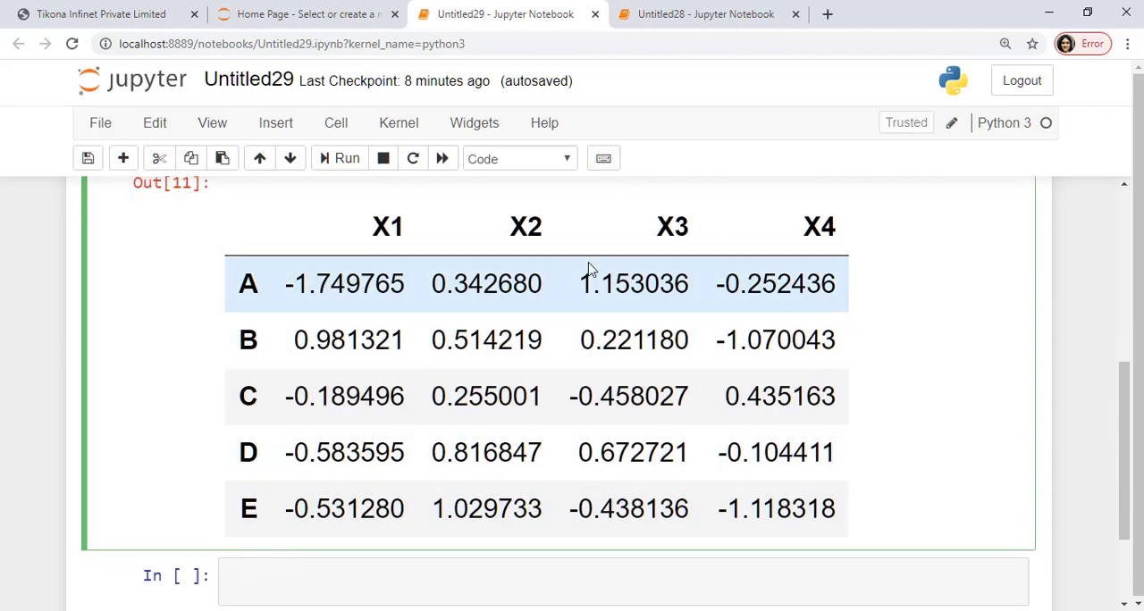
pyautogui.moveTo(238, 289)
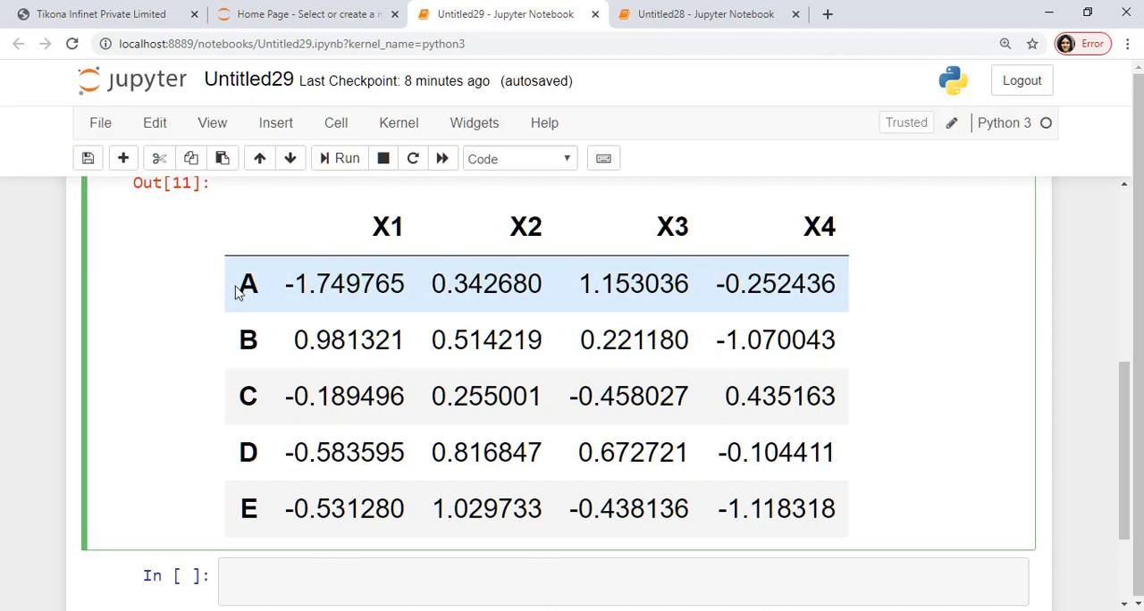
pyautogui.click(247, 508)
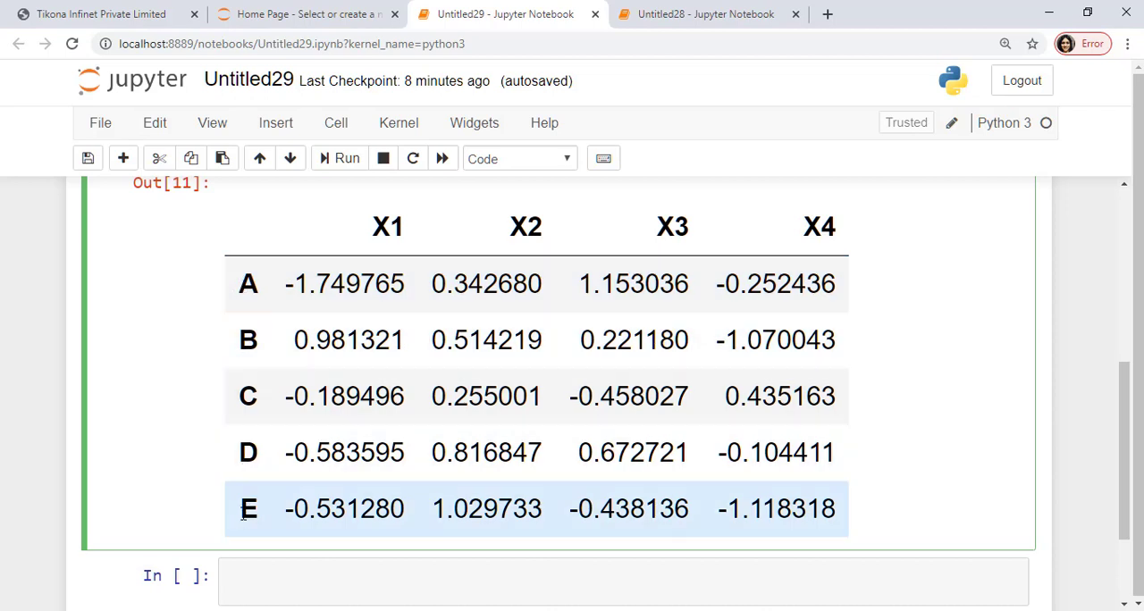
pyautogui.scroll(3)
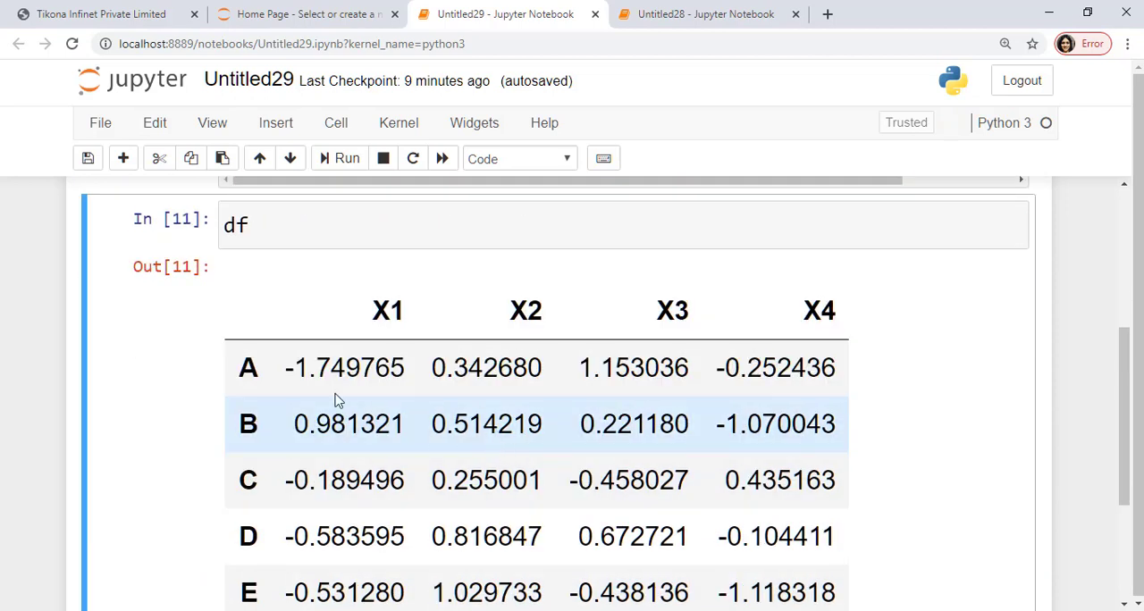
pyautogui.moveTo(576, 318)
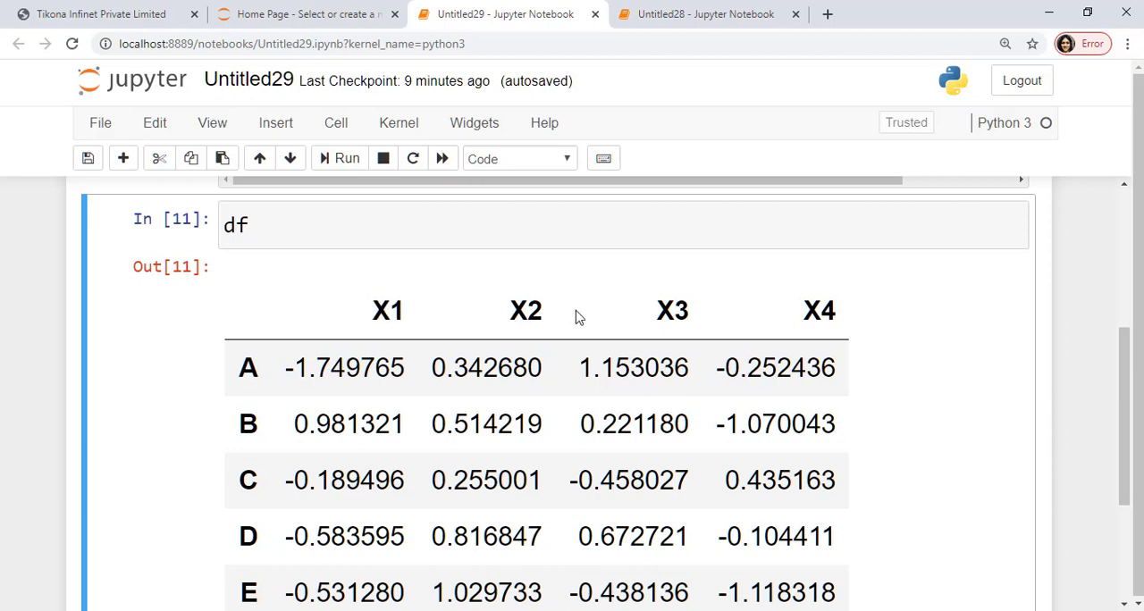
pyautogui.scroll(-3)
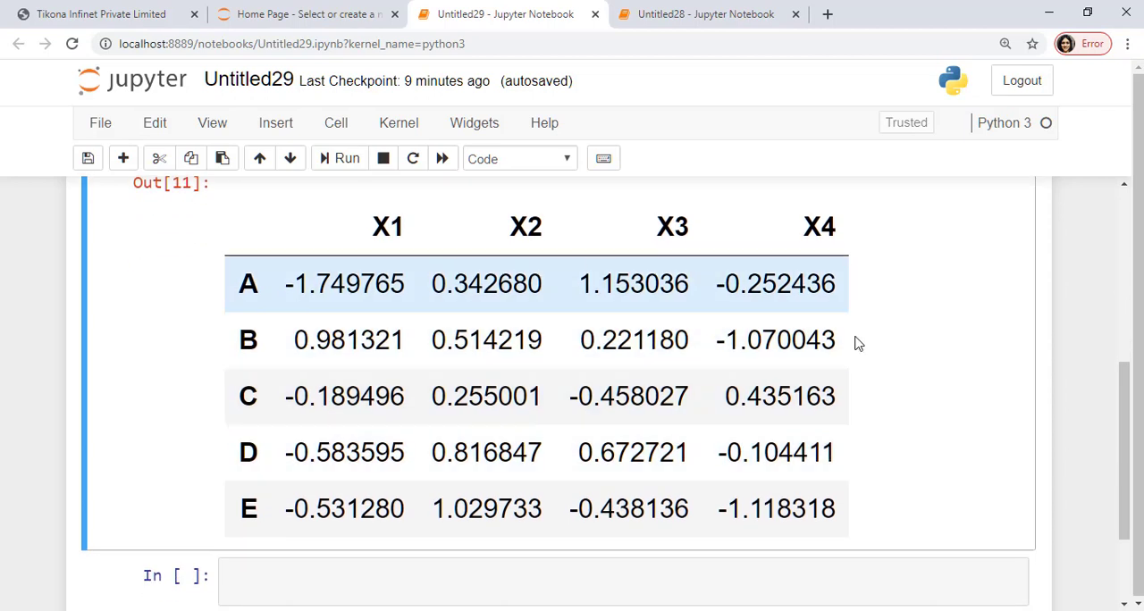
pyautogui.scroll(3)
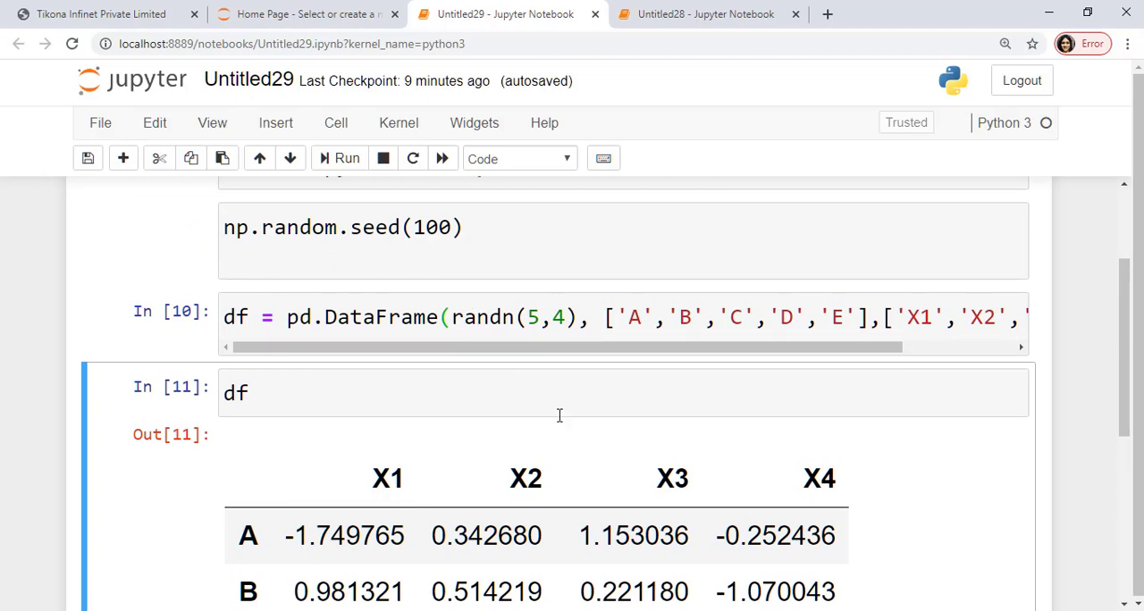
pyautogui.scroll(-3)
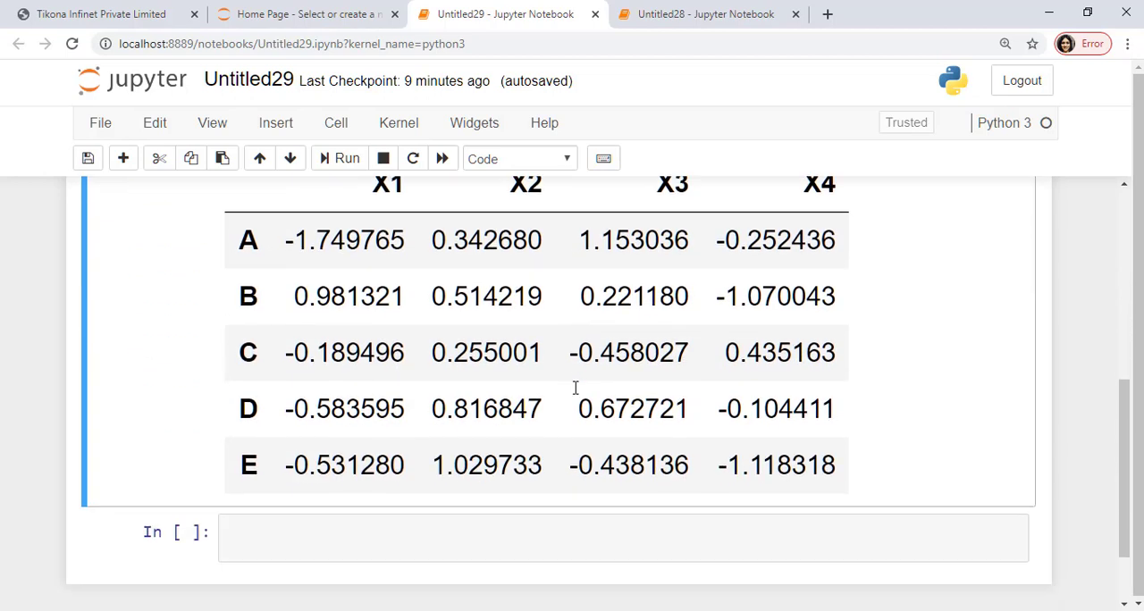
pyautogui.scroll(3)
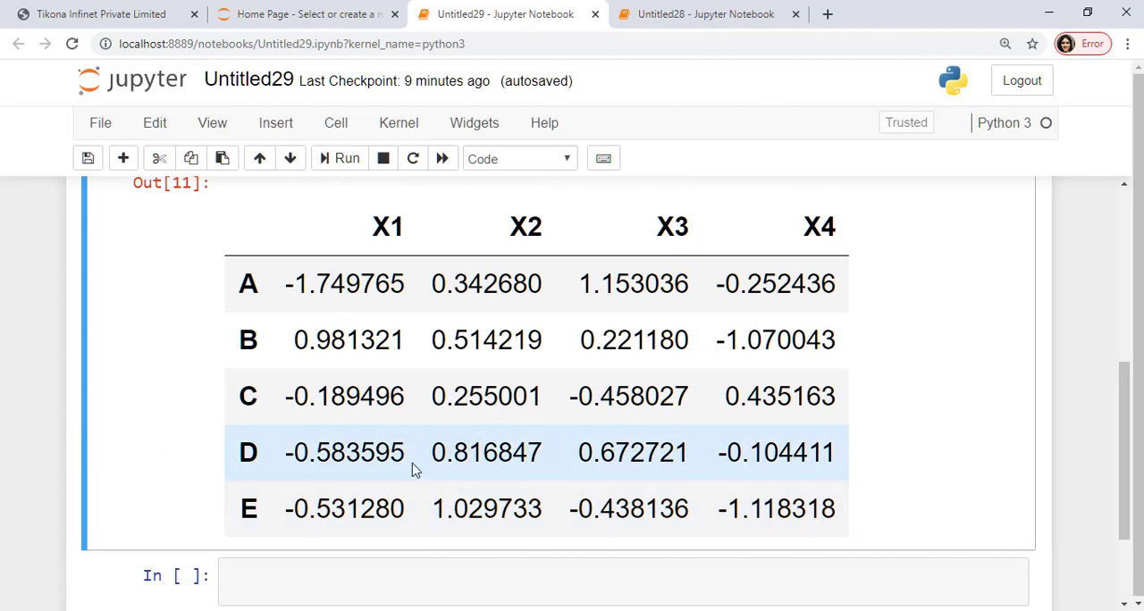
pyautogui.click(343, 397)
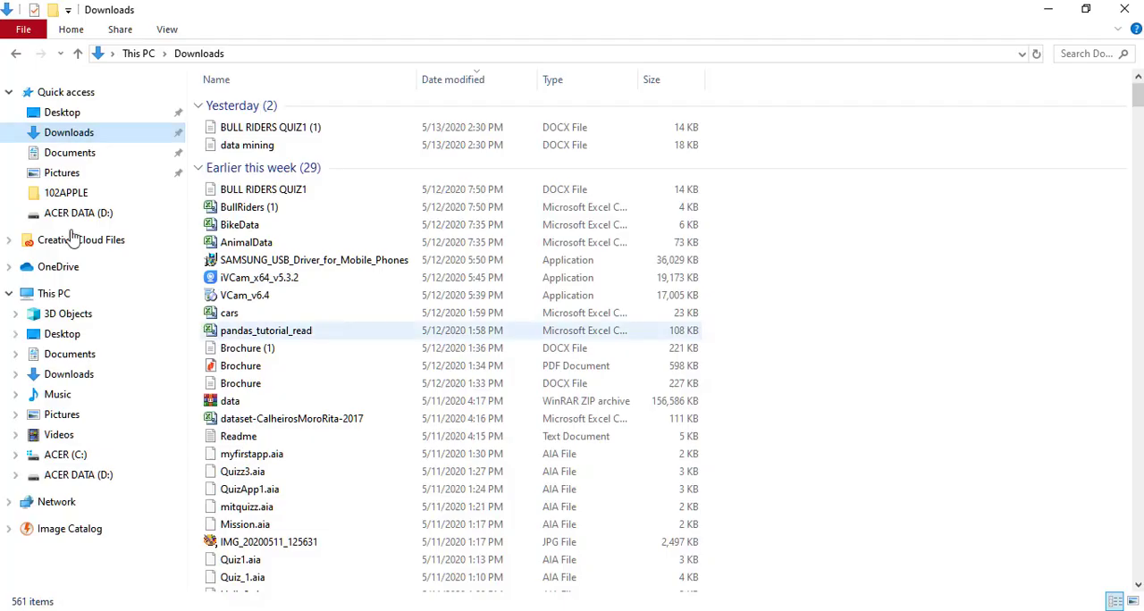
# Open the BikeData workbook from the Downloads folder in Excel.
pyautogui.click(240, 225)
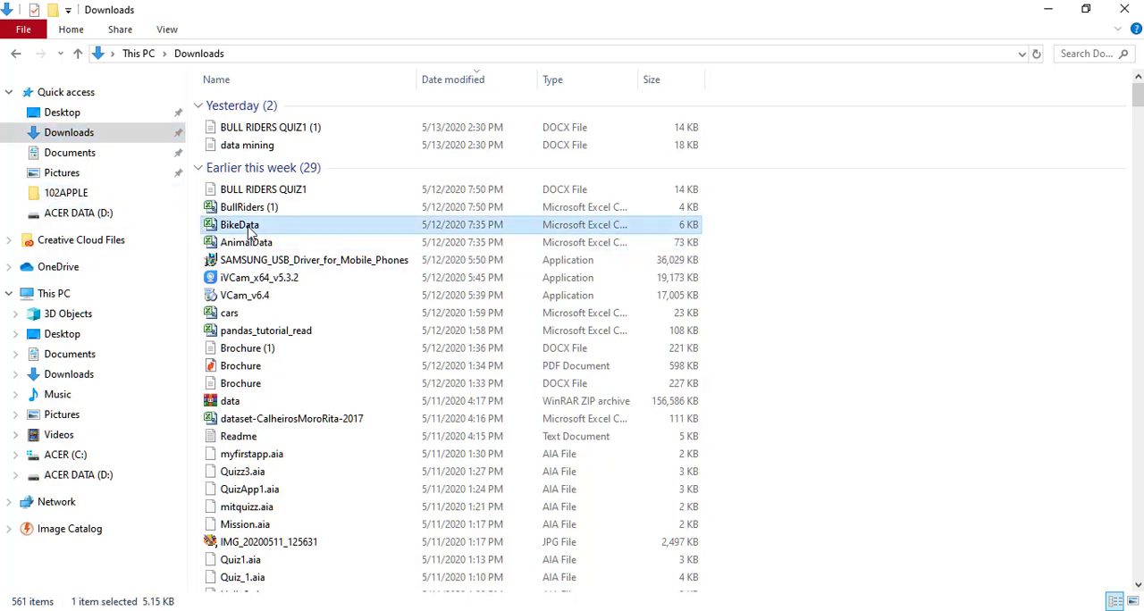
pyautogui.doubleClick(240, 225)
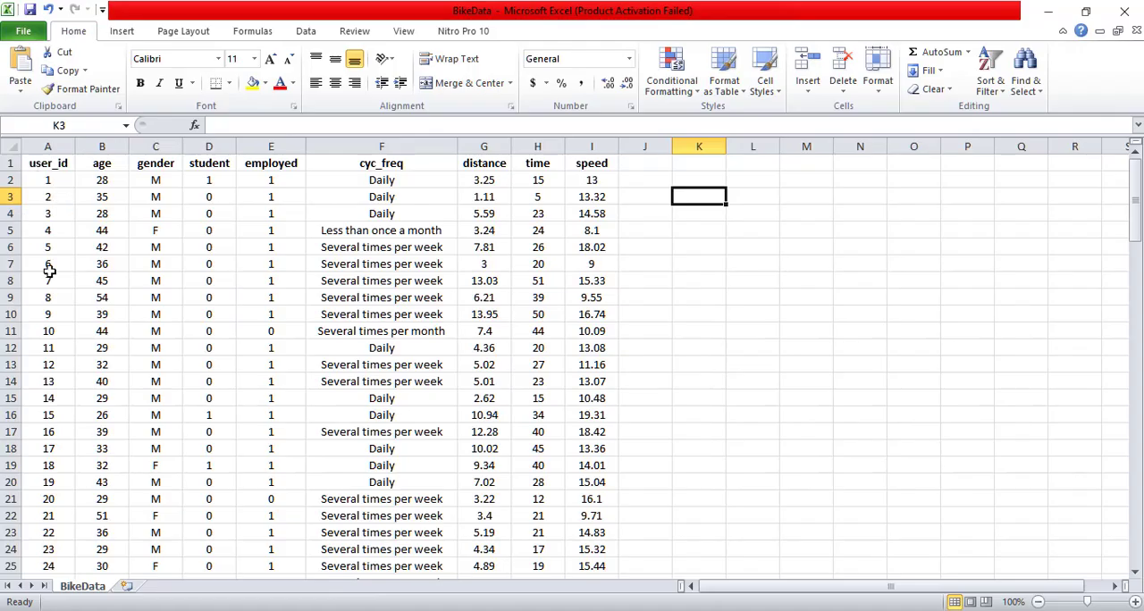
pyautogui.scroll(-3)
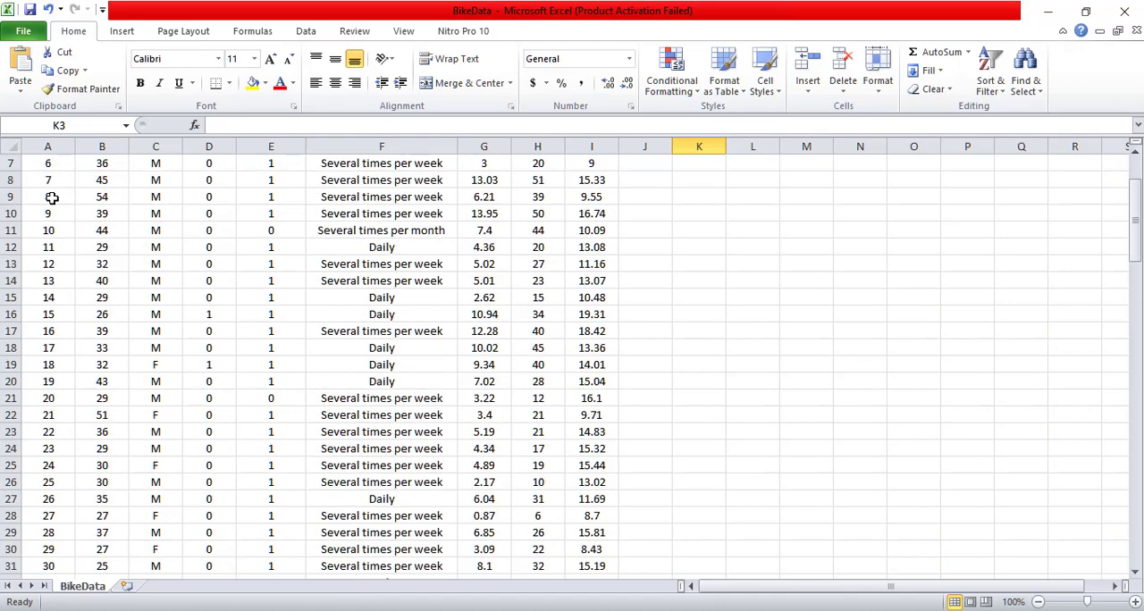
pyautogui.scroll(-3)
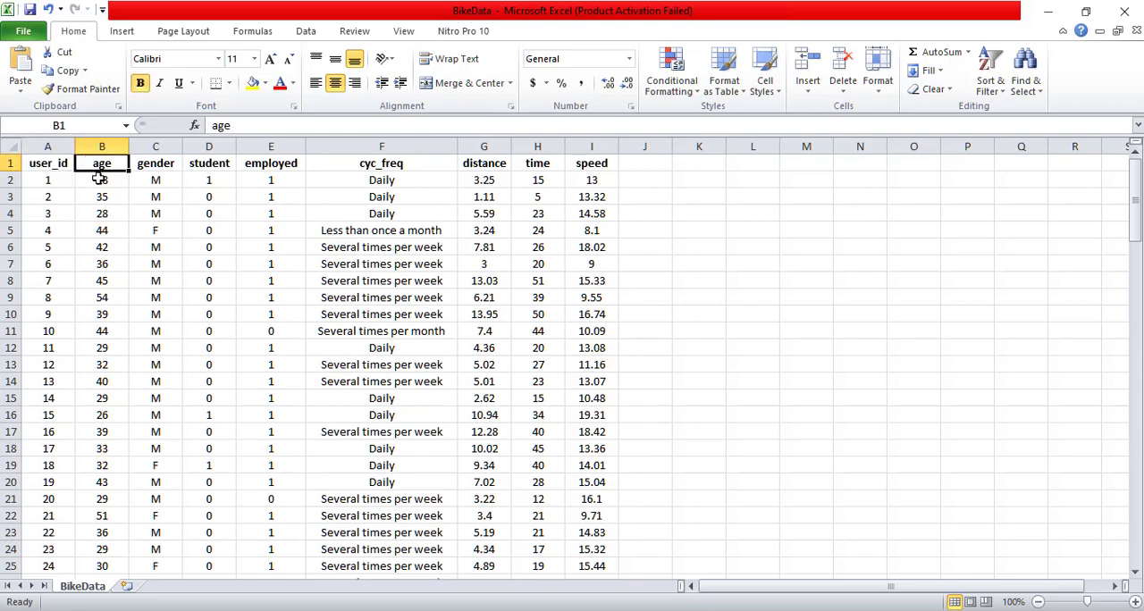
pyautogui.scroll(-3)
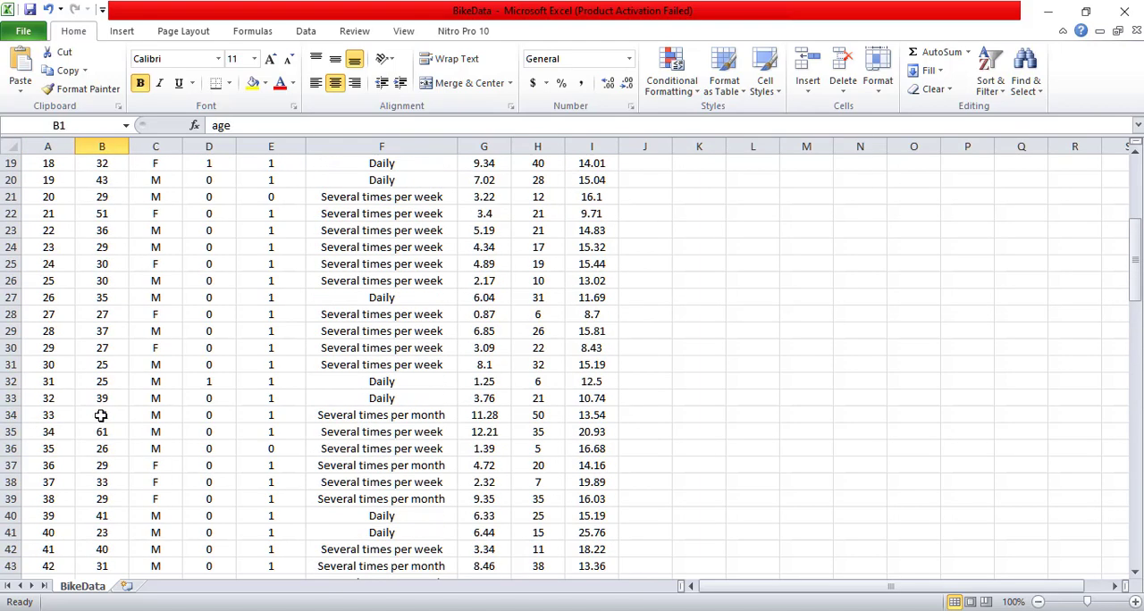
pyautogui.click(154, 162)
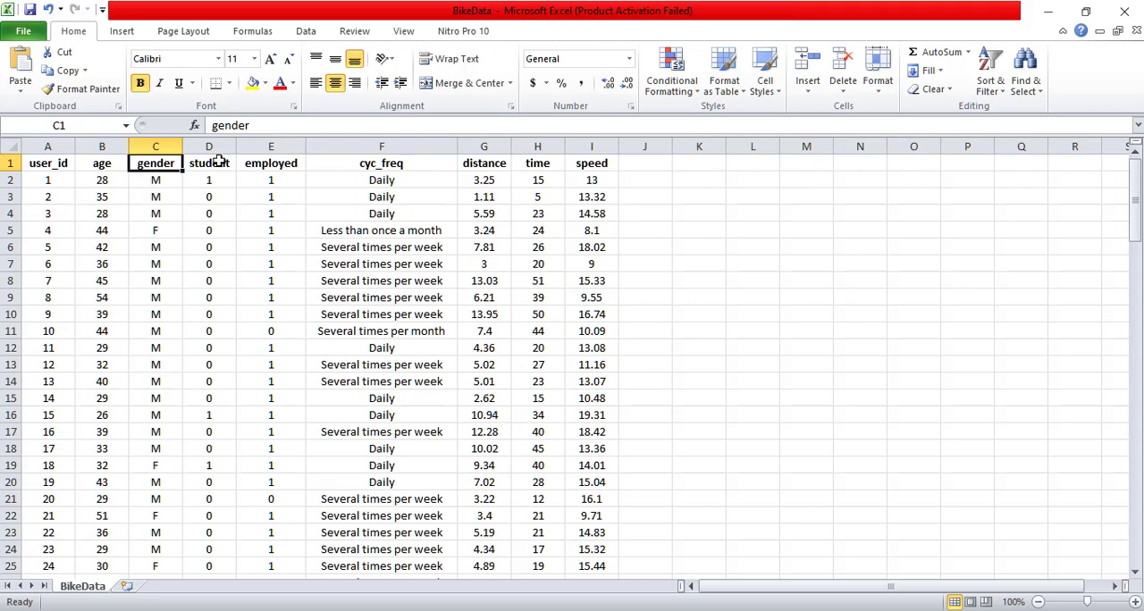
pyautogui.click(207, 163)
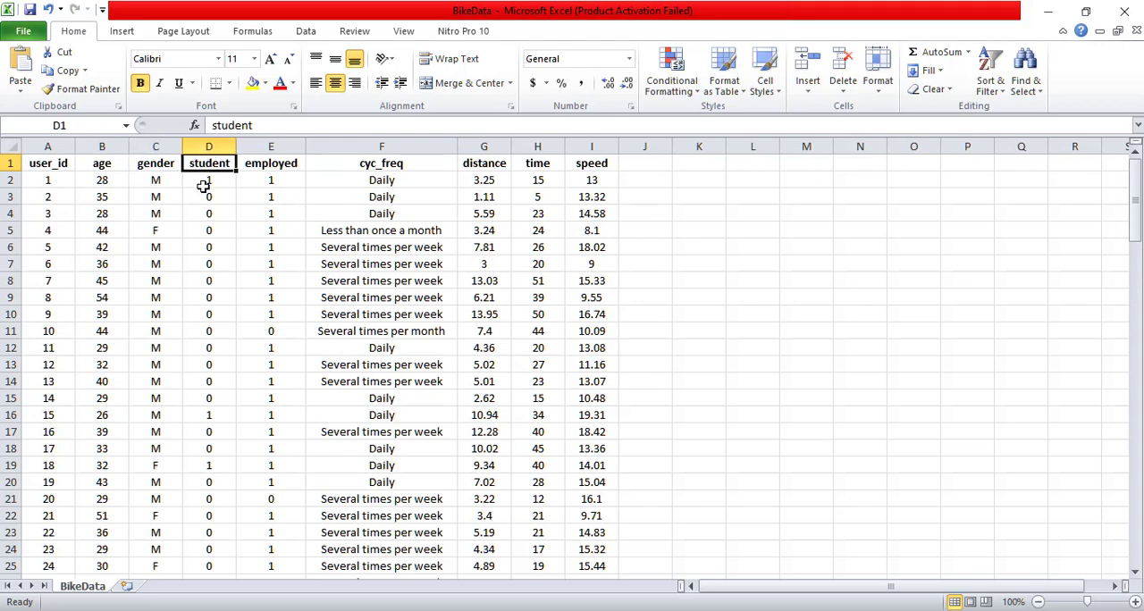
pyautogui.click(207, 197)
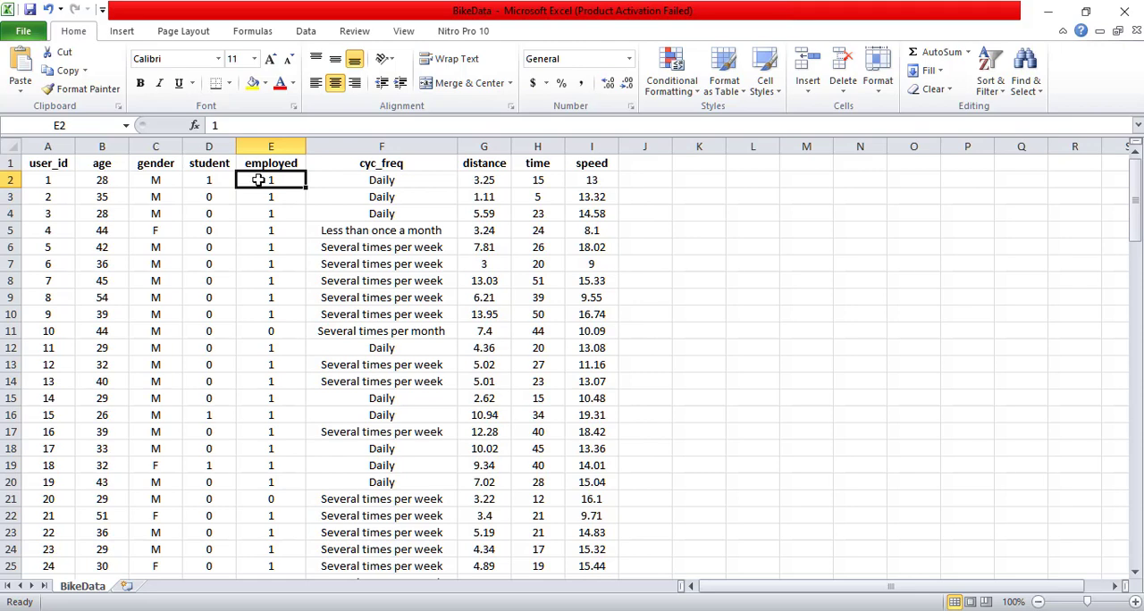
pyautogui.moveTo(261, 330)
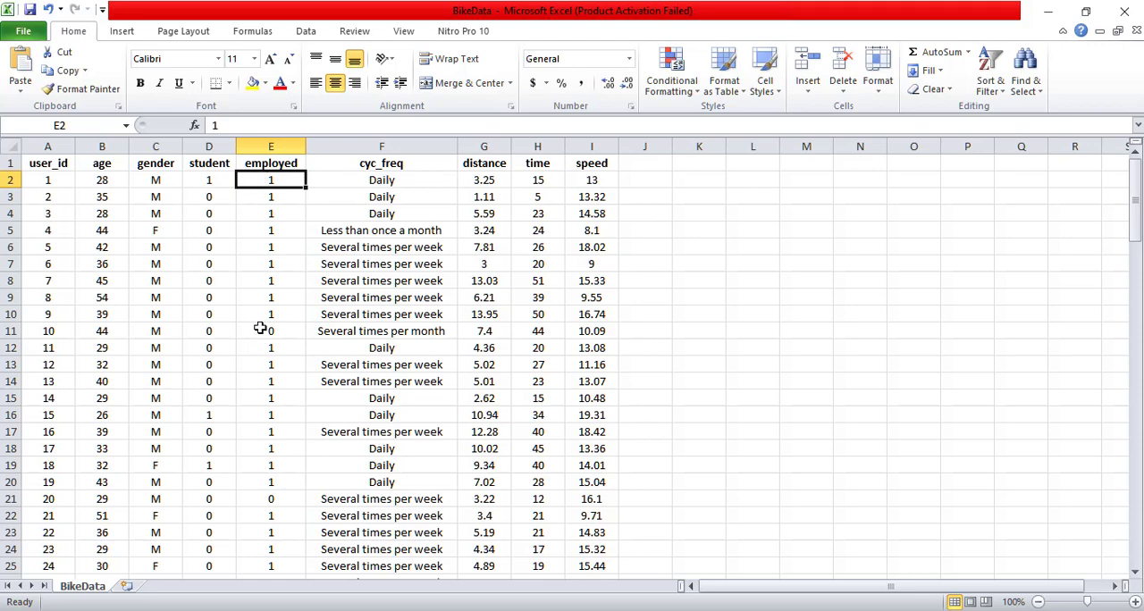
pyautogui.click(271, 331)
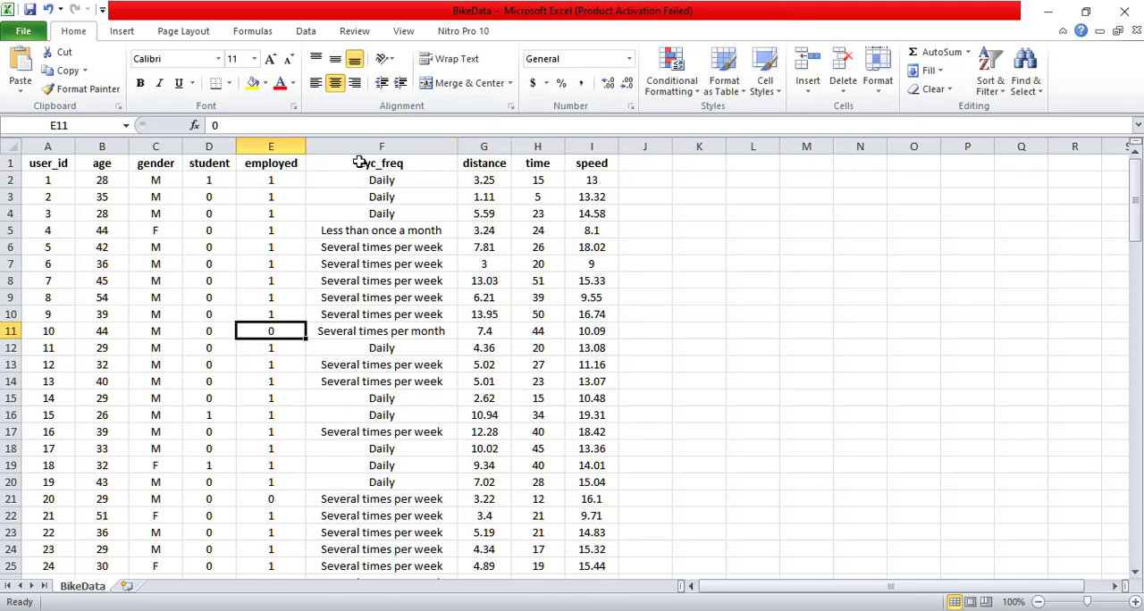
pyautogui.click(381, 163)
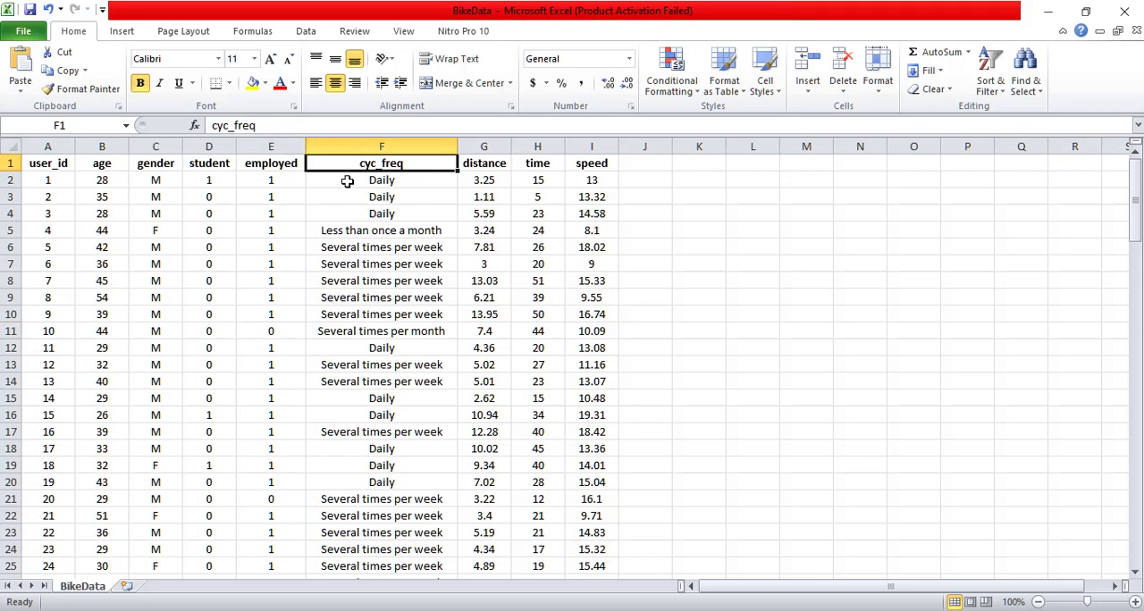
pyautogui.click(380, 180)
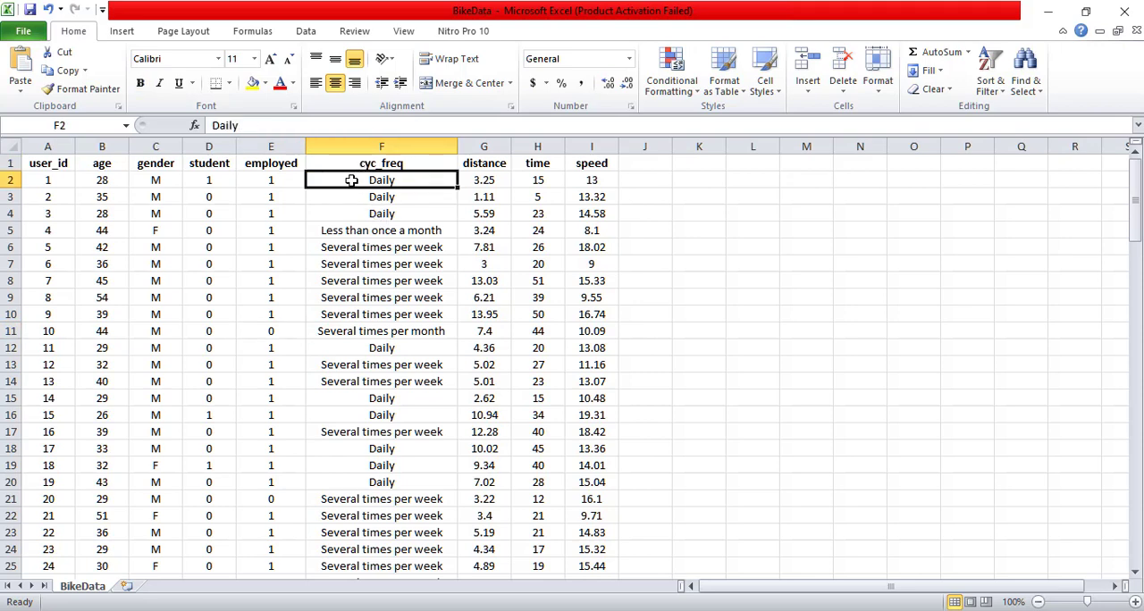
pyautogui.click(381, 246)
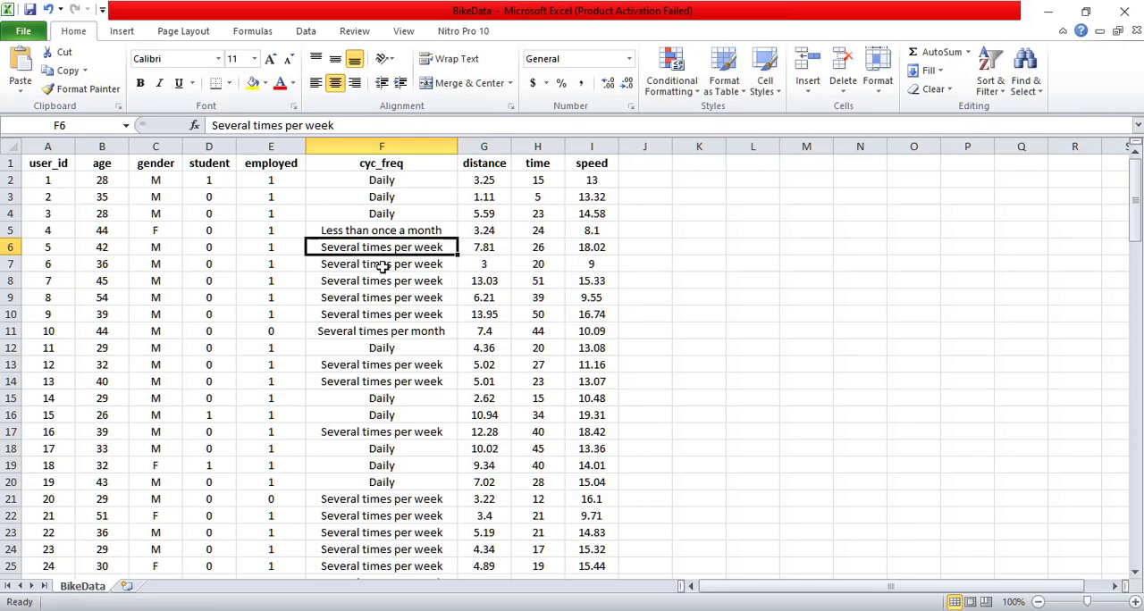
pyautogui.scroll(-3)
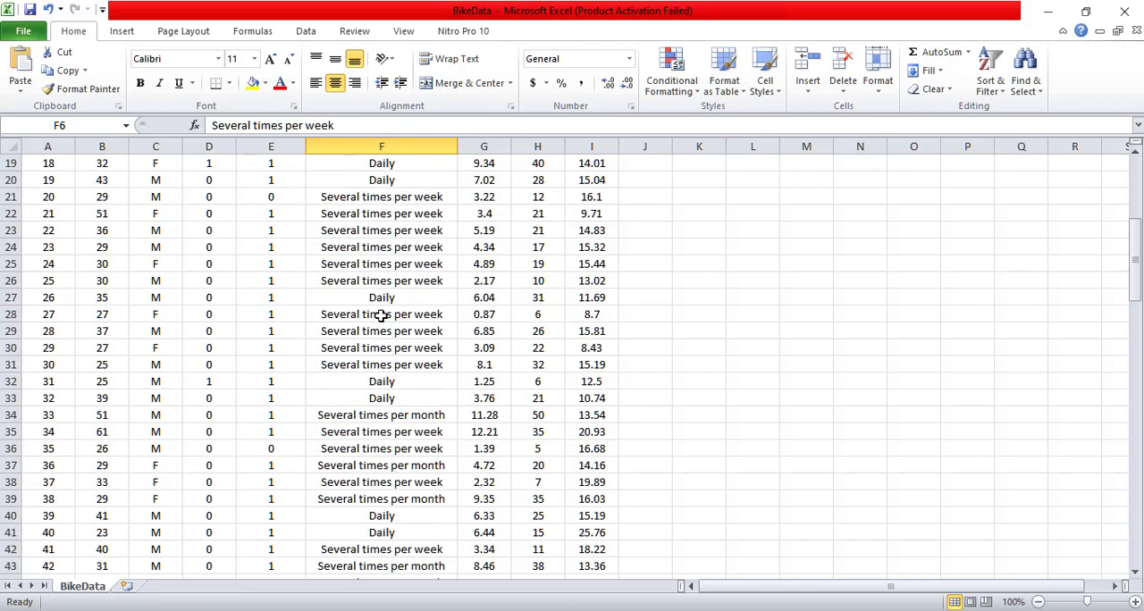
pyautogui.scroll(3)
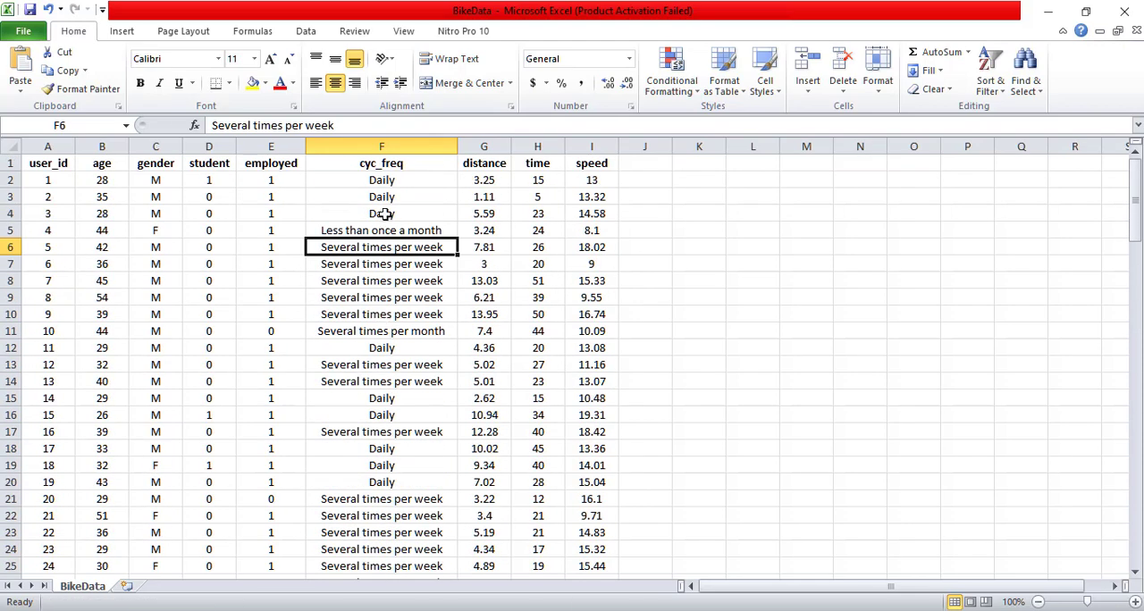
pyautogui.click(482, 163)
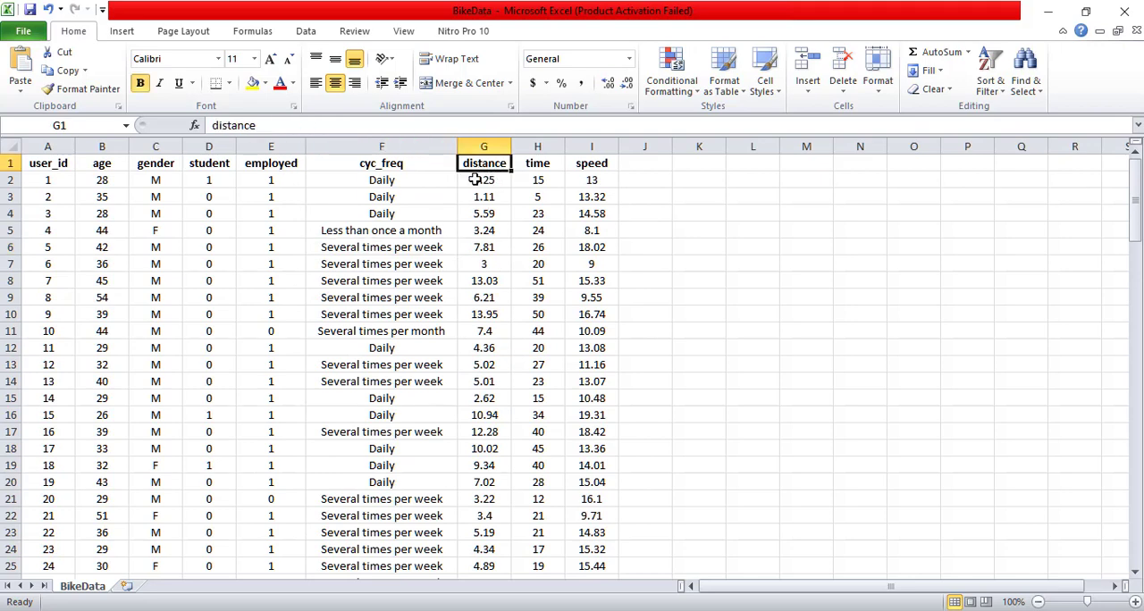
pyautogui.click(536, 163)
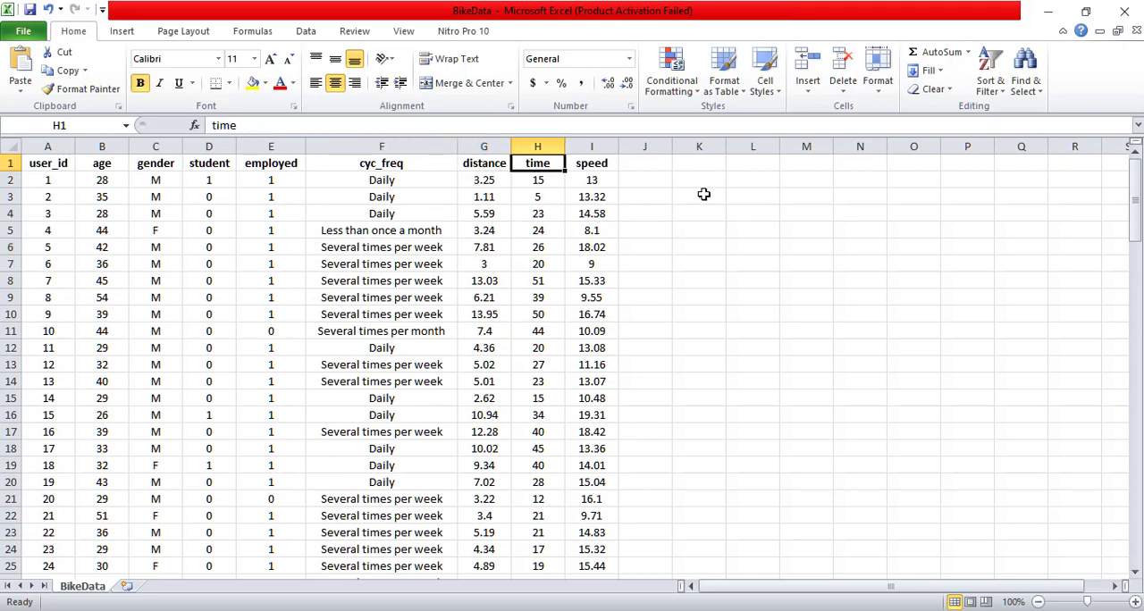
pyautogui.click(592, 163)
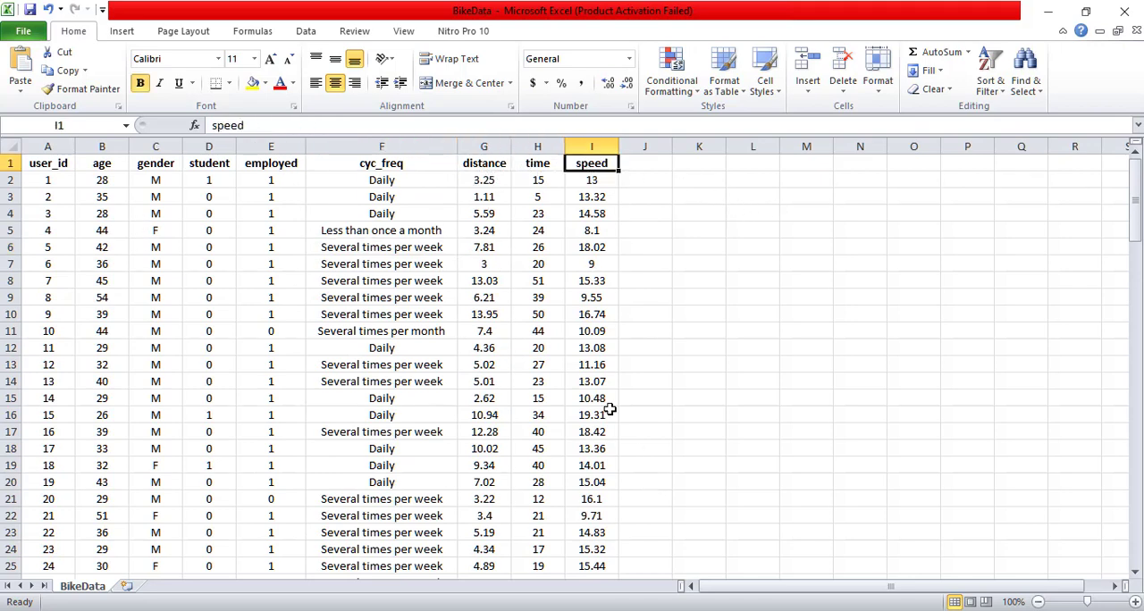
pyautogui.scroll(-3)
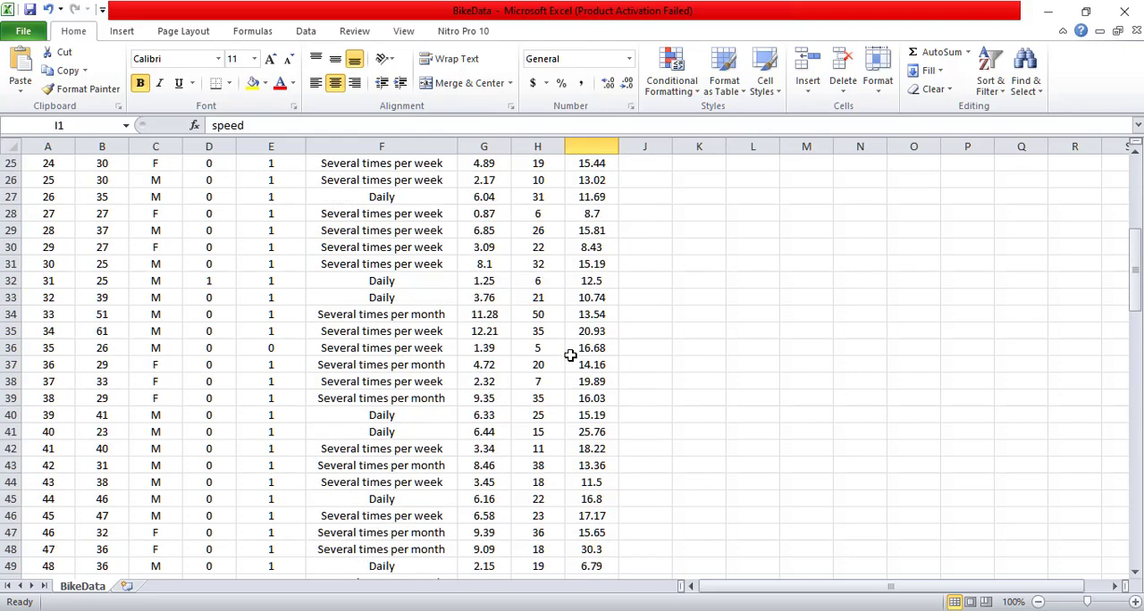
pyautogui.scroll(3)
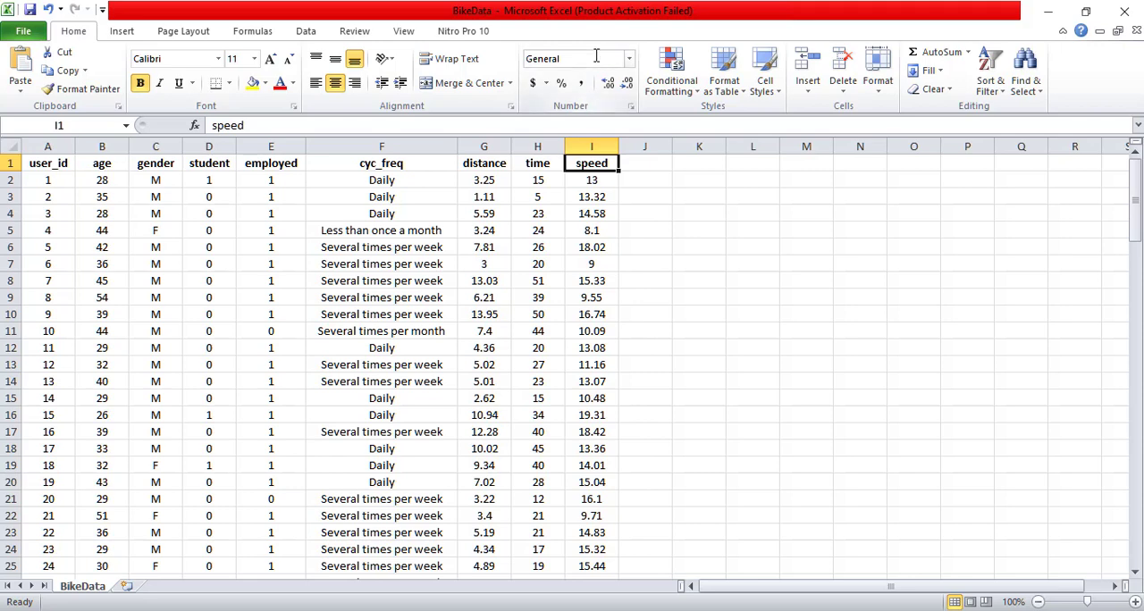
pyautogui.moveTo(316, 184)
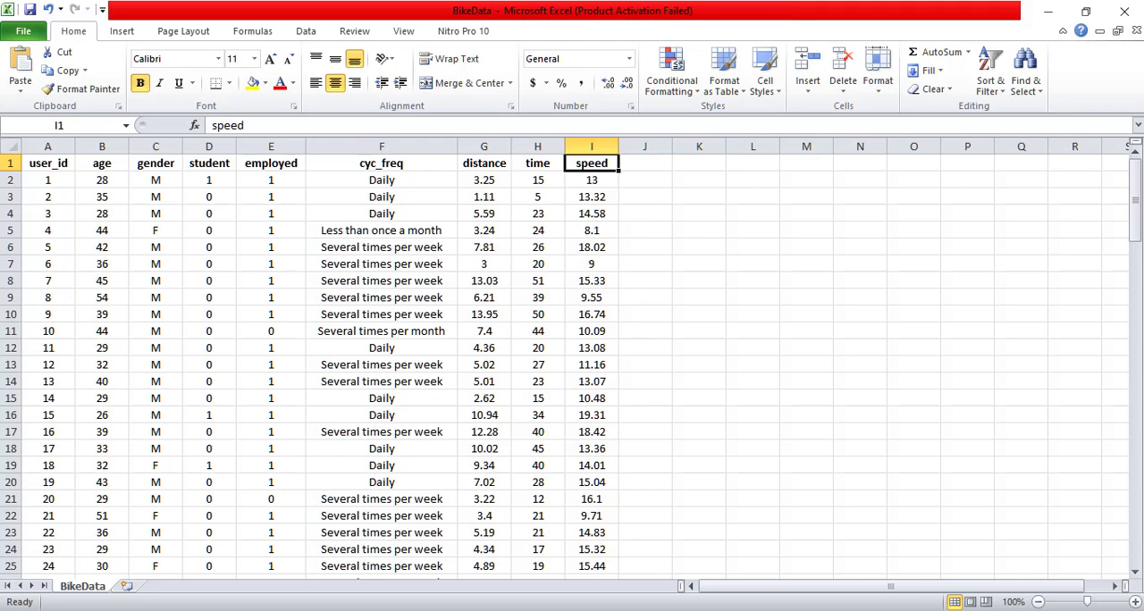
# Select the BikeData header and first ten rows, A1:I11, for copying.
pyautogui.moveTo(47, 163); pyautogui.dragTo(156, 196)
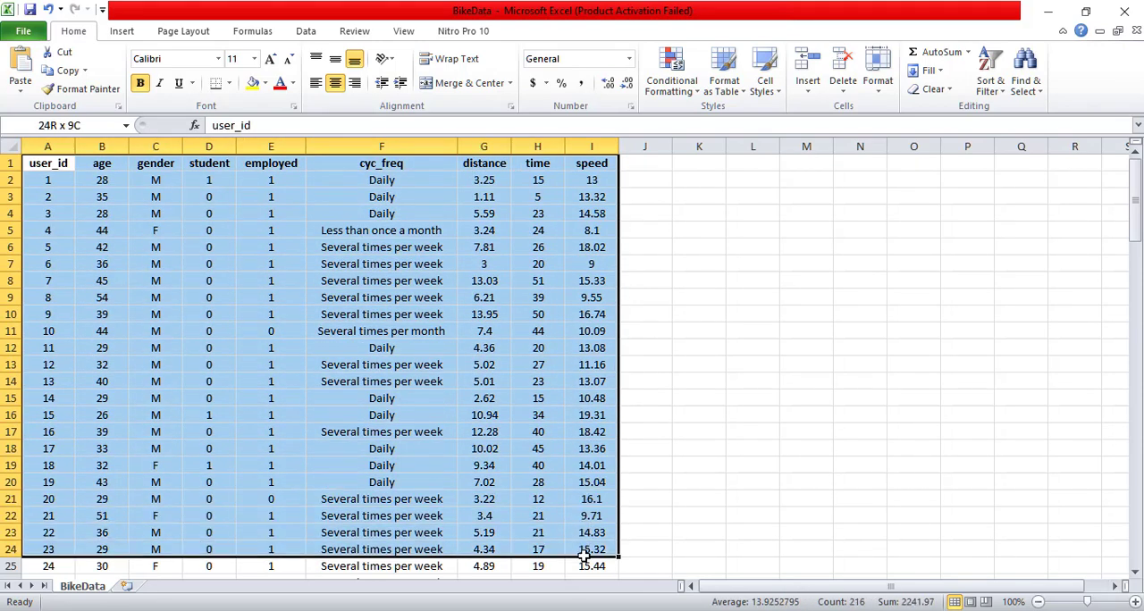
pyautogui.click(590, 330)
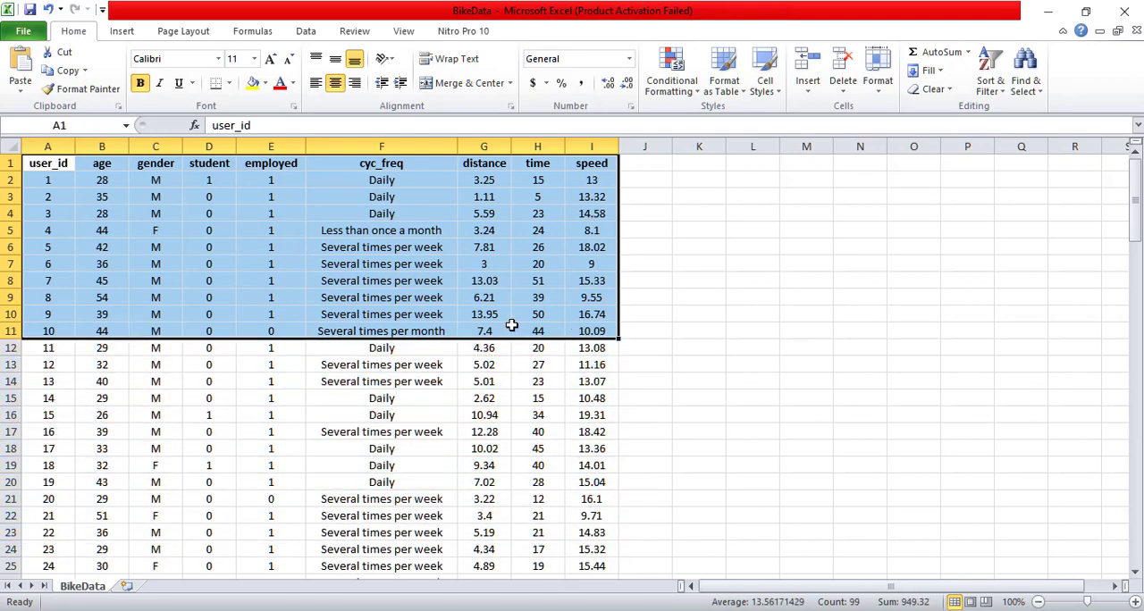
pyautogui.moveTo(96, 307)
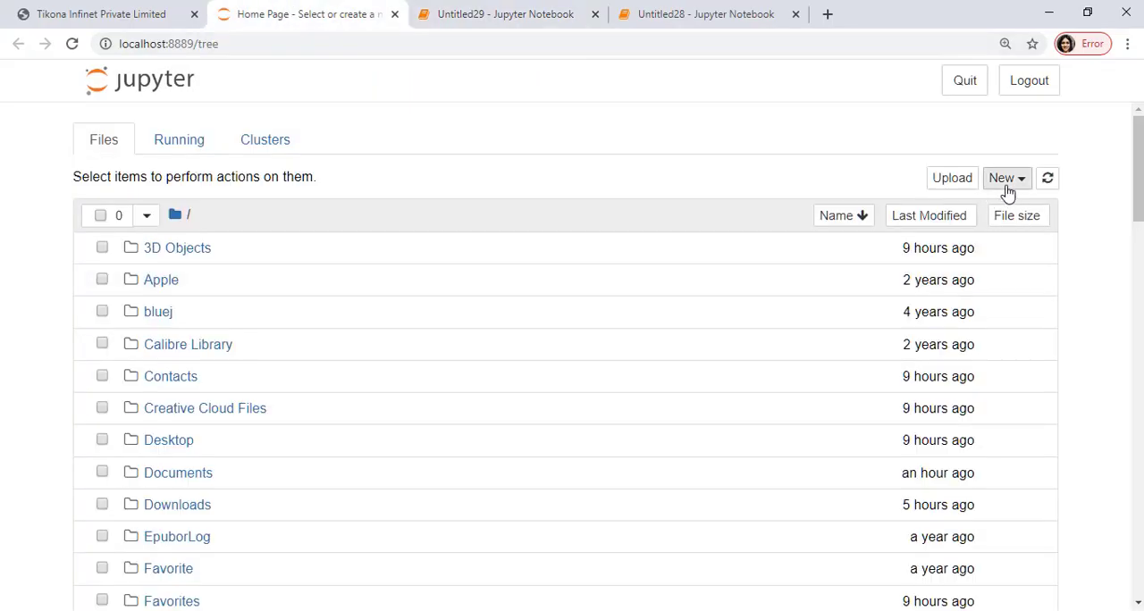
# Create a new Jupyter text file with the copied rows and name it bikedata.csv.
pyautogui.click(1000, 179)
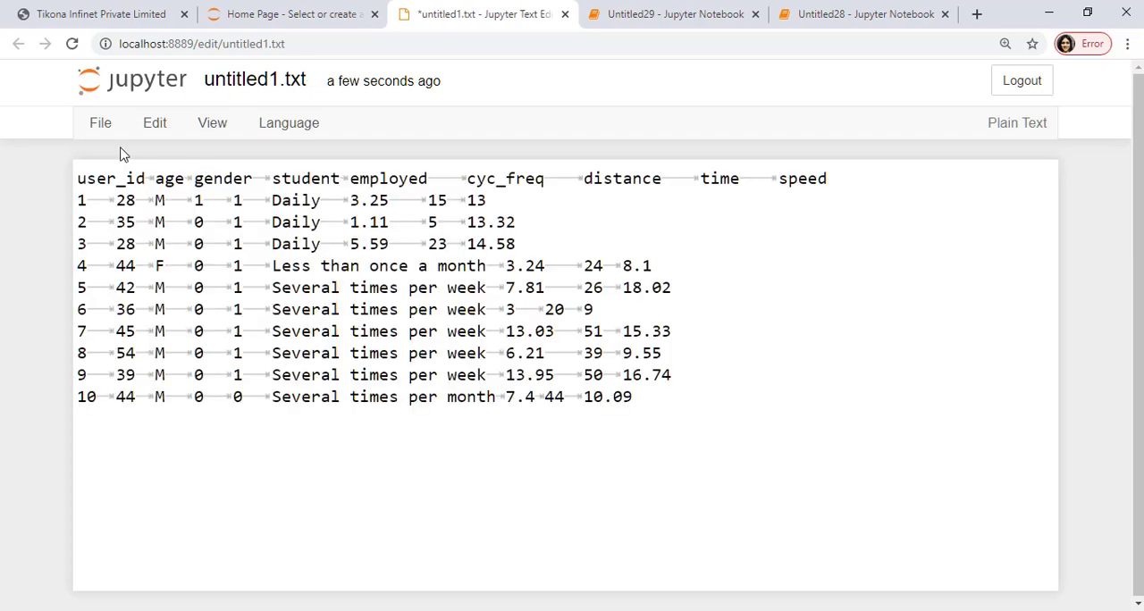
pyautogui.click(254, 81)
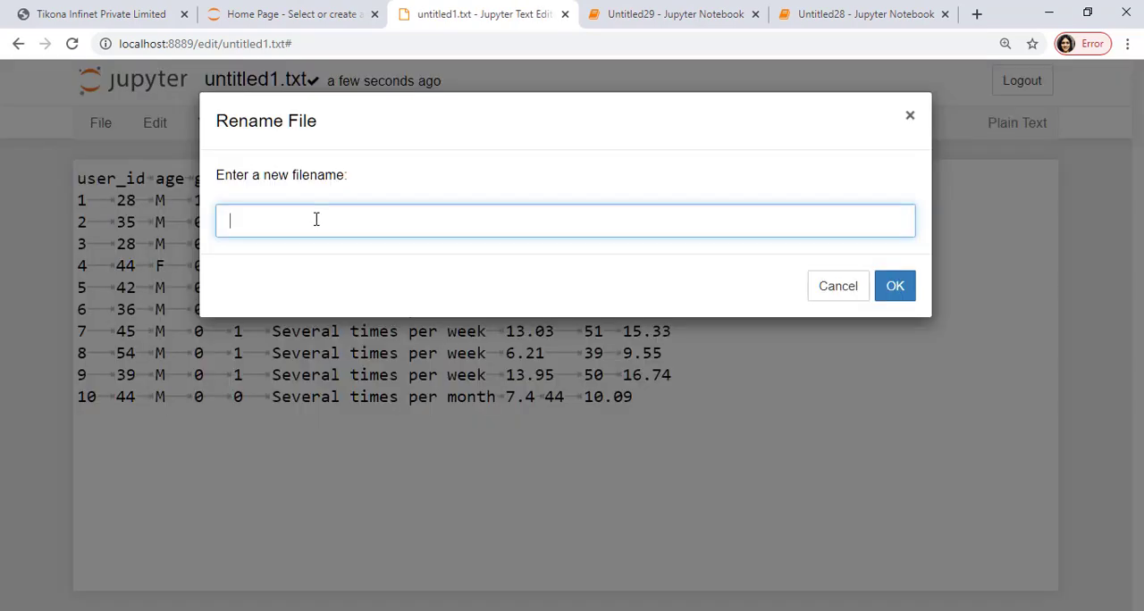
pyautogui.write('bikedata.cs')
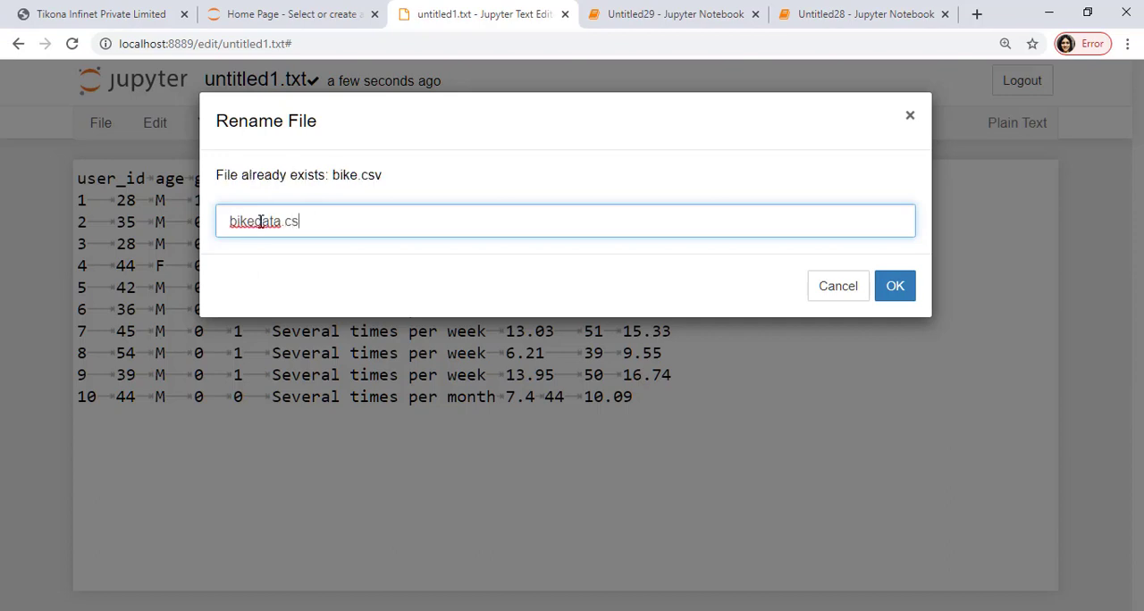
pyautogui.click(893, 286)
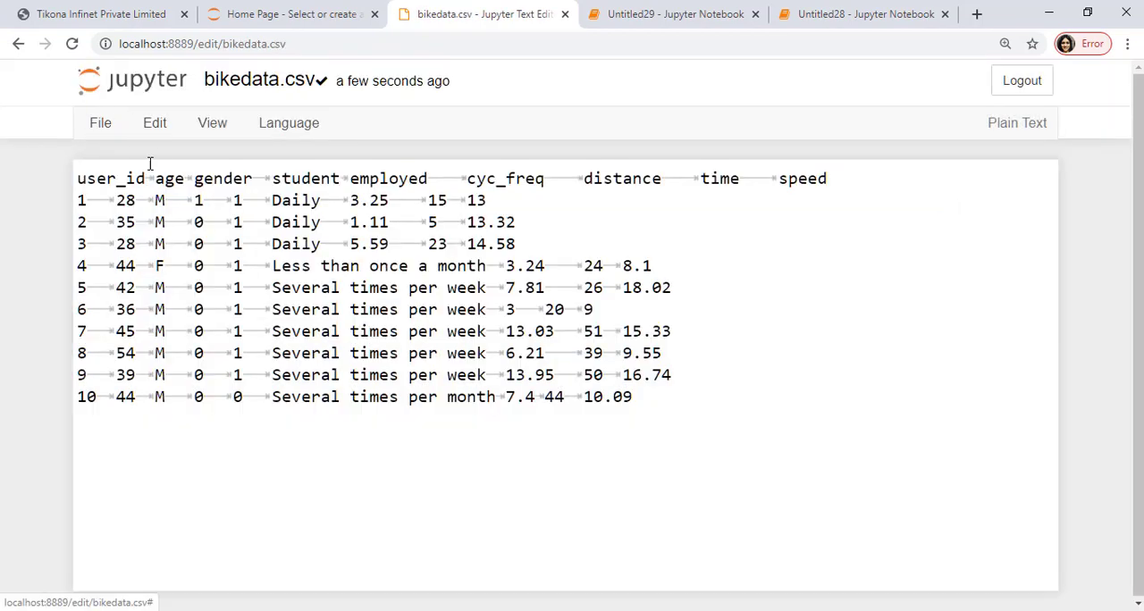
pyautogui.click(672, 14)
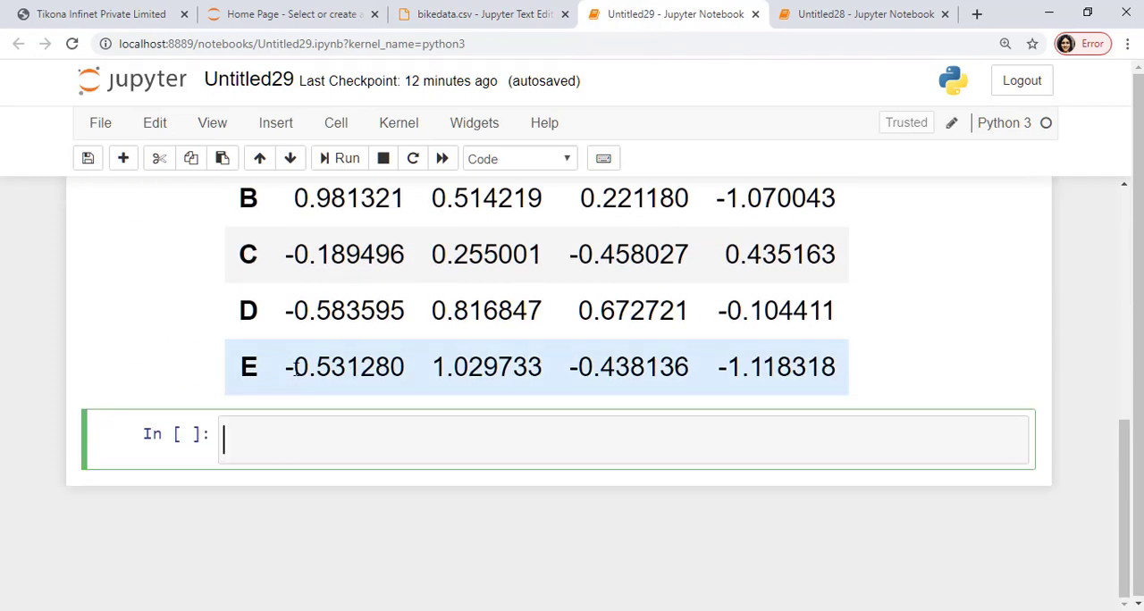
# Start df= pd. and choose read_csv from the pandas completion list.
pyautogui.write('df')
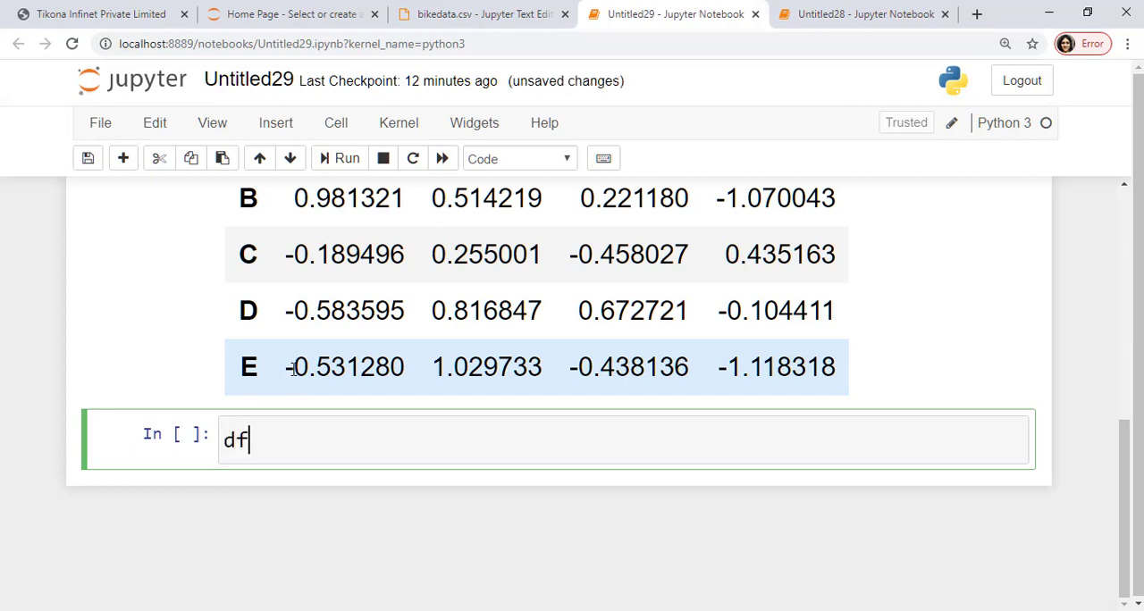
pyautogui.write('=')
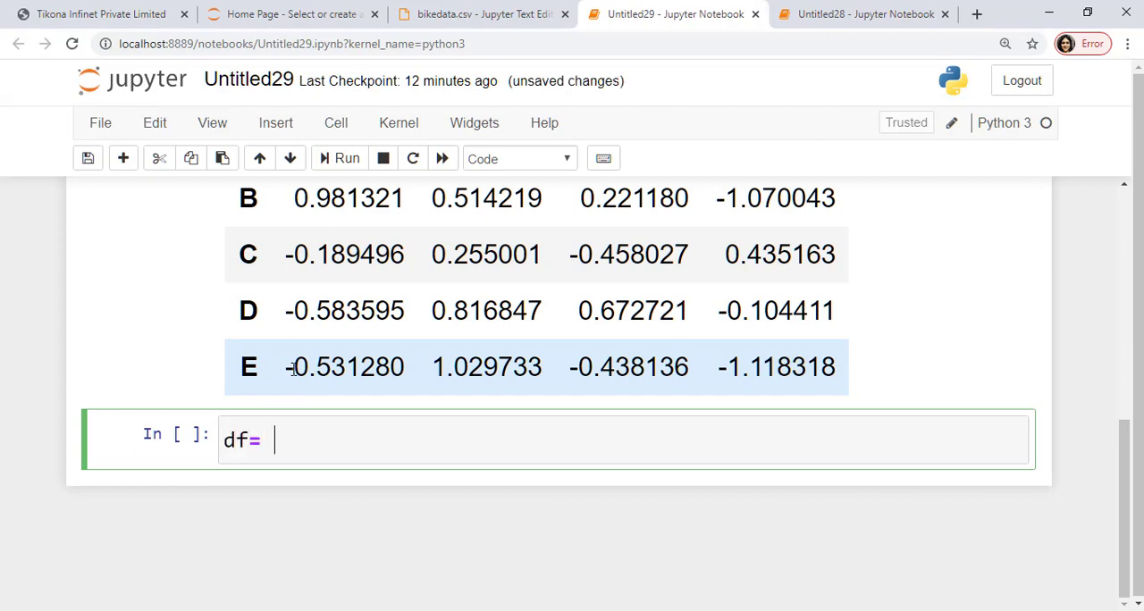
pyautogui.write('pd.')
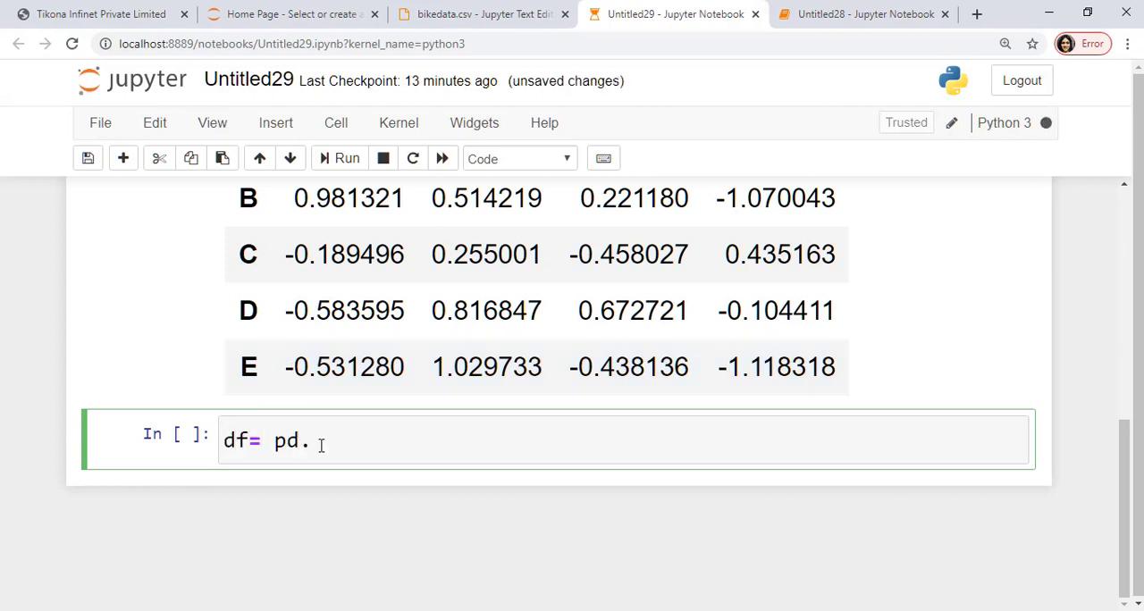
pyautogui.press('Tab')
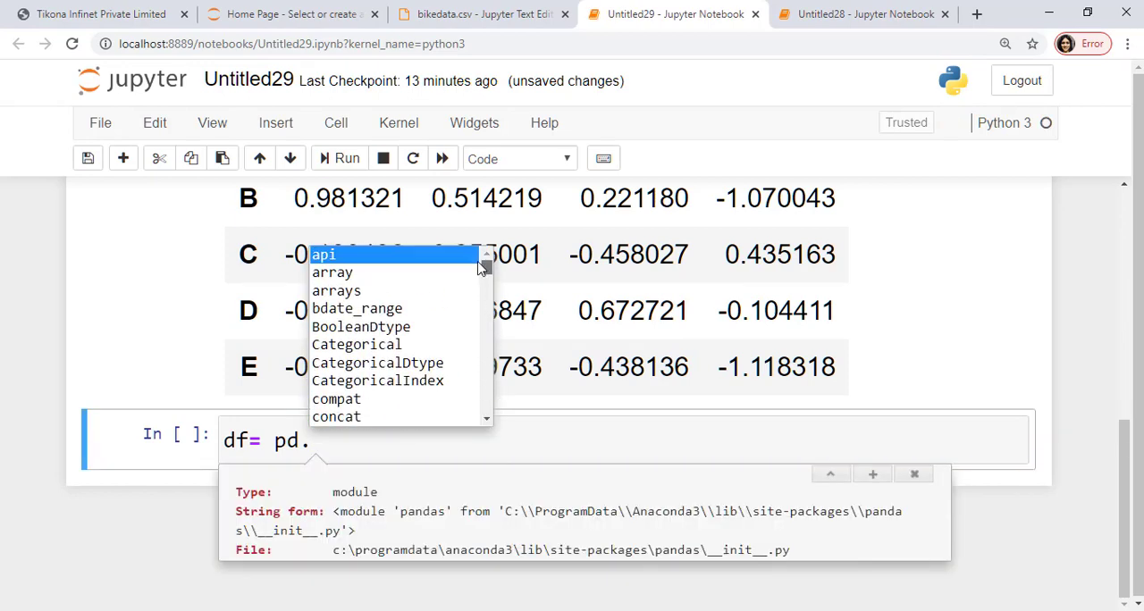
pyautogui.scroll(-3)
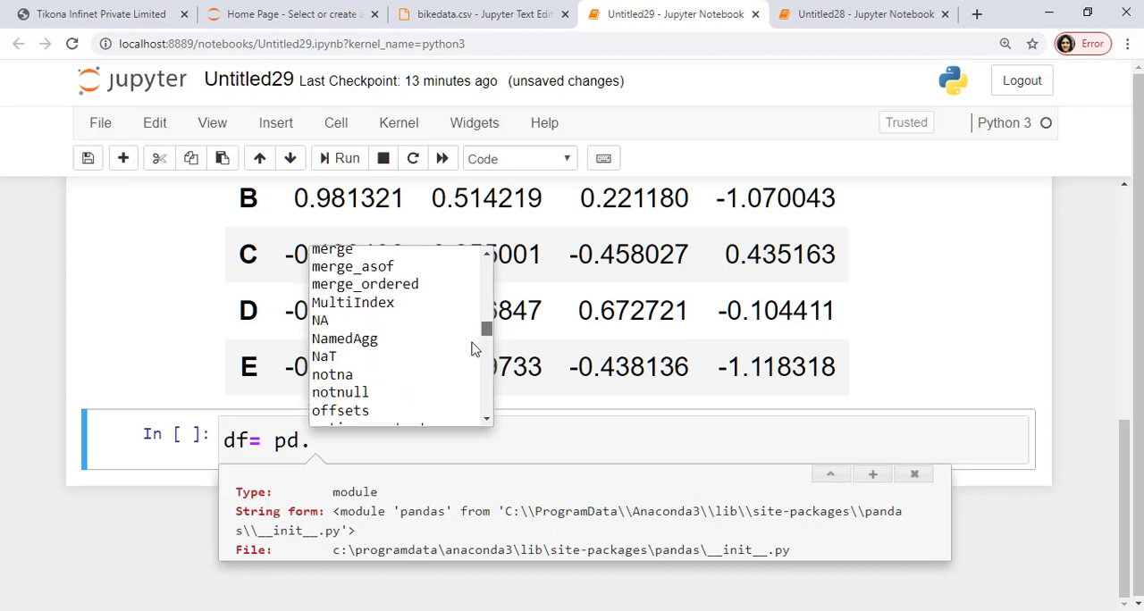
pyautogui.scroll(-3)
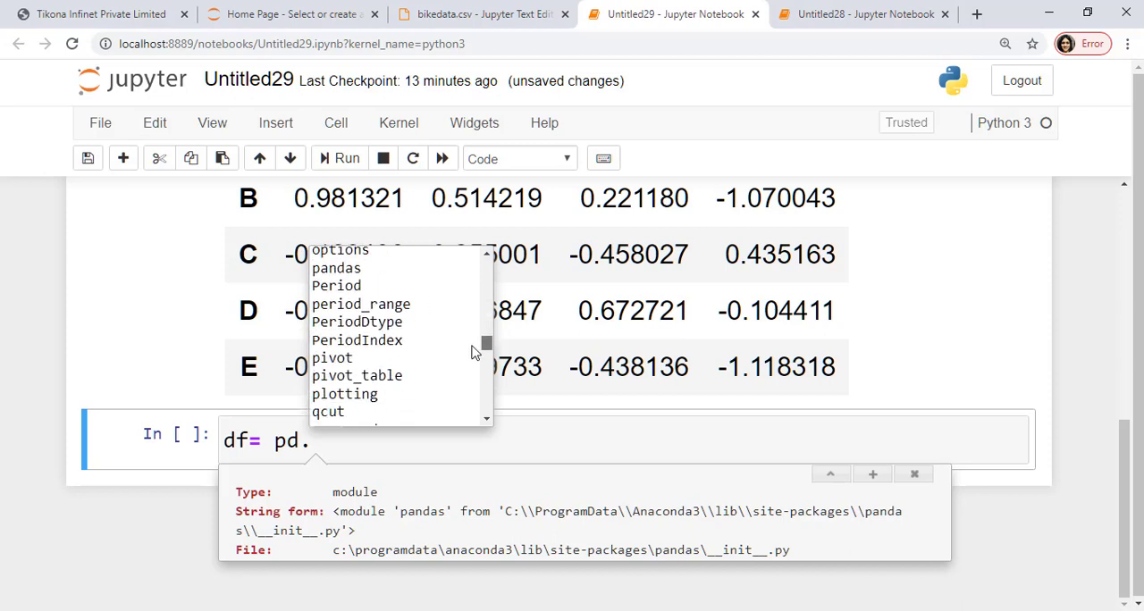
pyautogui.scroll(-3)
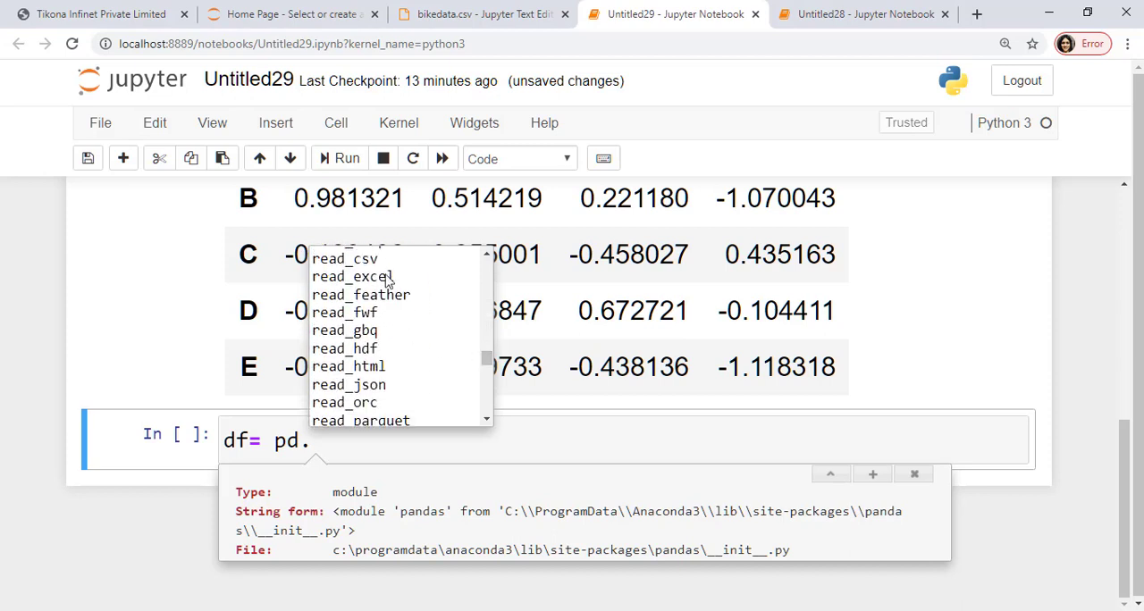
pyautogui.click(343, 257)
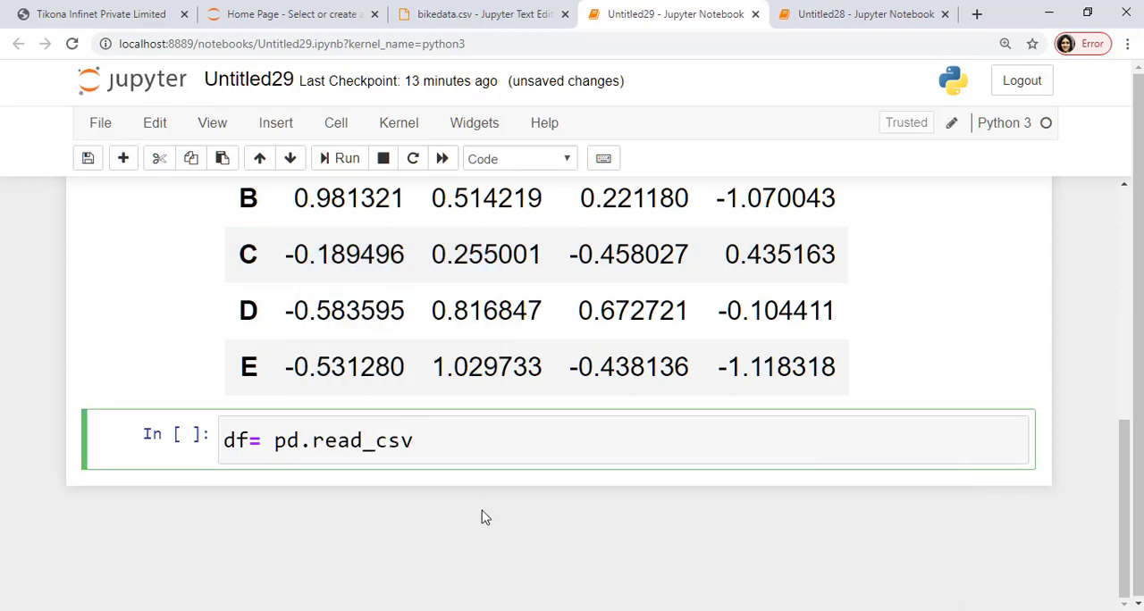
# Complete df= pd.read_csv('bikedata.csv') and run the cell.
pyautogui.write('()')
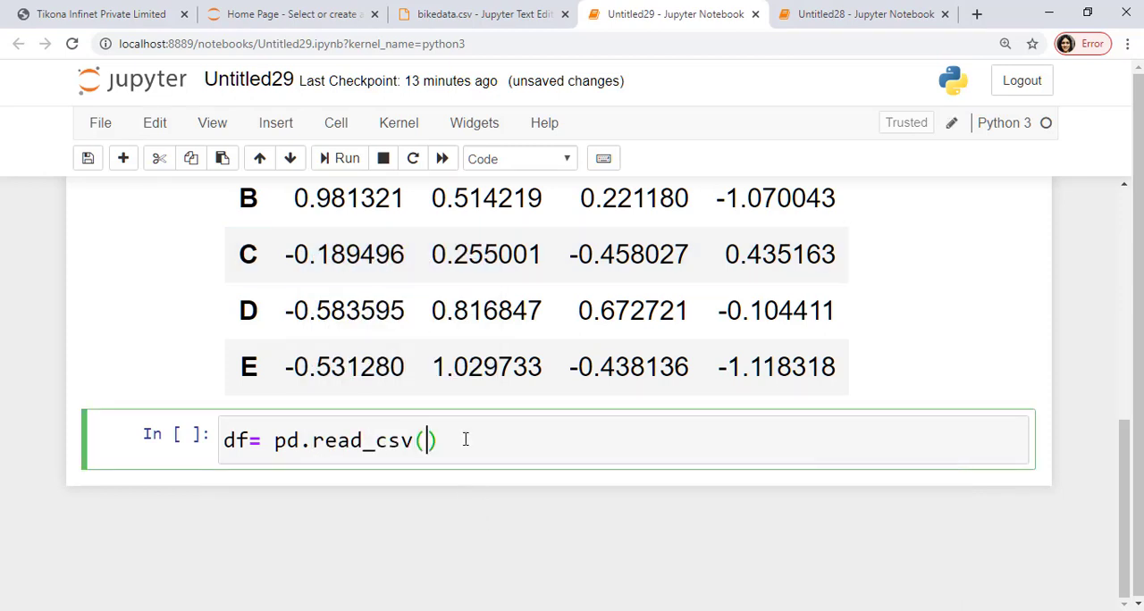
pyautogui.write("'bi'")
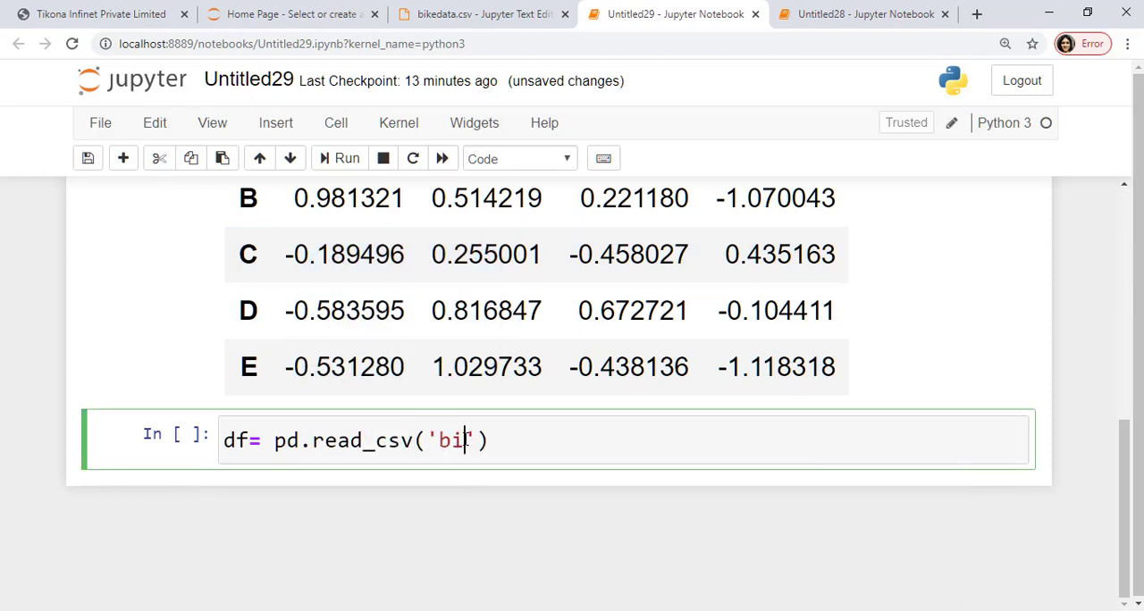
pyautogui.write('ke.cs')
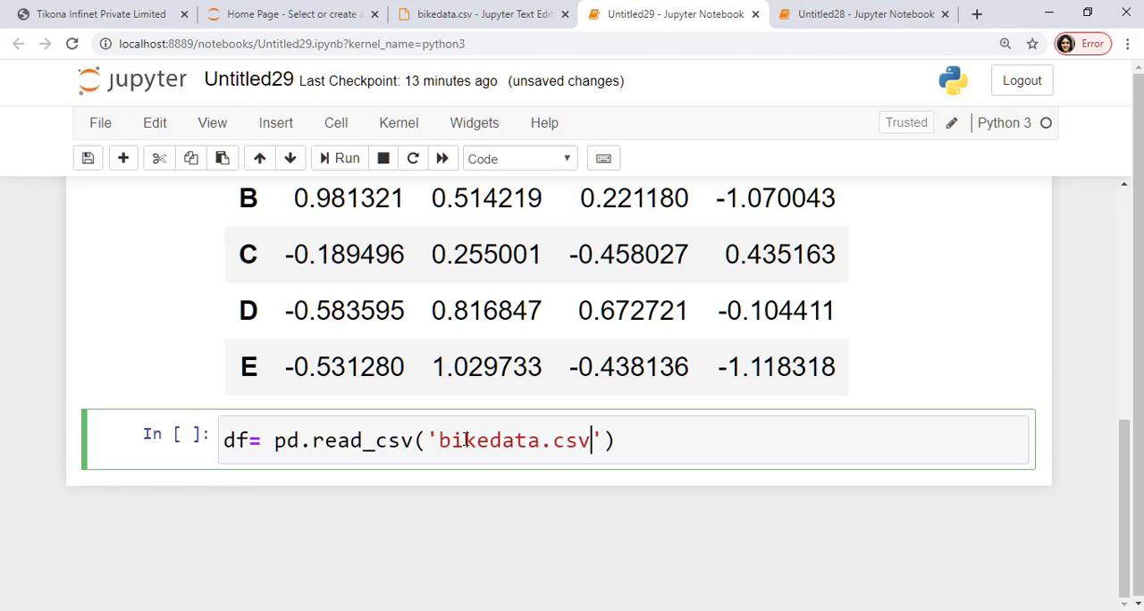
pyautogui.press('shift+enter')
pyautogui.write('df')
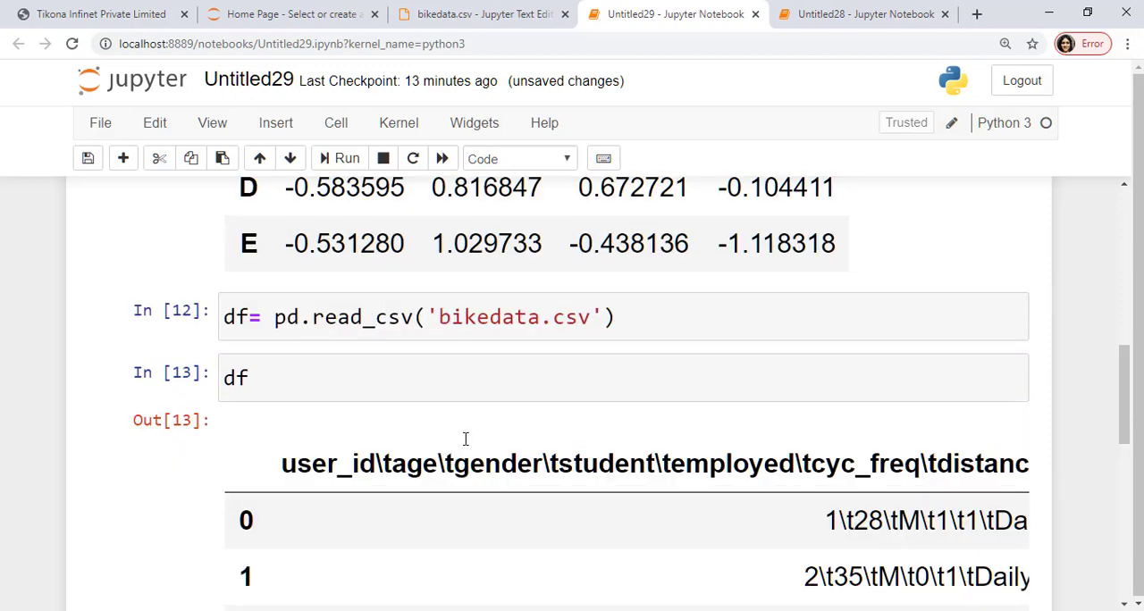
# Edit the read_csv line and check its signature help for the separator argument.
pyautogui.scroll(-3)
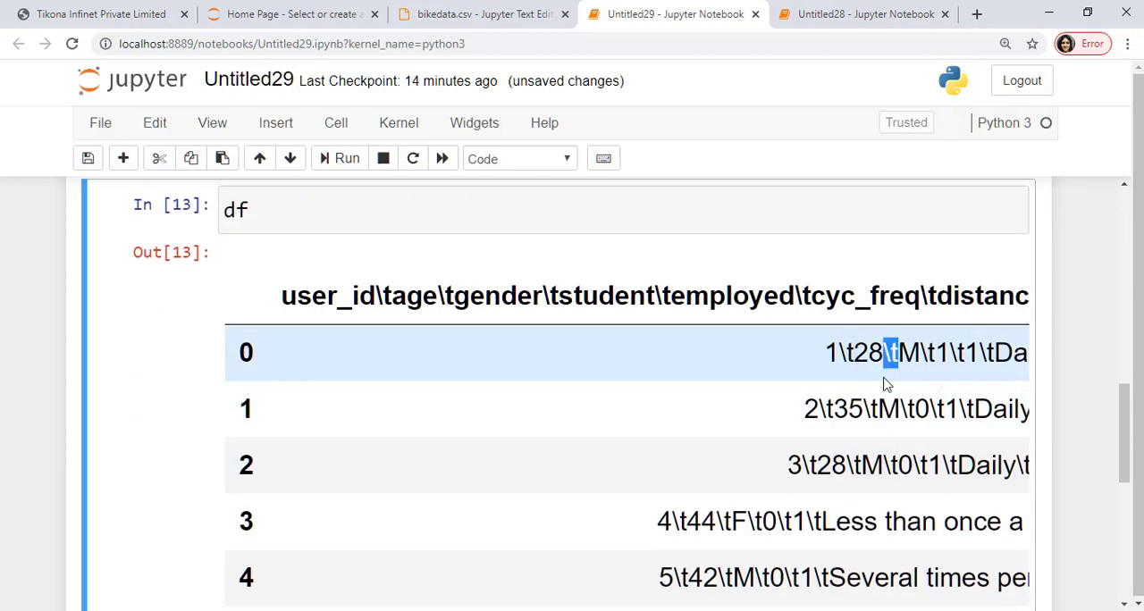
pyautogui.scroll(3)
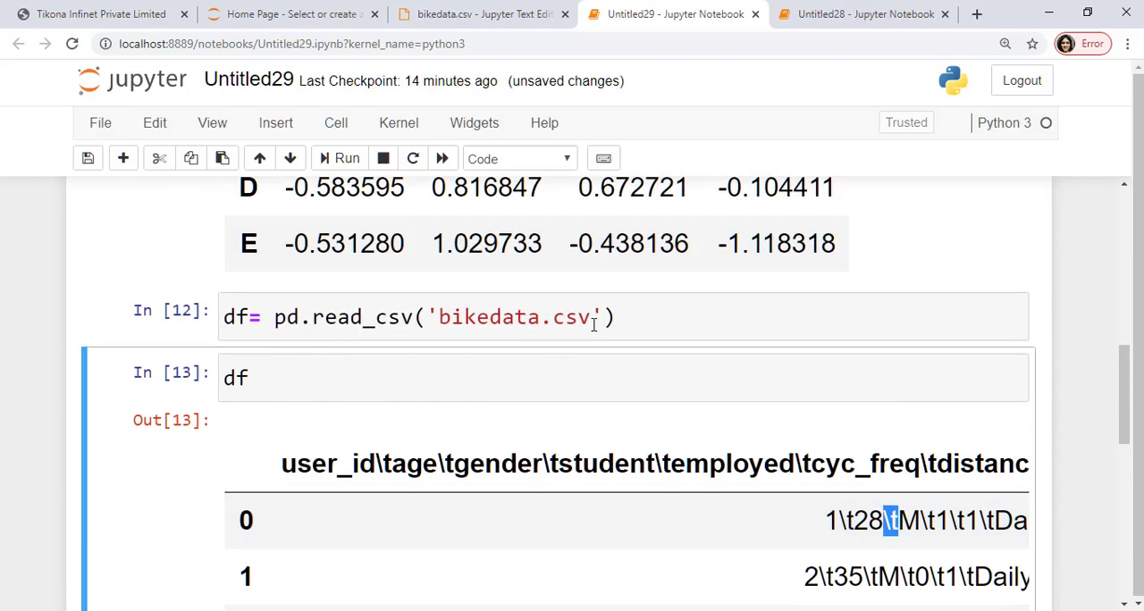
pyautogui.click(594, 318)
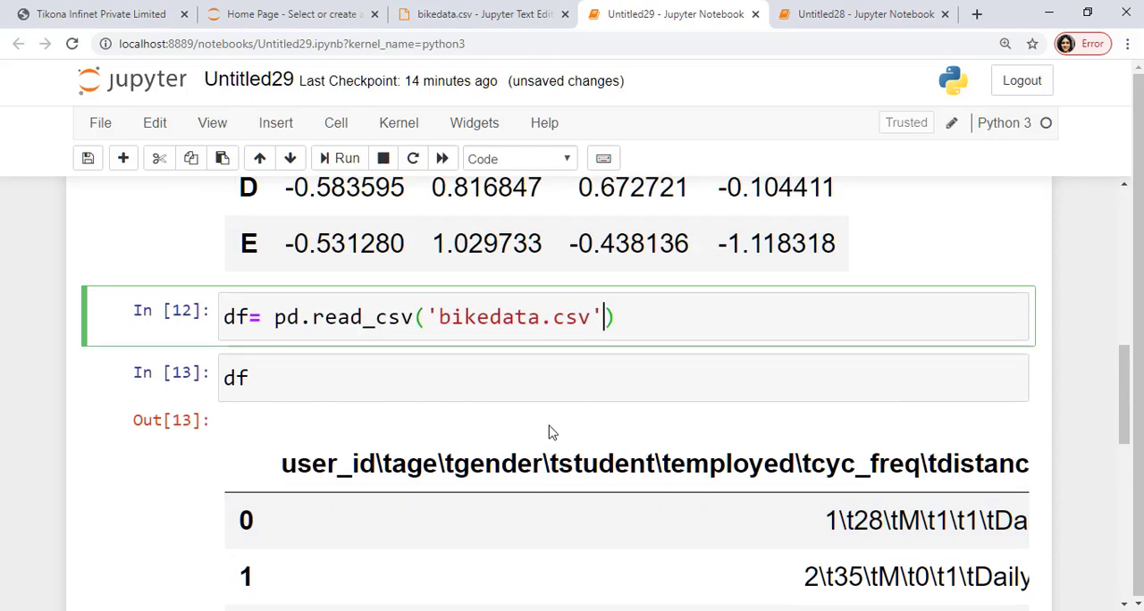
pyautogui.click(429, 318)
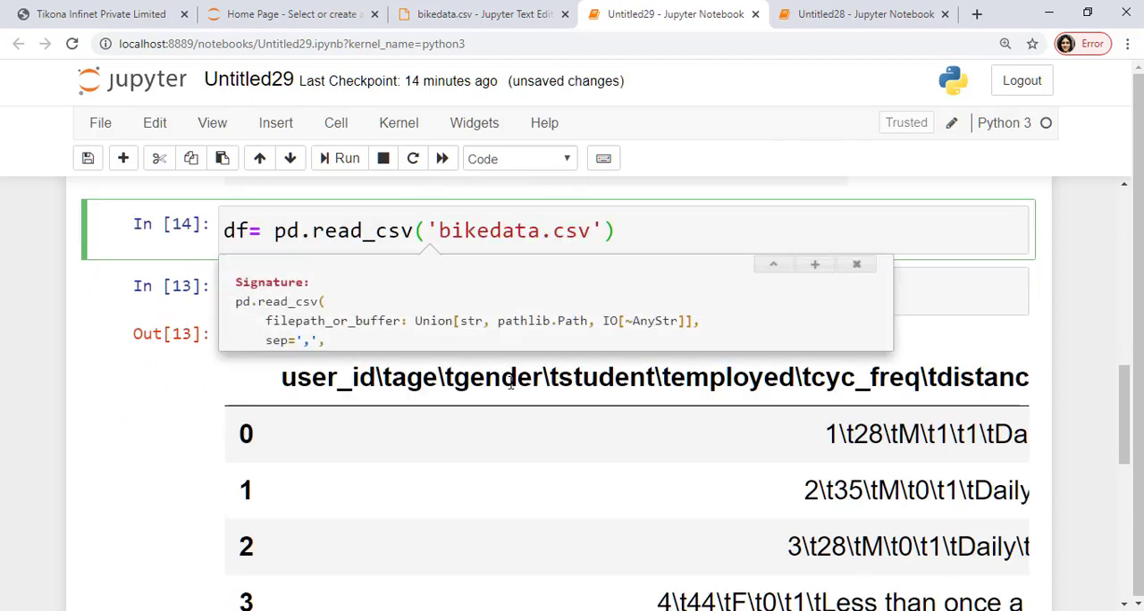
pyautogui.click(815, 264)
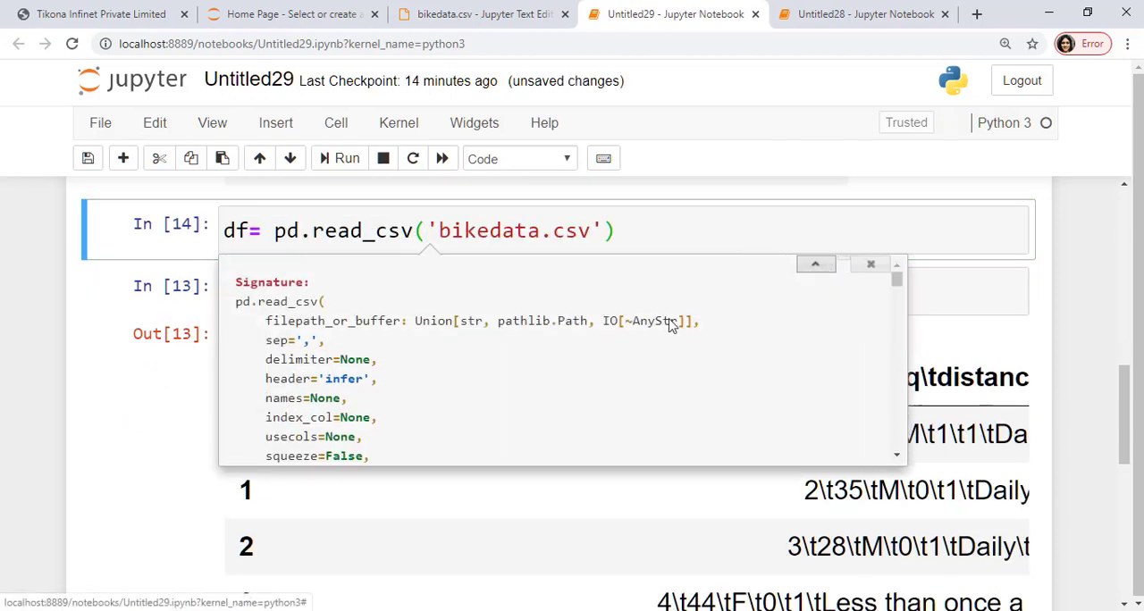
pyautogui.doubleClick(277, 340)
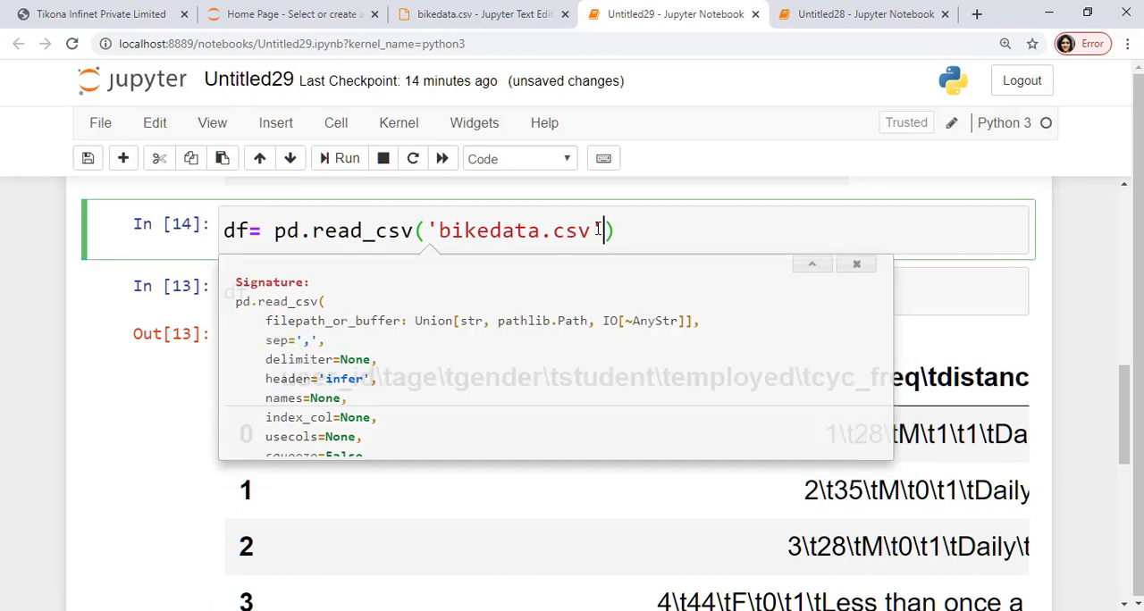
# Add the tab separator argument ,sep='\t' after the file name.
pyautogui.write(',sep')
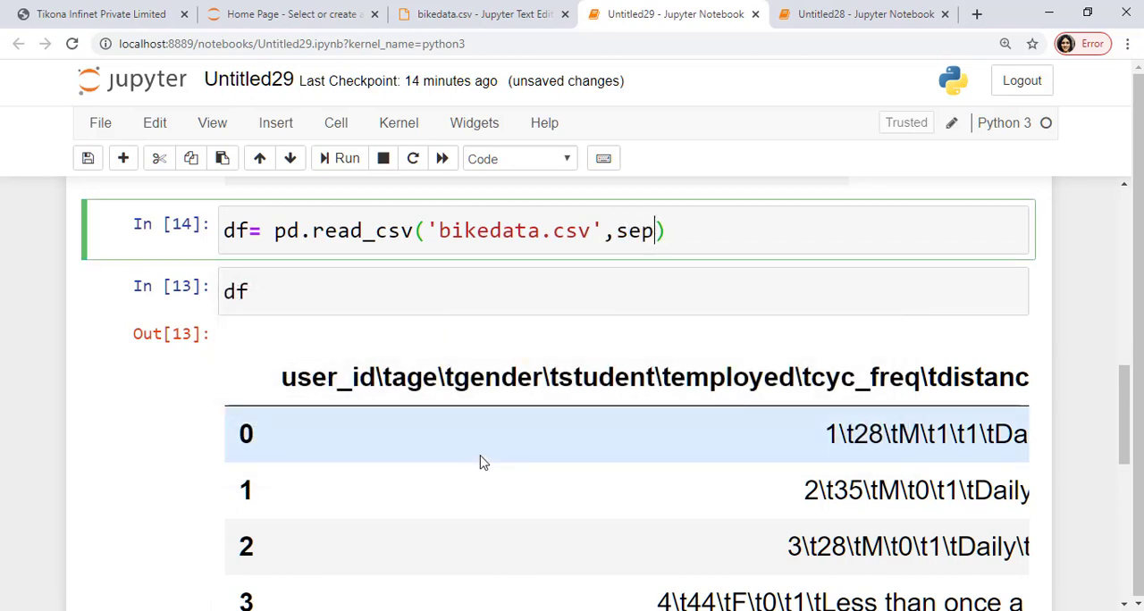
pyautogui.write("='''")
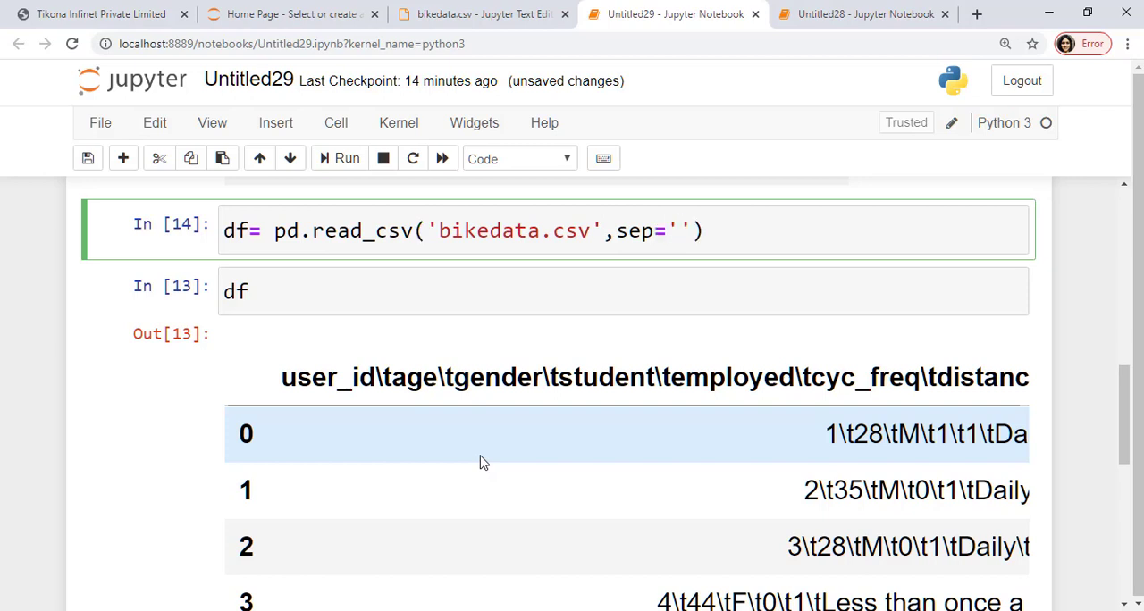
pyautogui.write('\\')
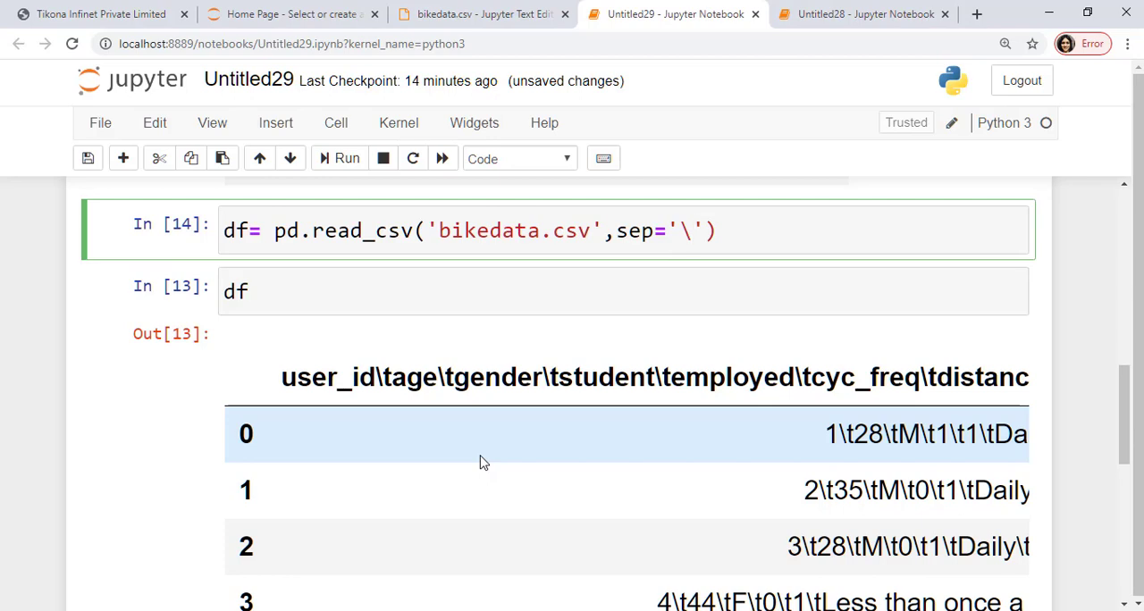
pyautogui.write('t')
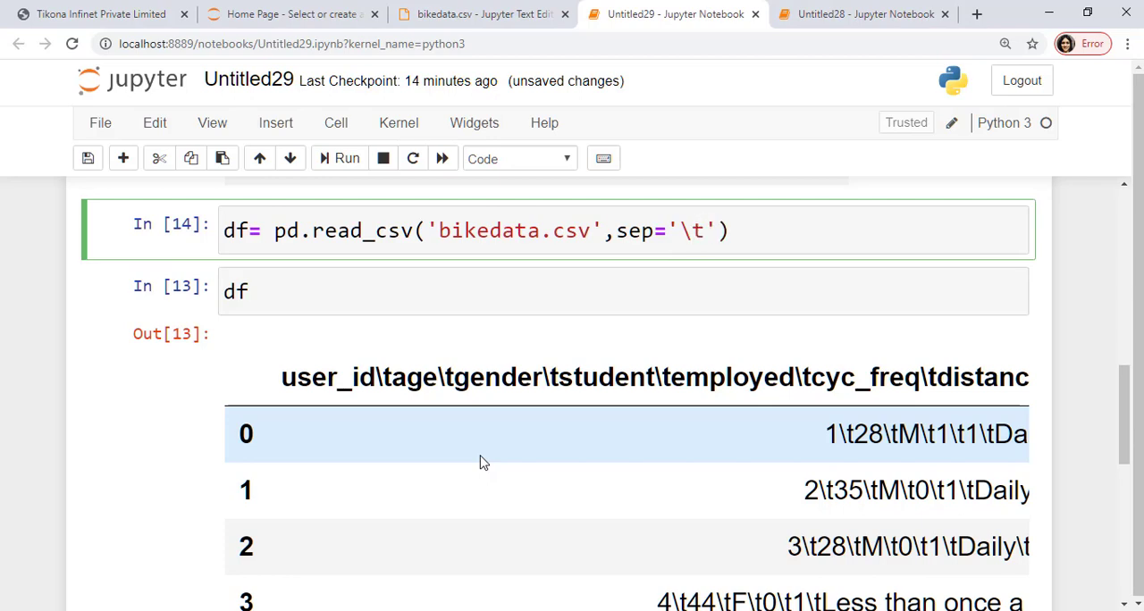
# Rerun the read_csv and df cells so bikedata shows separate user_id, age, gender, distance, time, speed columns.
pyautogui.scroll(-3)
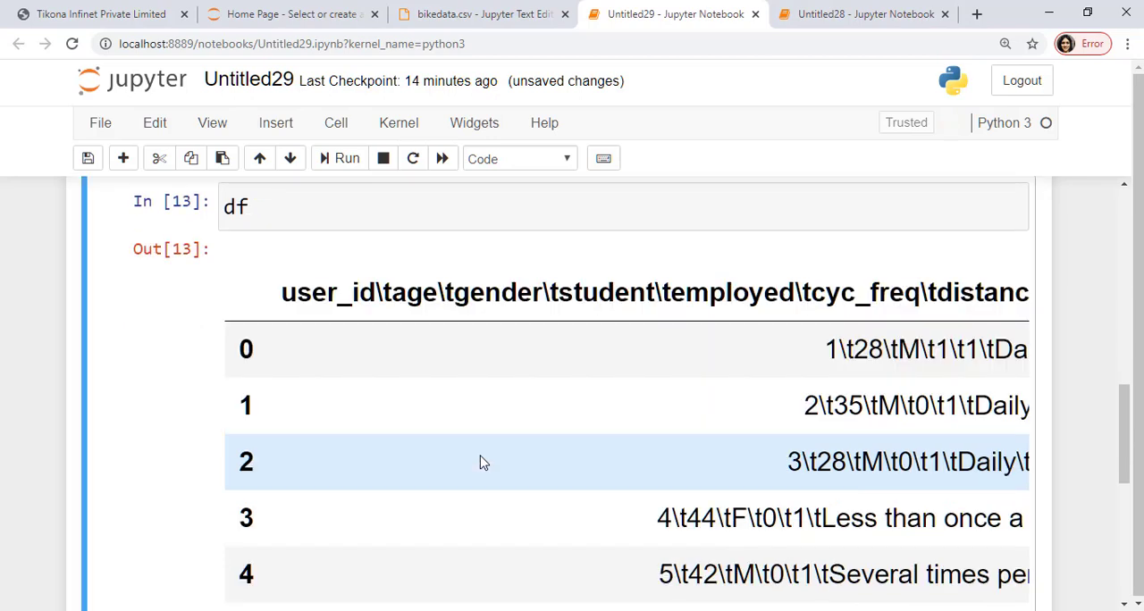
pyautogui.click(347, 159)
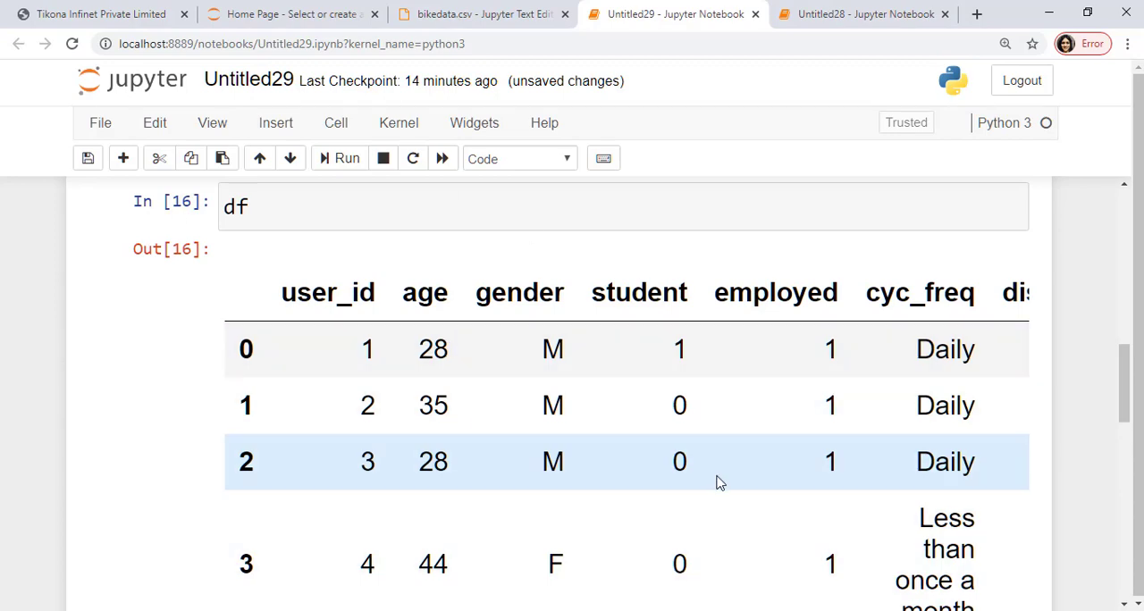
pyautogui.scroll(-3)
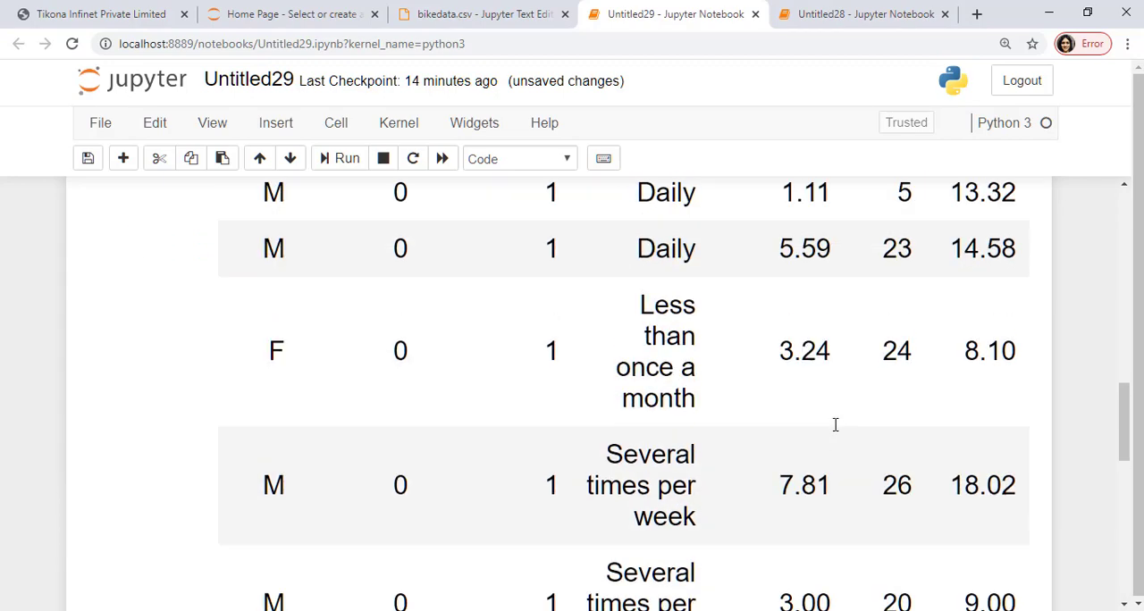
pyautogui.scroll(-3)
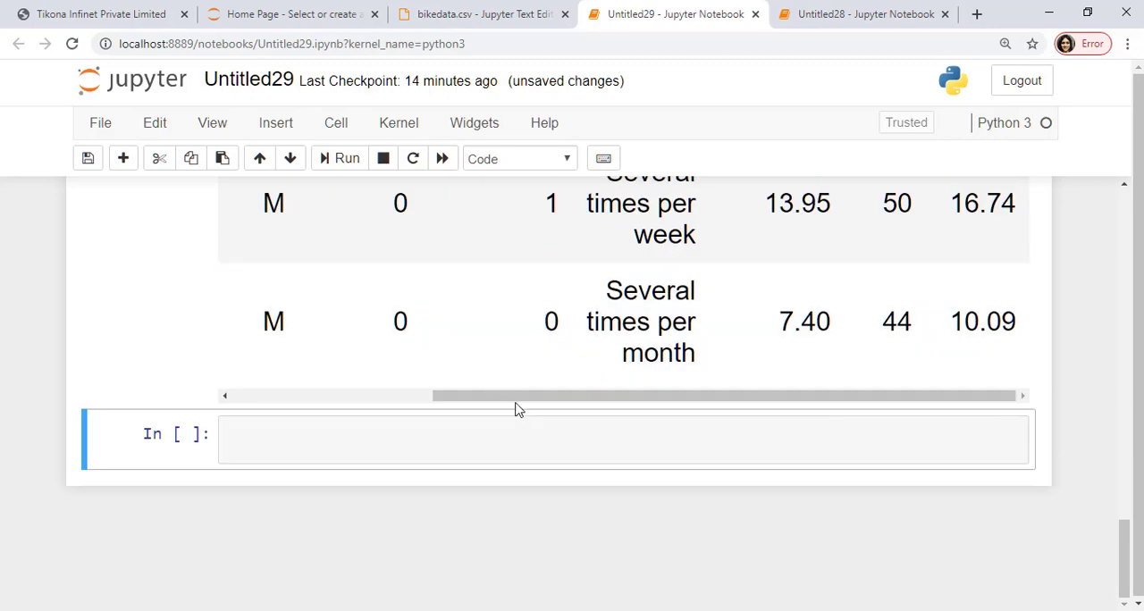
pyautogui.scroll(3)
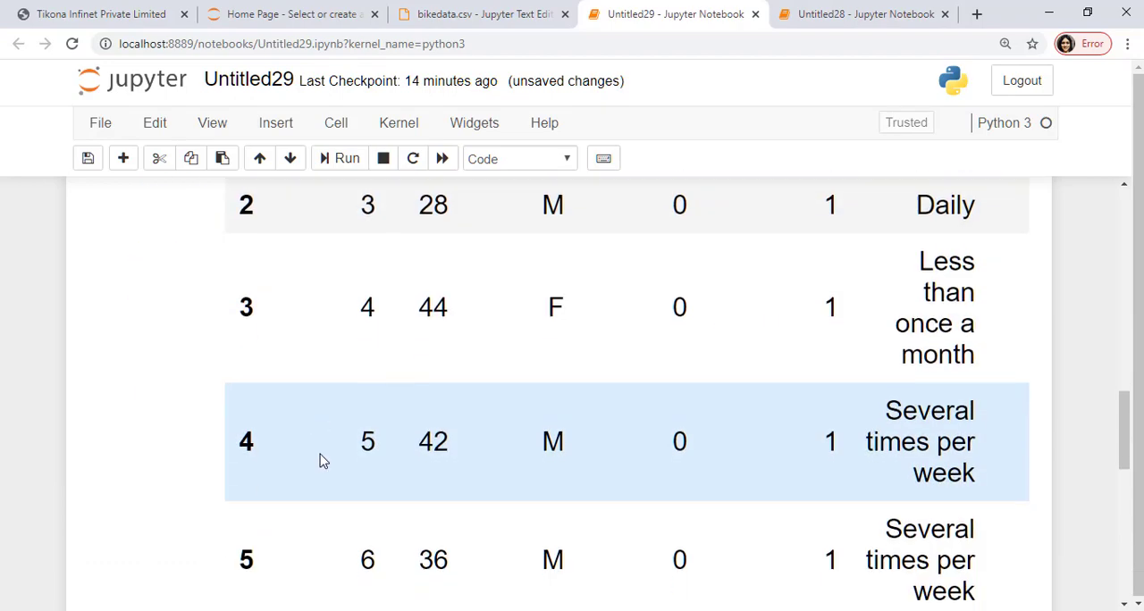
pyautogui.scroll(-3)
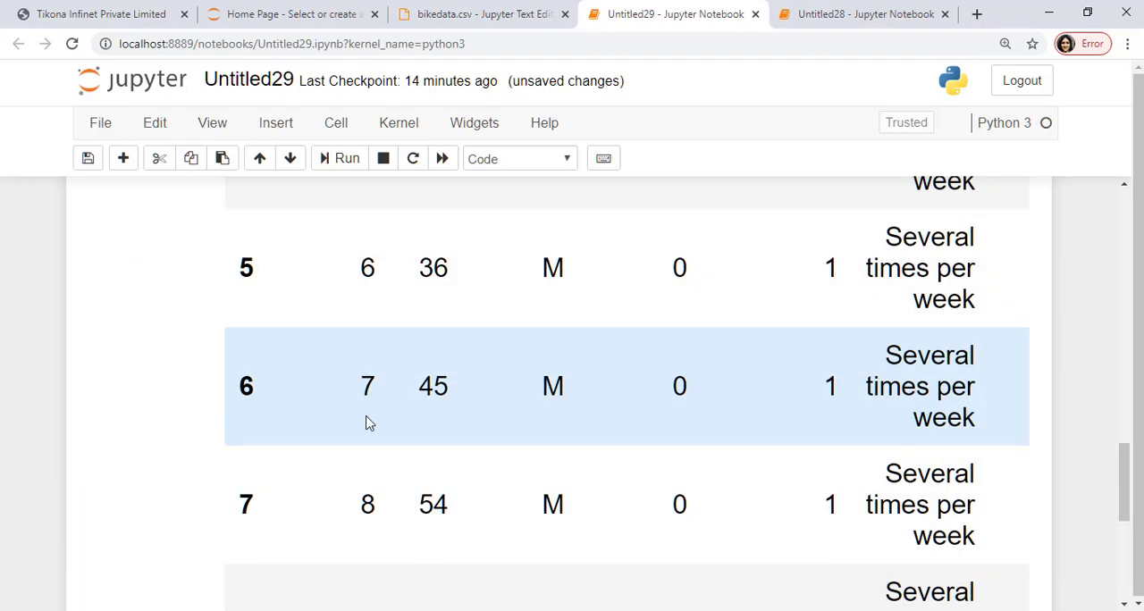
pyautogui.scroll(3)
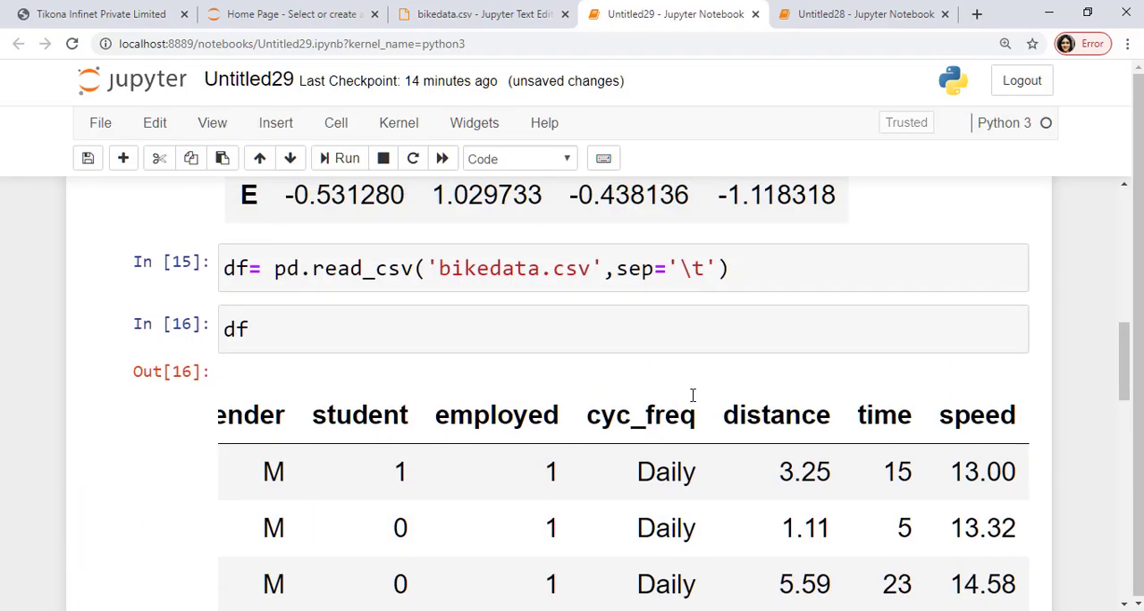
pyautogui.scroll(-3)
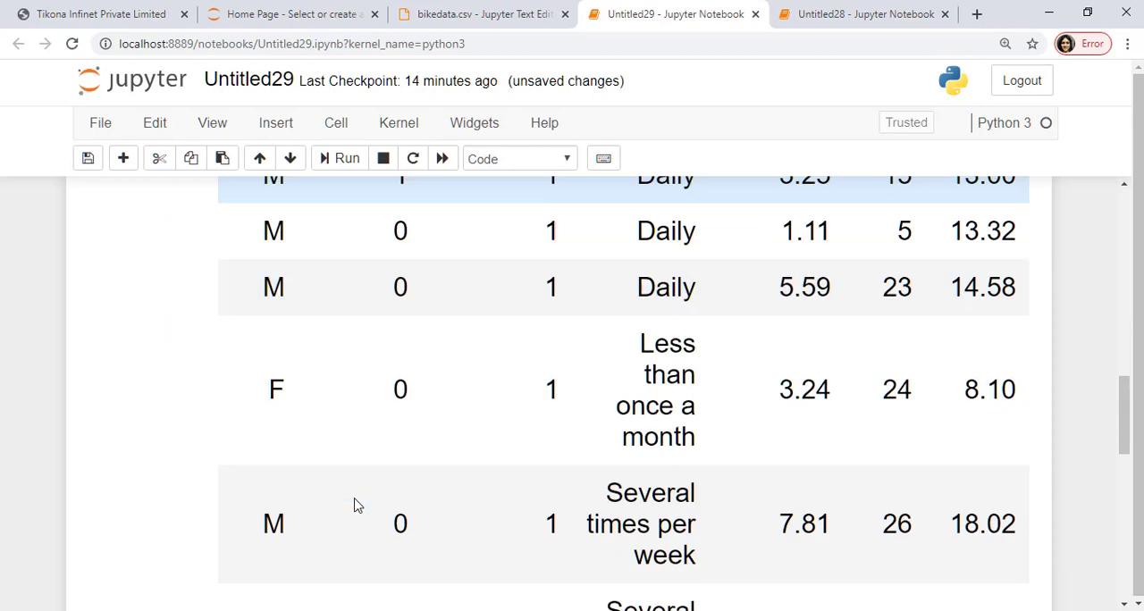
pyautogui.scroll(-3)
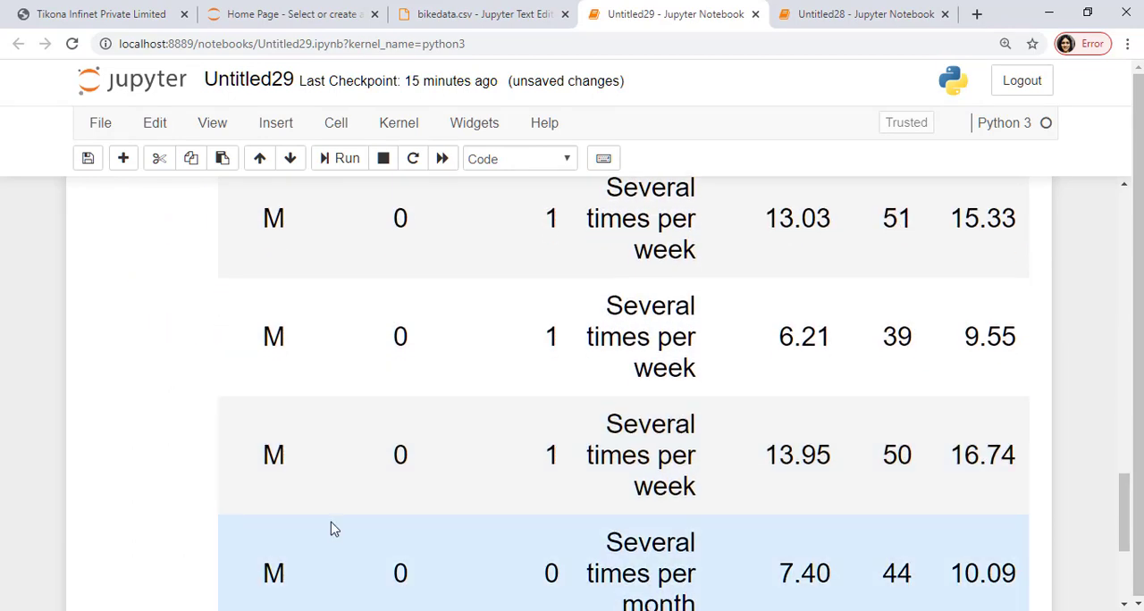
pyautogui.scroll(-3)
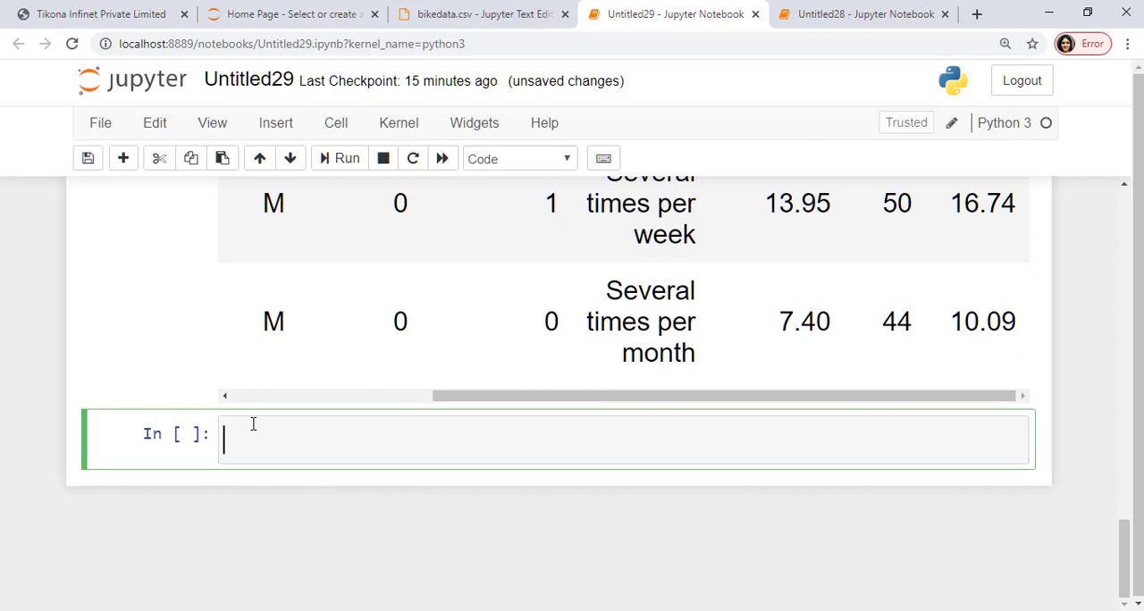
# Store a=df['age'] and check type(a) to confirm it is a Series.
pyautogui.write('a=df')
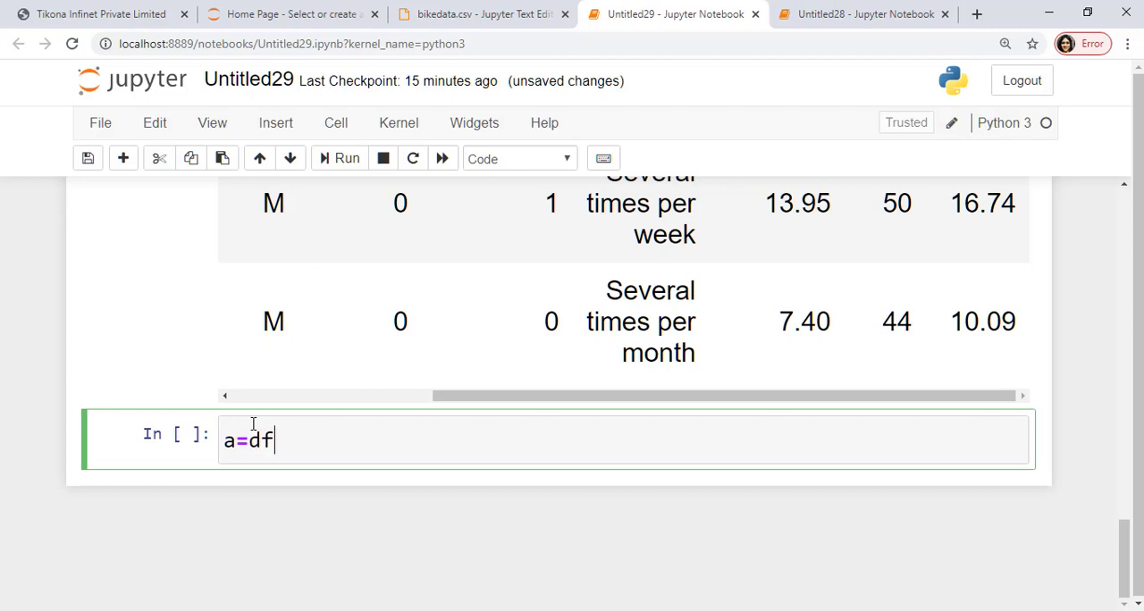
pyautogui.write('[]')
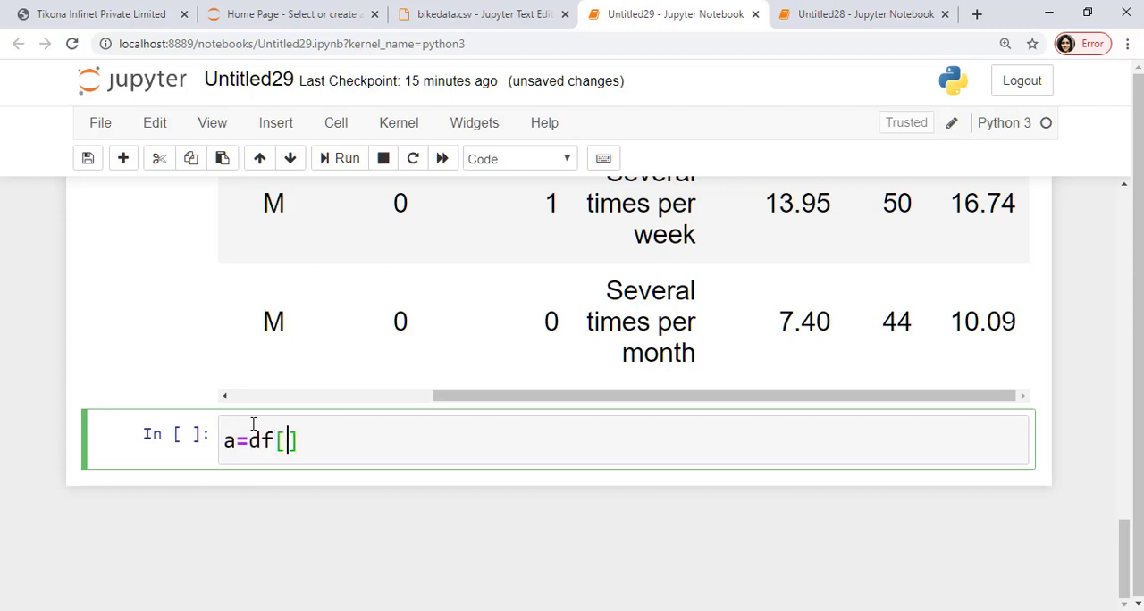
pyautogui.write("'age'")
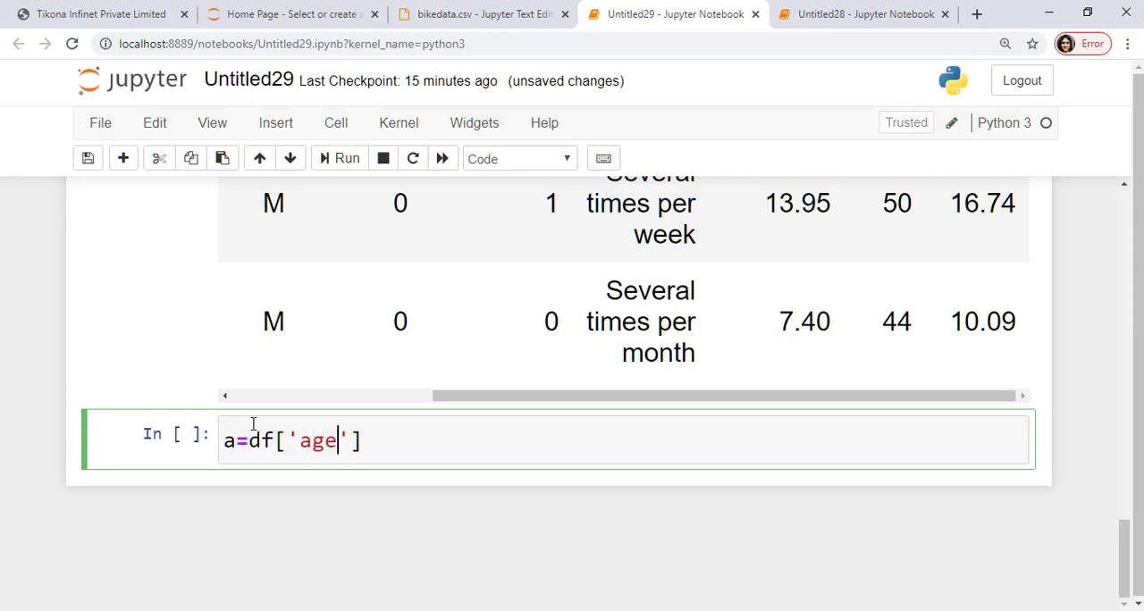
pyautogui.click(346, 159)
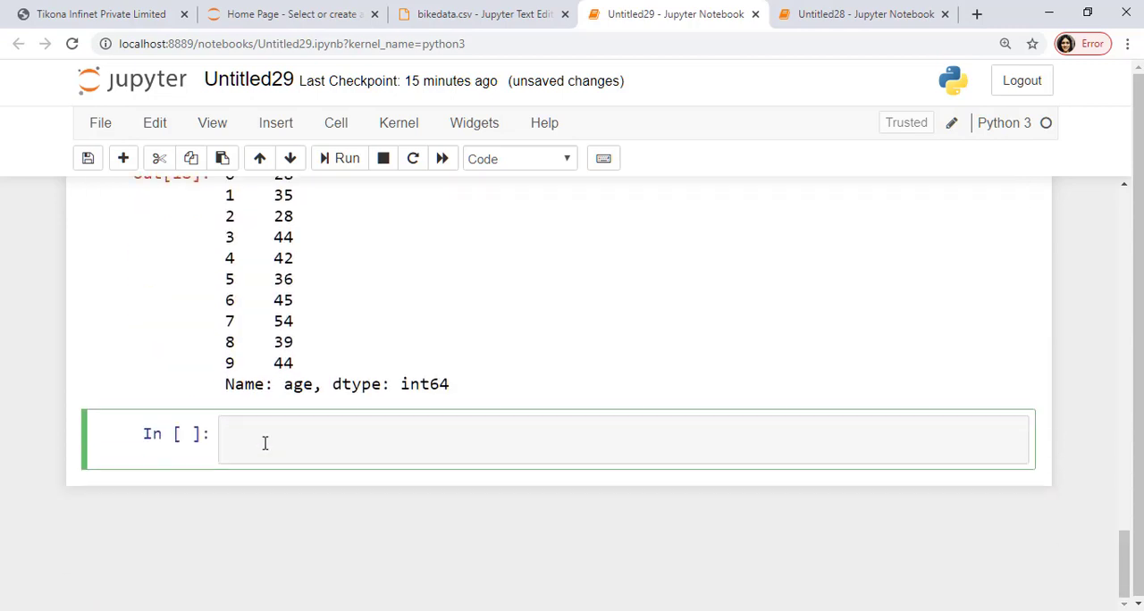
pyautogui.scroll(3)
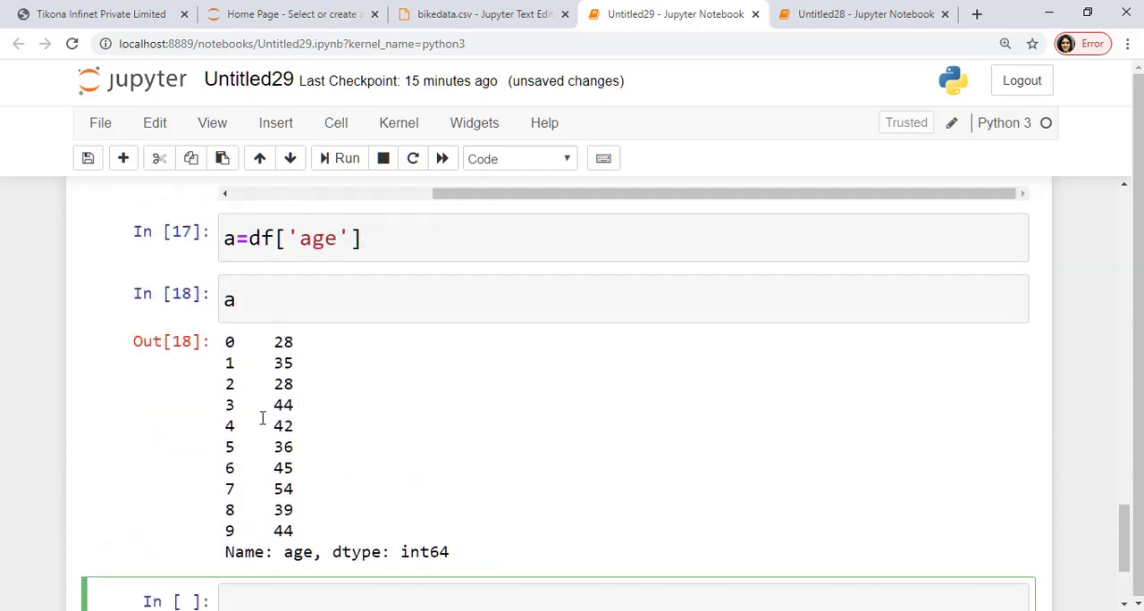
pyautogui.write('typ')
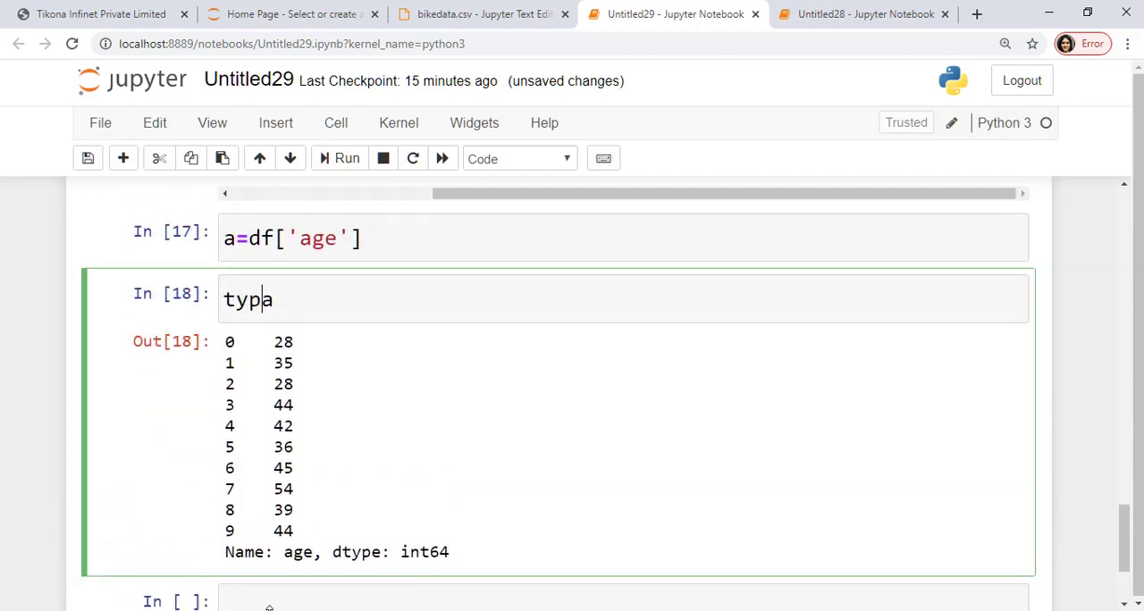
pyautogui.write('e(a')
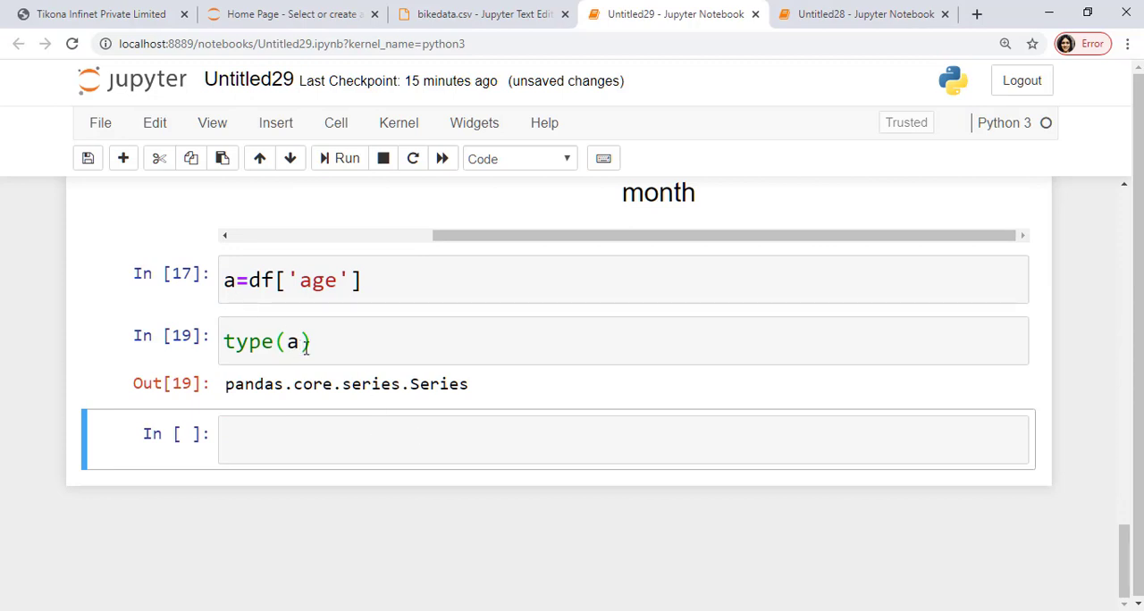
pyautogui.moveTo(439, 320)
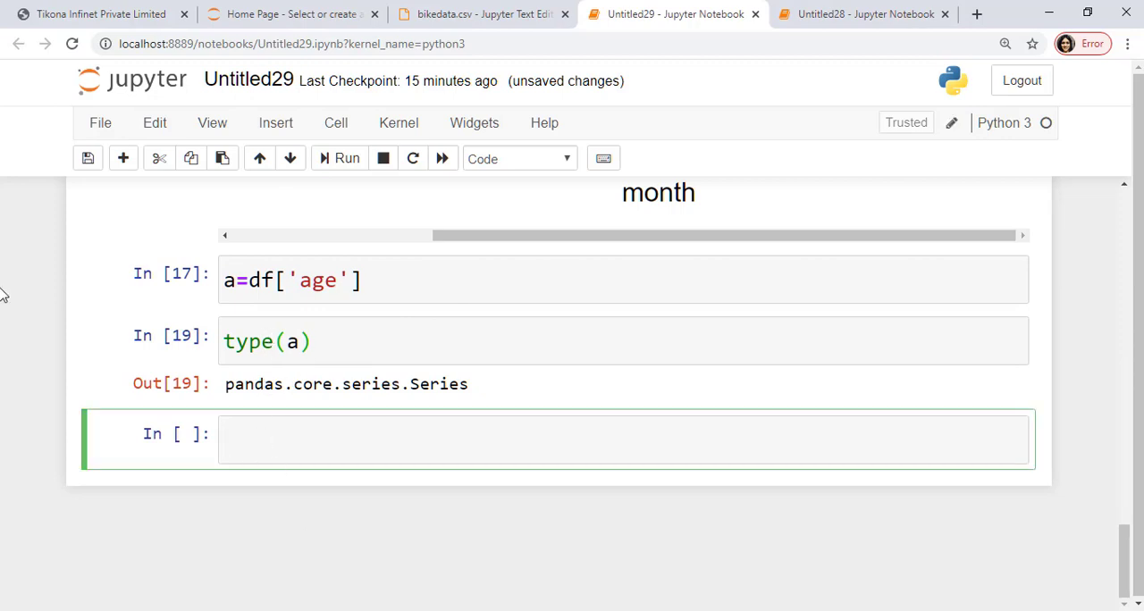
# Show the age column via df.age and browse the df. attribute completions.
pyautogui.write('df.')
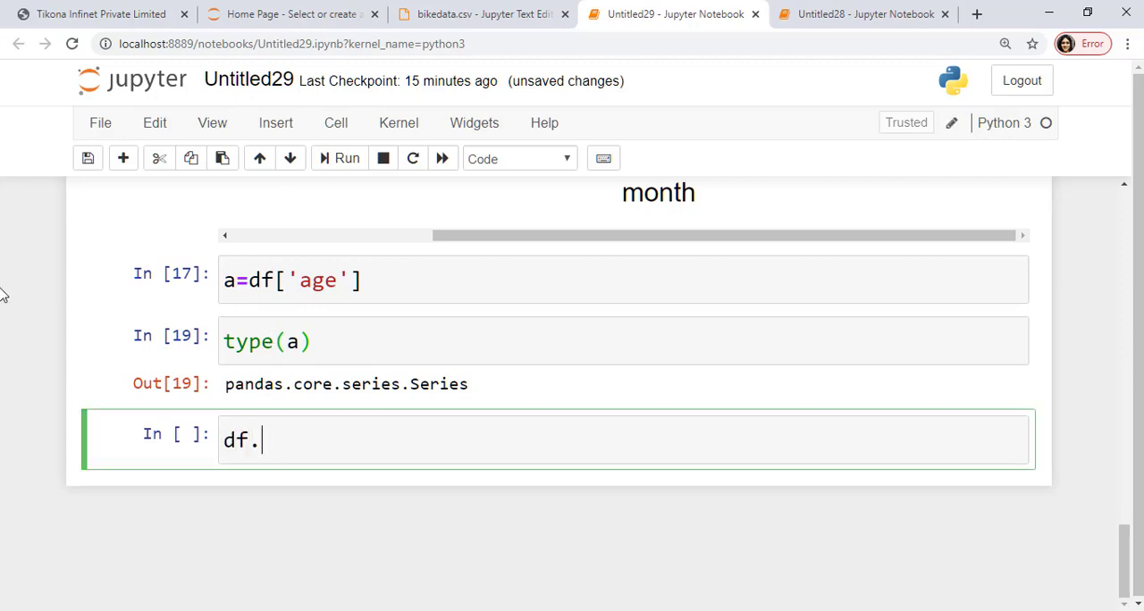
pyautogui.write('a')
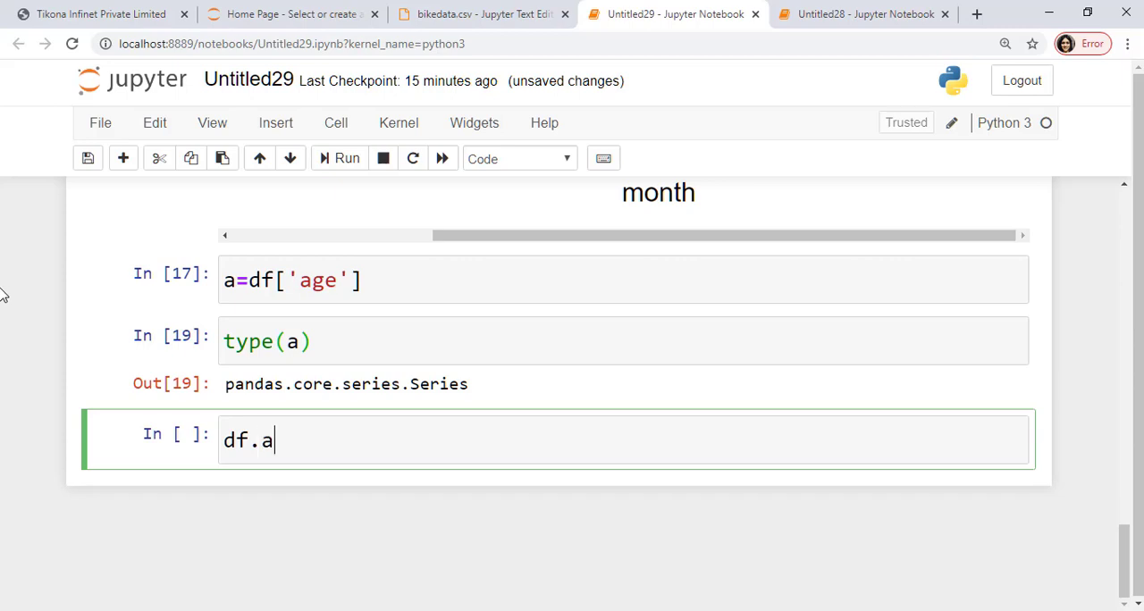
pyautogui.click(346, 159)
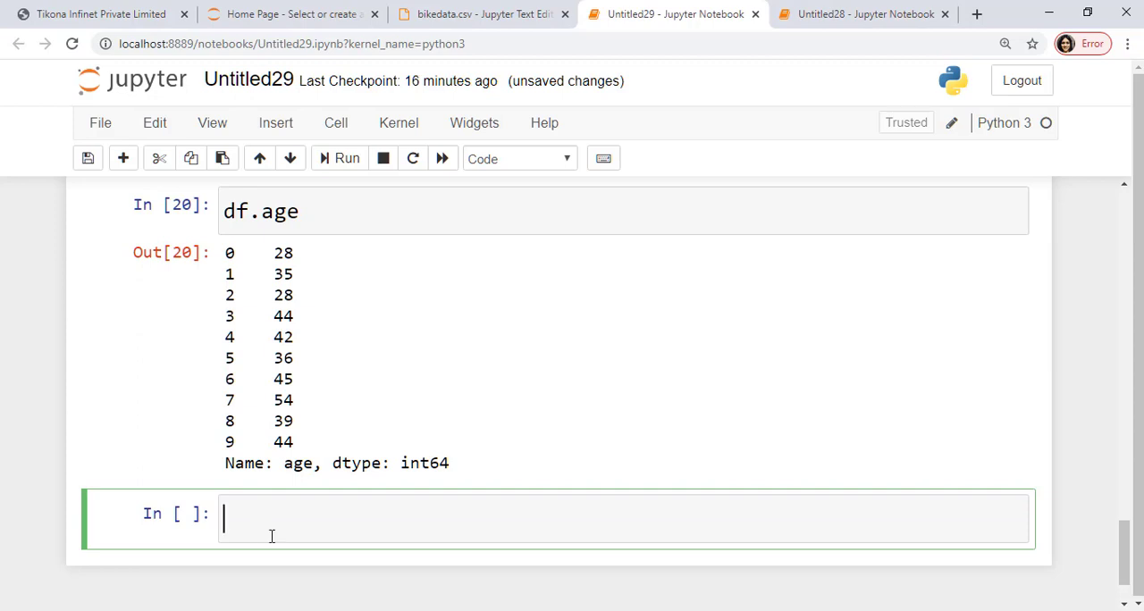
pyautogui.write('df')
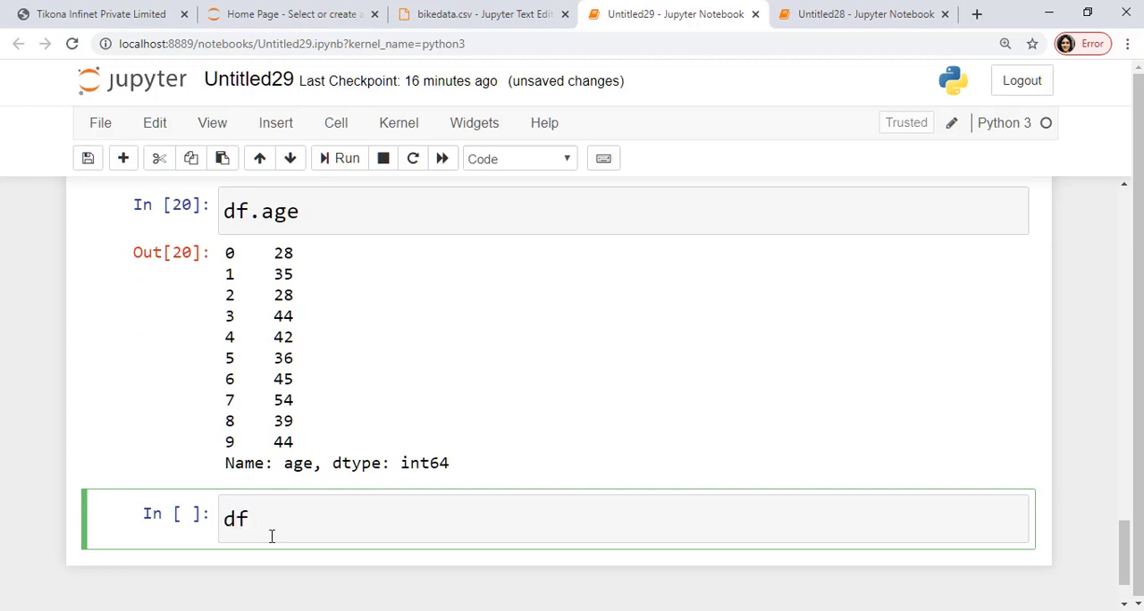
pyautogui.write('.')
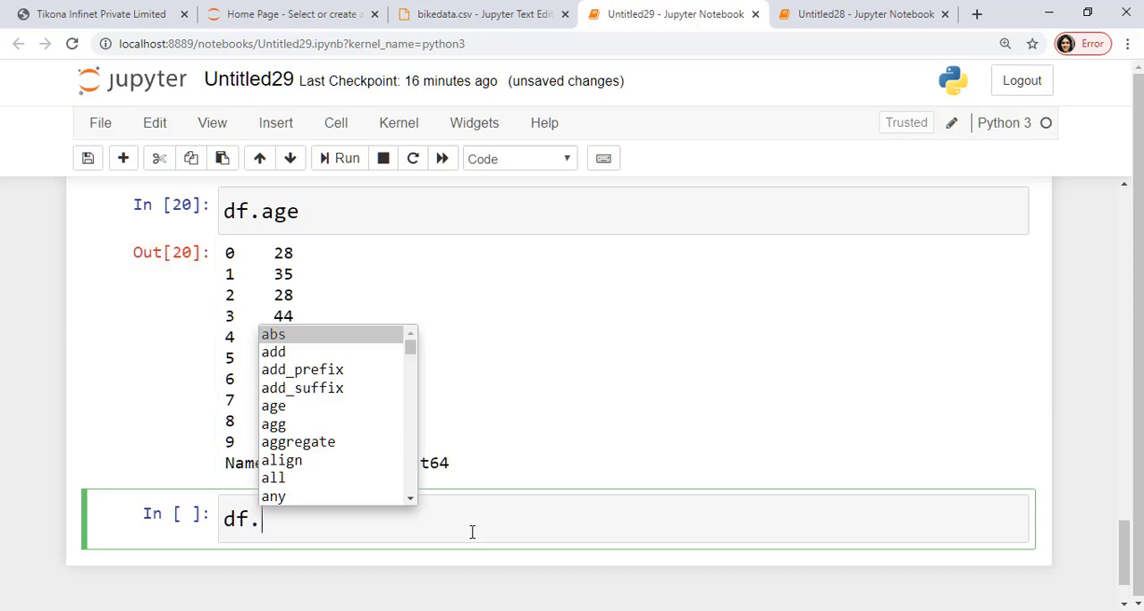
pyautogui.scroll(-3)
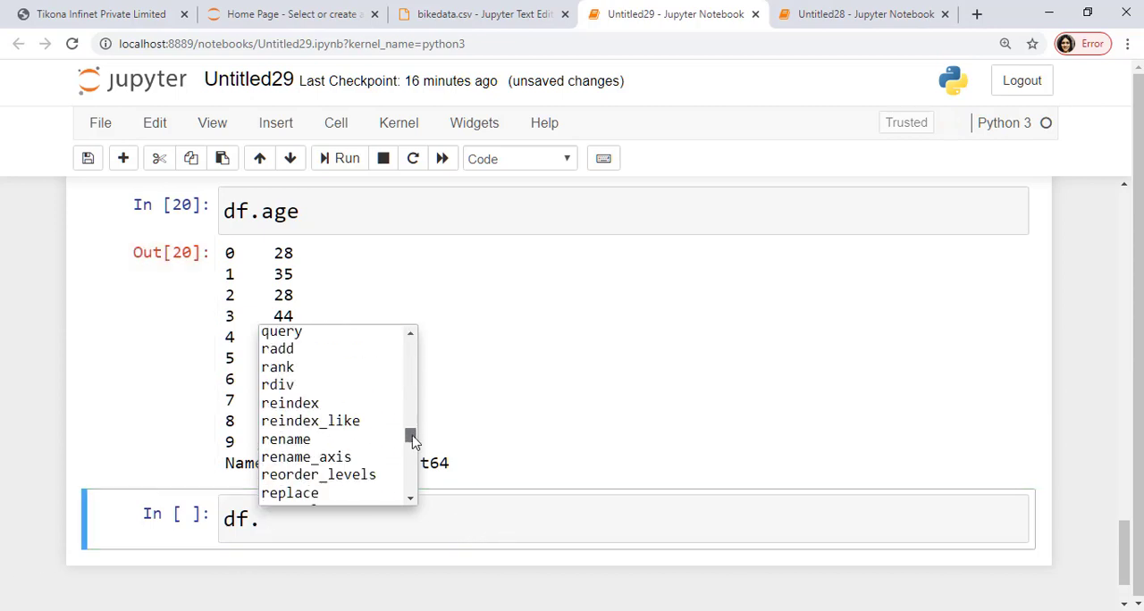
pyautogui.scroll(3)
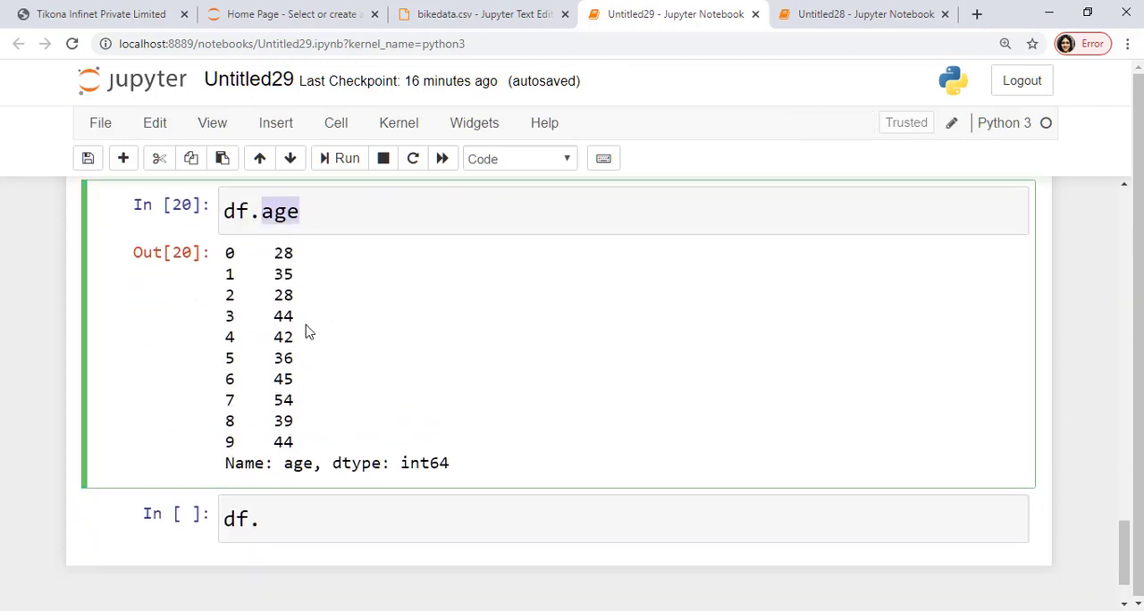
pyautogui.scroll(3)
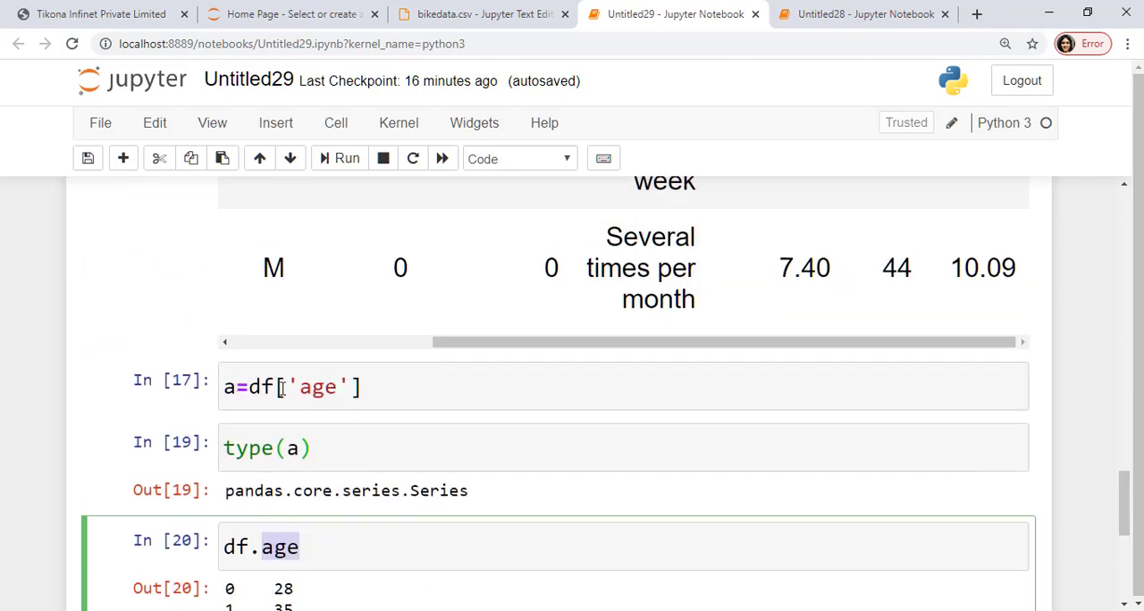
pyautogui.click(396, 446)
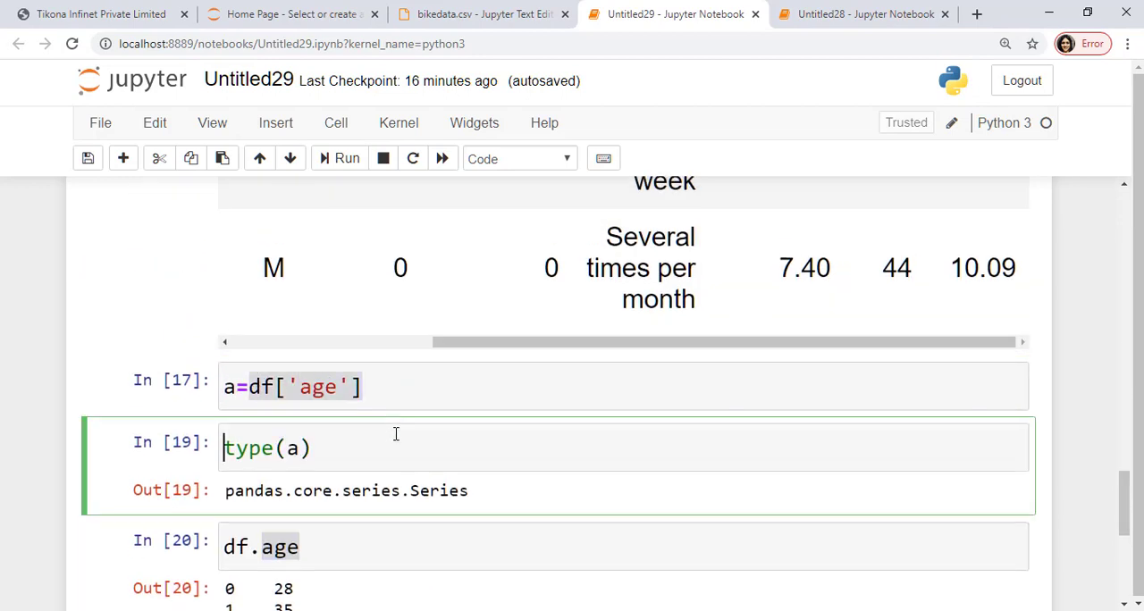
pyautogui.moveTo(361, 433)
pyautogui.write('df[')
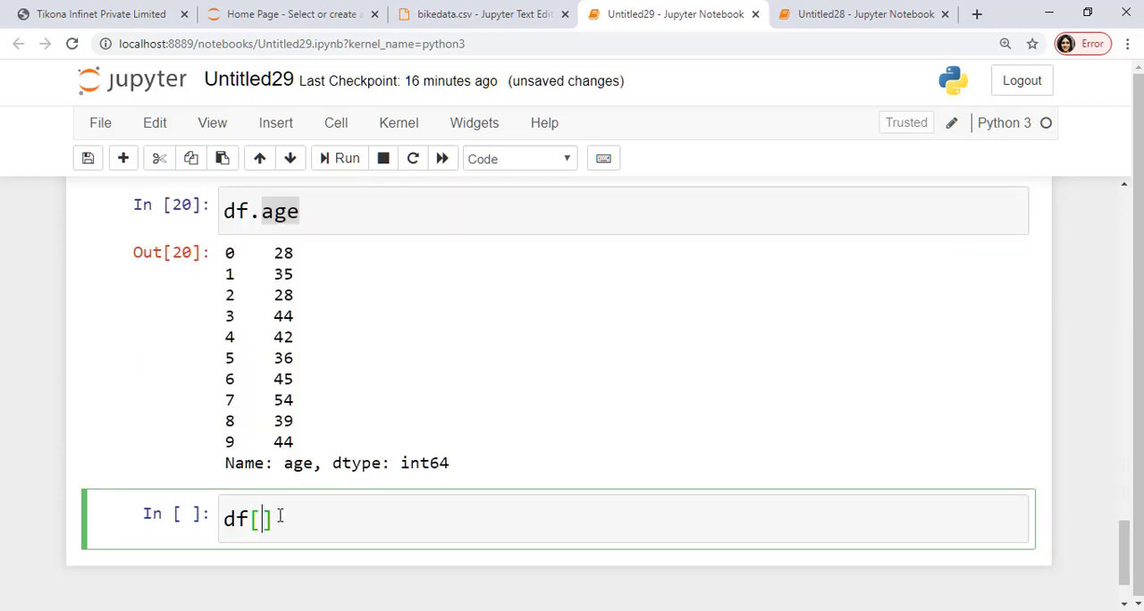
# Access the missing df['new'] column to see the KeyError.
pyautogui.write("'")
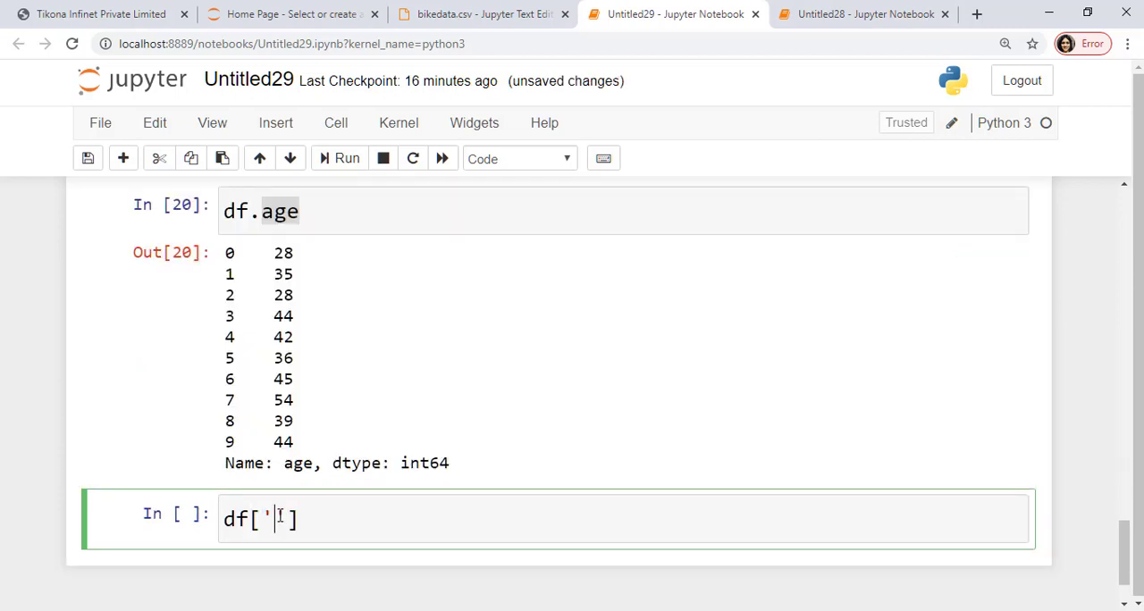
pyautogui.write('new')
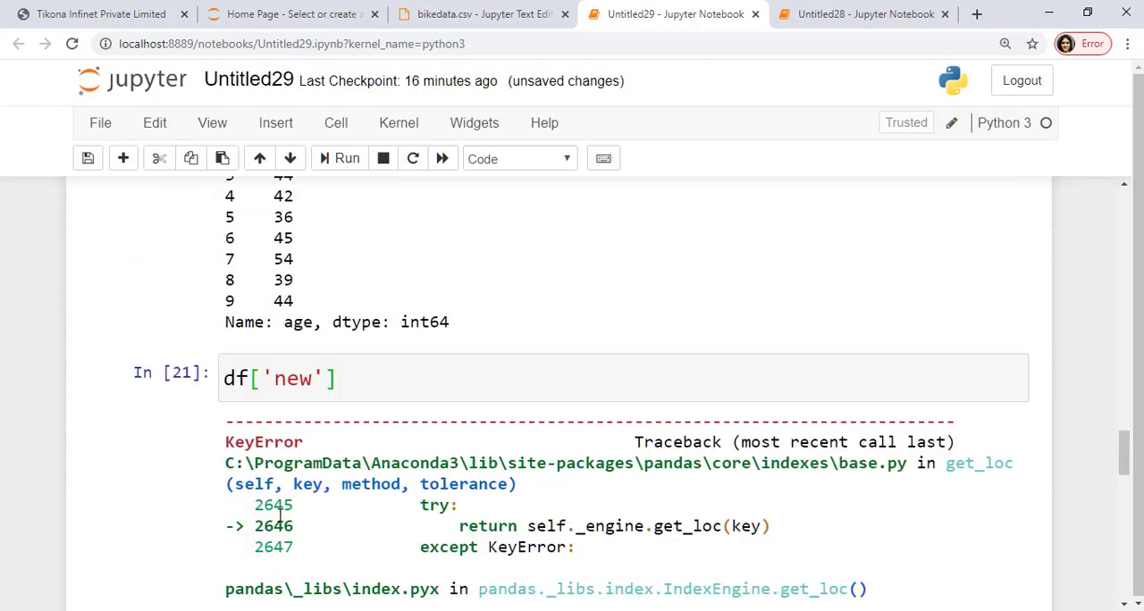
pyautogui.scroll(-3)
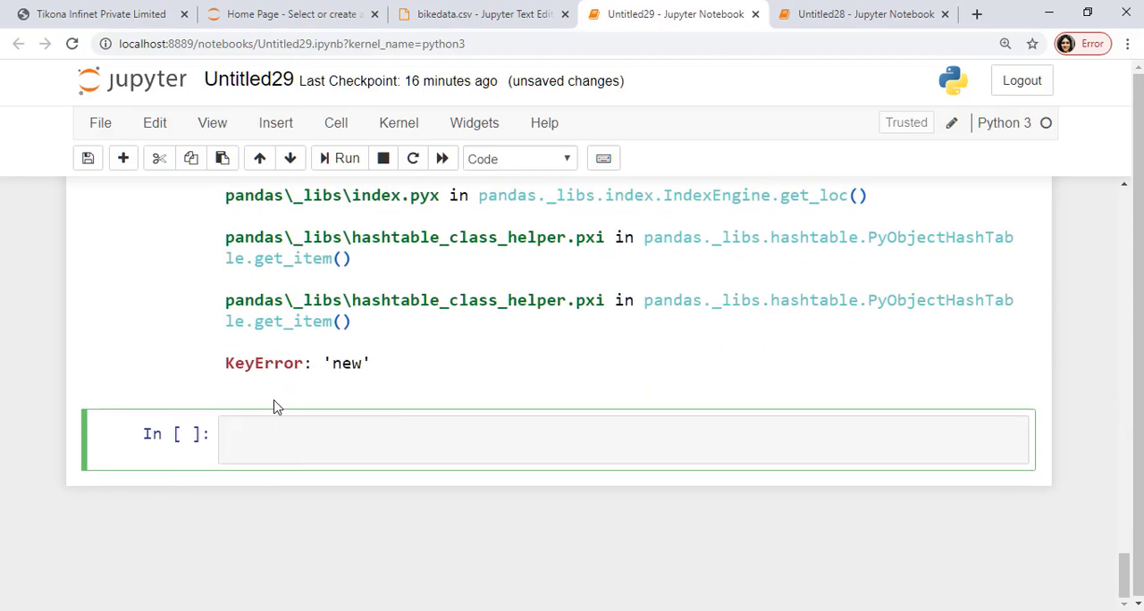
# Write df['new']= df['distance']/df['time'] to compute the new column.
pyautogui.write("df['']")
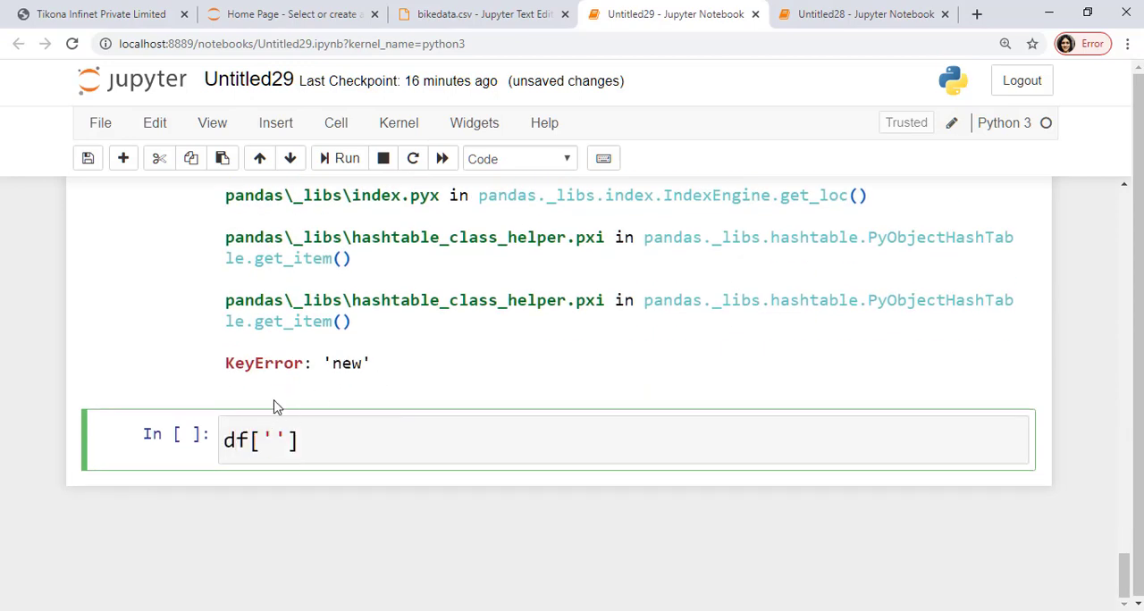
pyautogui.write('new')
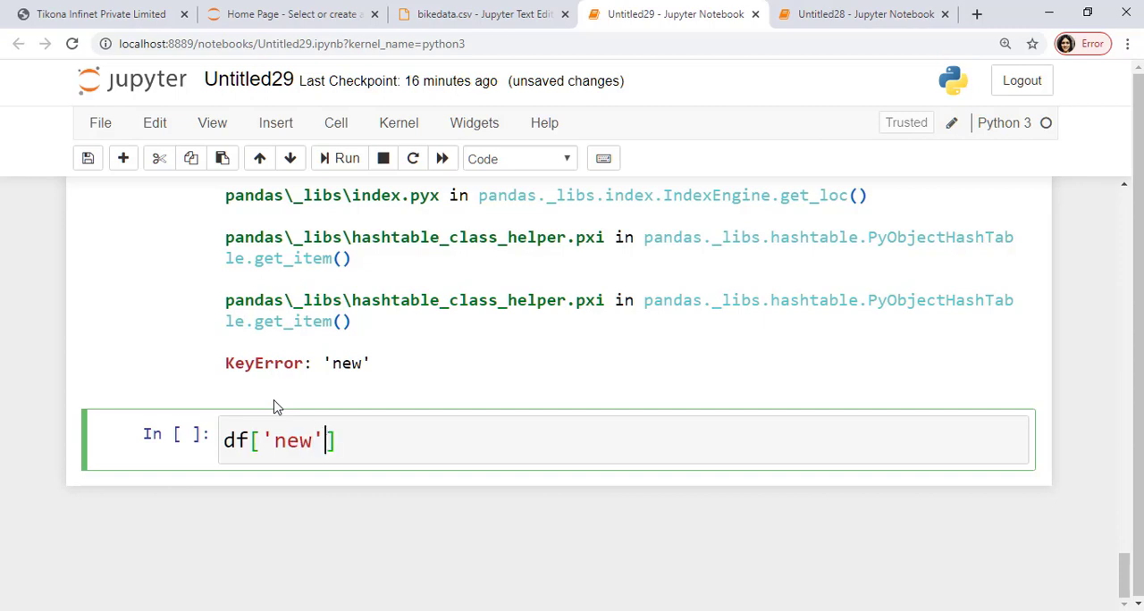
pyautogui.write('=')
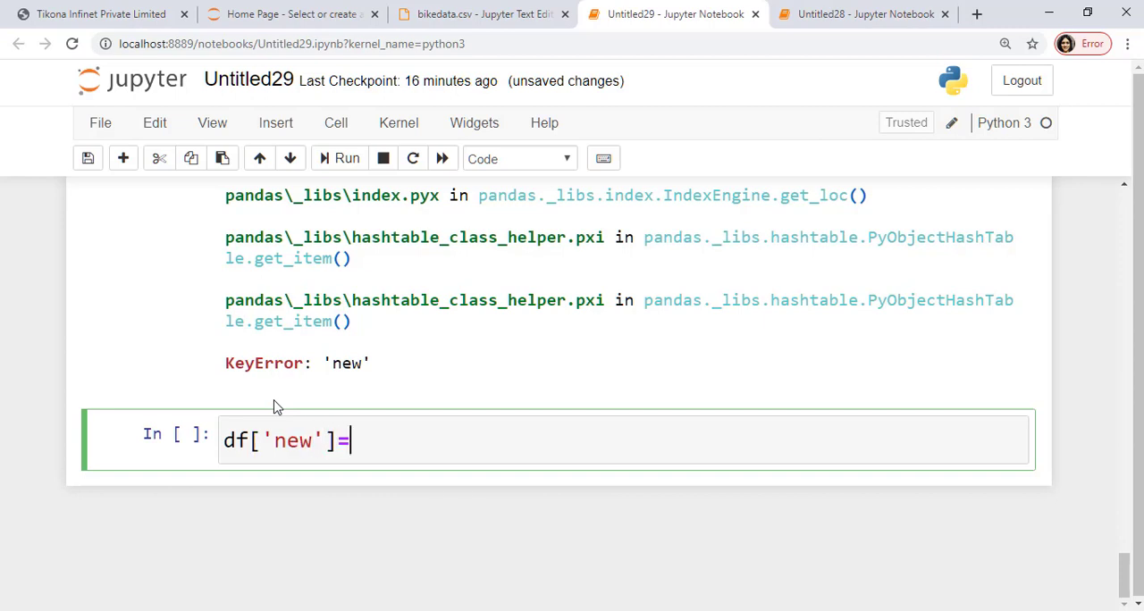
pyautogui.moveTo(994, 518)
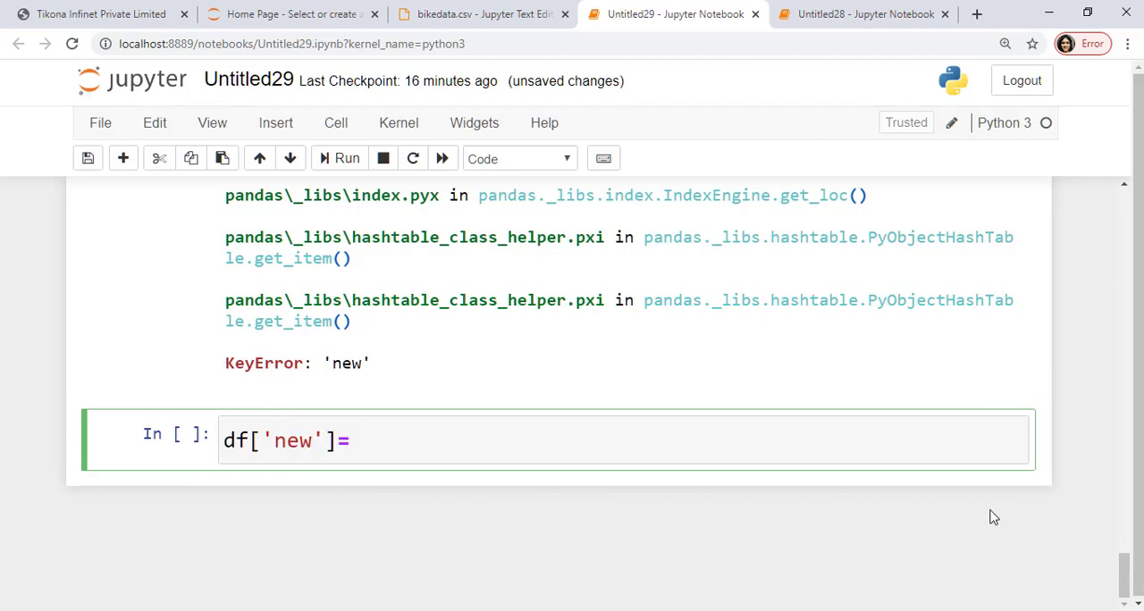
pyautogui.scroll(3)
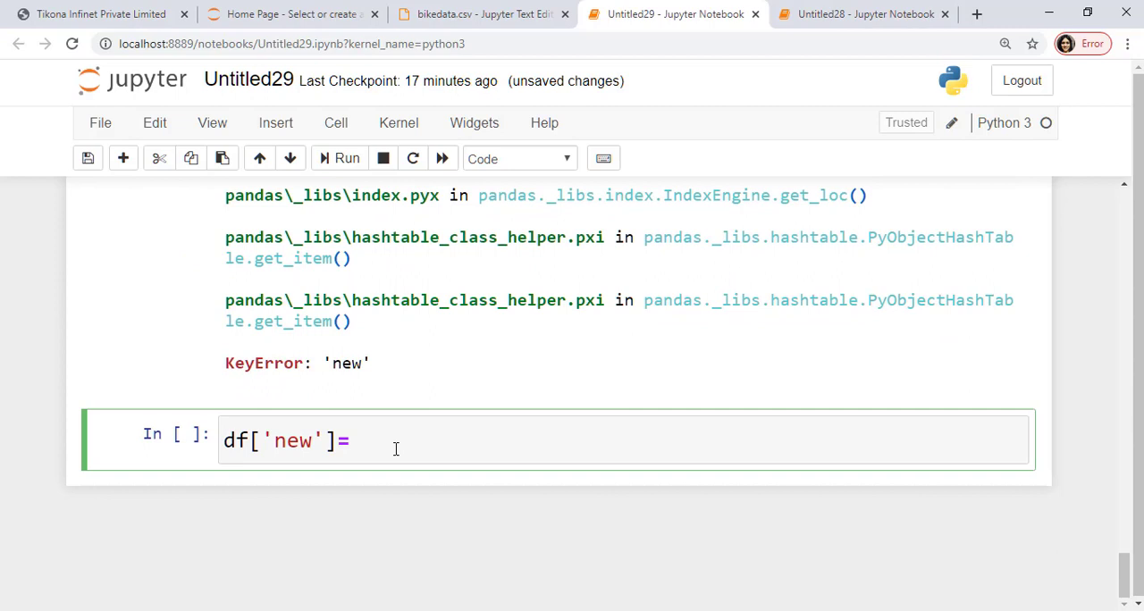
pyautogui.write('df')
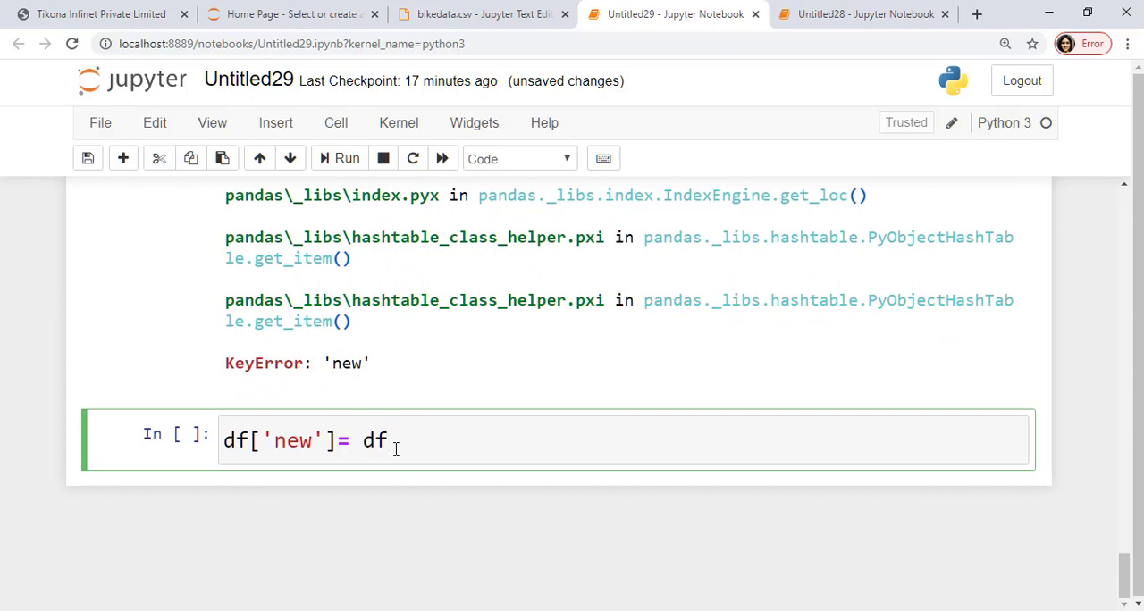
pyautogui.write('[]')
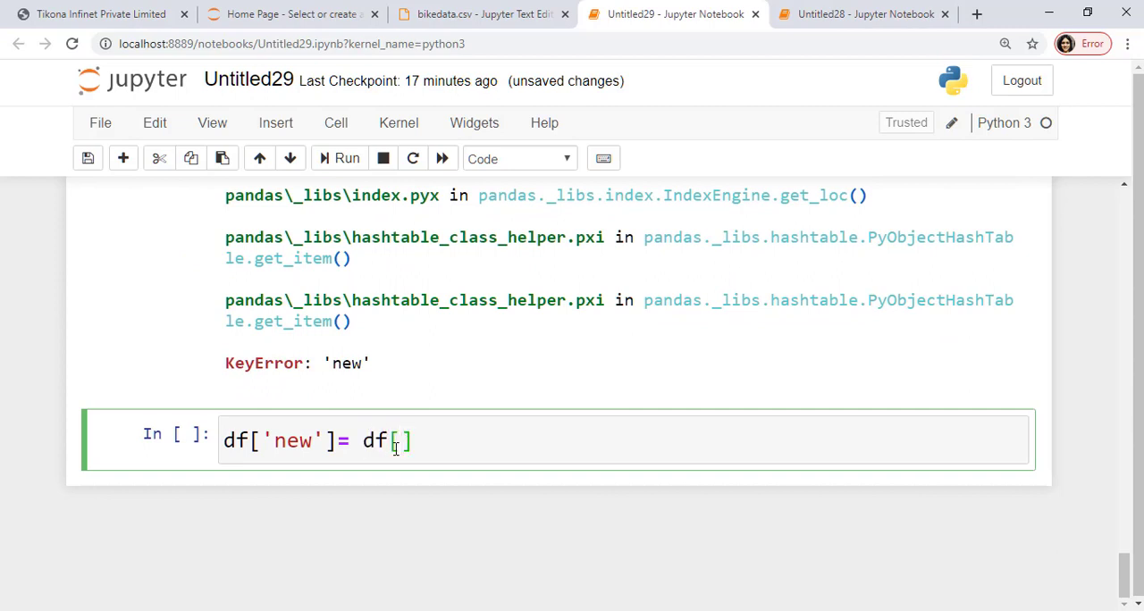
pyautogui.write("'distance")
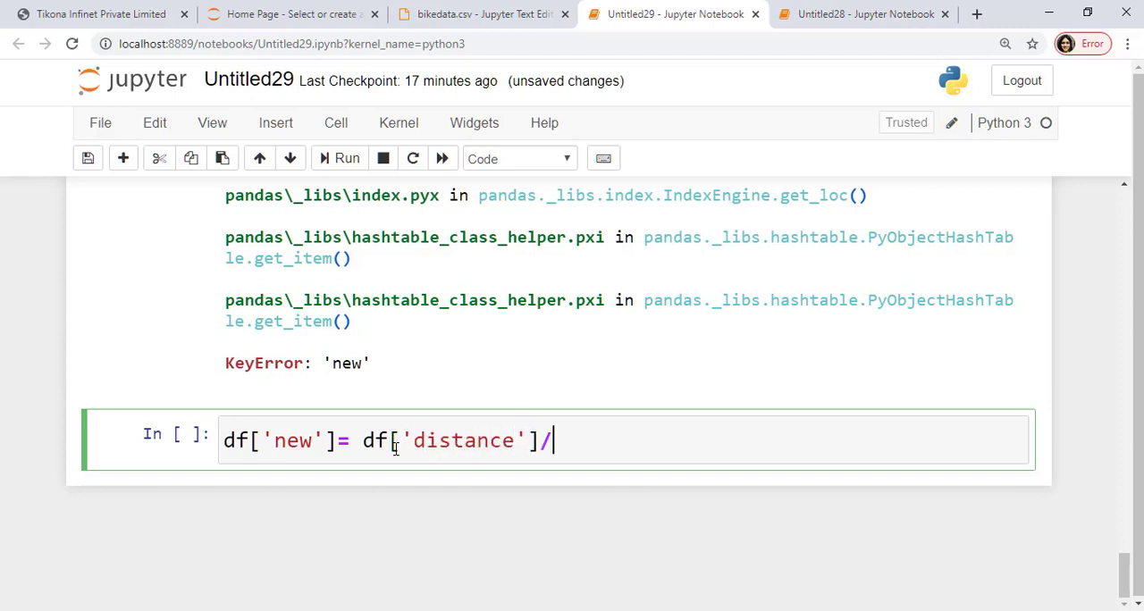
pyautogui.write("df['time']")
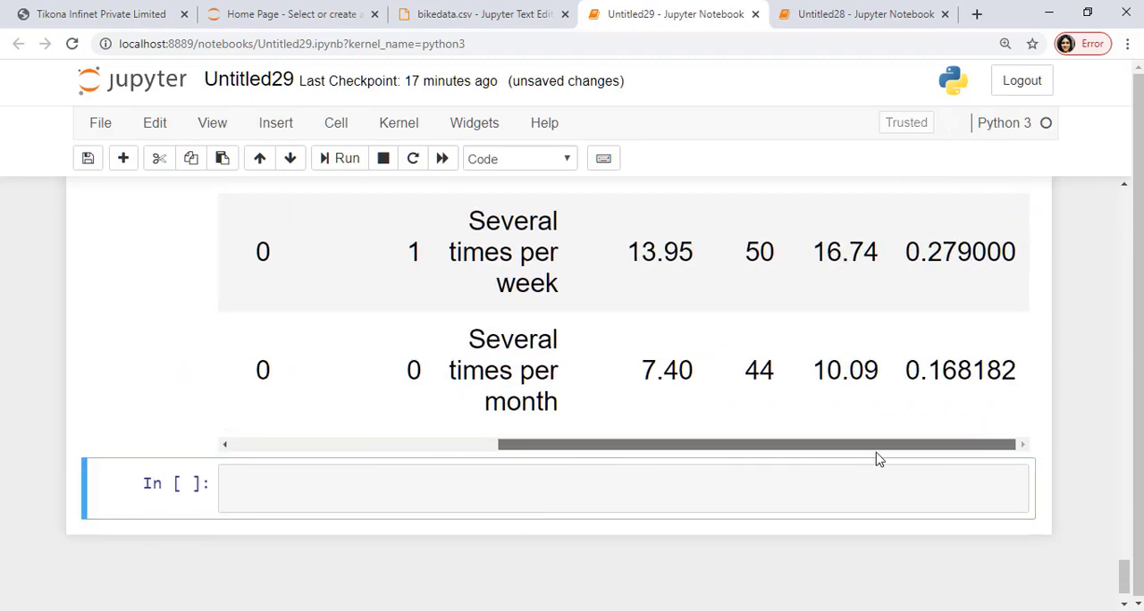
# Inspect the displayed df and pick out the first 'new' column value, 0.216667.
pyautogui.scroll(3)
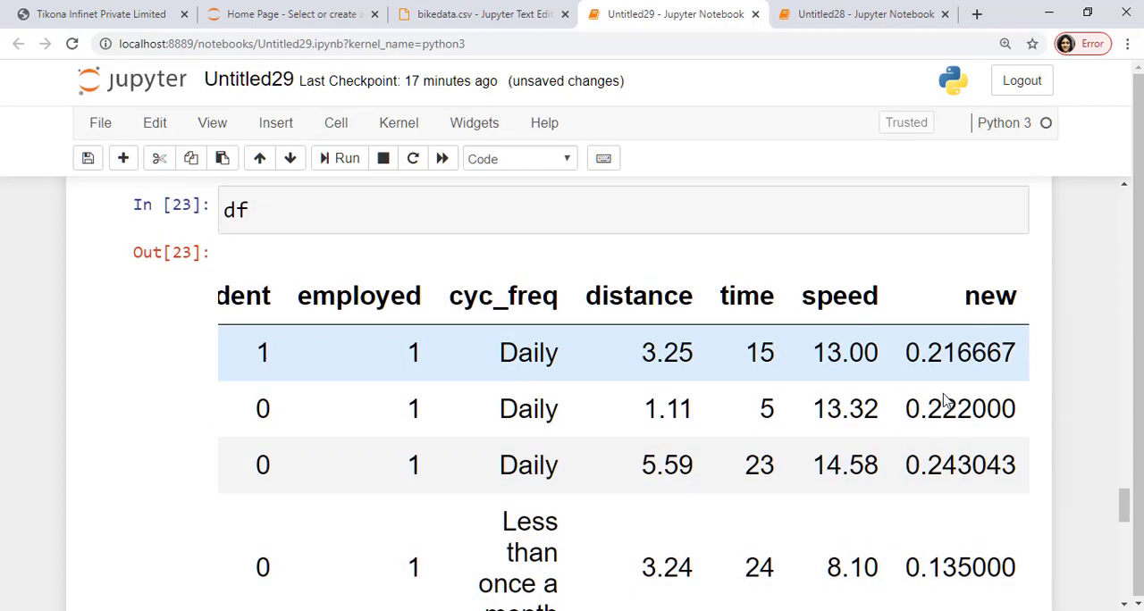
pyautogui.moveTo(706, 370)
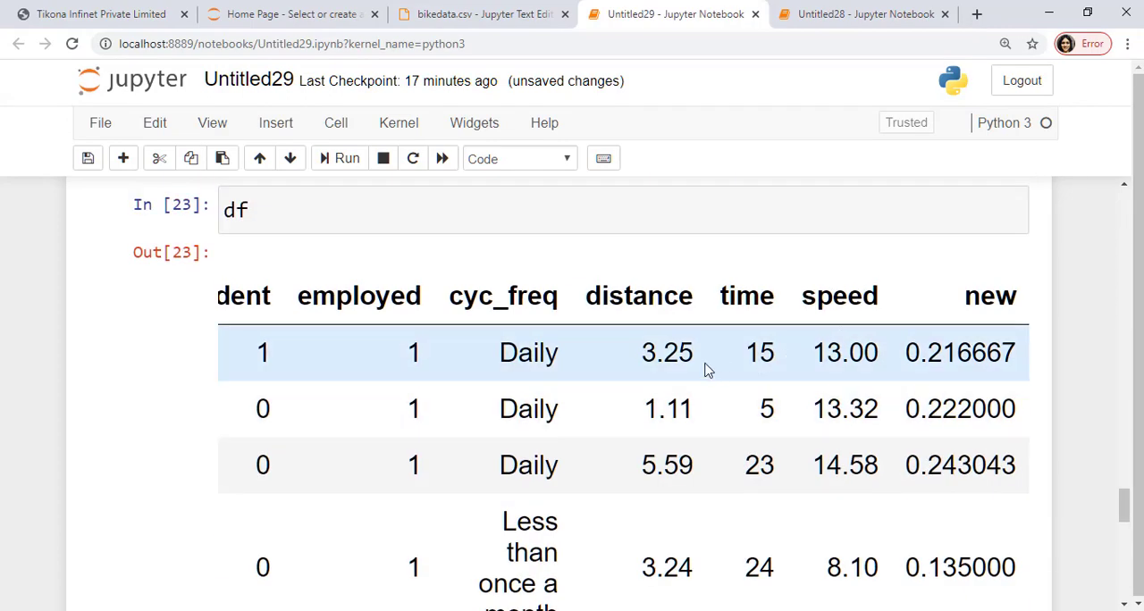
pyautogui.doubleClick(661, 352)
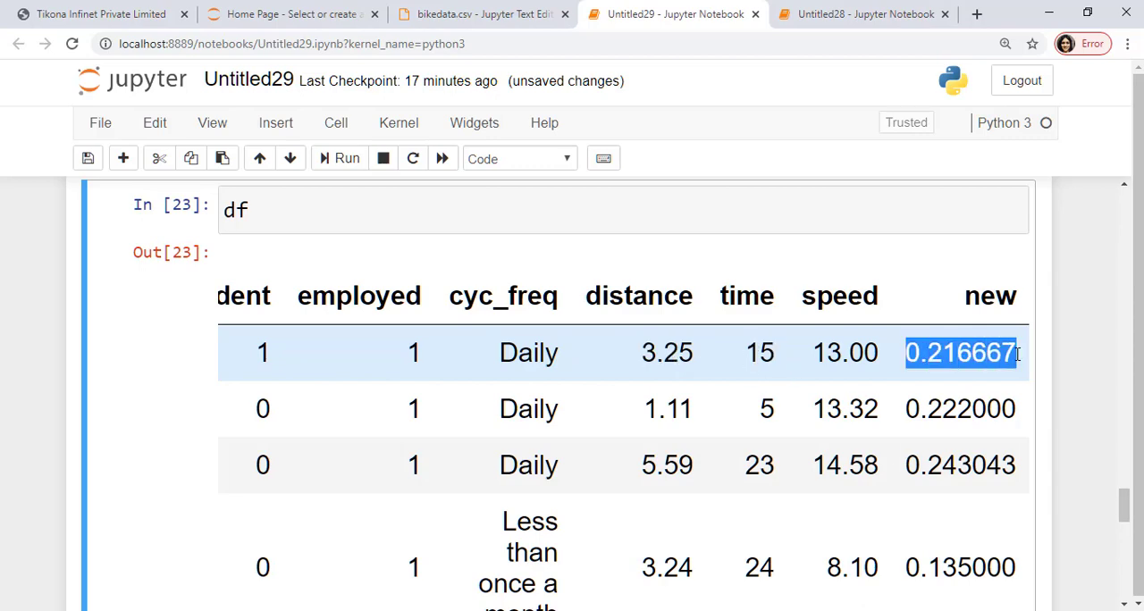
pyautogui.scroll(-3)
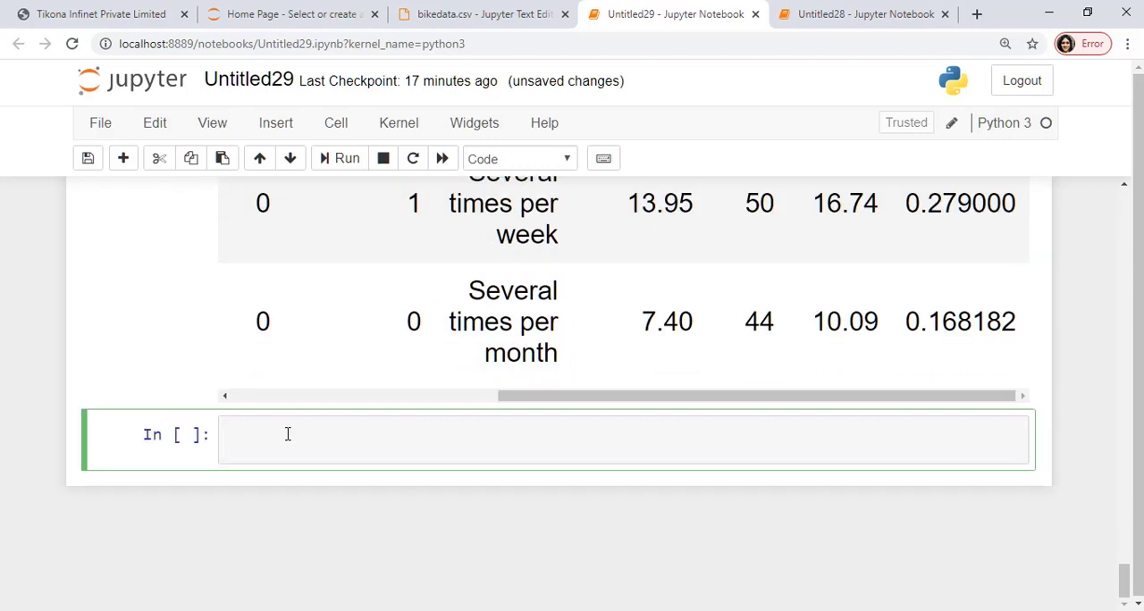
# Run df.drop('new'), which raises a KeyError with the default axis=0.
pyautogui.write('df')
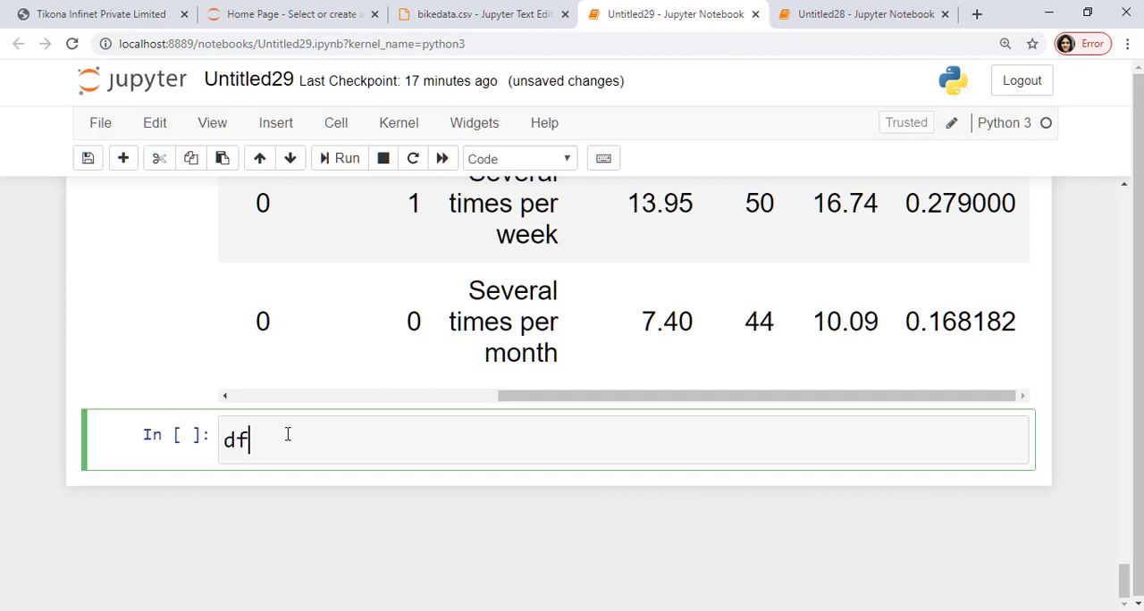
pyautogui.write(".drop('n')")
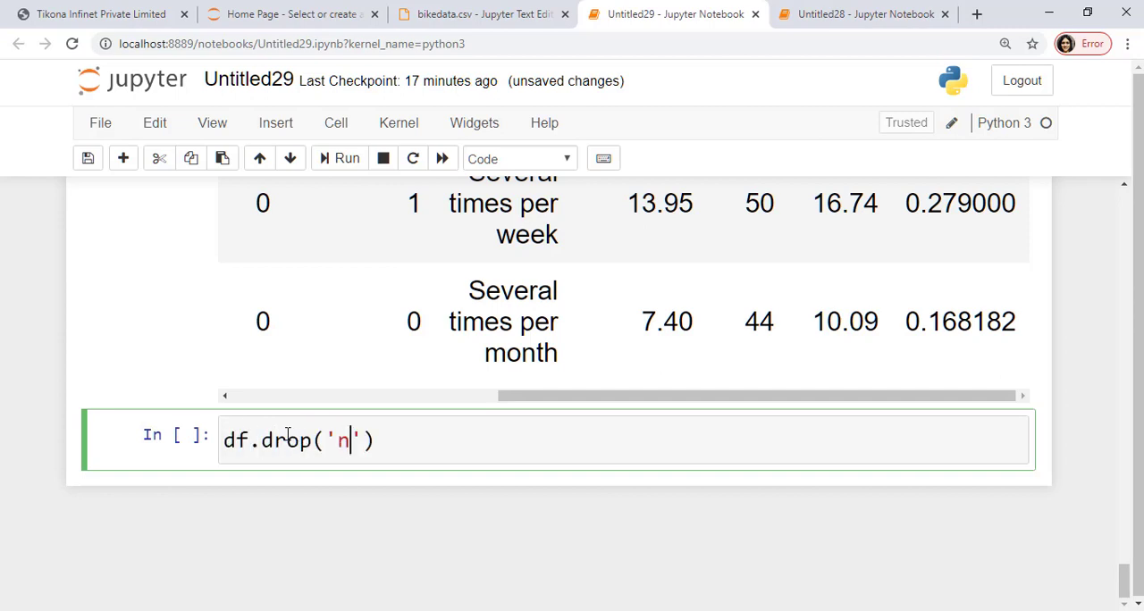
pyautogui.write('ew')
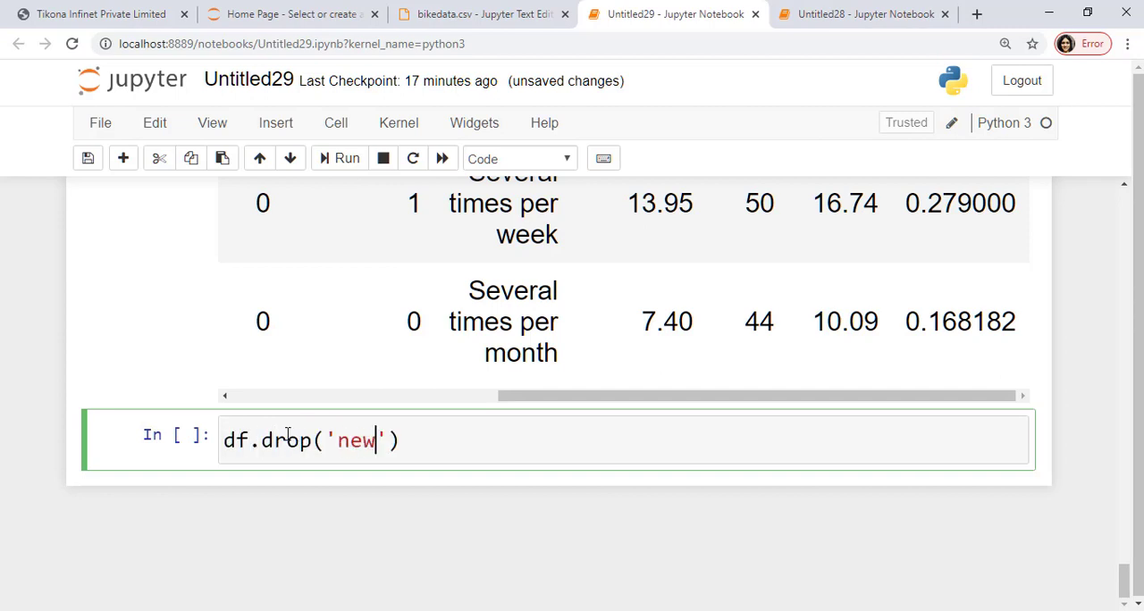
pyautogui.click(347, 159)
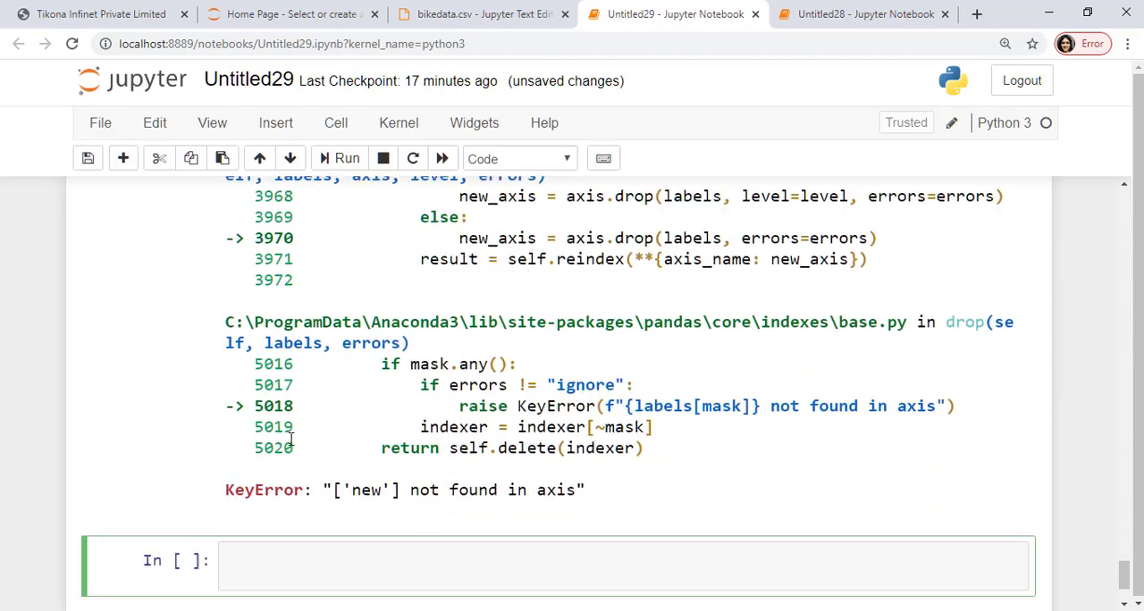
pyautogui.scroll(3)
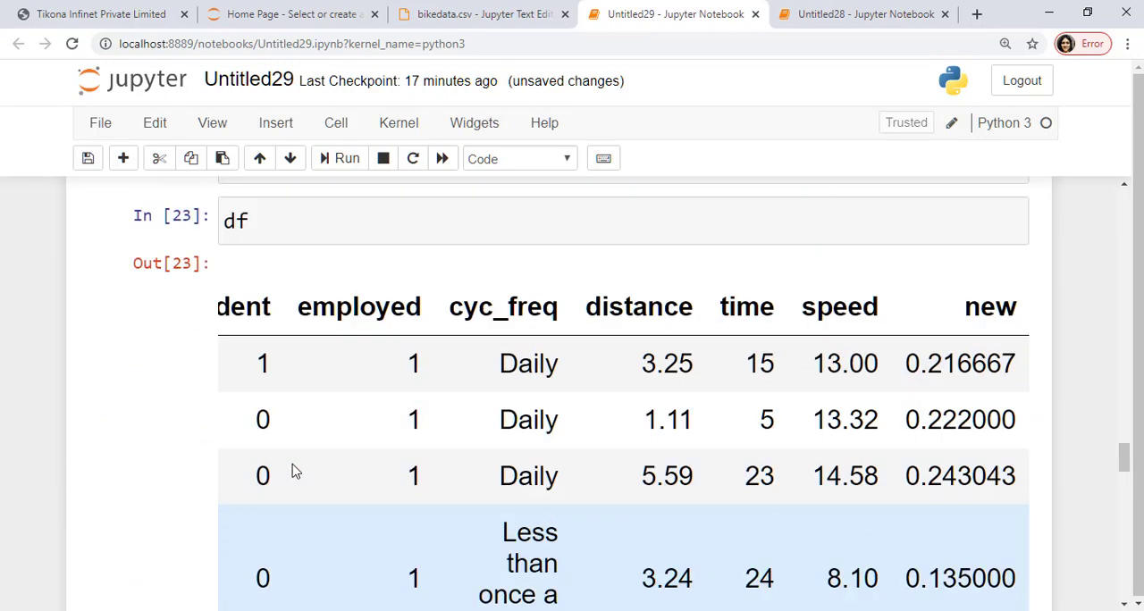
pyautogui.scroll(3)
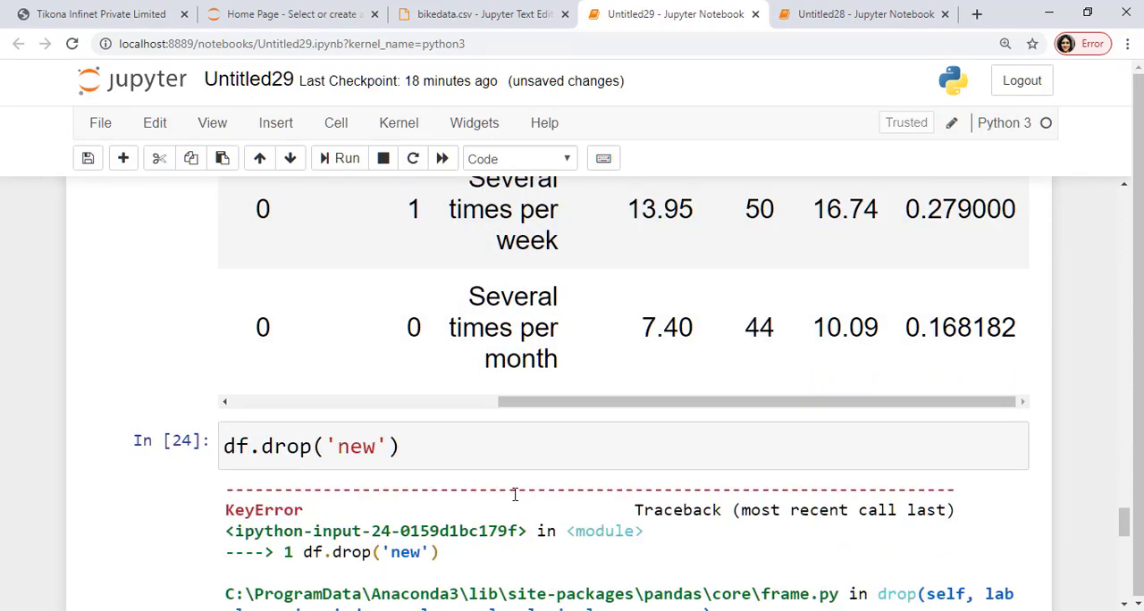
pyautogui.scroll(3)
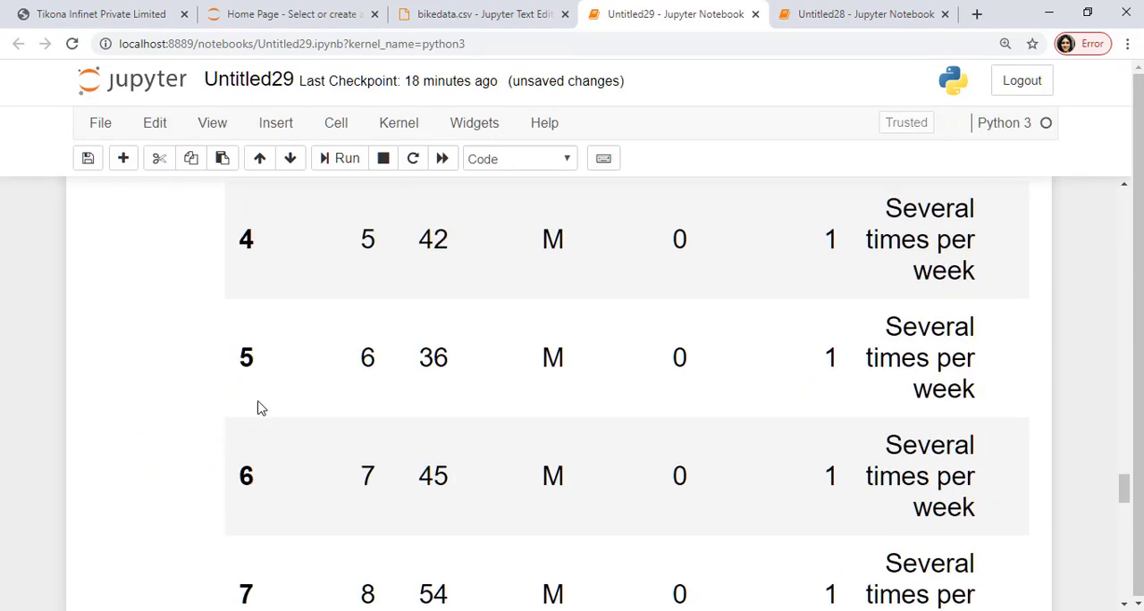
pyautogui.scroll(3)
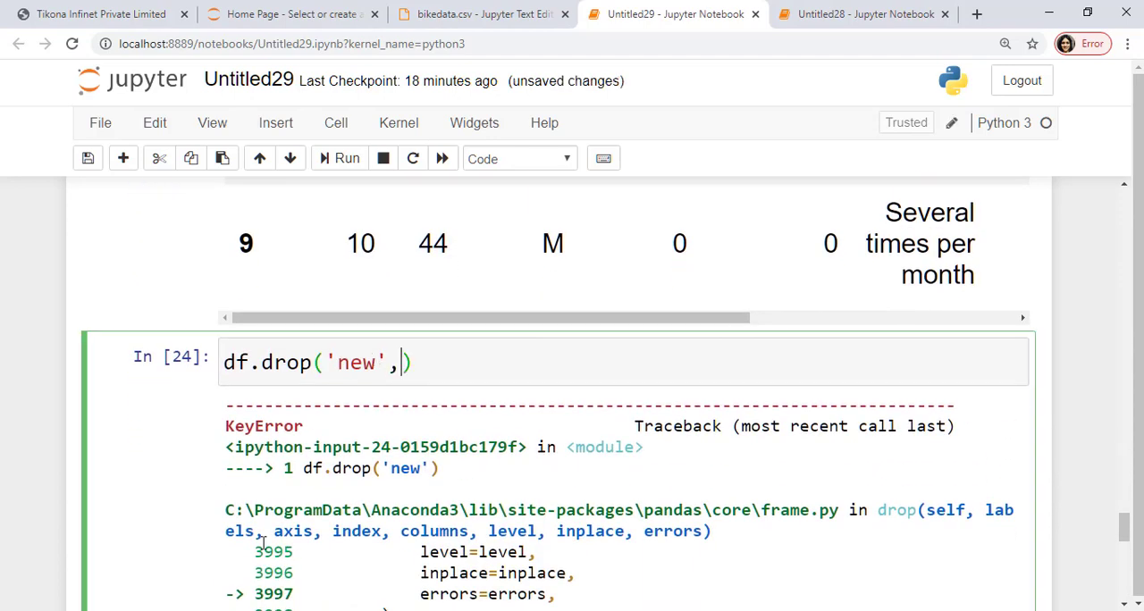
# Rerun the drop with axis=1, then display df to see the 'new' column still present.
pyautogui.write('ax')
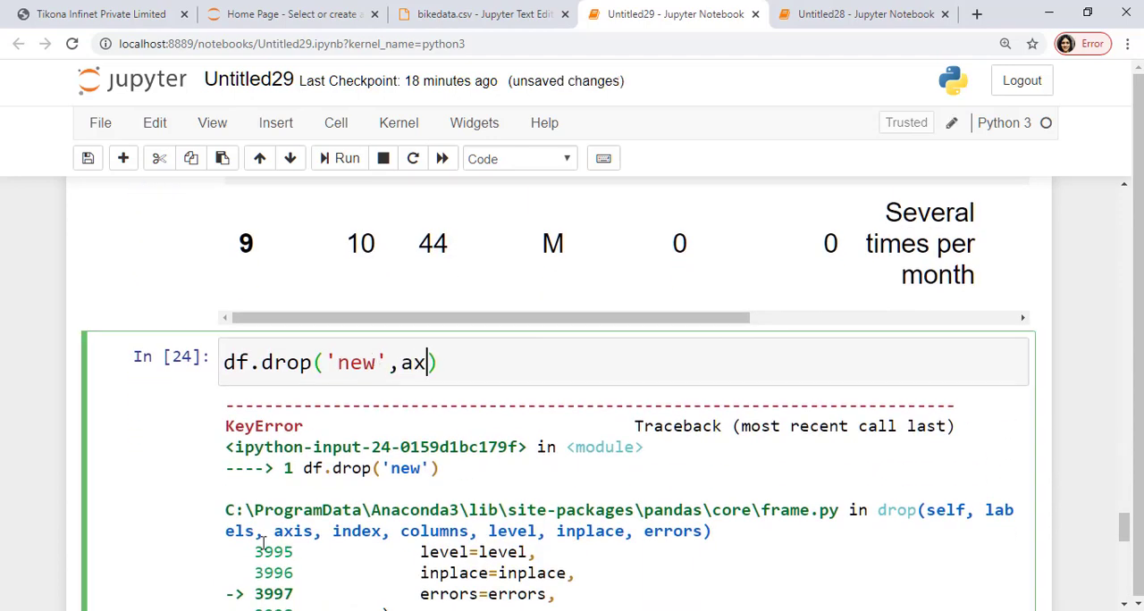
pyautogui.write('is=0')
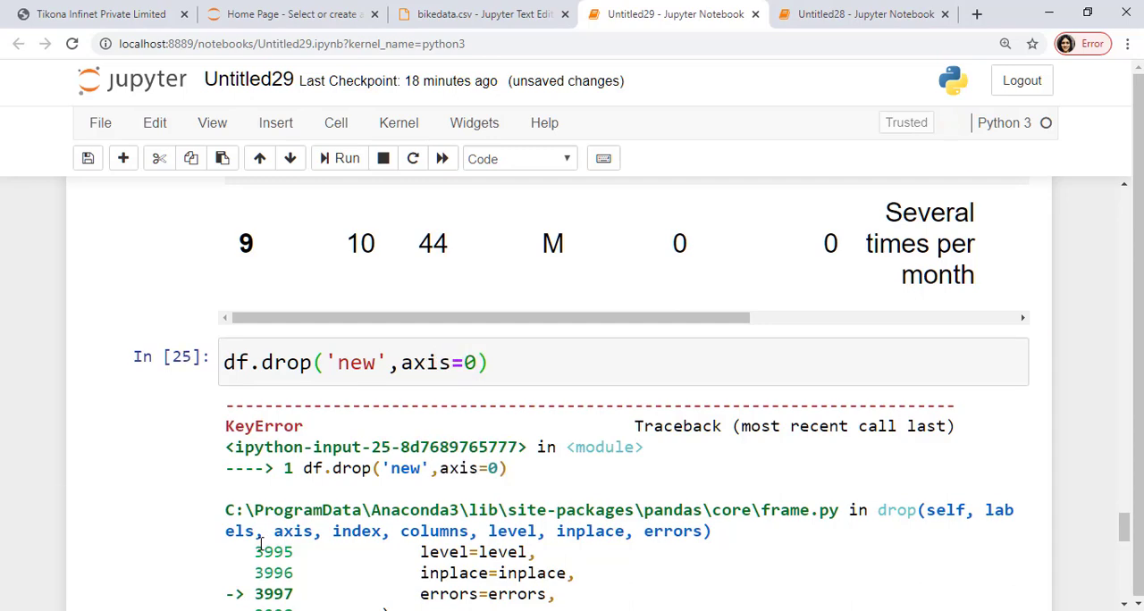
pyautogui.scroll(3)
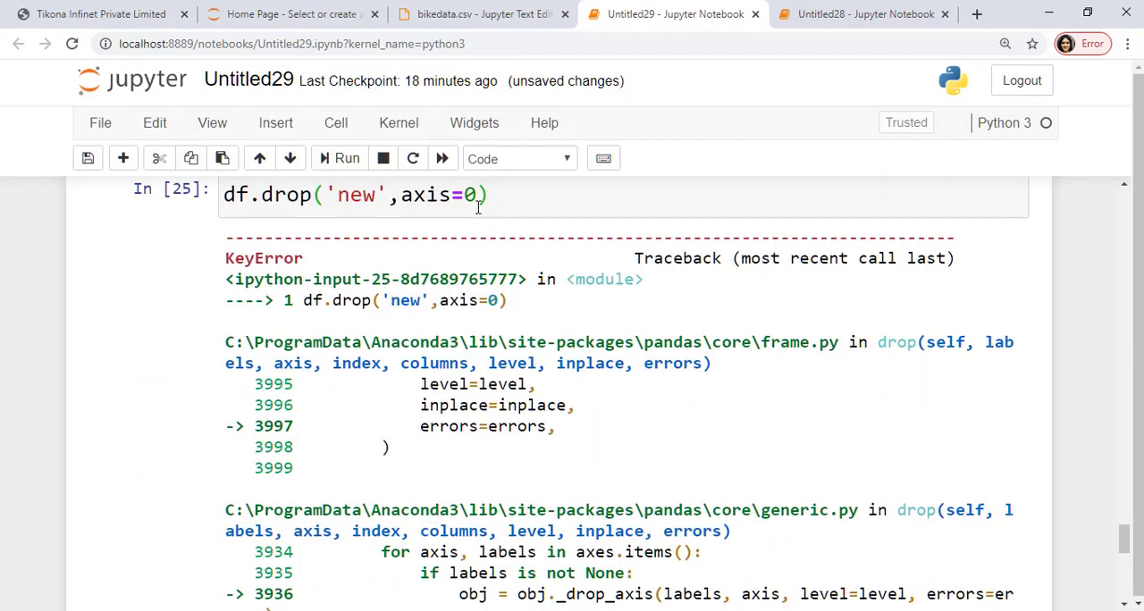
pyautogui.write('1')
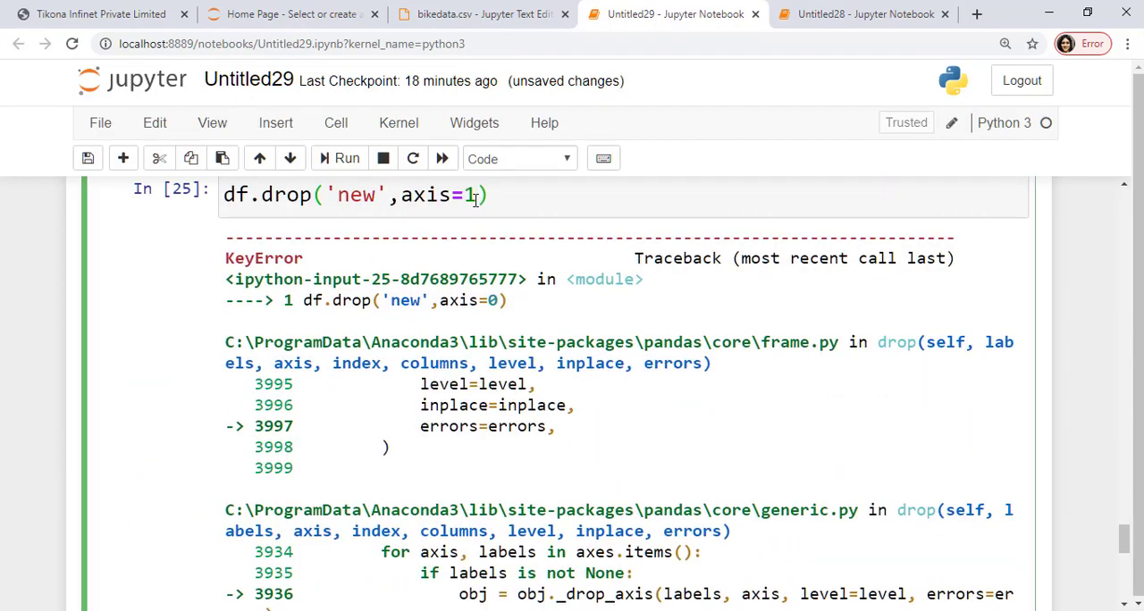
pyautogui.click(347, 159)
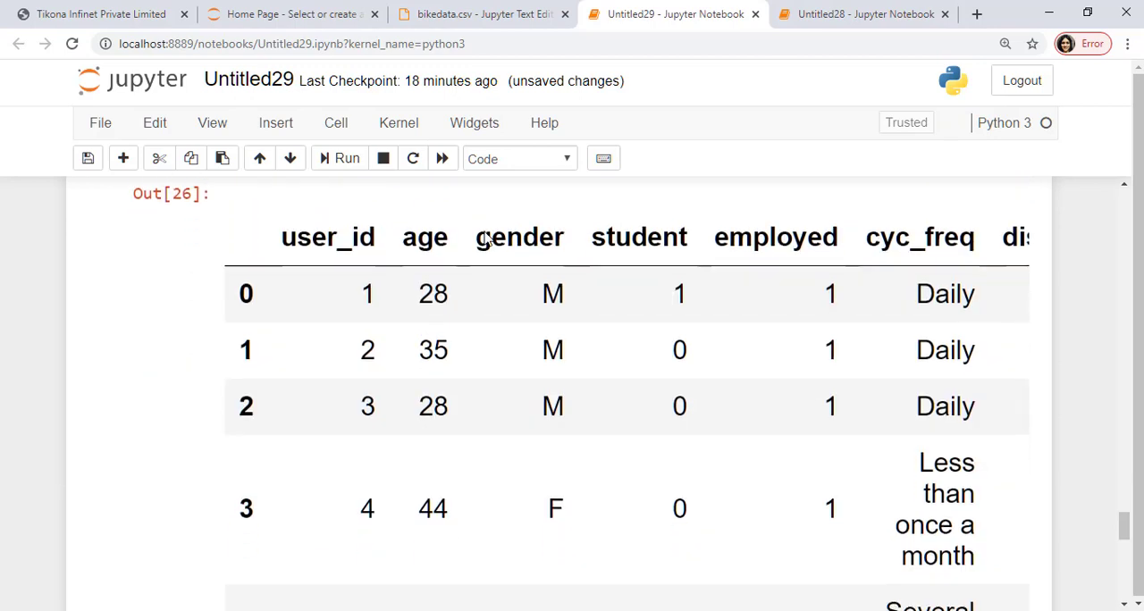
pyautogui.scroll(-3)
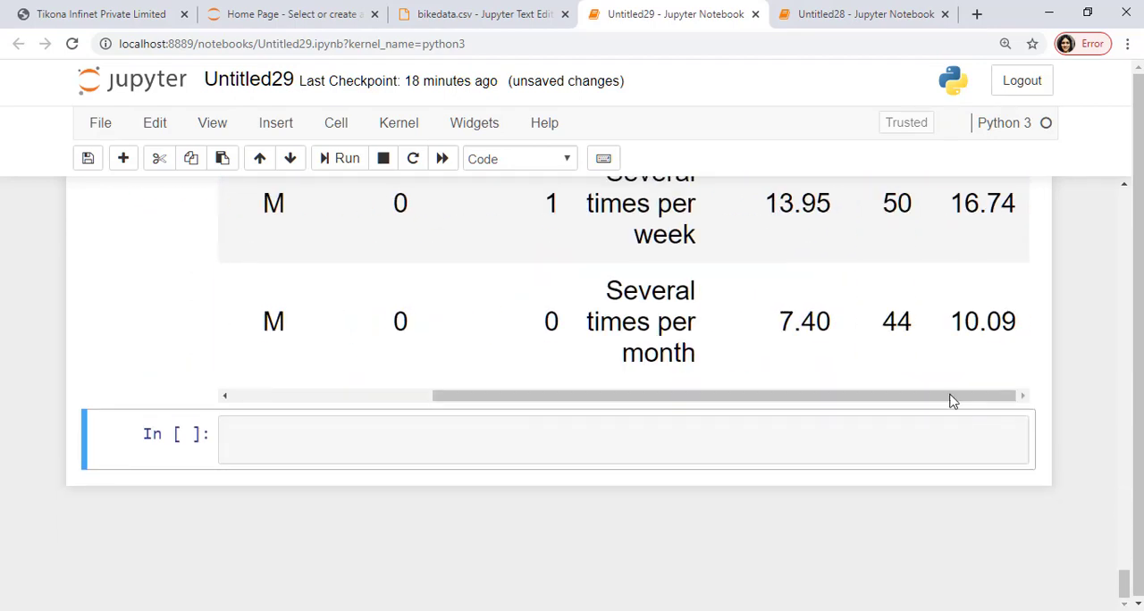
pyautogui.scroll(3)
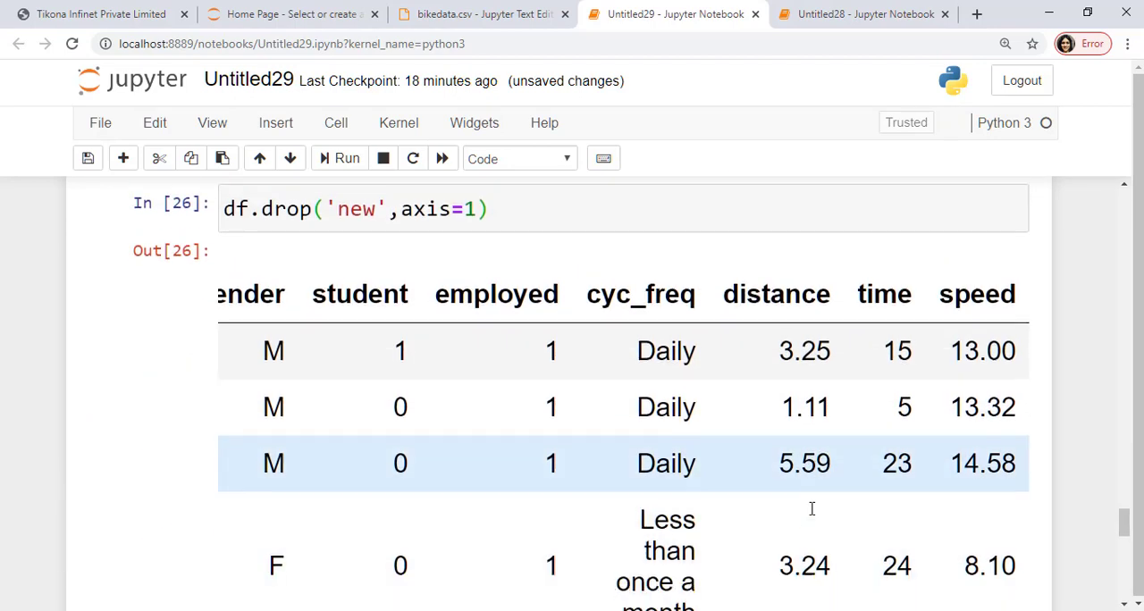
pyautogui.scroll(-3)
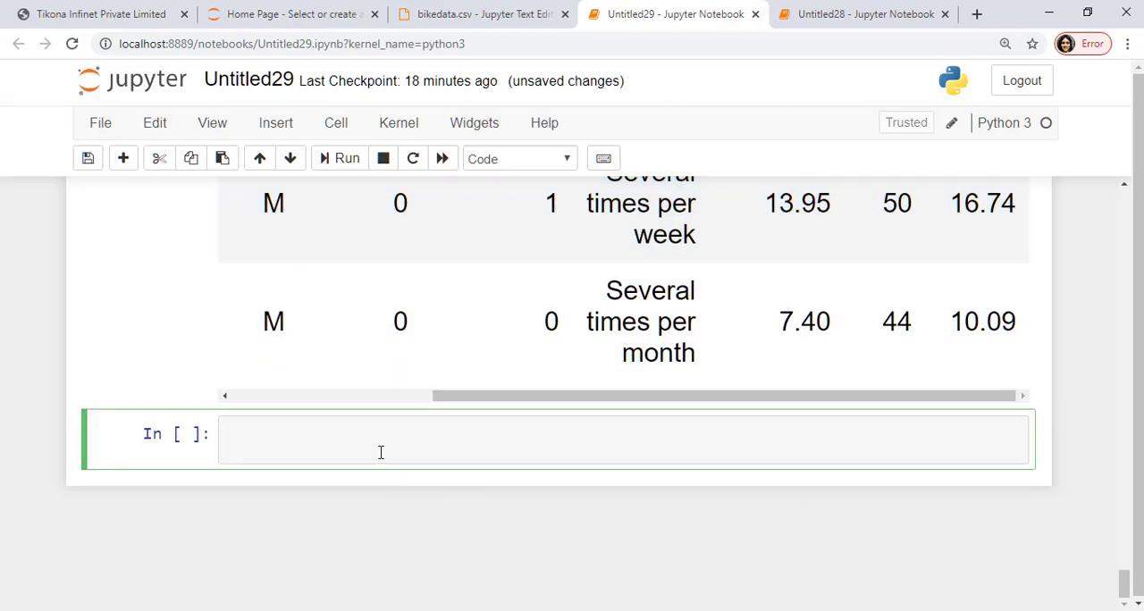
pyautogui.write('df')
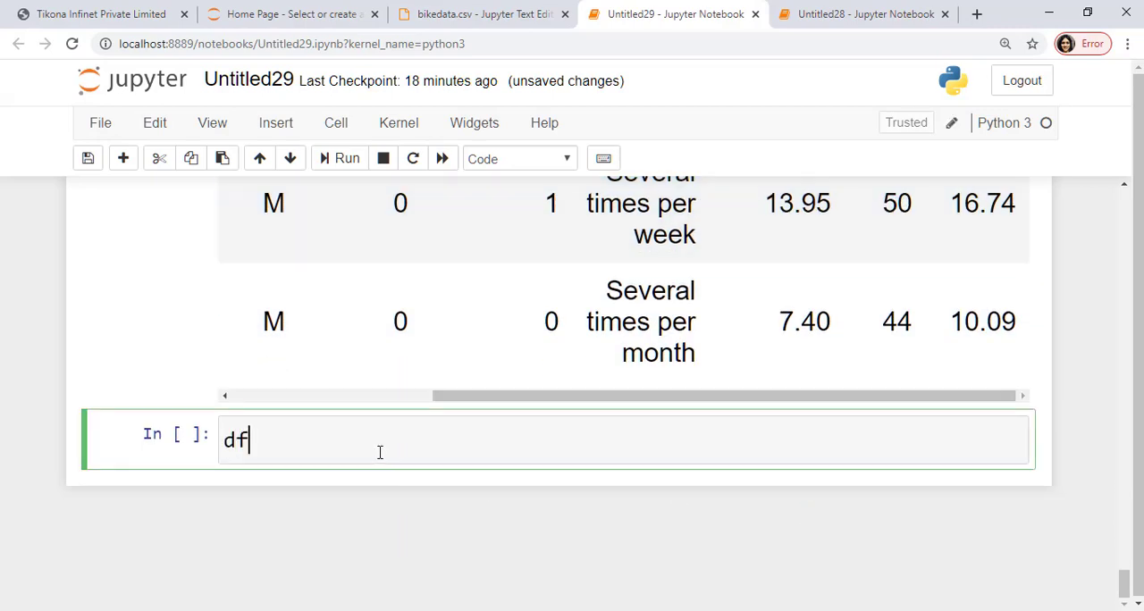
pyautogui.click(347, 159)
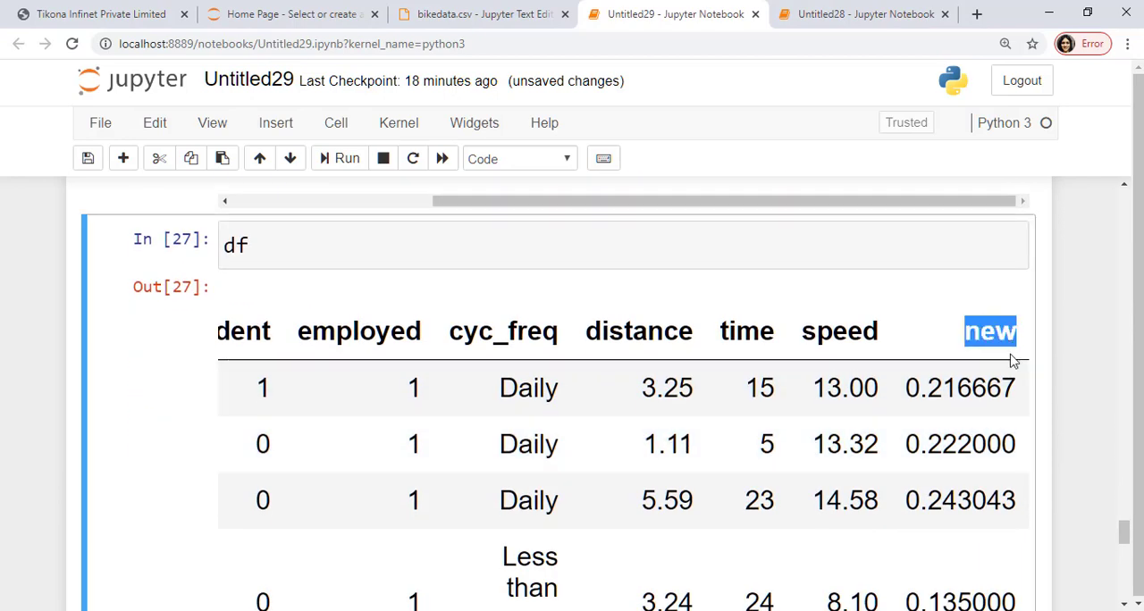
pyautogui.scroll(-3)
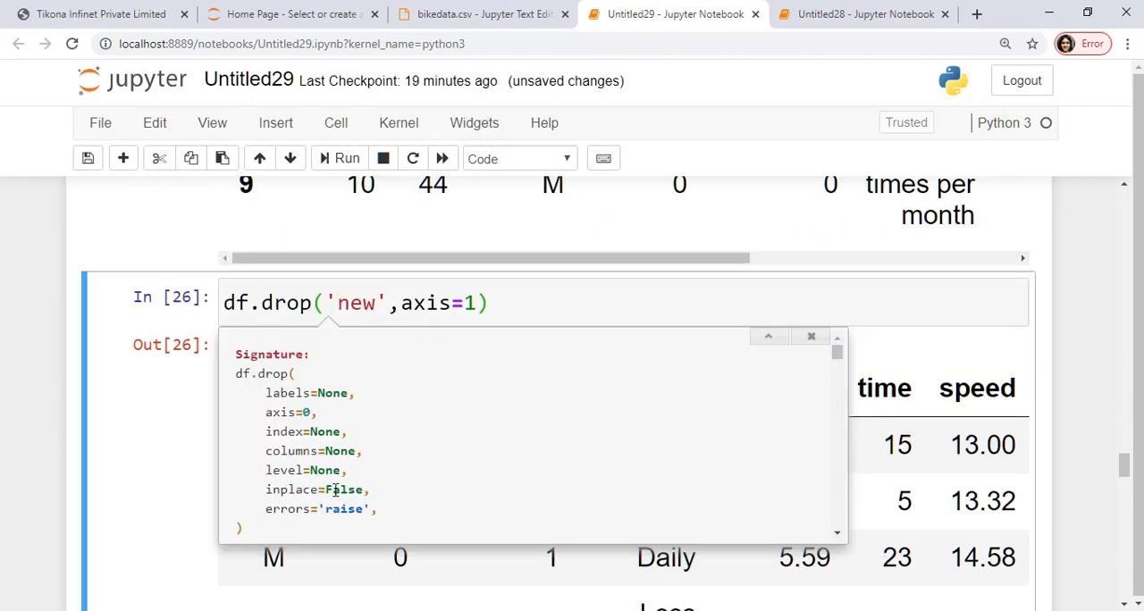
# Drop the 'new' column permanently with df.drop('new', axis=1, inplace=True).
pyautogui.doubleClick(339, 490)
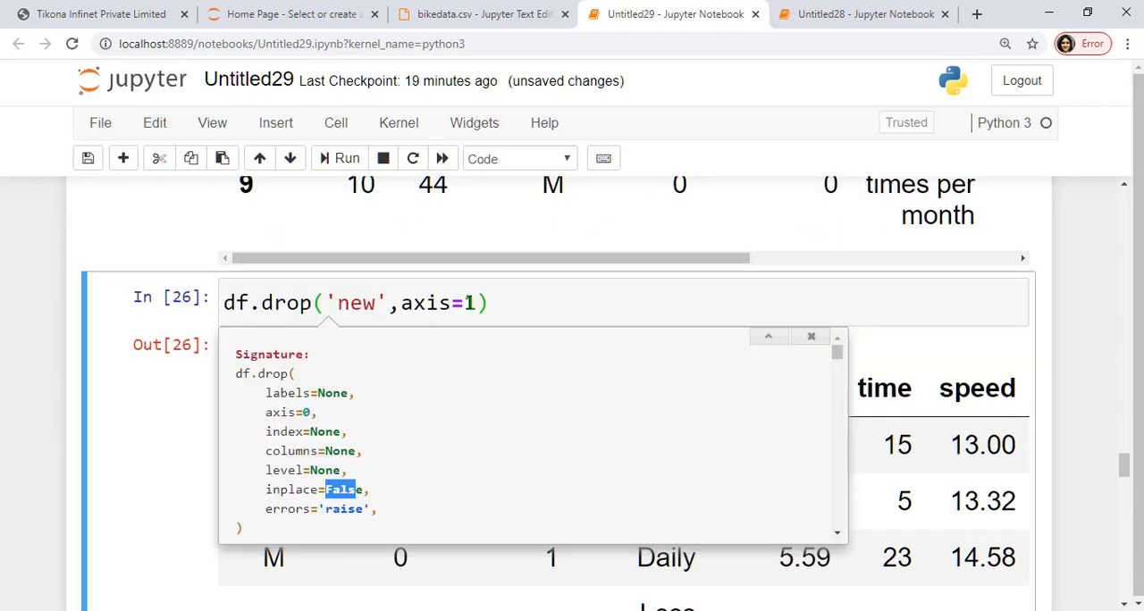
pyautogui.write(',')
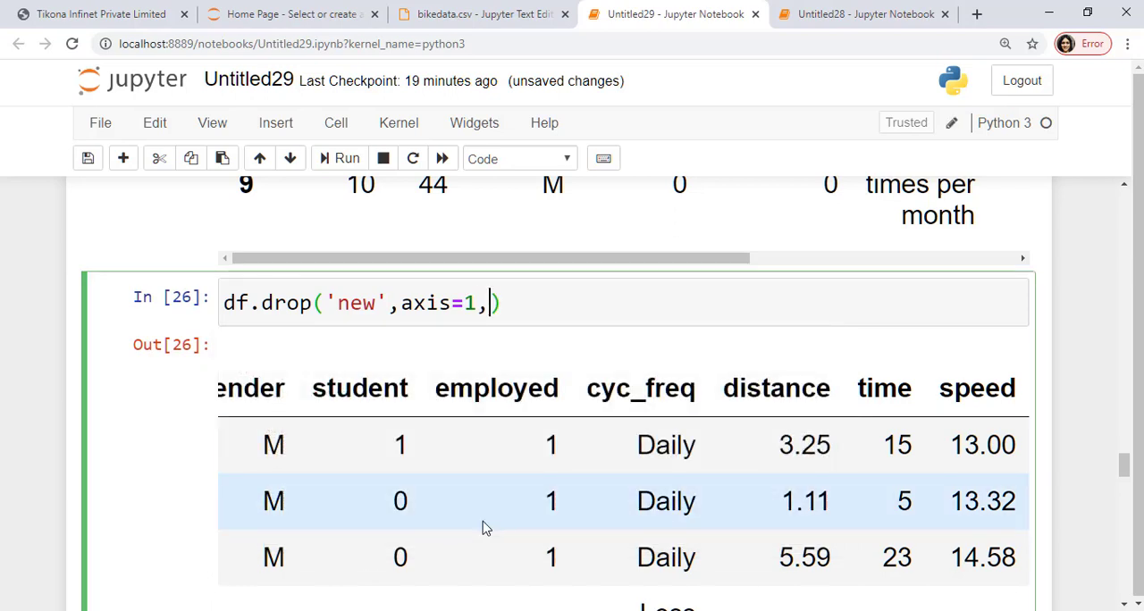
pyautogui.write('inplace')
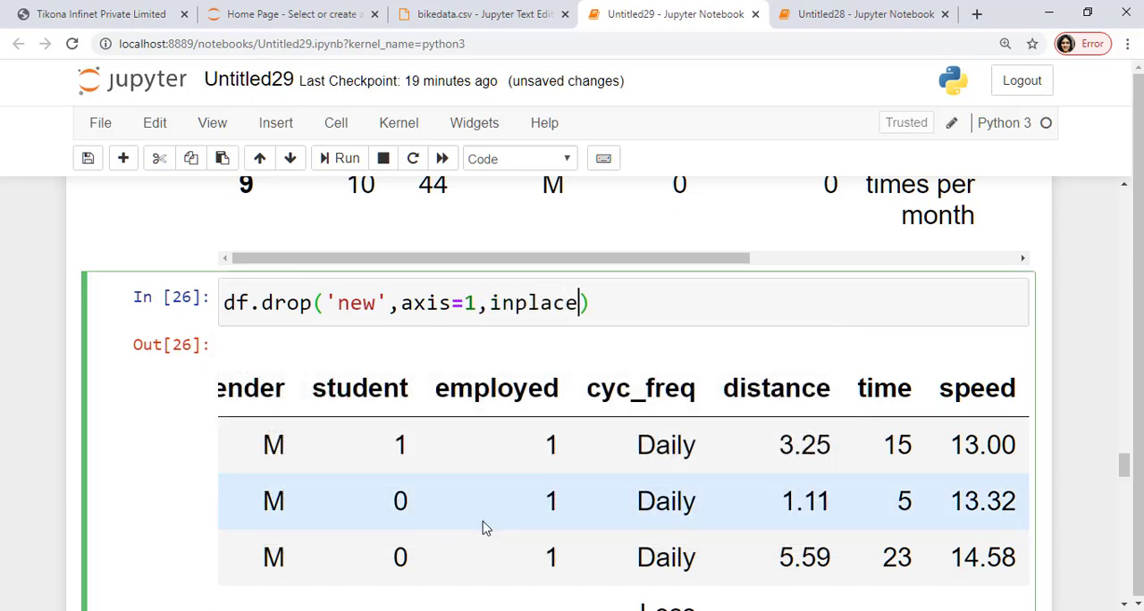
pyautogui.write('=Tru')
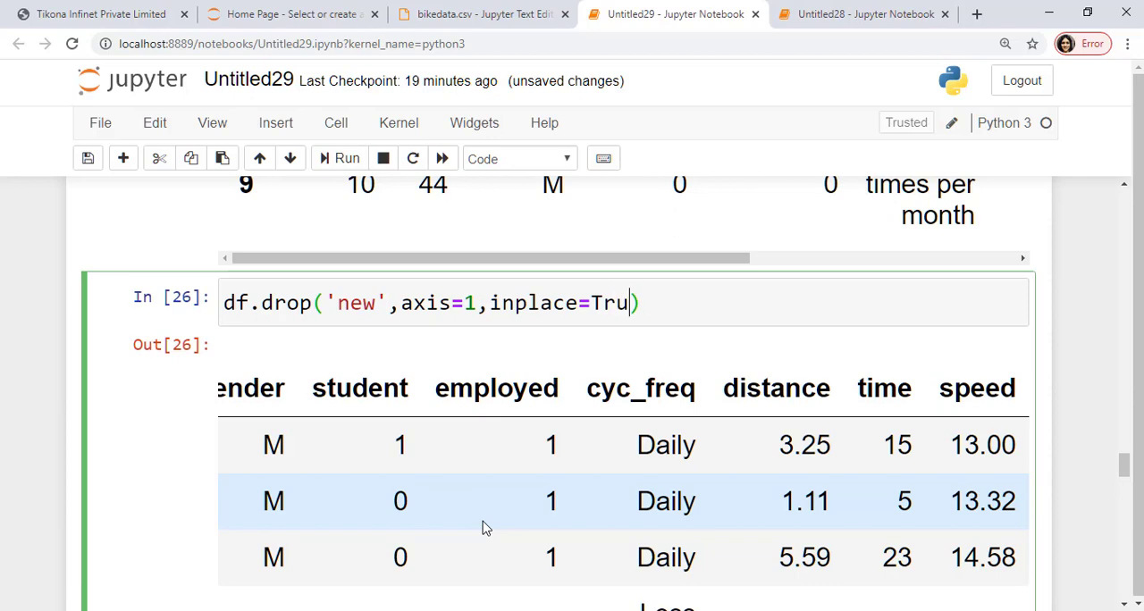
pyautogui.click(347, 159)
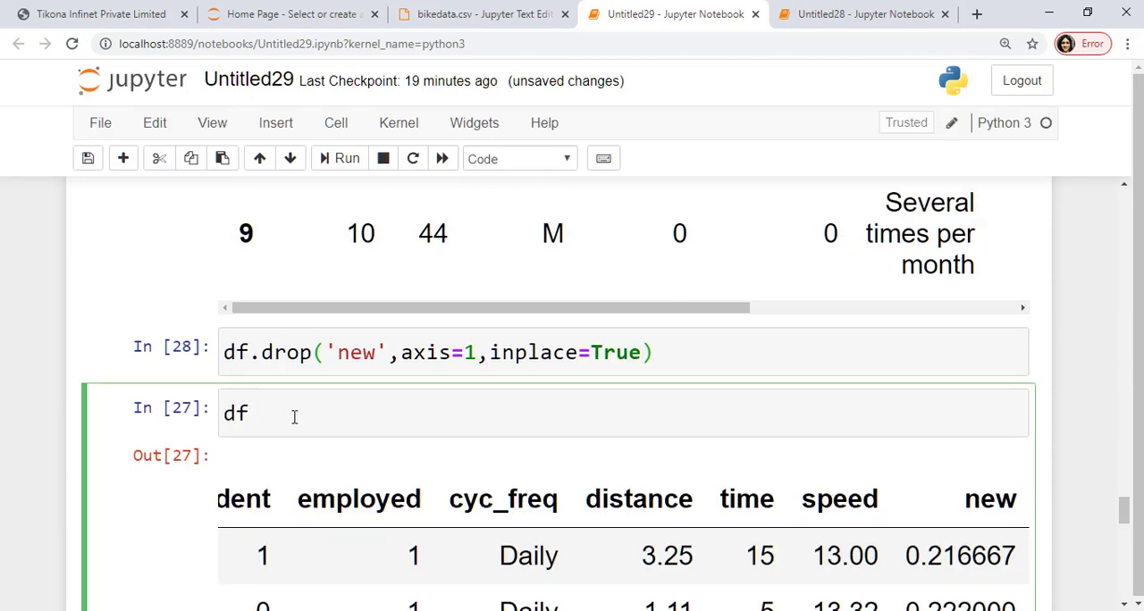
pyautogui.scroll(-3)
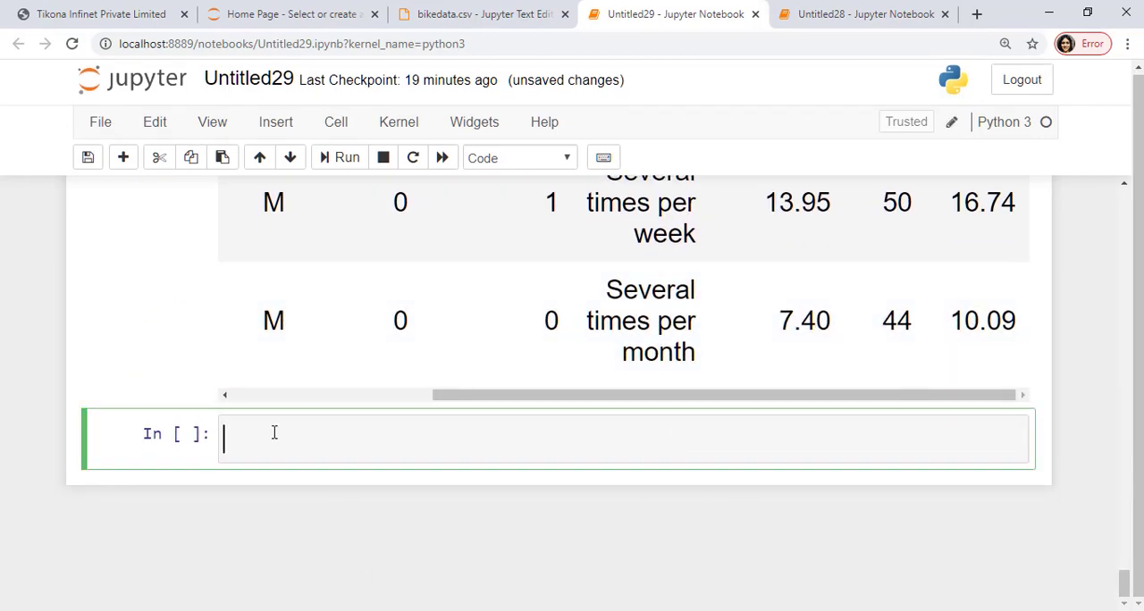
pyautogui.write('df.')
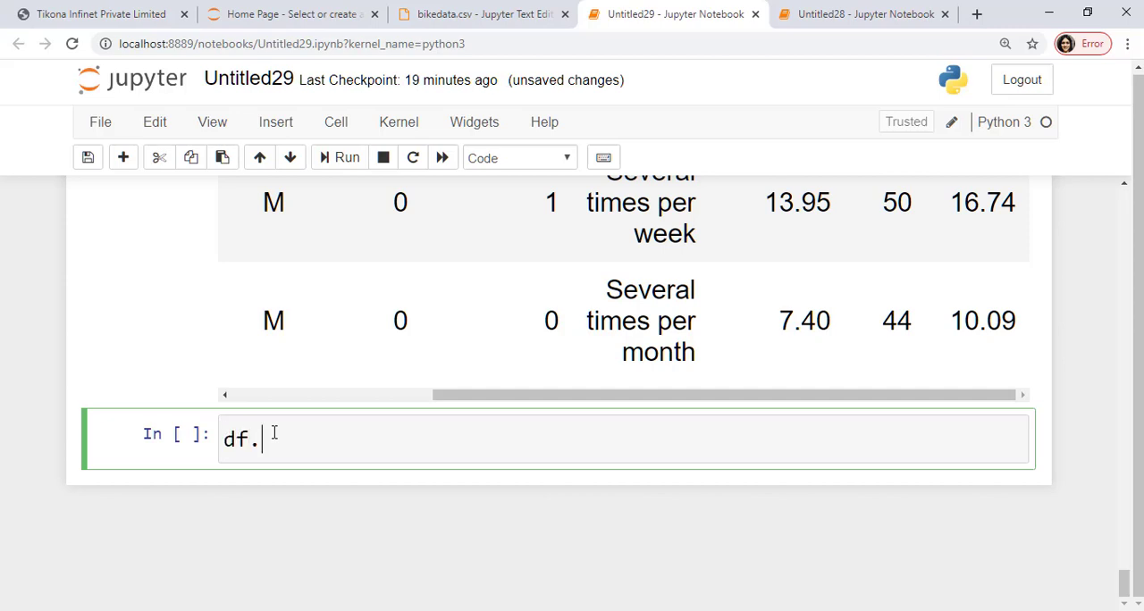
pyautogui.write('drop()')
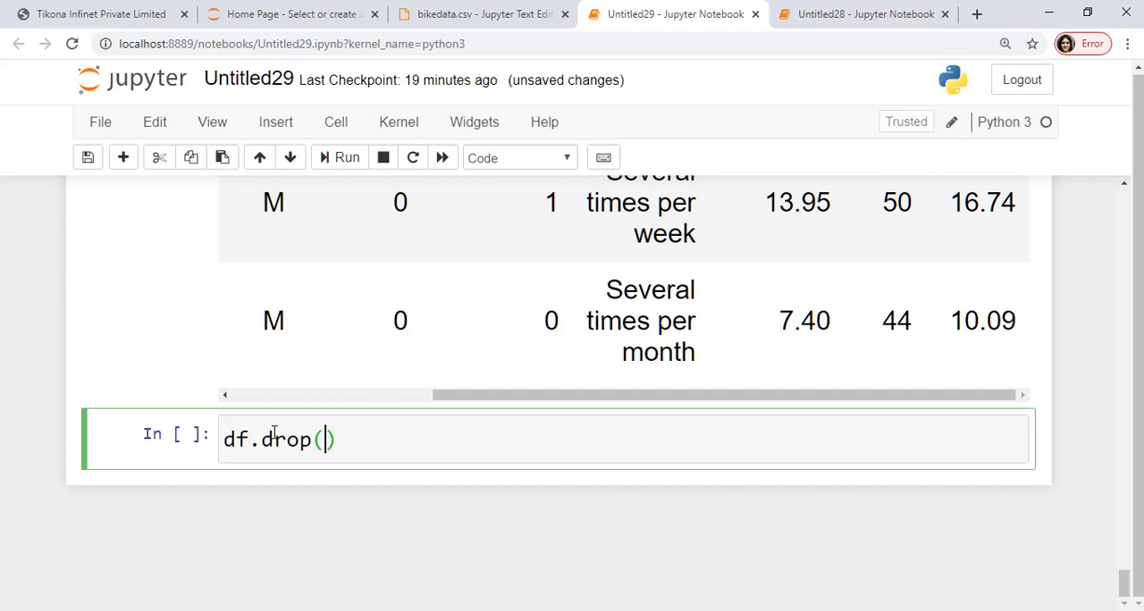
pyautogui.write('9')
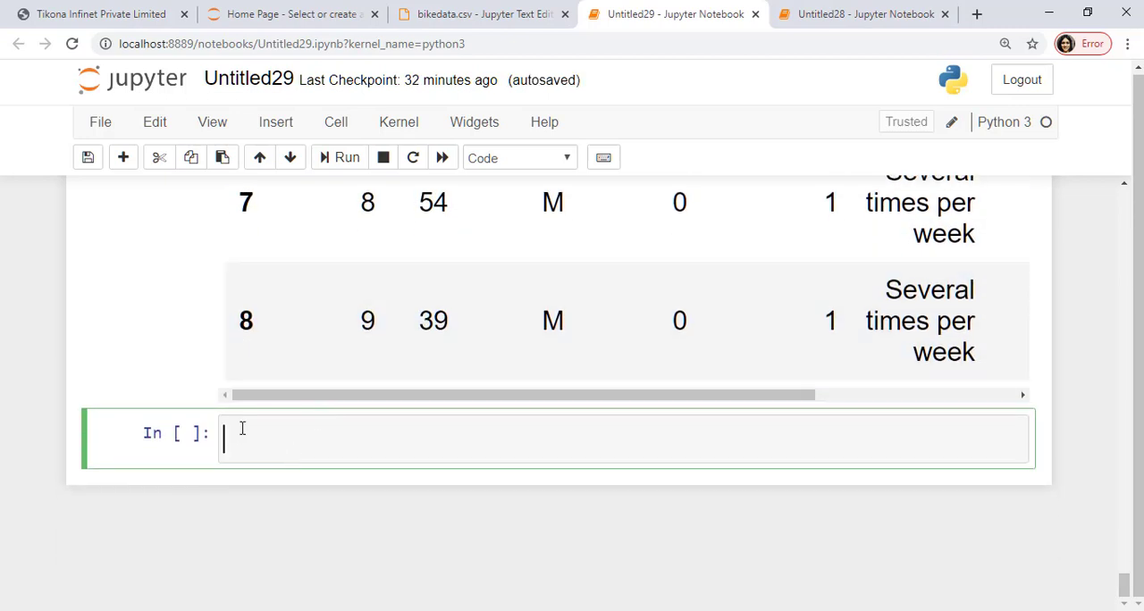
pyautogui.scroll(-3)
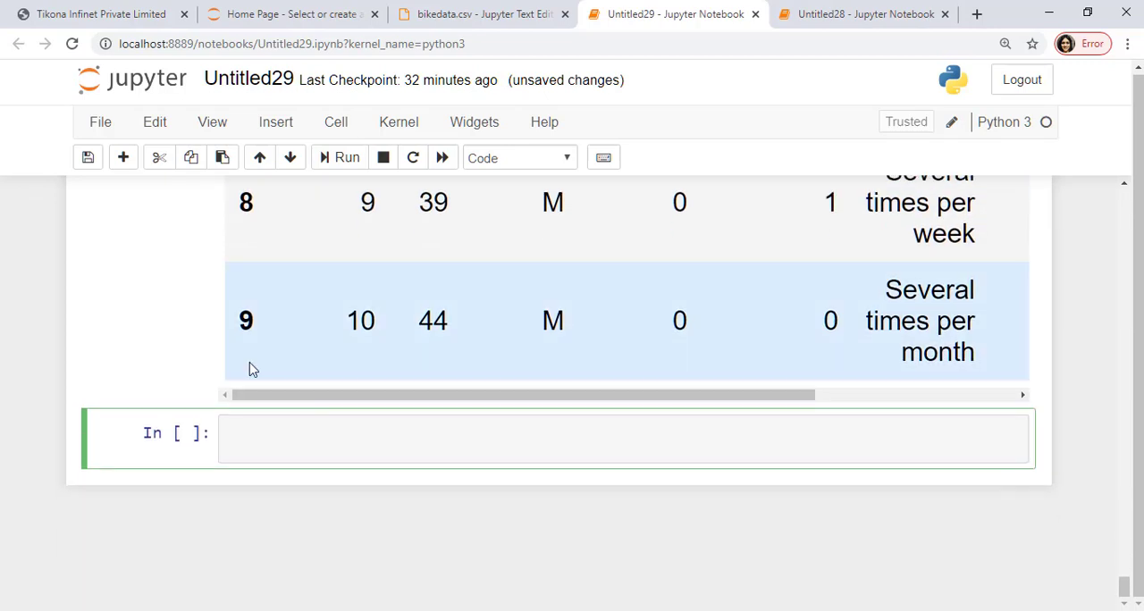
pyautogui.moveTo(286, 377)
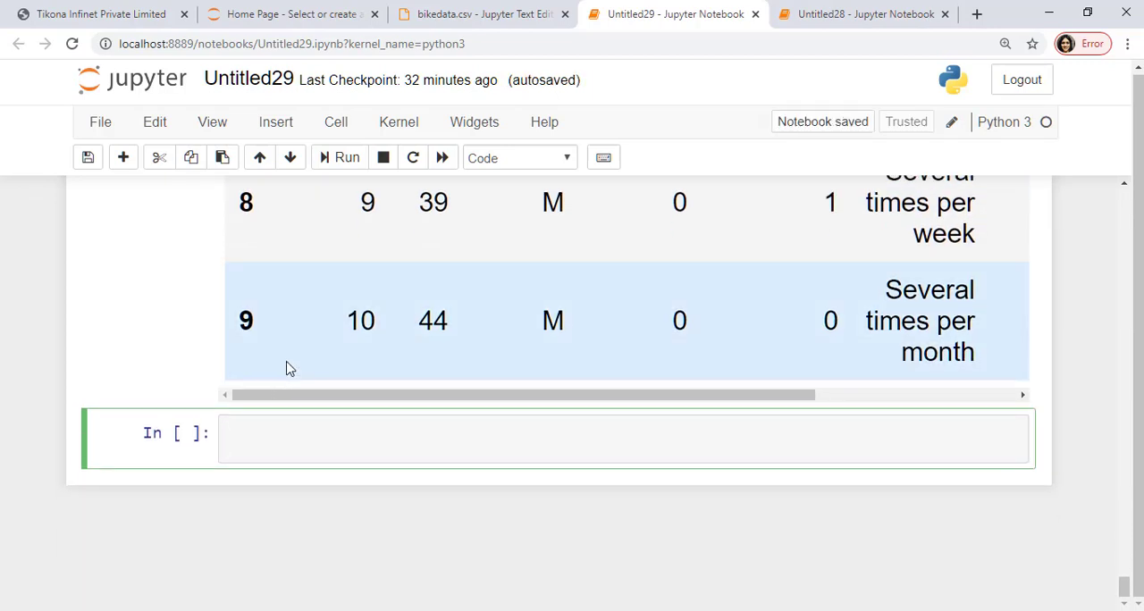
# Run df.shape, returning (10, 9) rows and columns.
pyautogui.write('df.s')
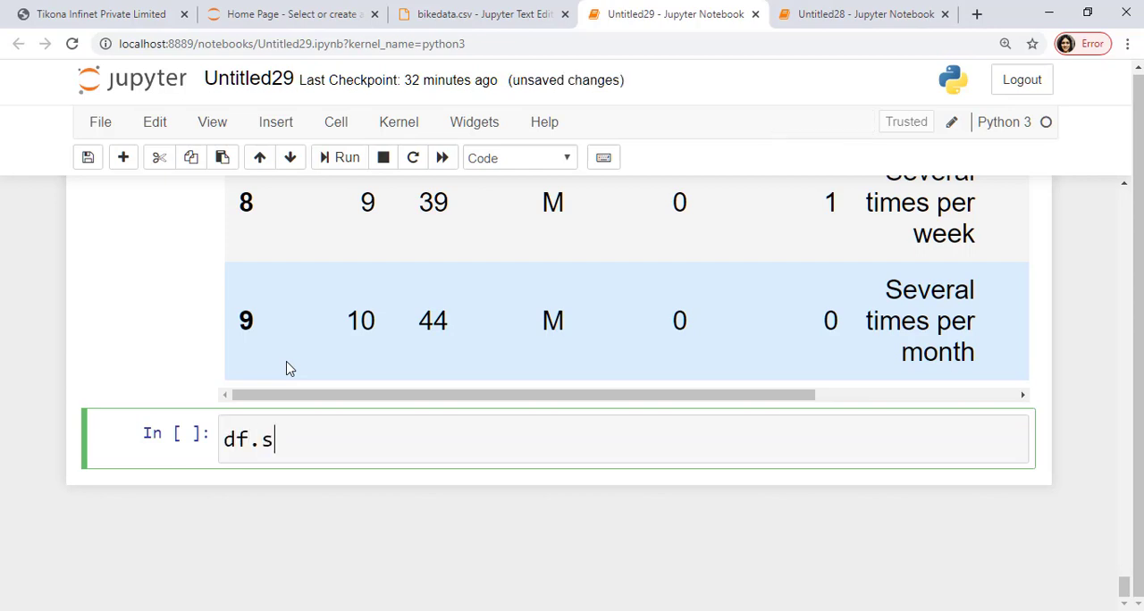
pyautogui.write('hape')
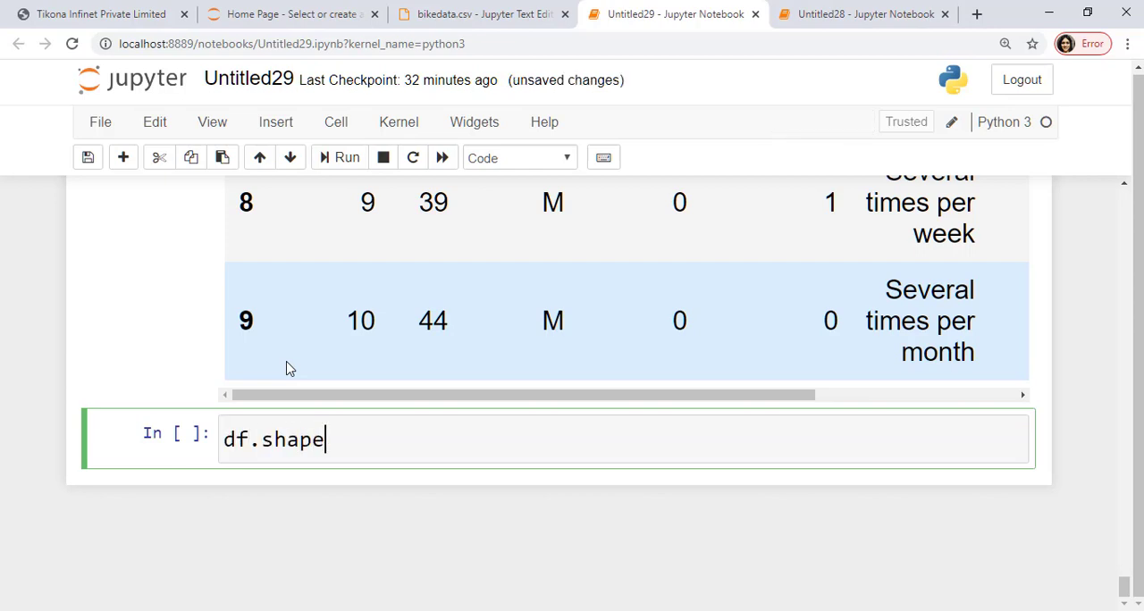
pyautogui.click(346, 158)
pyautogui.write('d')
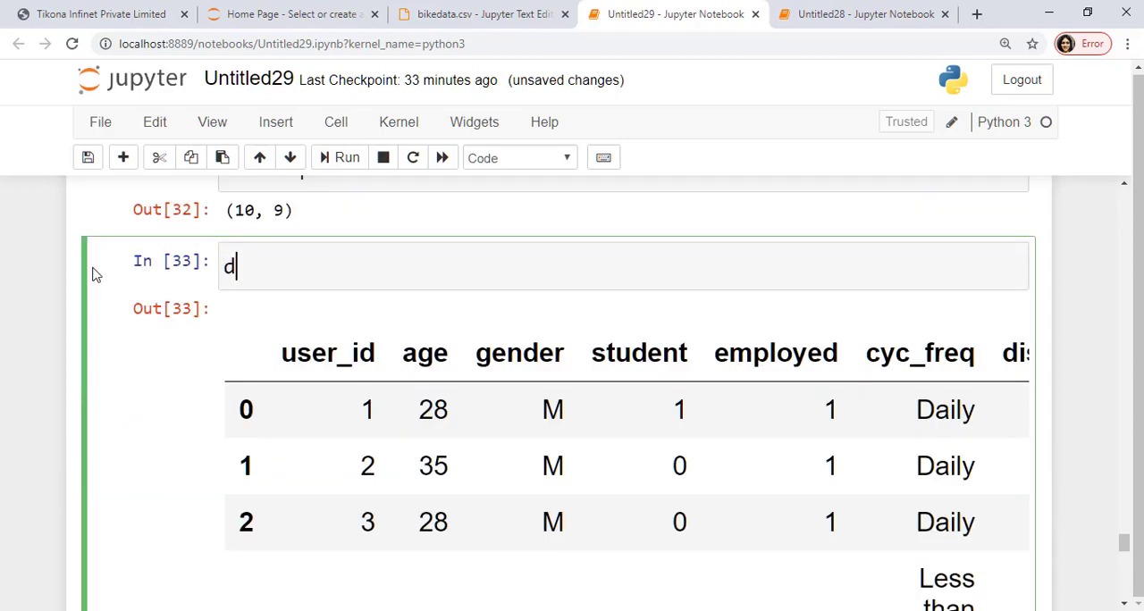
# Run df.loc[6] to show row 6 as a Series: user_id 7, age 45.
pyautogui.write('f.loc')
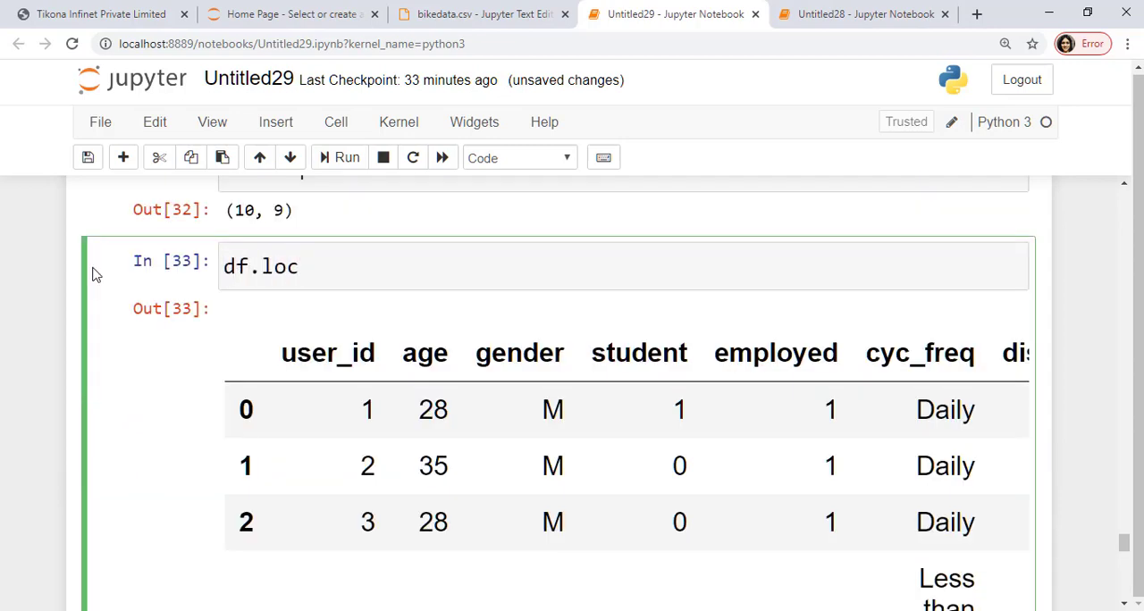
pyautogui.write('[6')
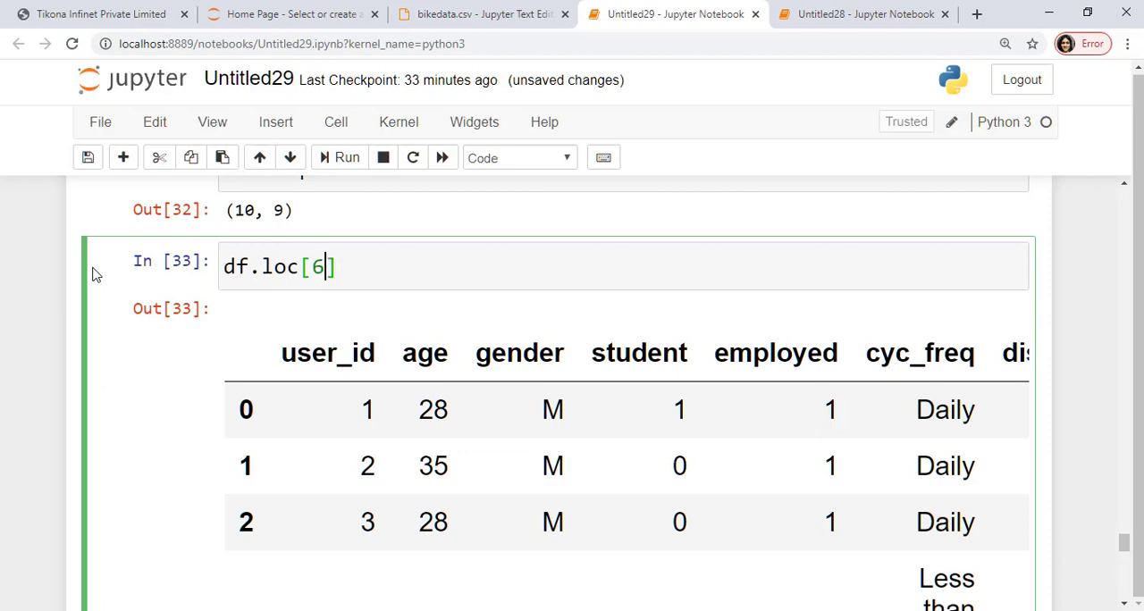
pyautogui.click(345, 158)
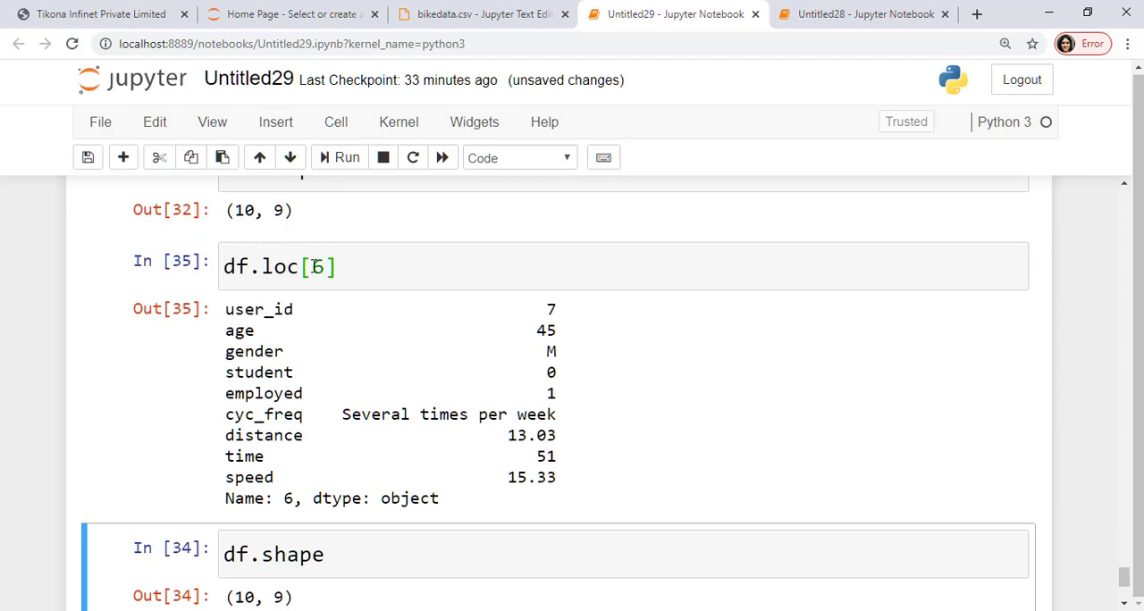
pyautogui.scroll(-3)
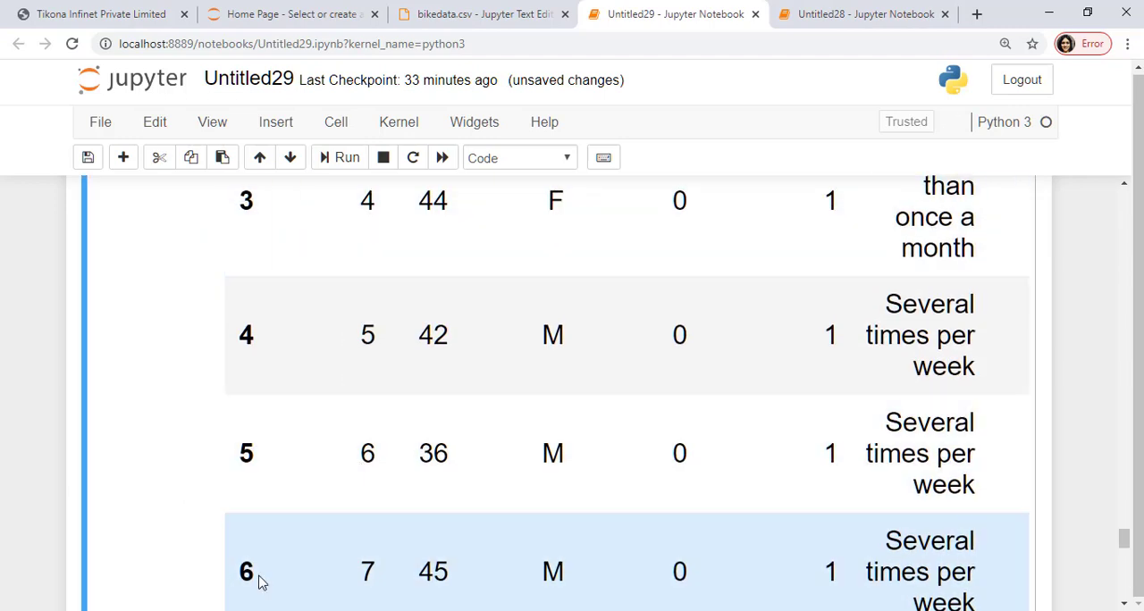
pyautogui.scroll(-3)
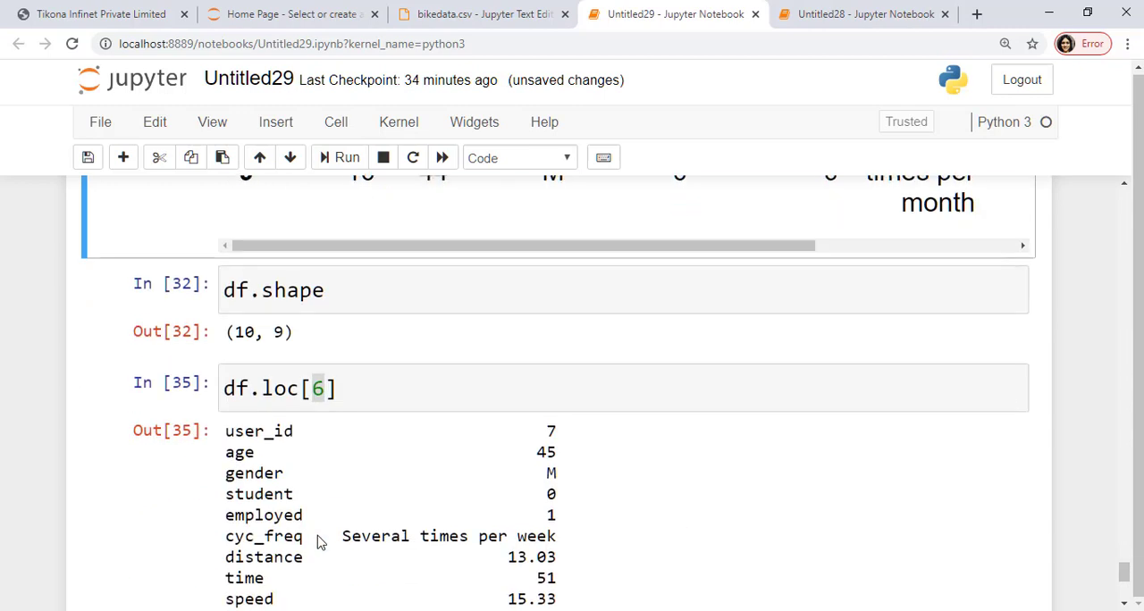
pyautogui.scroll(-3)
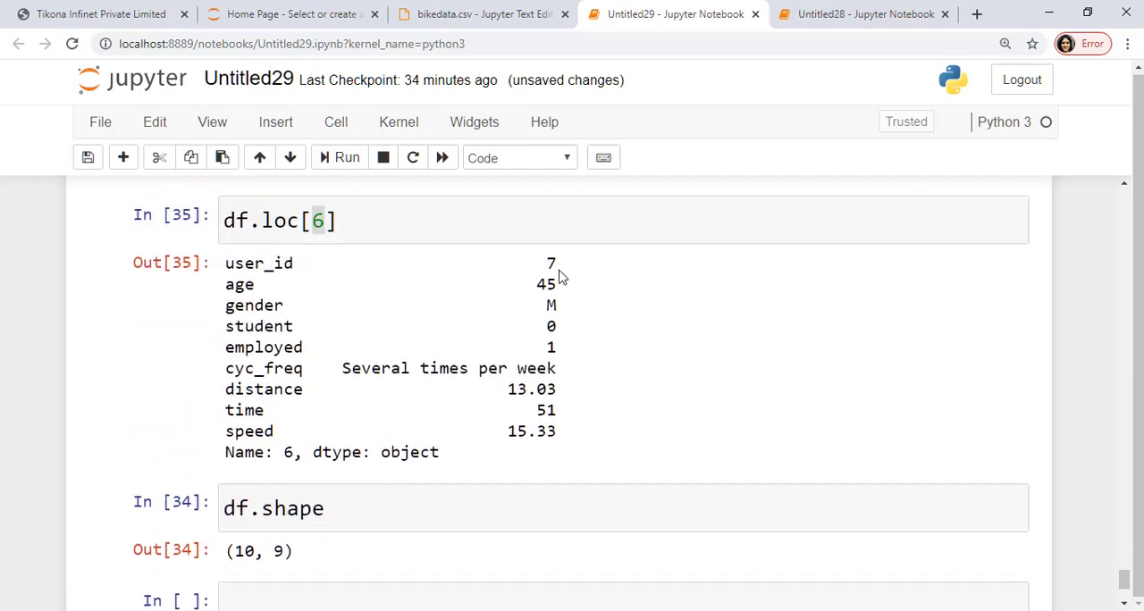
pyautogui.moveTo(268, 572)
pyautogui.write('df.i')
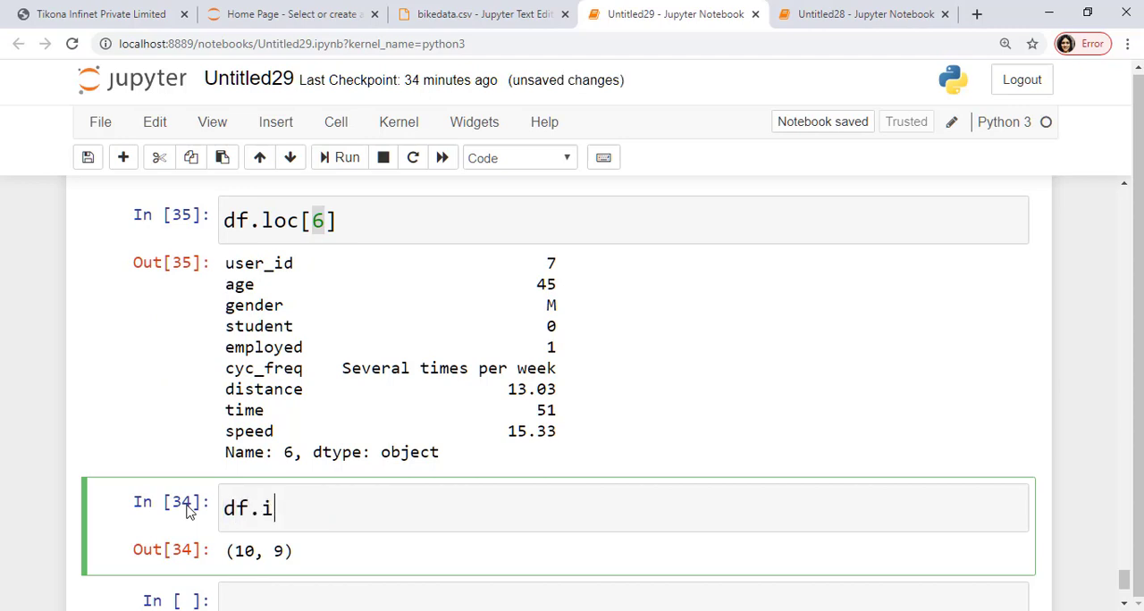
# Run df.iloc[6], returning the same row as df.loc[6]: user 7, age 45, speed 15.33.
pyautogui.write('loc')
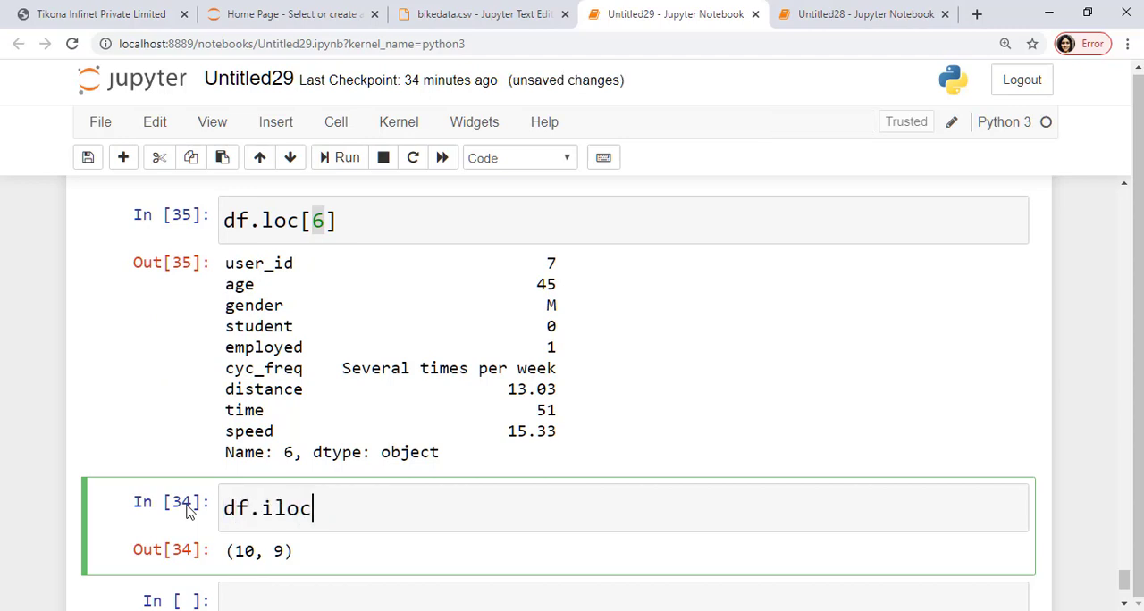
pyautogui.write('[]')
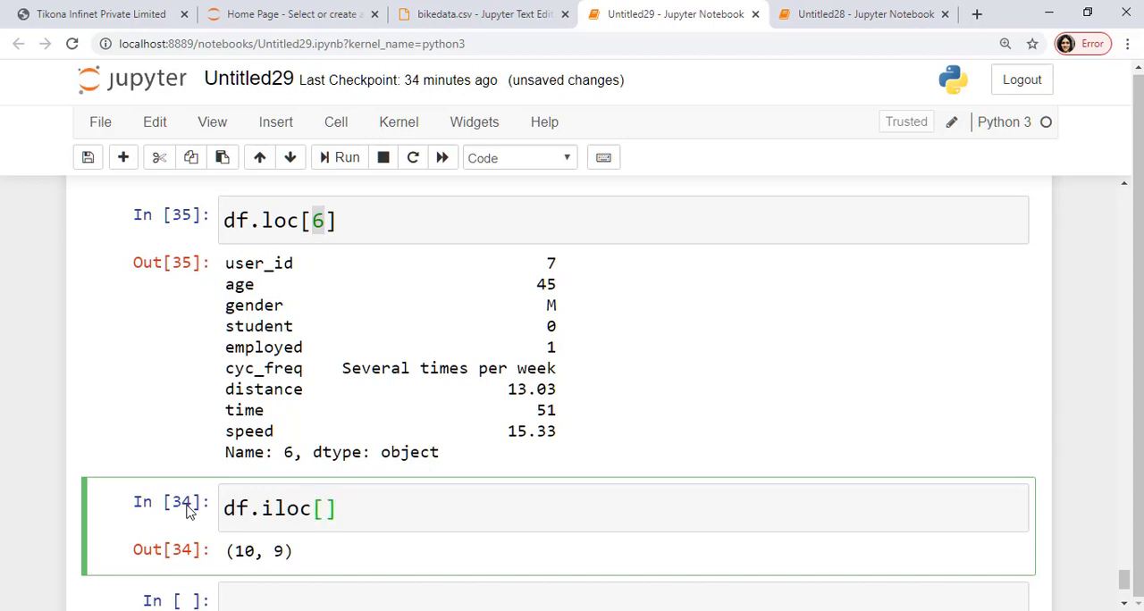
pyautogui.write('6')
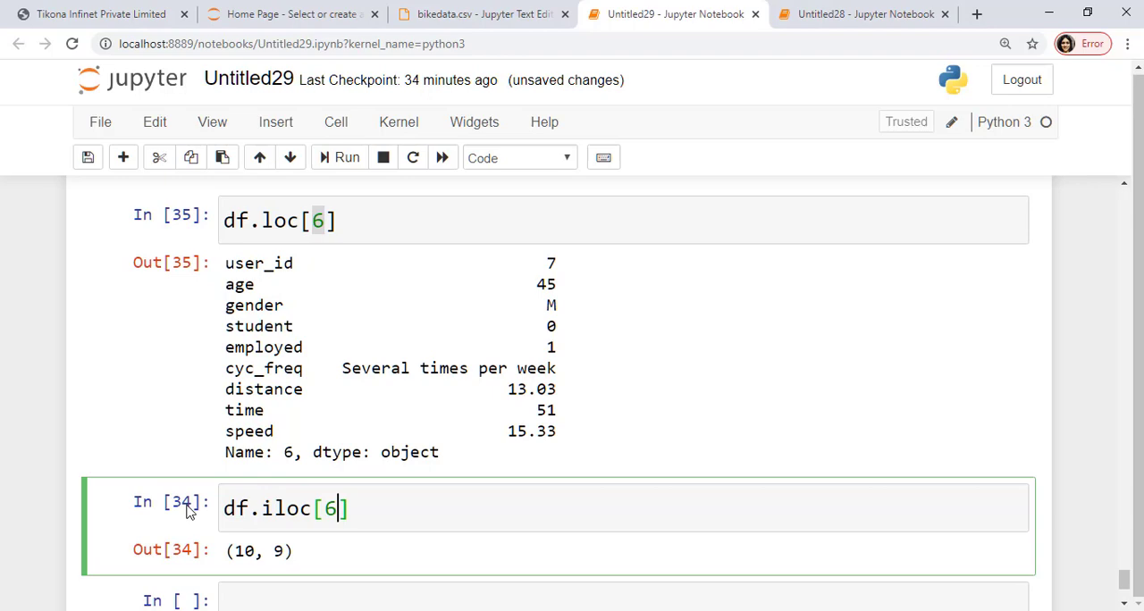
pyautogui.click(347, 157)
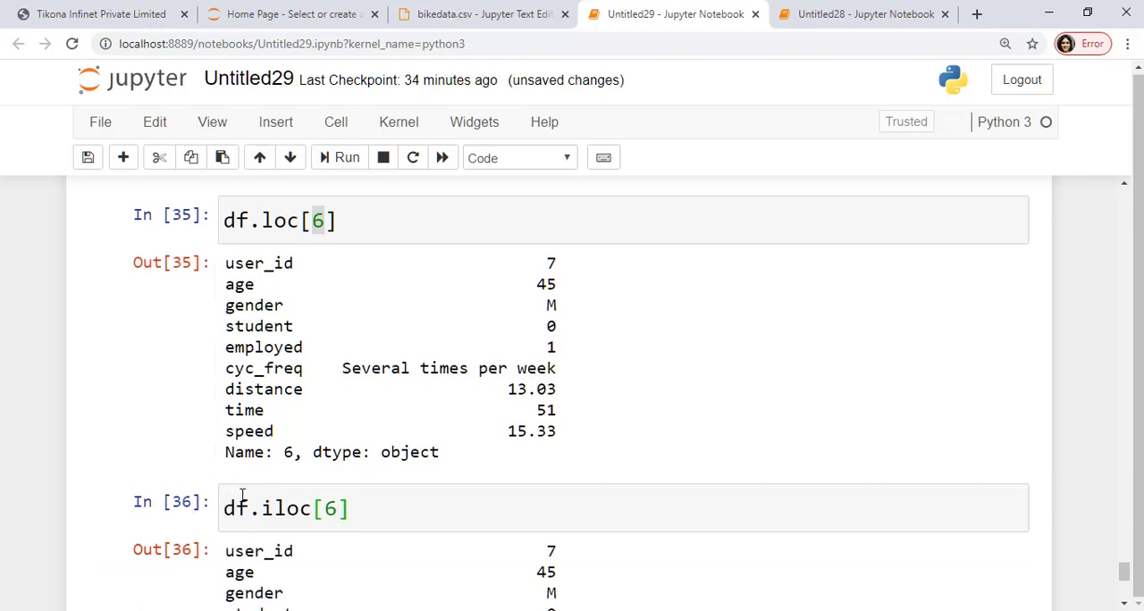
pyautogui.scroll(3)
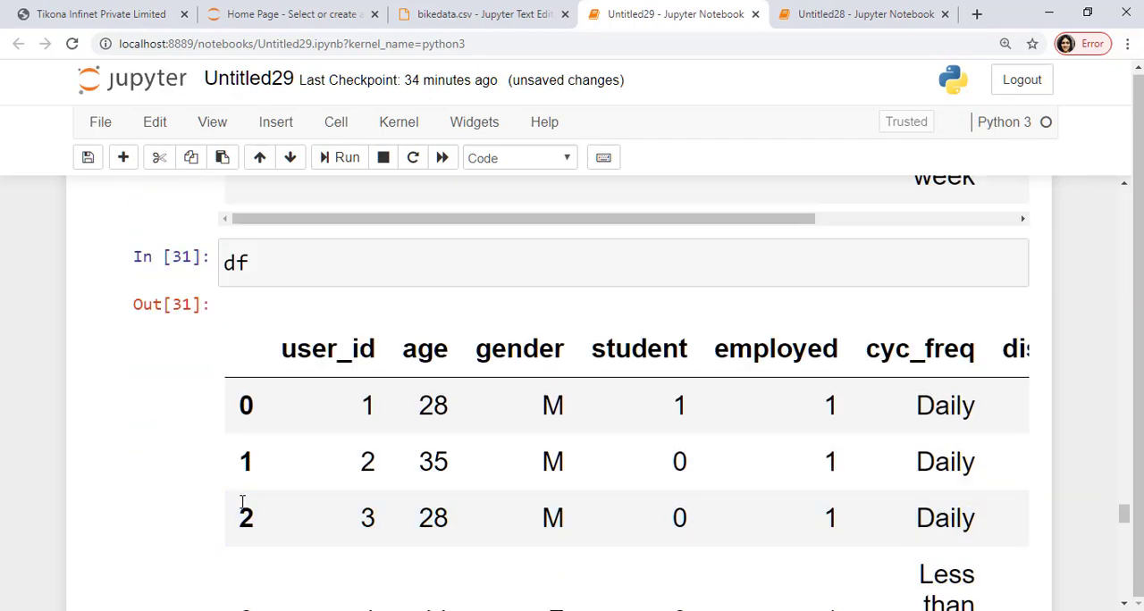
pyautogui.scroll(-3)
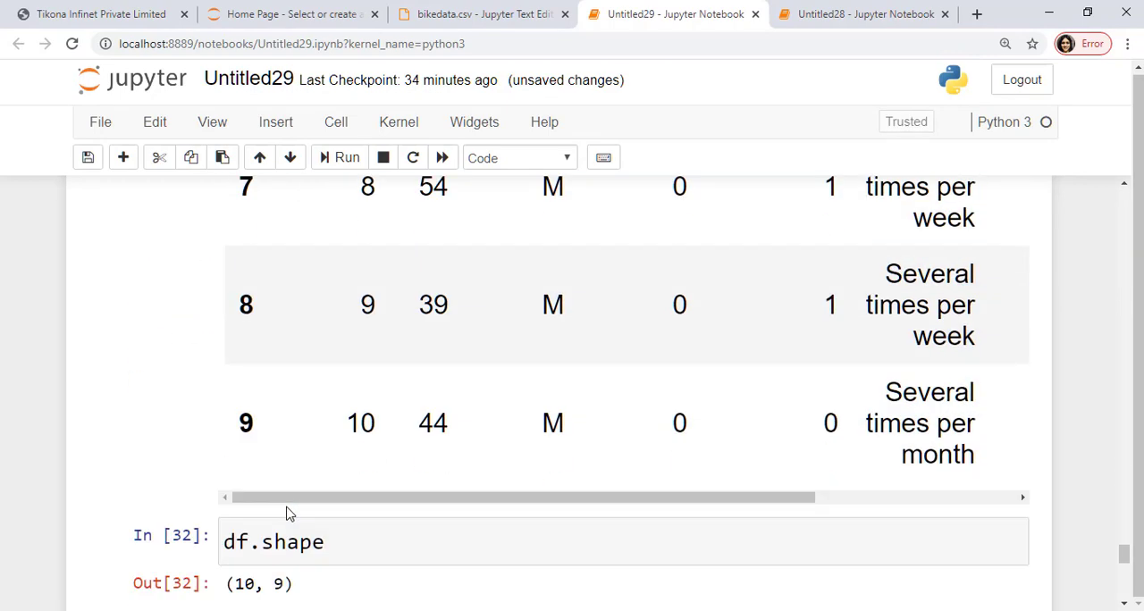
pyautogui.scroll(-3)
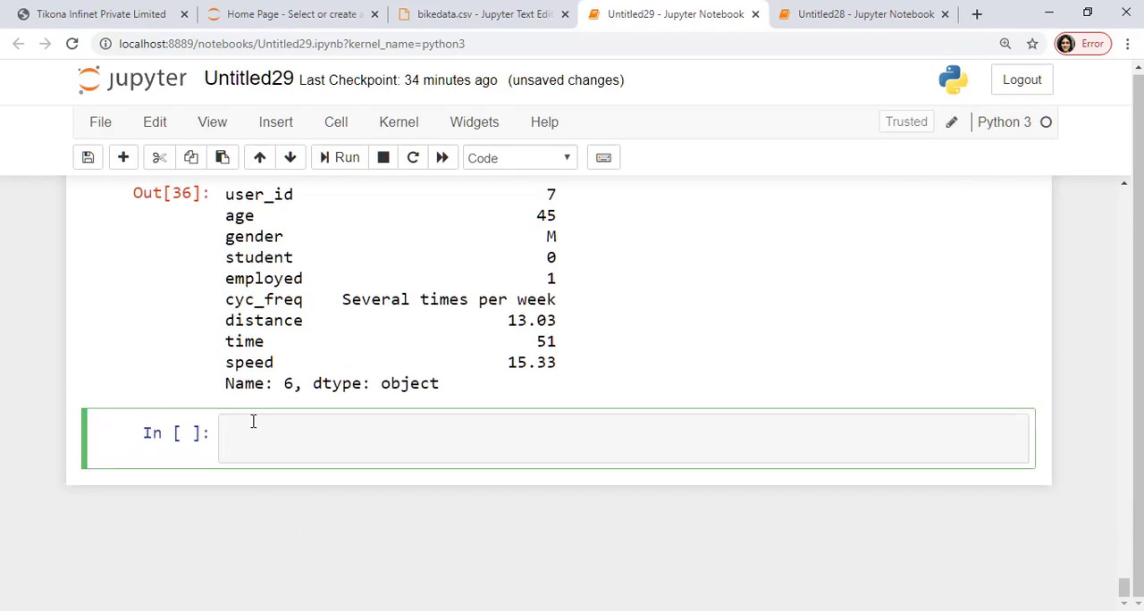
# Build the names list from "A B C D E F G H I J" with split().
pyautogui.write('names')
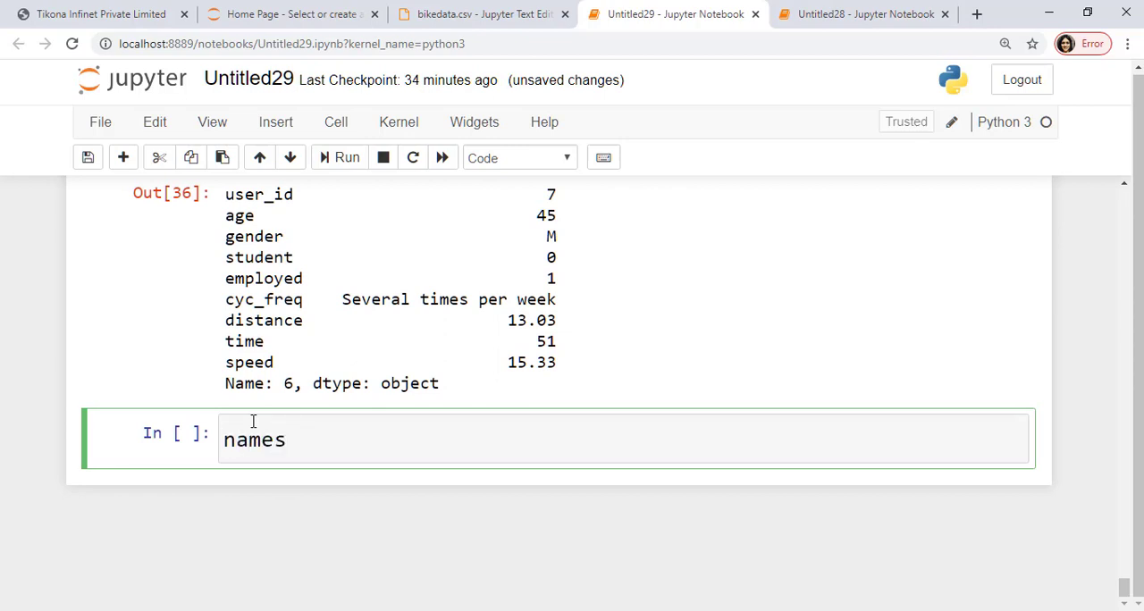
pyautogui.write('=')
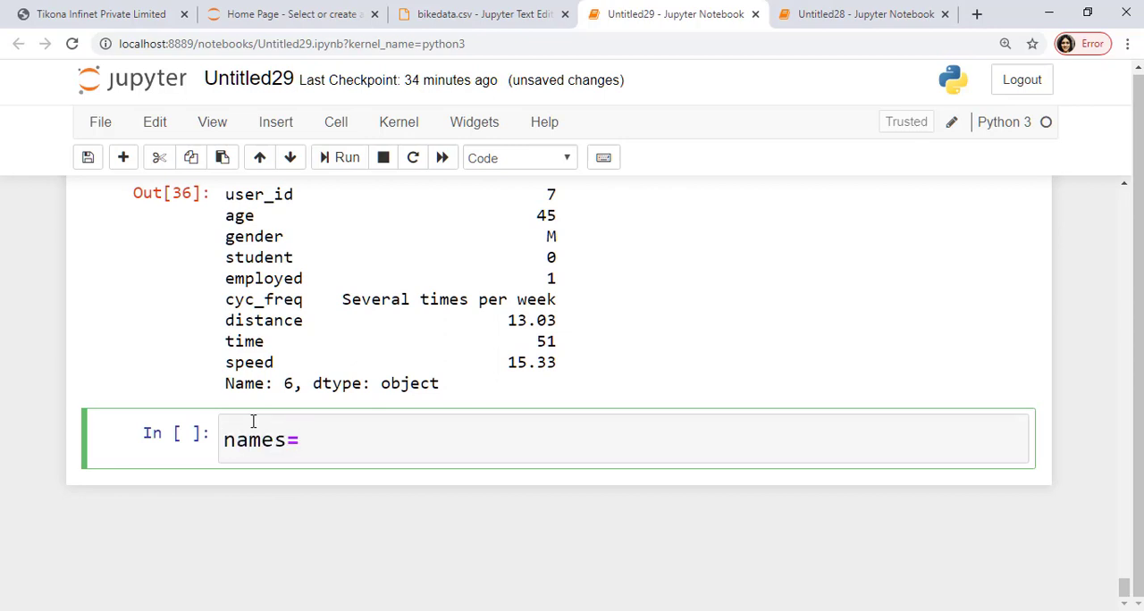
pyautogui.write('""')
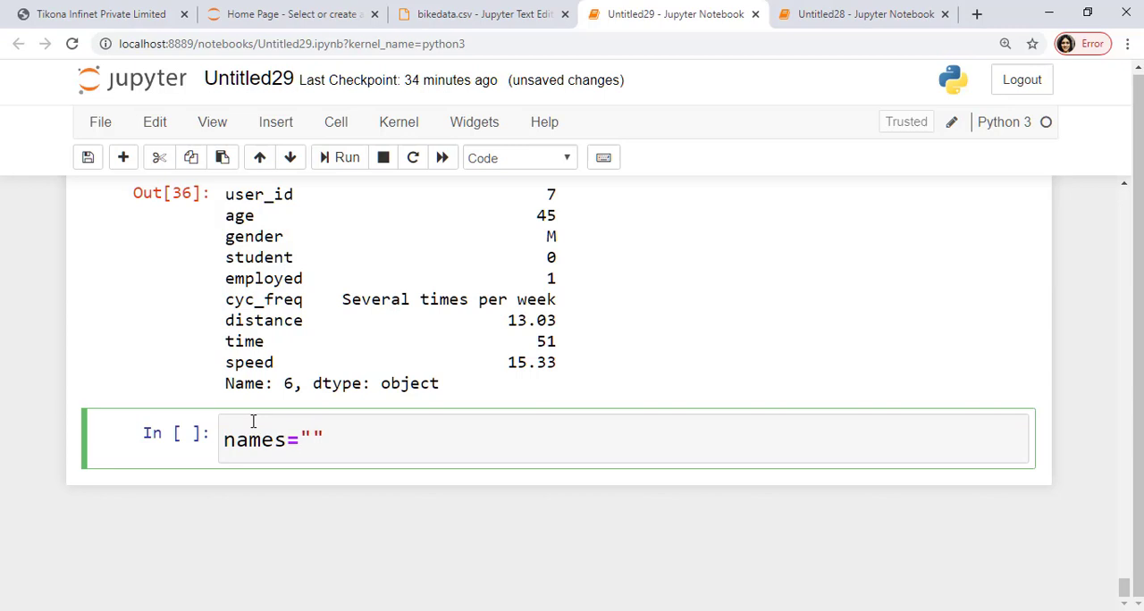
pyautogui.write('A B')
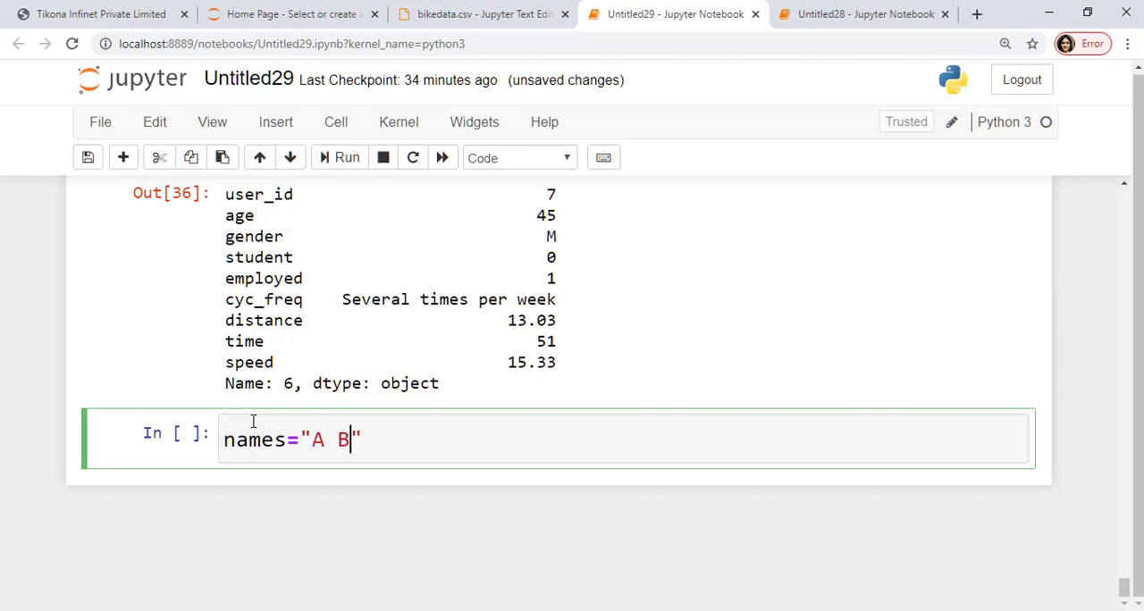
pyautogui.write('C D E F G H I')
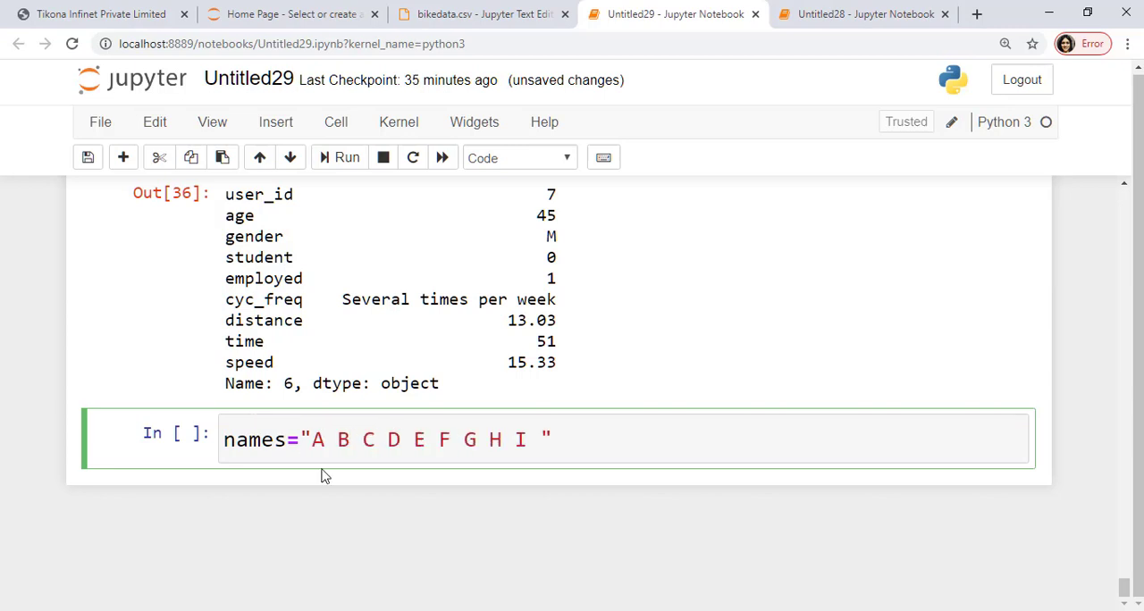
pyautogui.write('K')
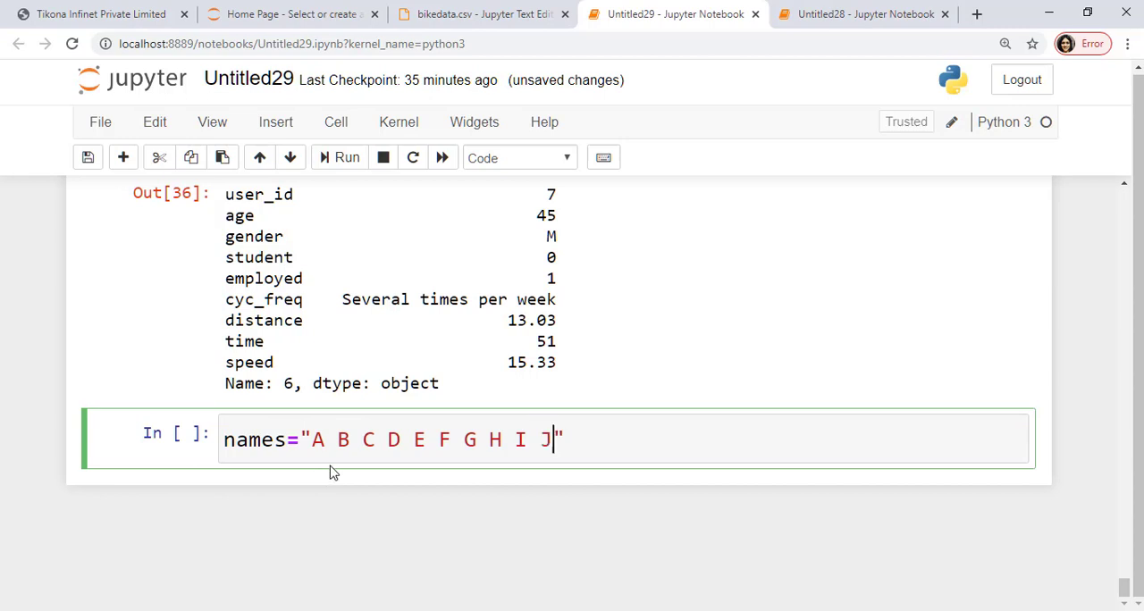
pyautogui.write('.')
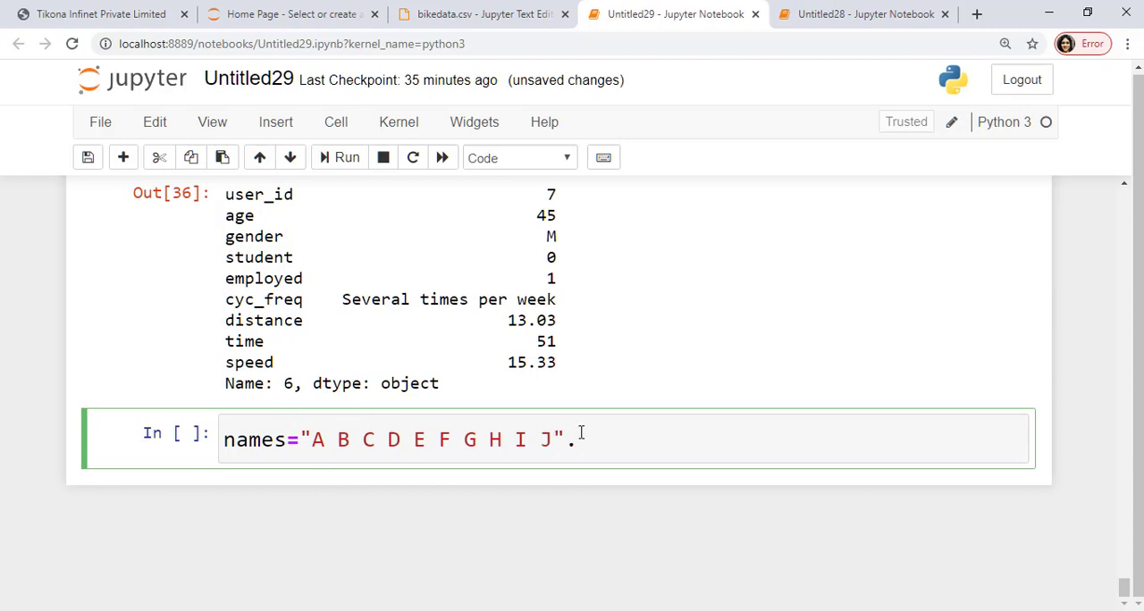
pyautogui.write('split()')
pyautogui.write('names')
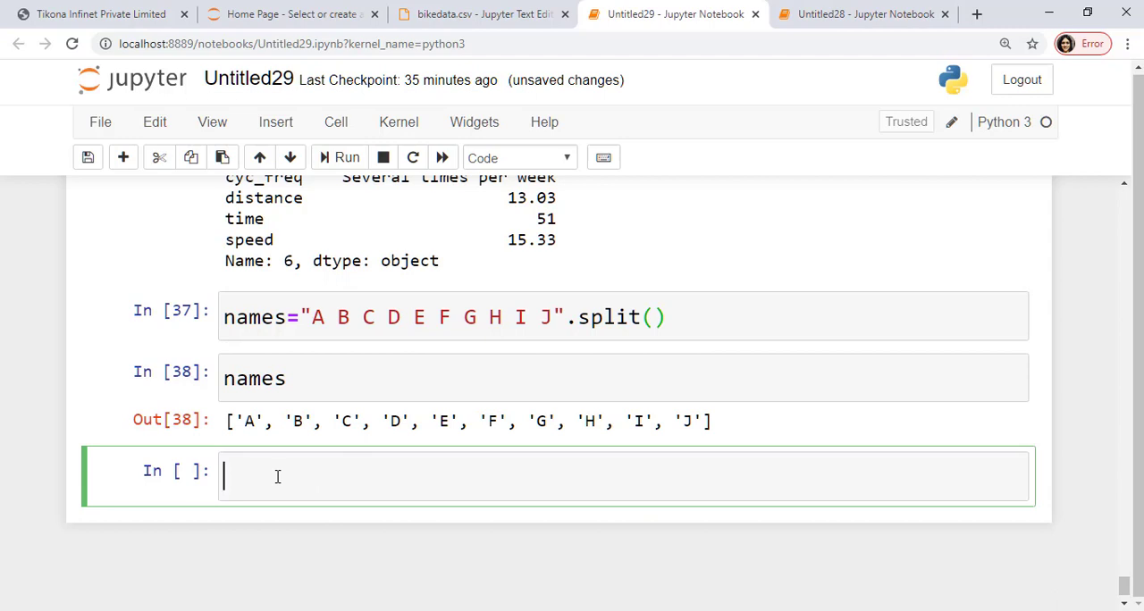
# Assign the names list to a new 'first' column with df['first']=names.
pyautogui.write("df['first']")
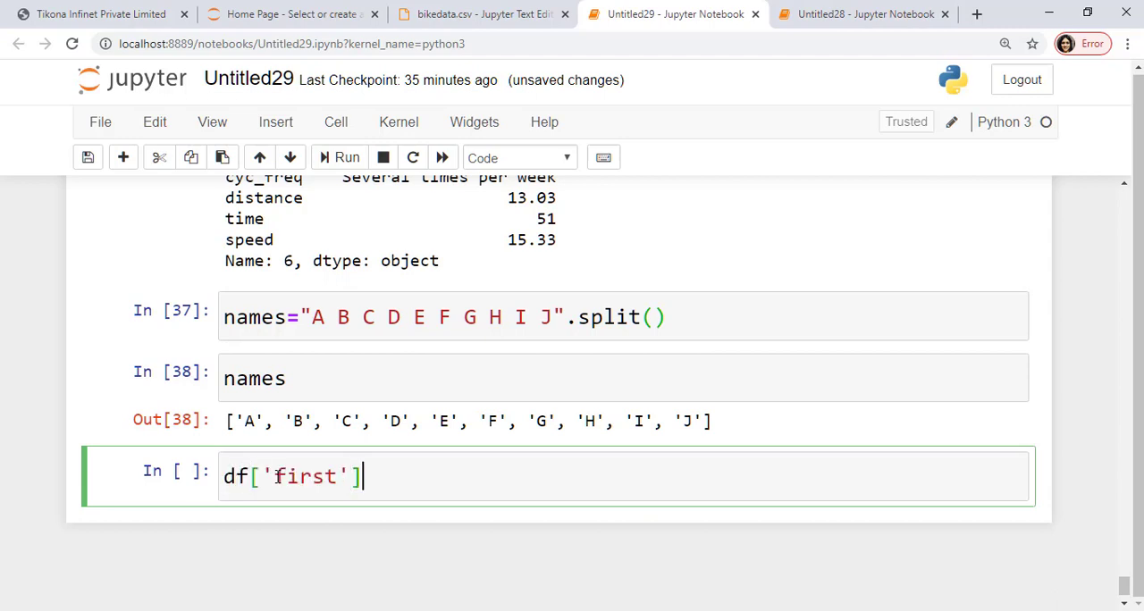
pyautogui.write('=names')
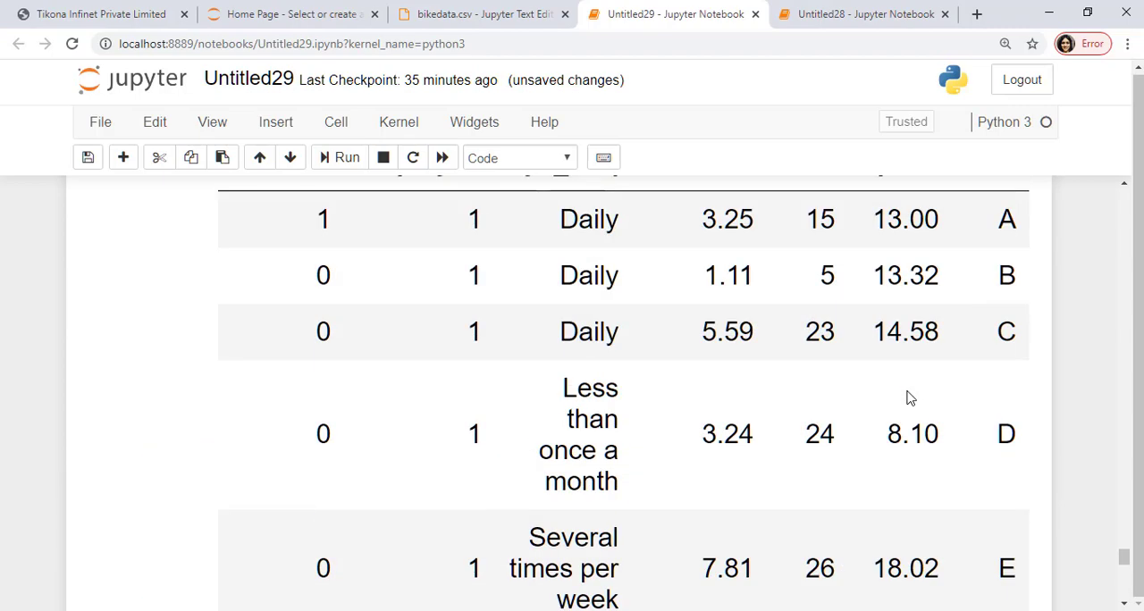
pyautogui.scroll(3)
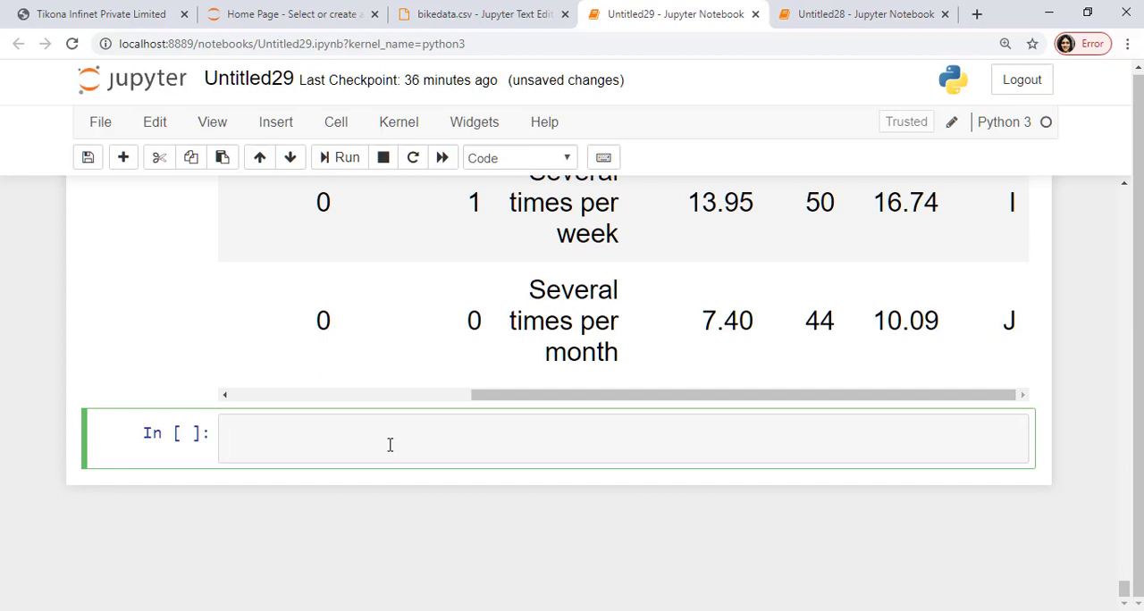
# Run df.set_index('first') to show rows labelled A–J, leaving df's 0–9 index unchanged.
pyautogui.write('df.set')
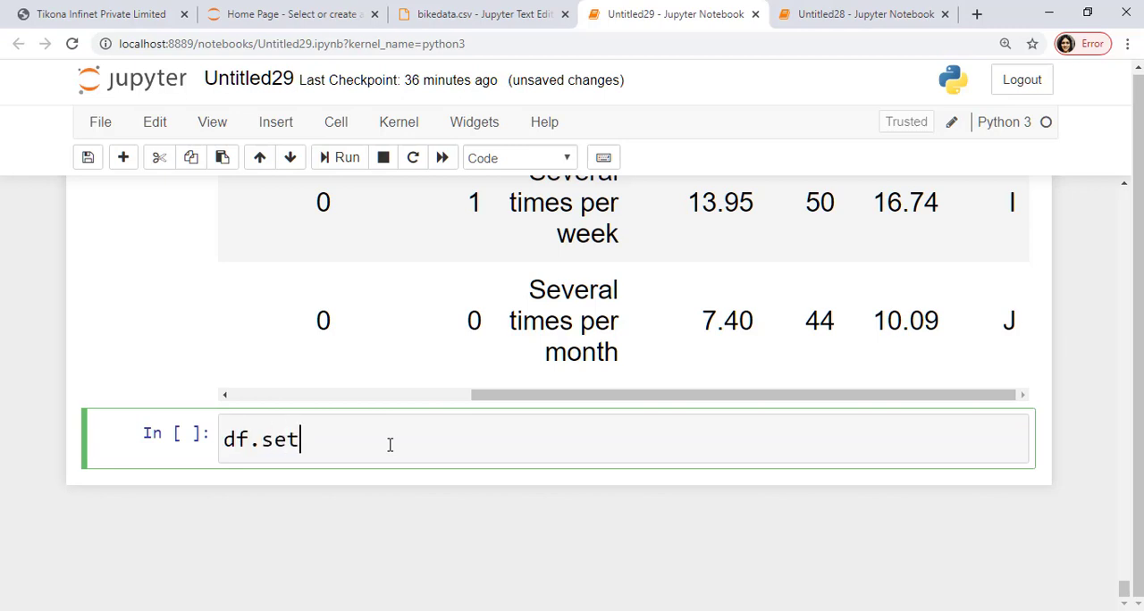
pyautogui.write('_in')
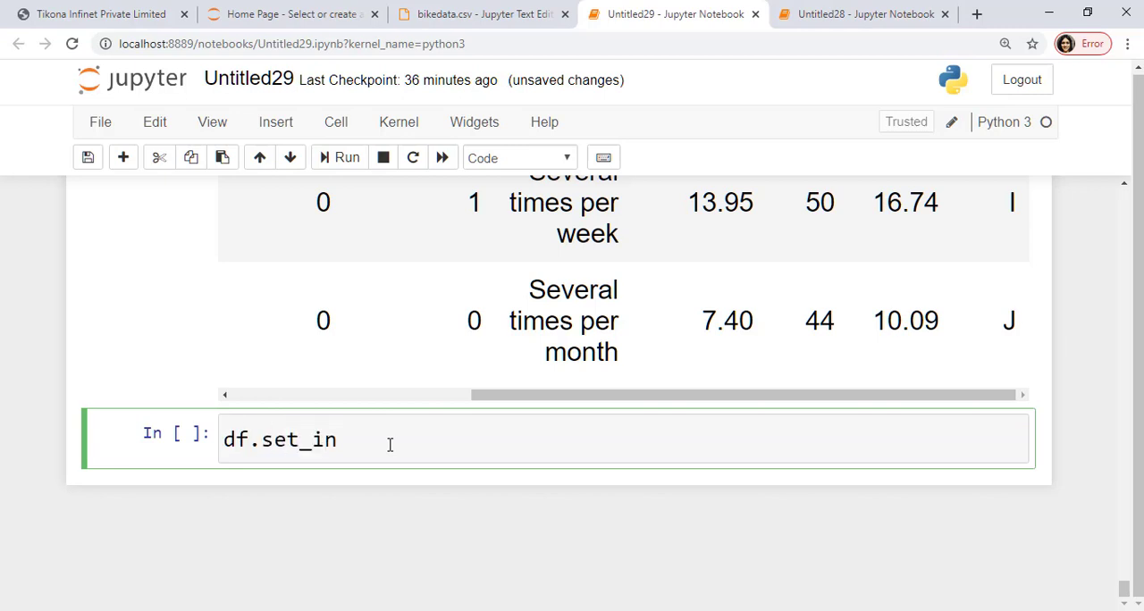
pyautogui.write('dex')
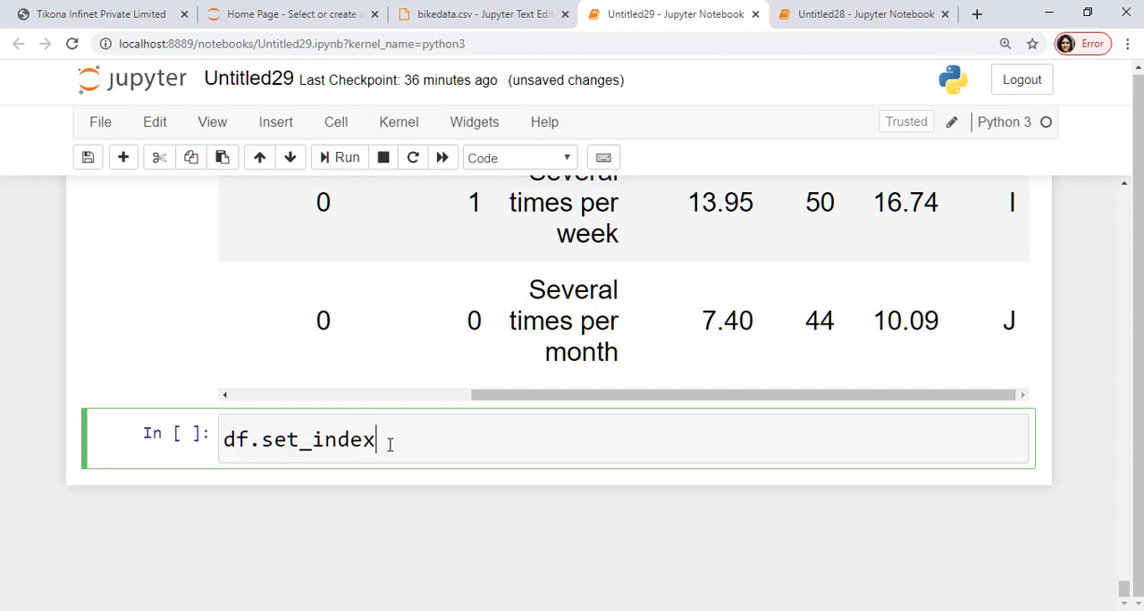
pyautogui.write('()')
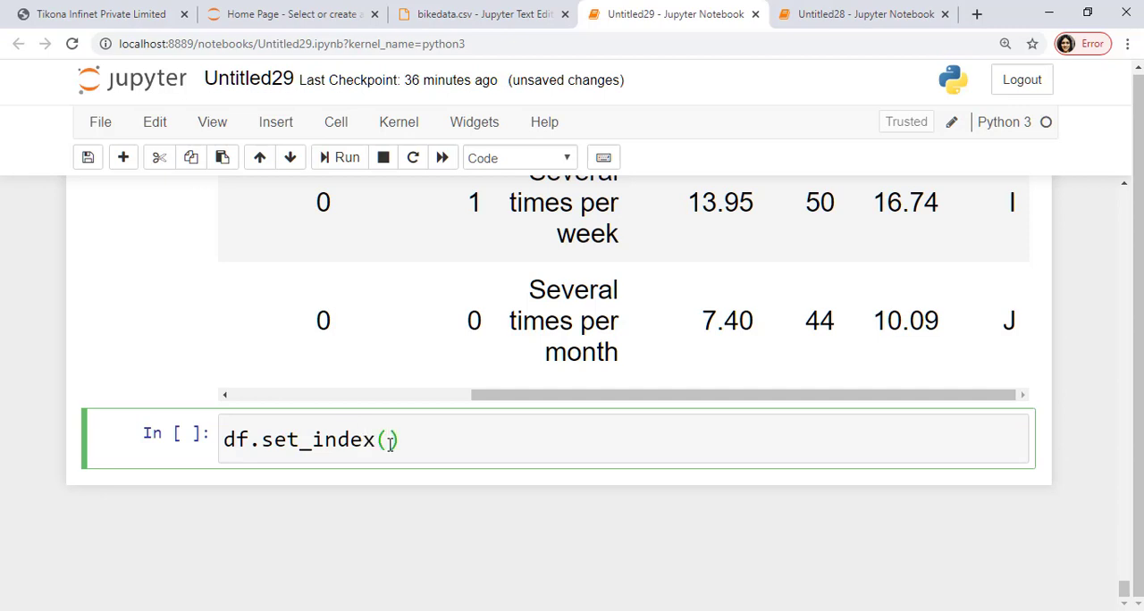
pyautogui.write("'first'")
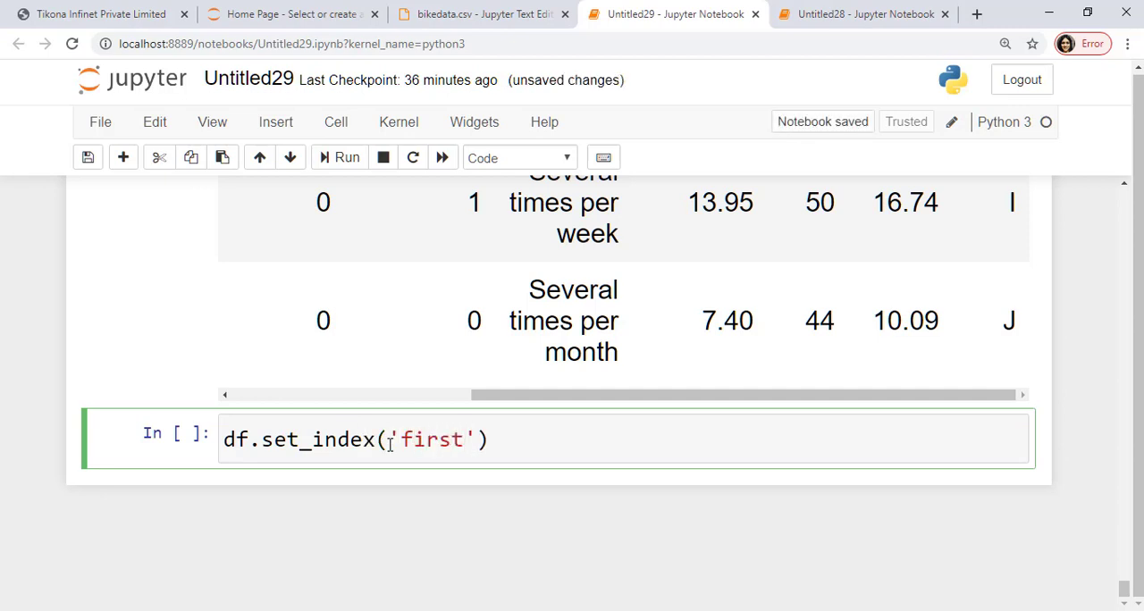
pyautogui.click(347, 158)
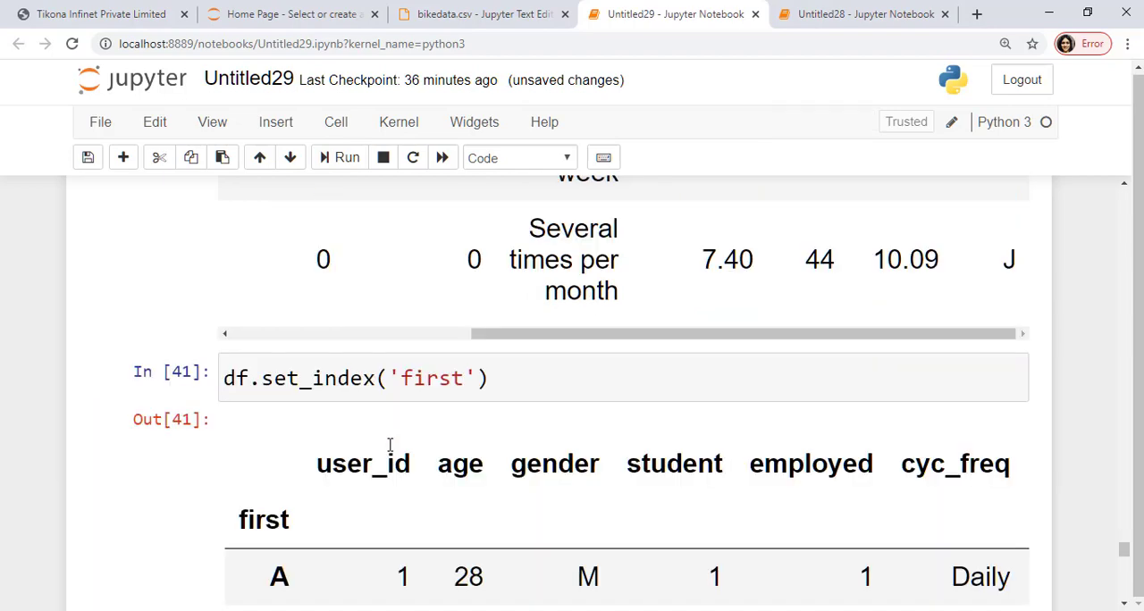
pyautogui.scroll(-3)
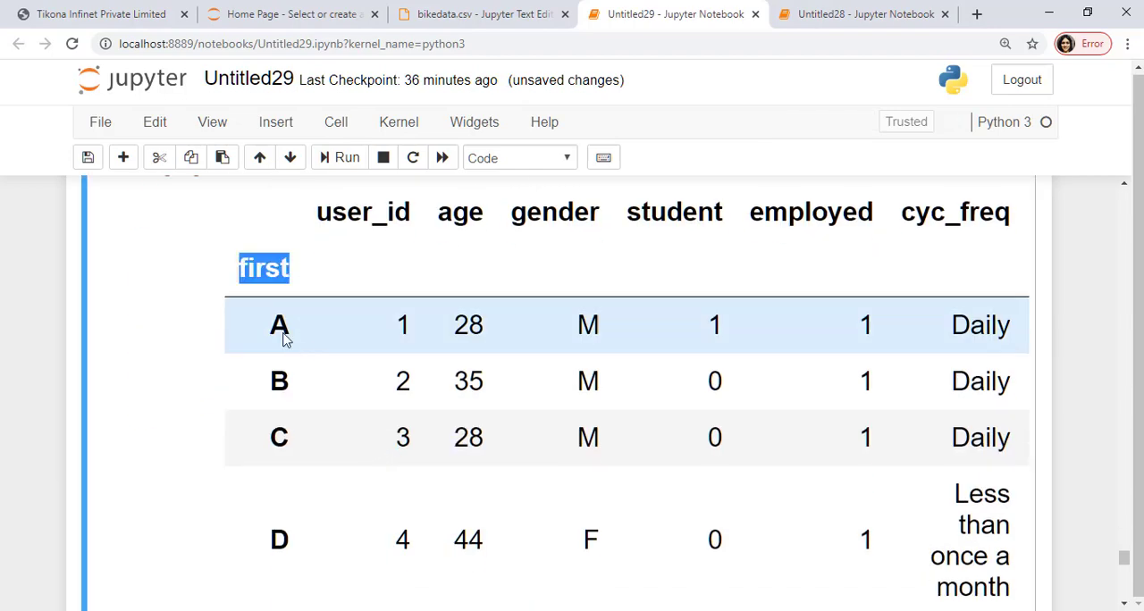
pyautogui.scroll(-3)
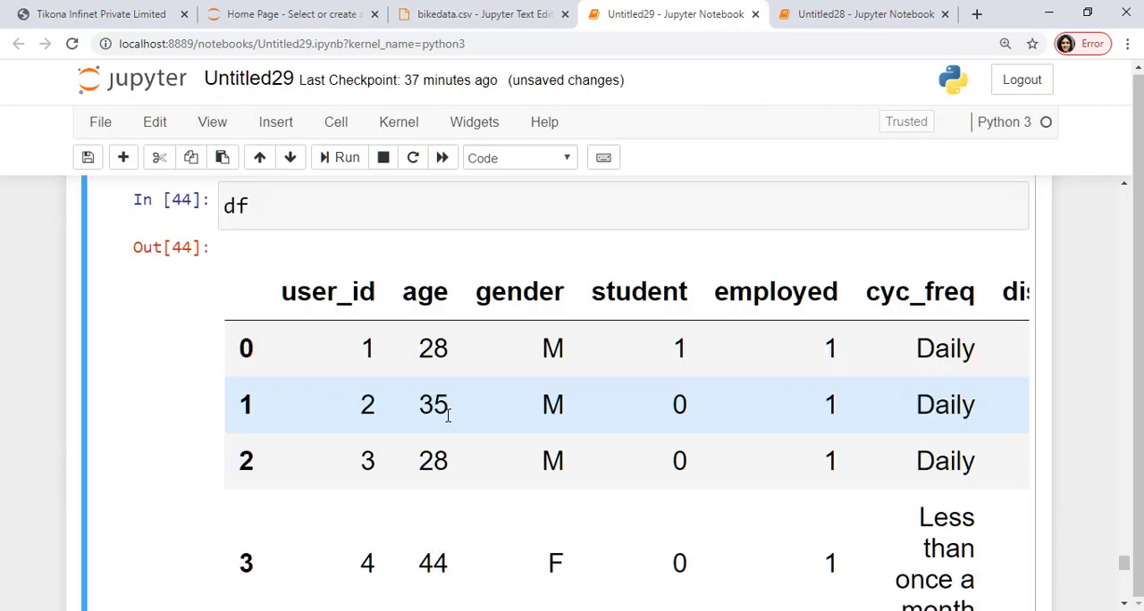
pyautogui.scroll(-3)
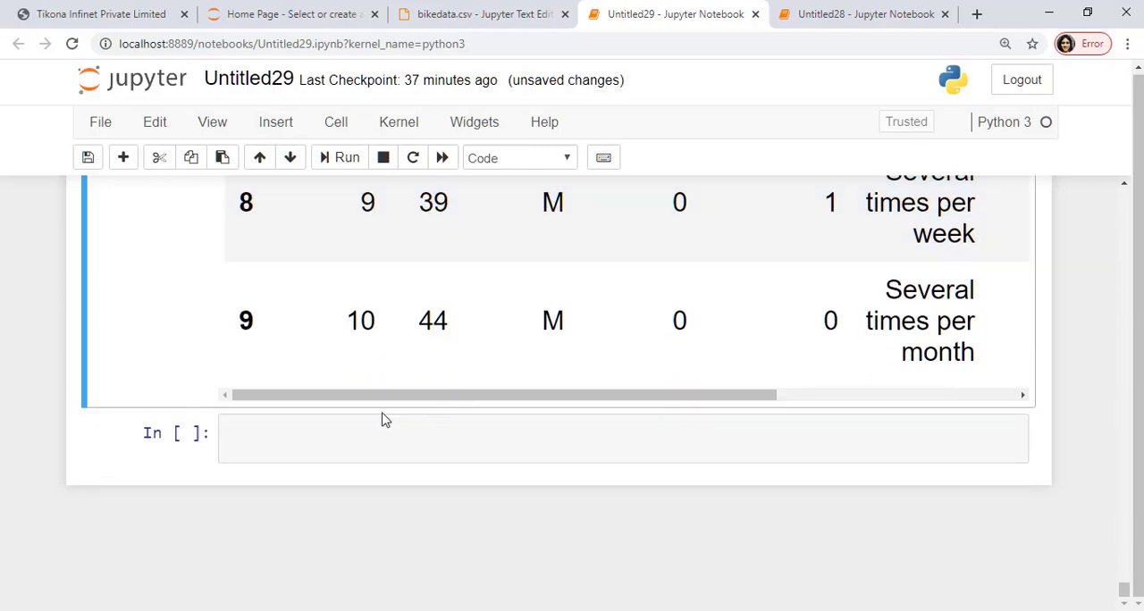
pyautogui.scroll(3)
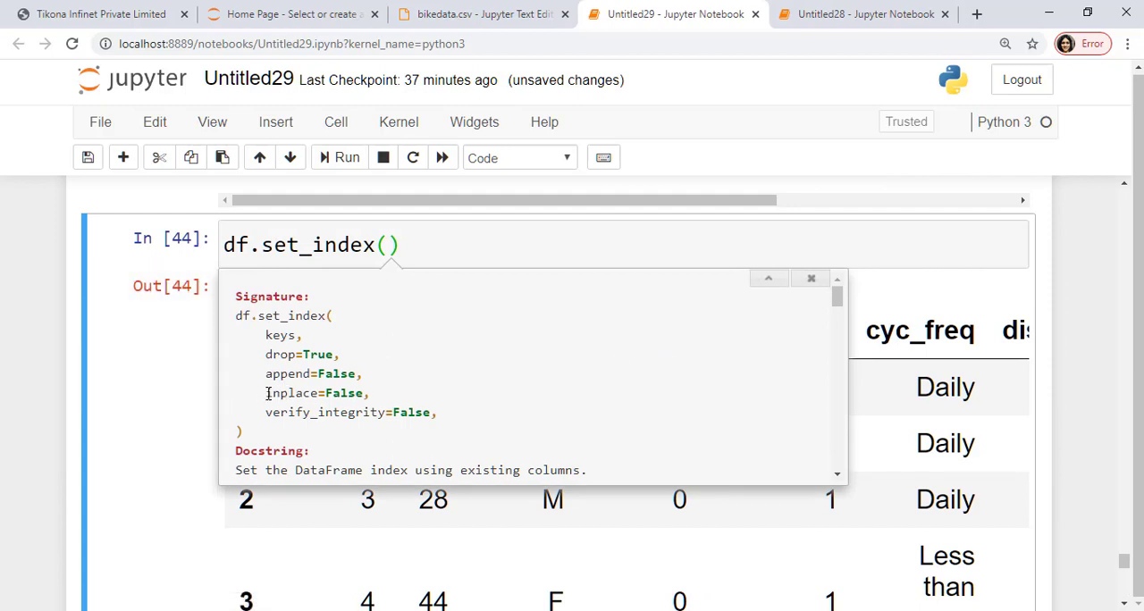
# Re-index df permanently by 'first' with inplace=True and redisplay rows A–J.
pyautogui.doubleClick(295, 393)
pyautogui.write("'first', inplace=True")
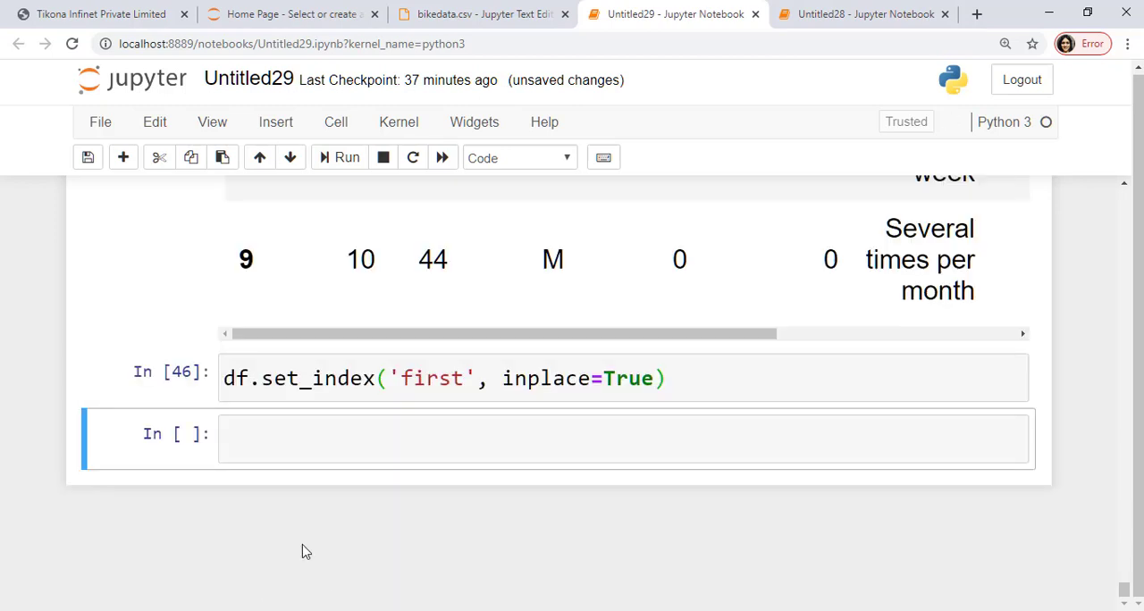
pyautogui.write('df')
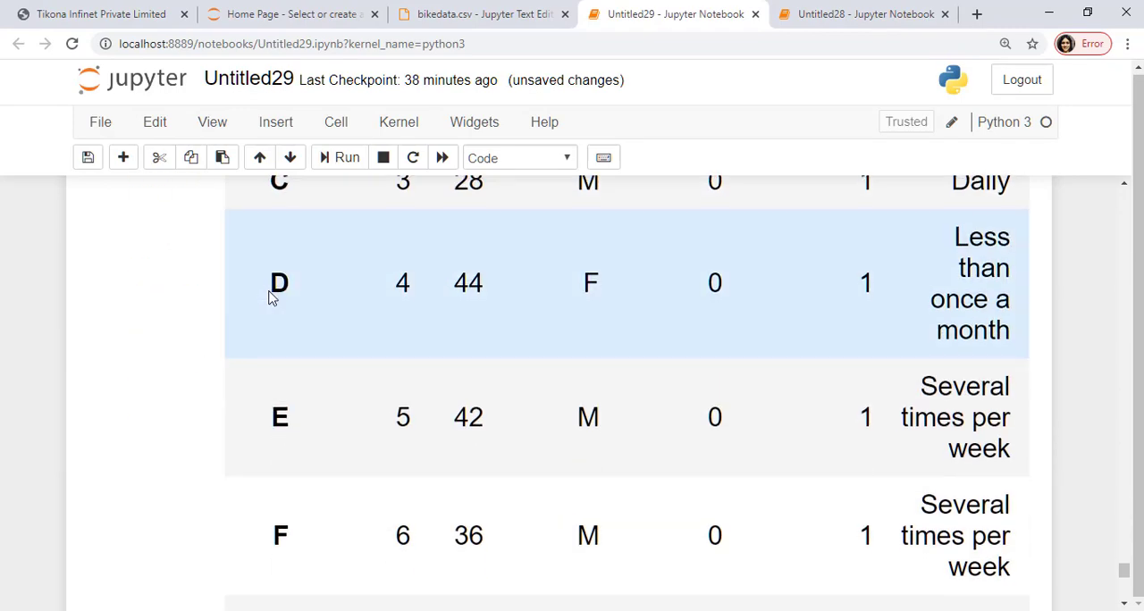
pyautogui.scroll(-3)
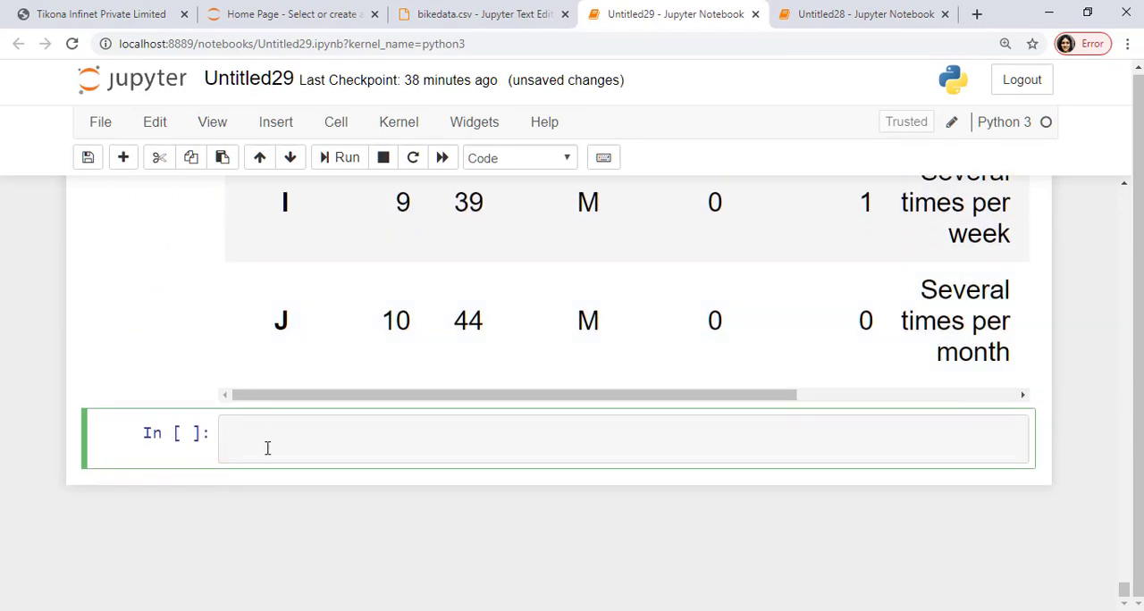
# Run df.loc['B'] to show row B: user_id 2, age 35, speed 13.32.
pyautogui.write("df.loc['B']")
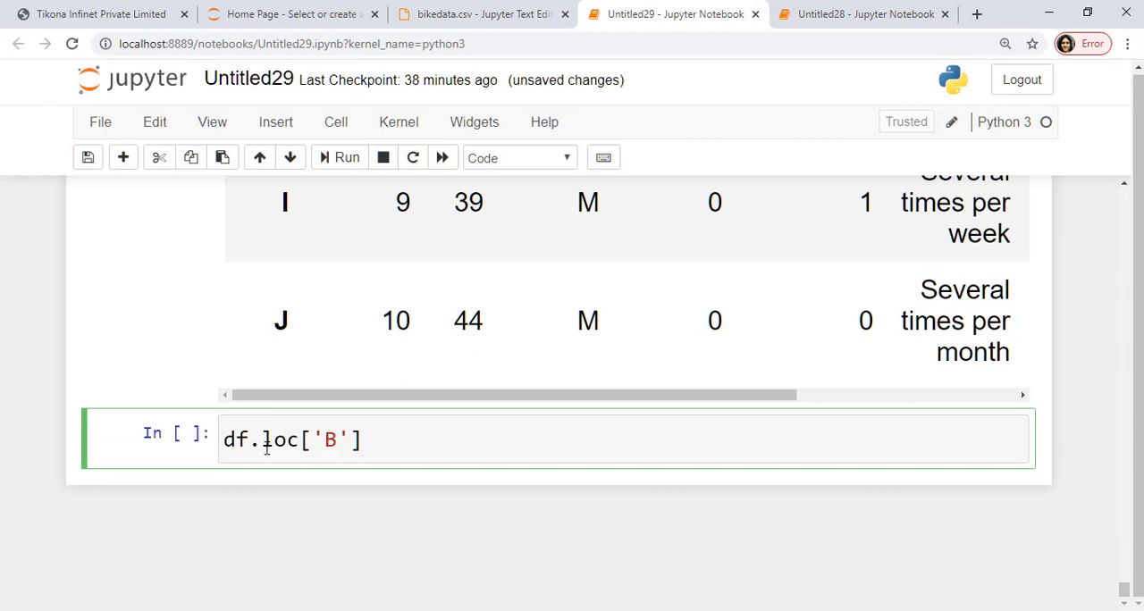
pyautogui.click(346, 159)
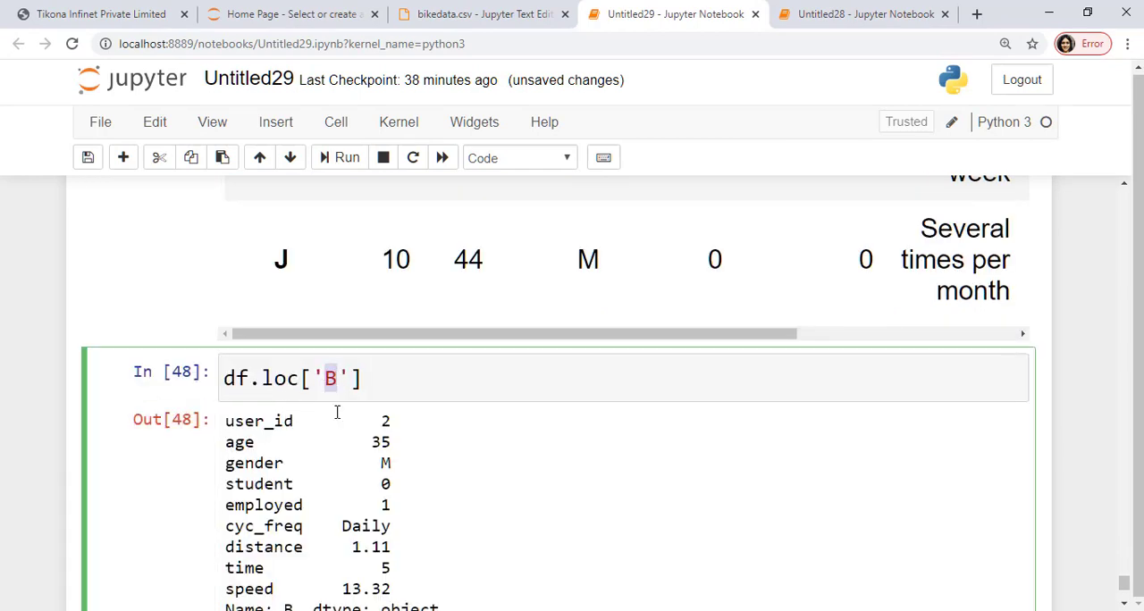
pyautogui.scroll(-3)
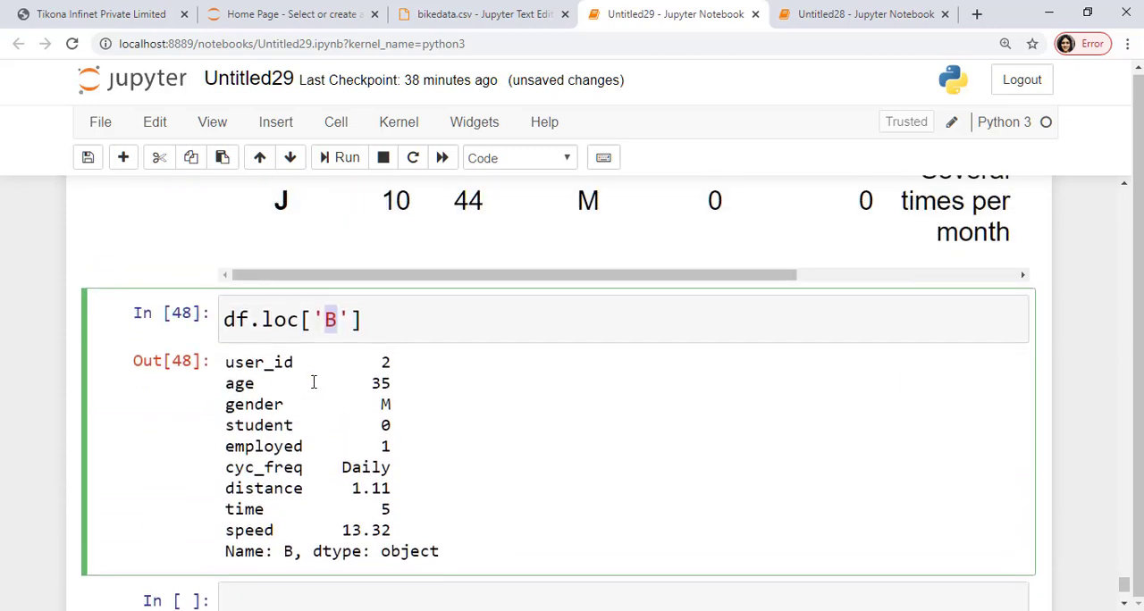
pyautogui.scroll(3)
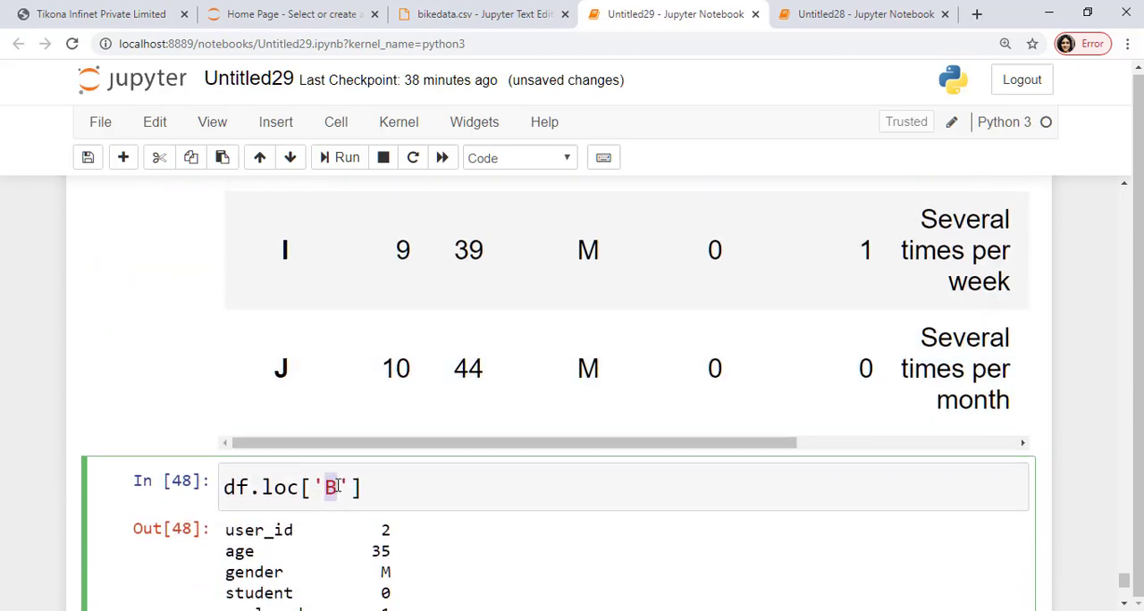
pyautogui.doubleClick(384, 529)
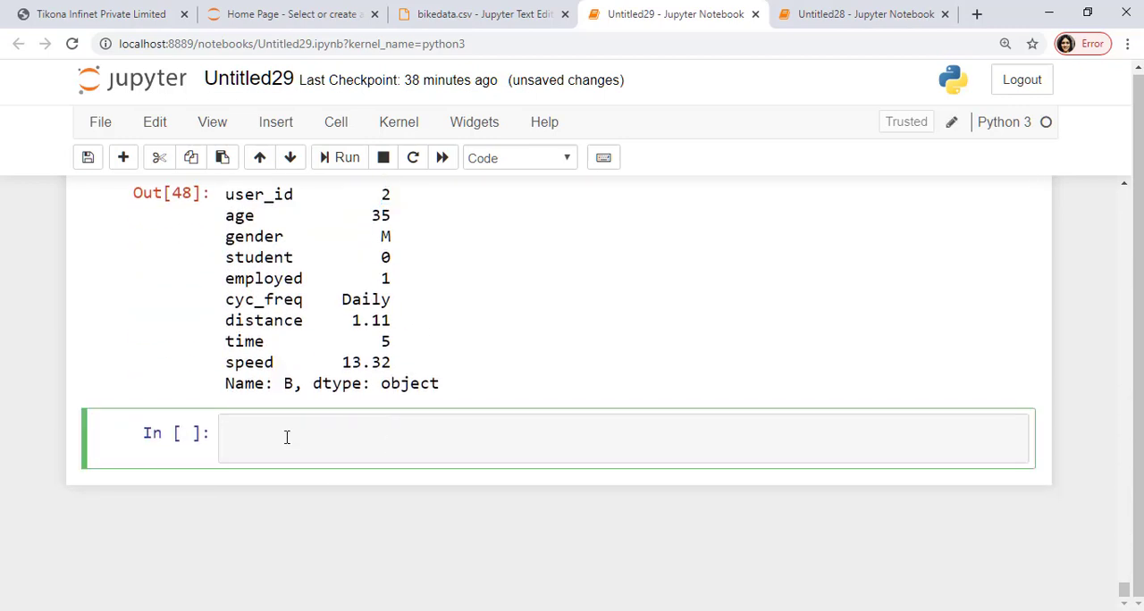
# Run df.iloc[2] to show row C (user_id 3, age 28), then redisplay df.
pyautogui.write('df.ilo')
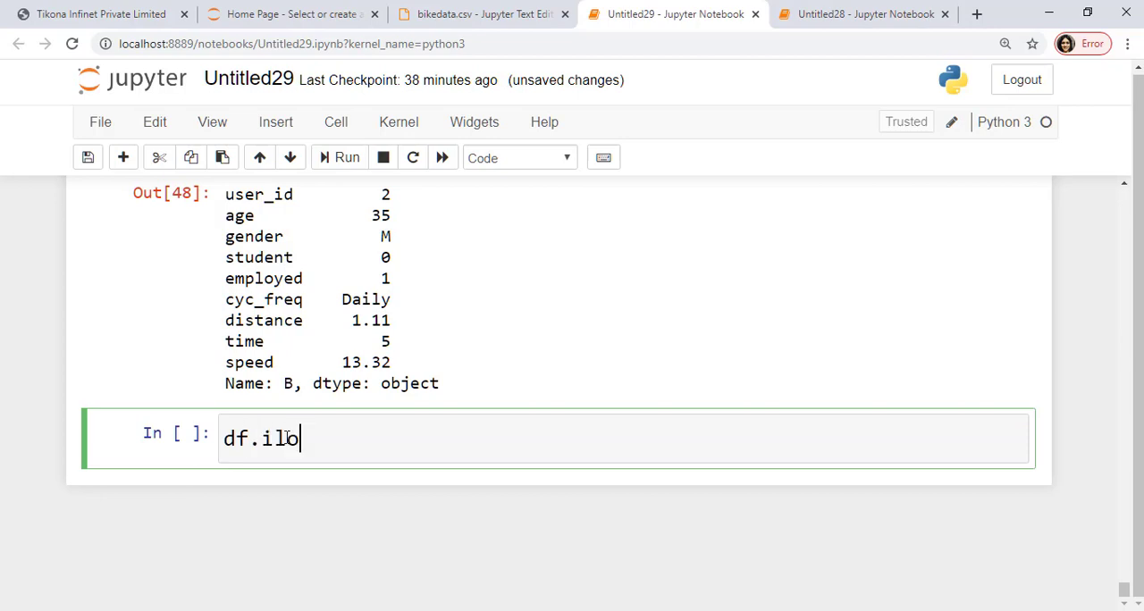
pyautogui.write('c[]')
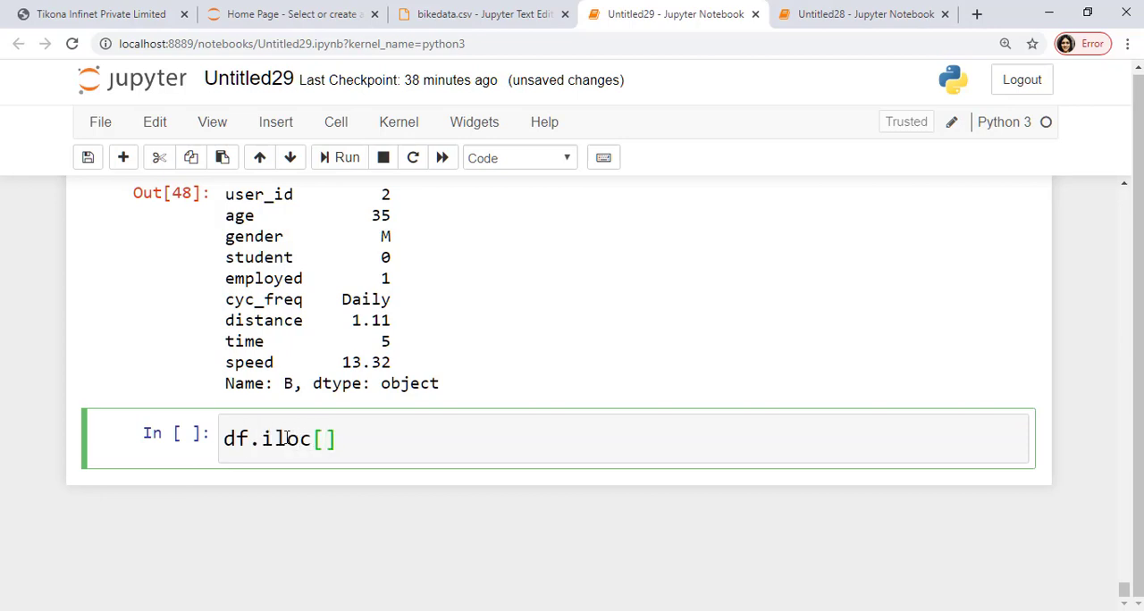
pyautogui.click(347, 157)
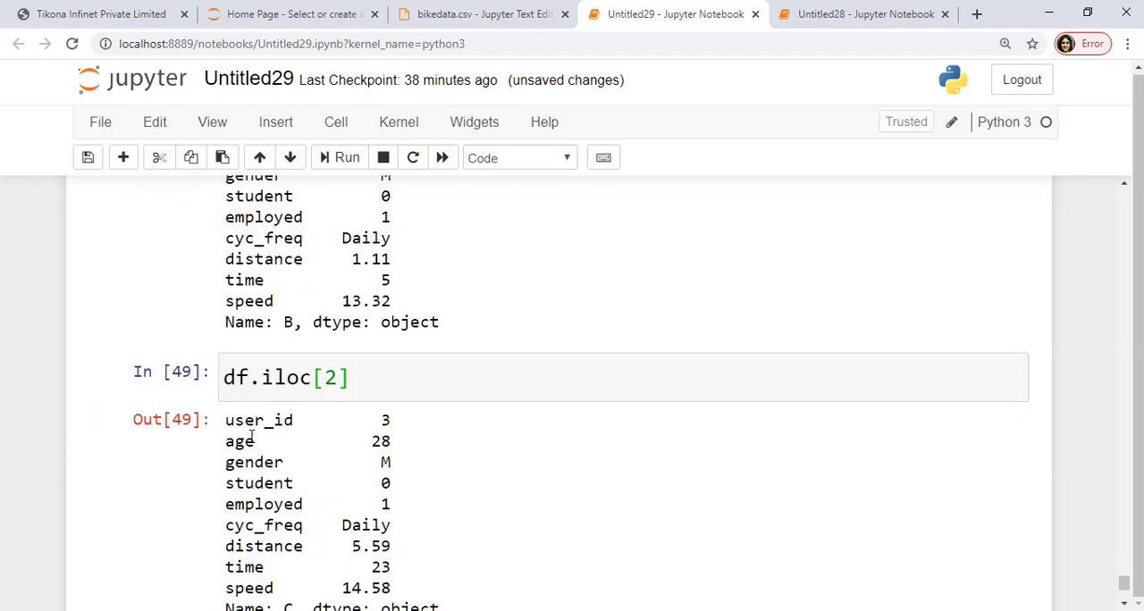
pyautogui.moveTo(368, 408)
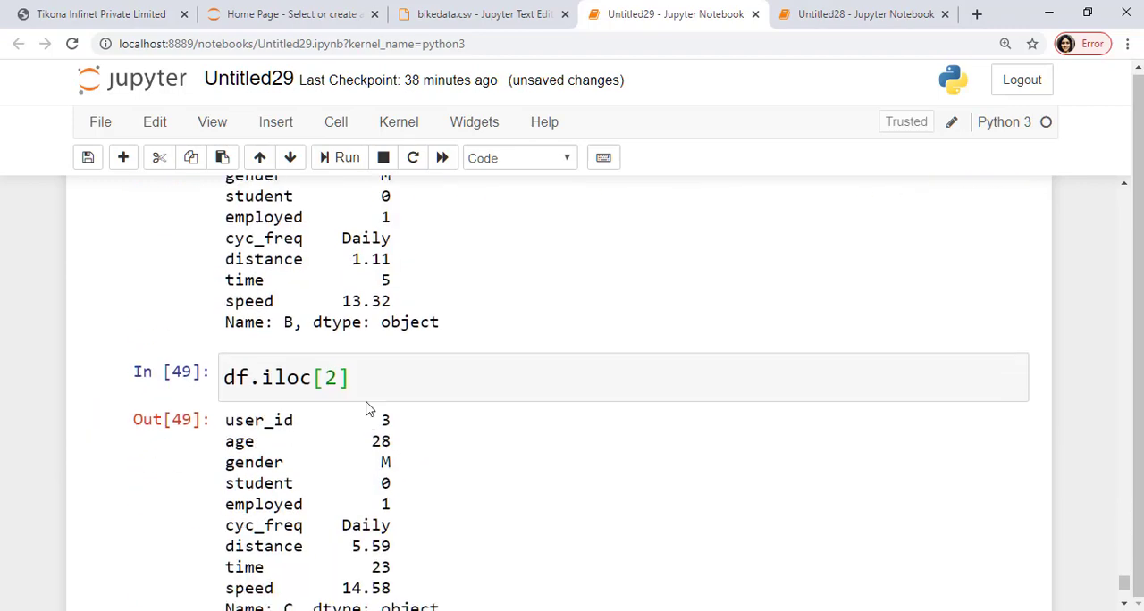
pyautogui.scroll(3)
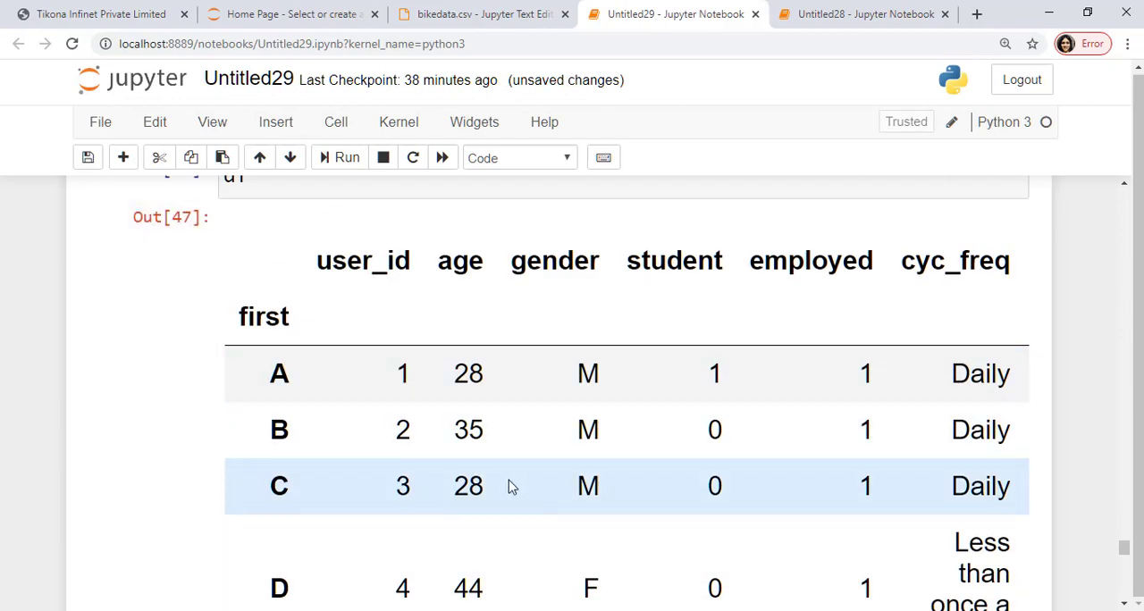
pyautogui.scroll(-3)
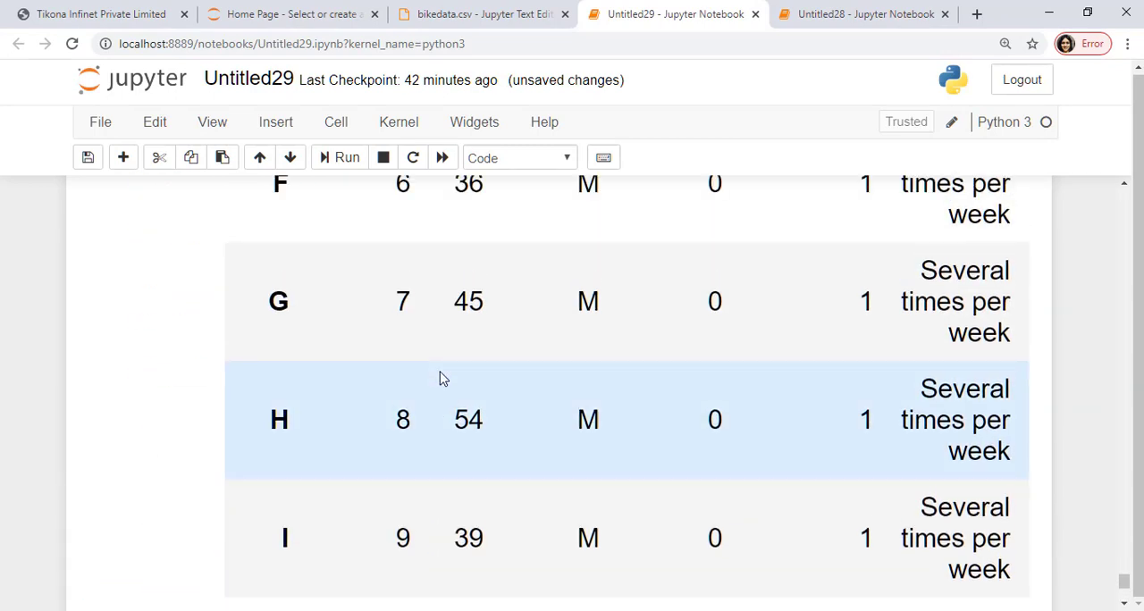
pyautogui.scroll(3)
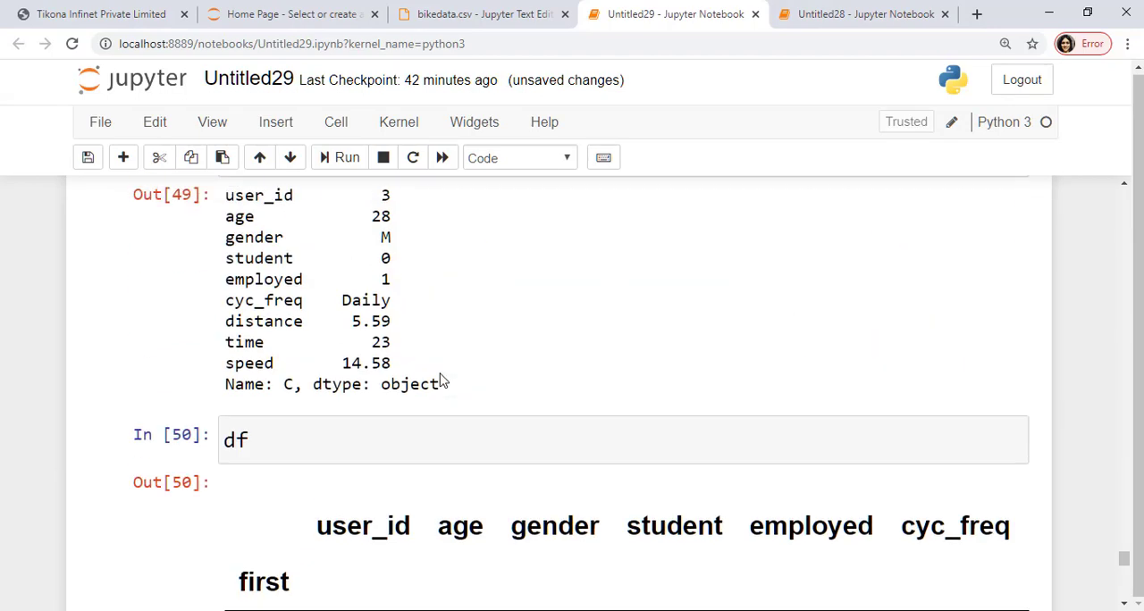
pyautogui.scroll(-3)
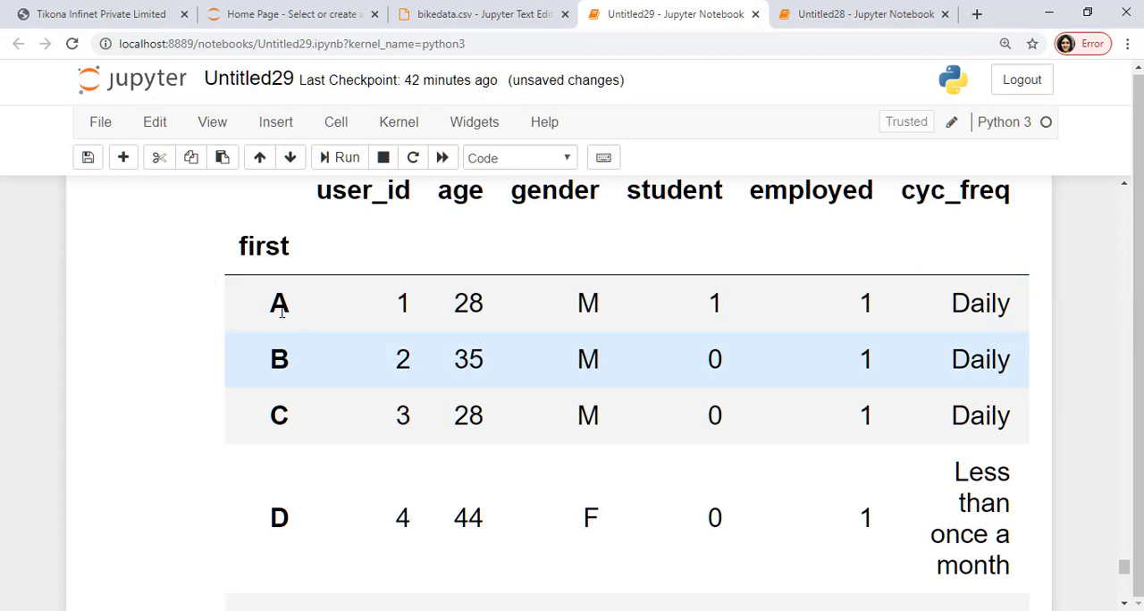
pyautogui.moveTo(274, 516)
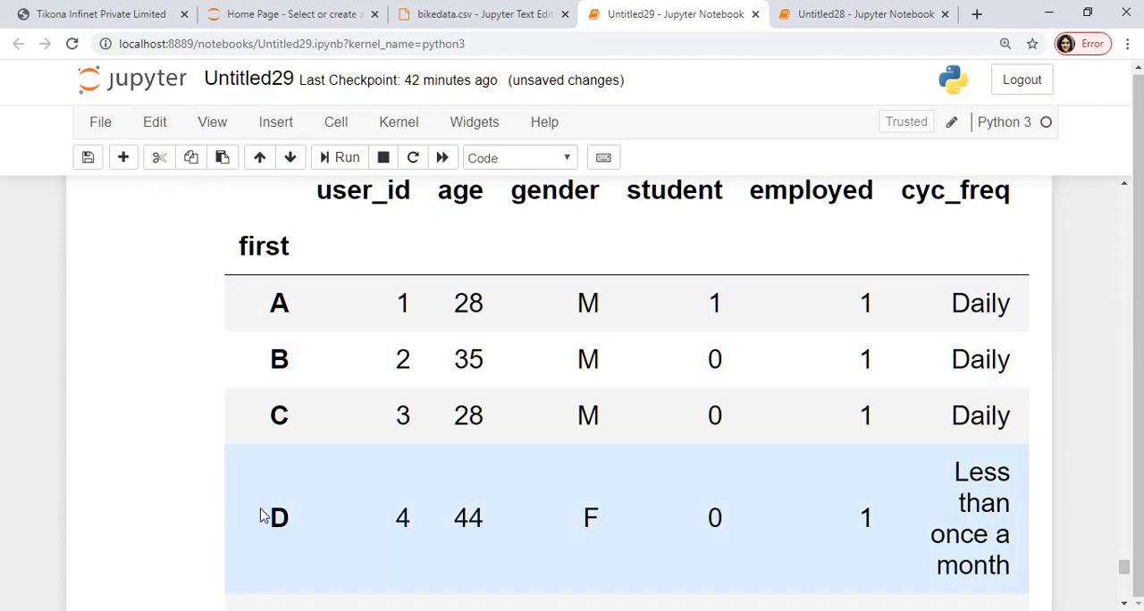
pyautogui.moveTo(1002, 268)
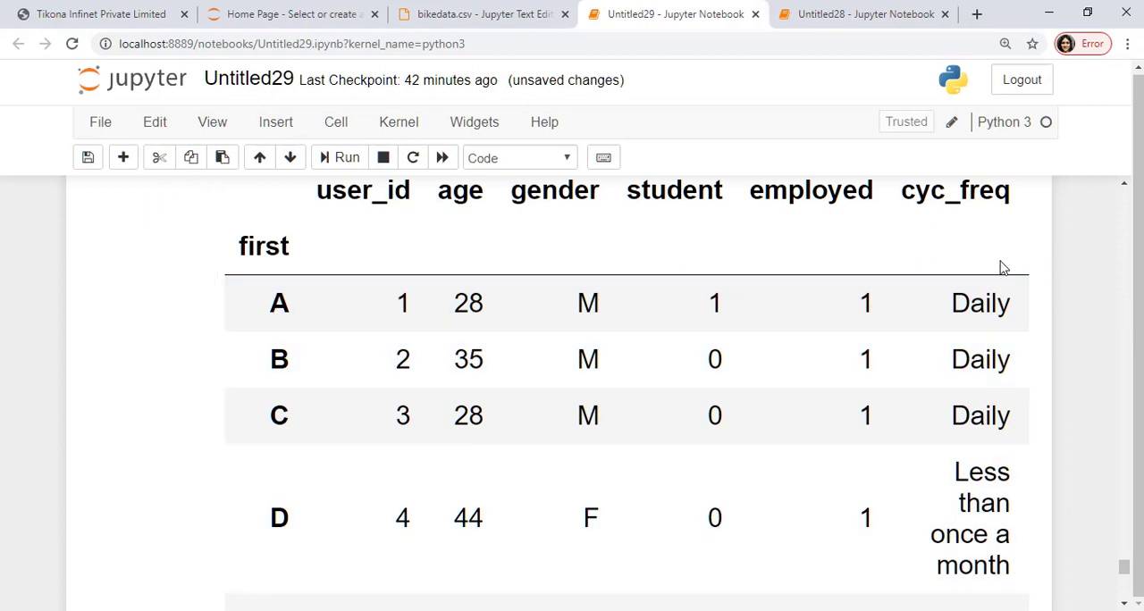
pyautogui.scroll(-3)
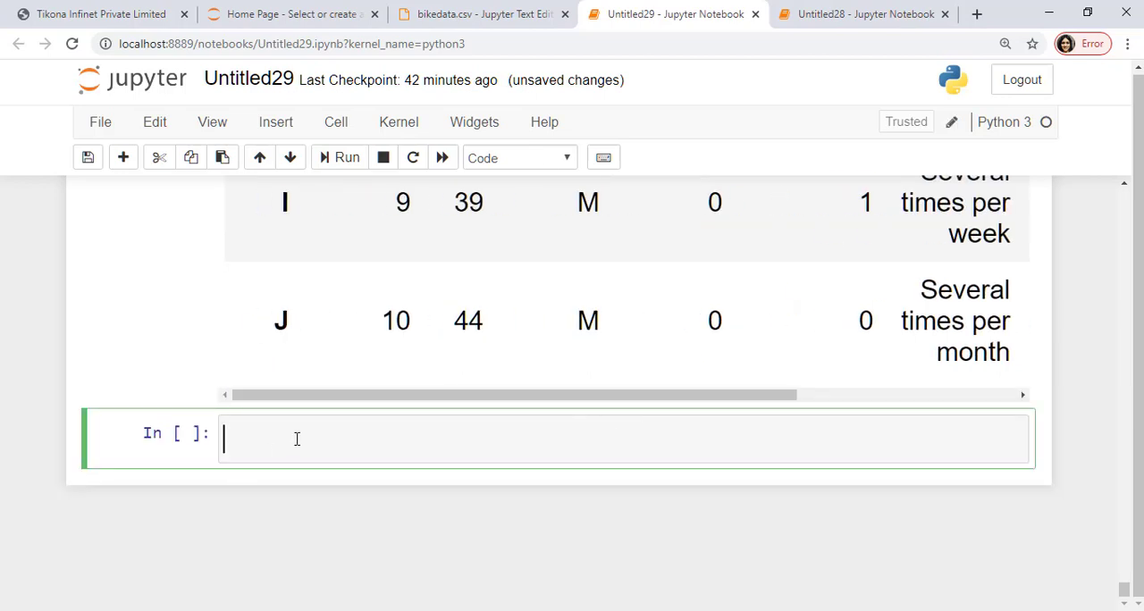
# Select rows A and D with age and distance via df.loc[['A','D'],['age','distance']].
pyautogui.write('df.loc')
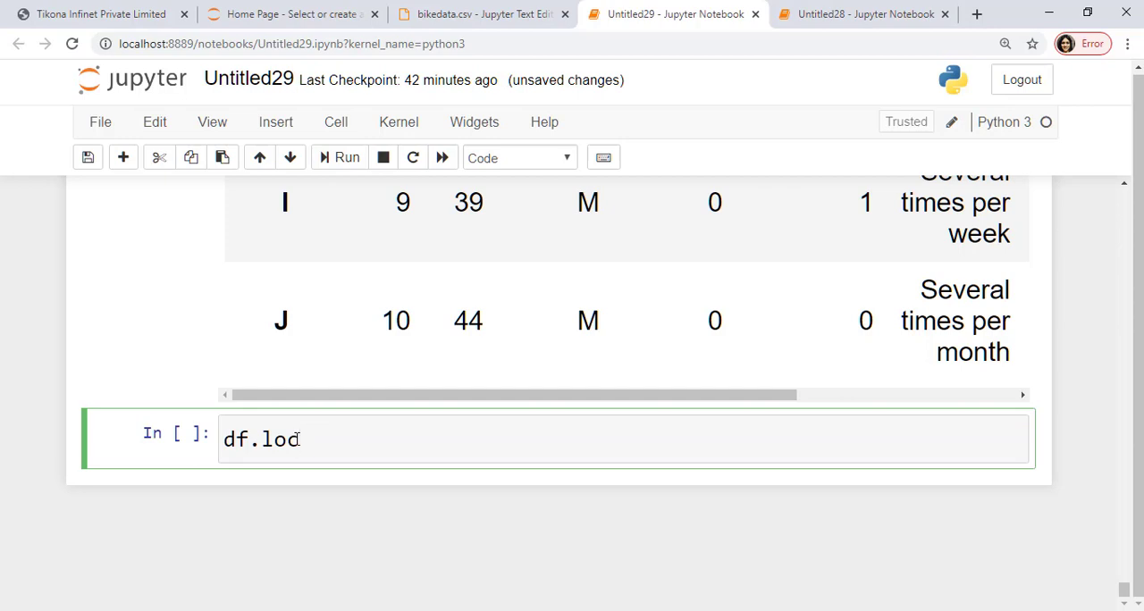
pyautogui.write('[')
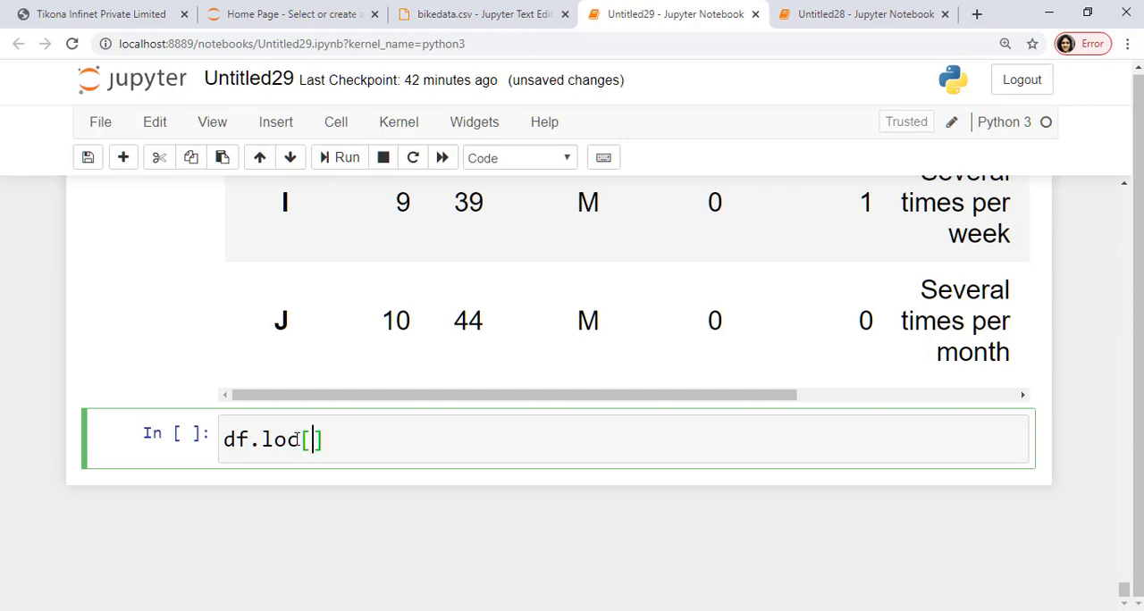
pyautogui.write('[]')
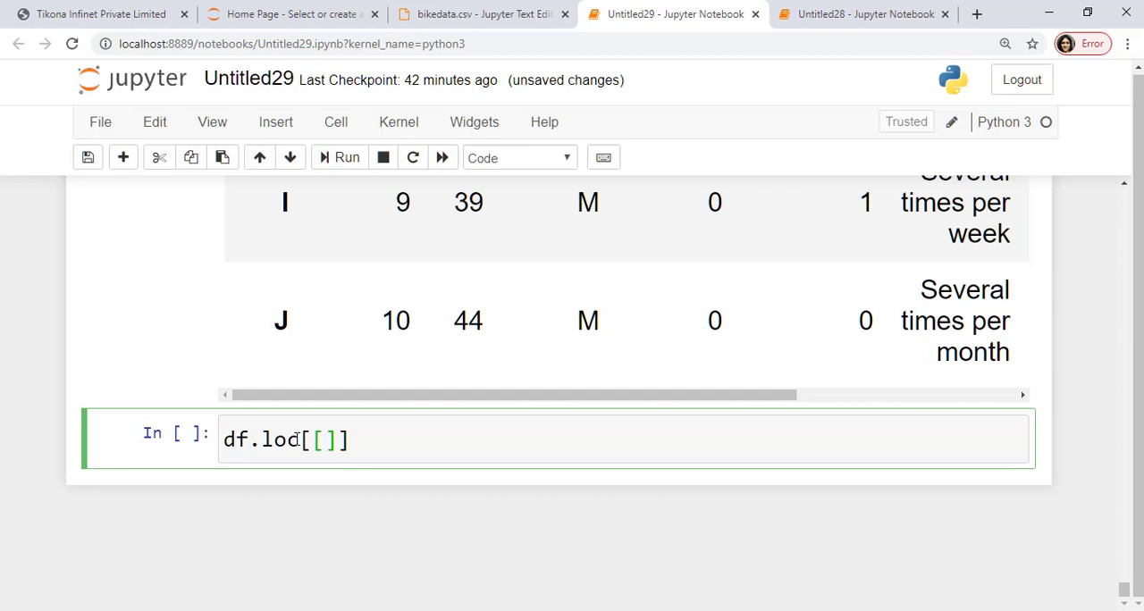
pyautogui.write("'A'")
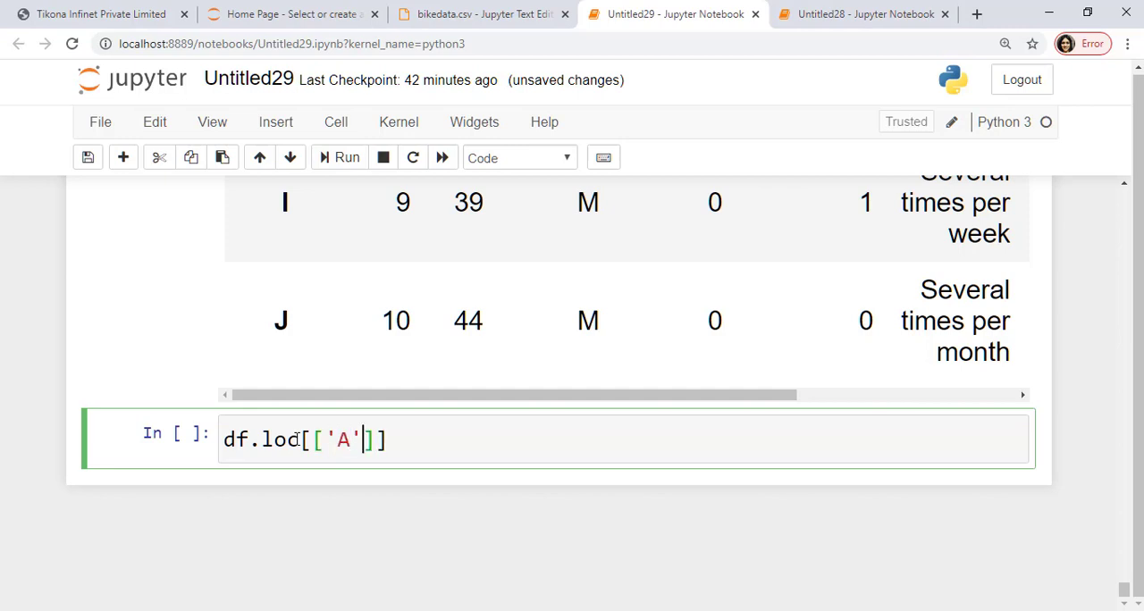
pyautogui.write(",'D'")
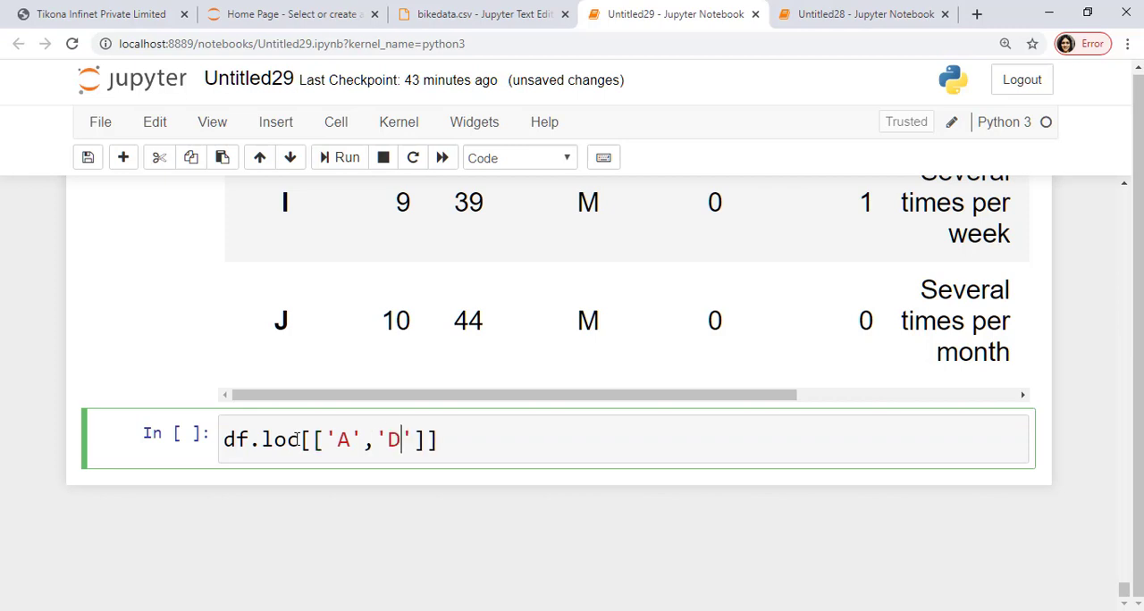
pyautogui.write(',')
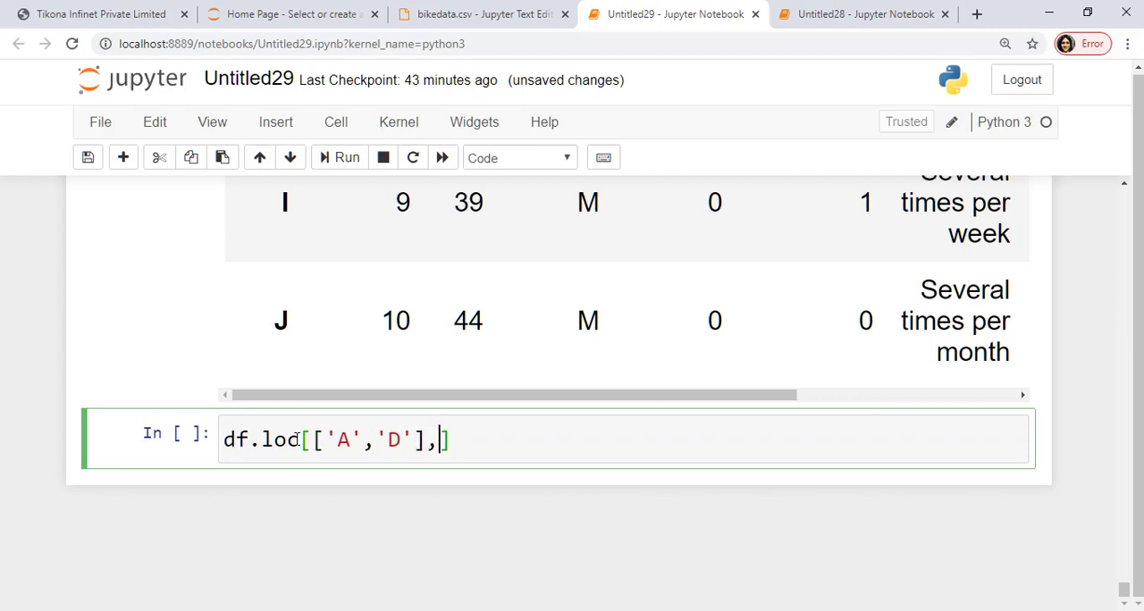
pyautogui.write('[]')
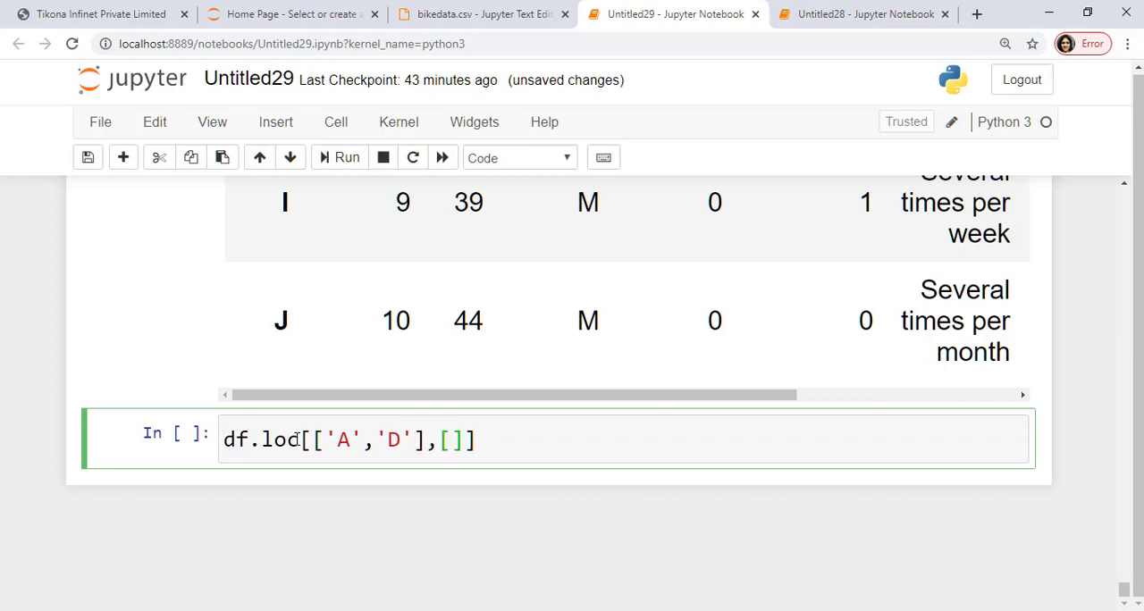
pyautogui.write("'a'")
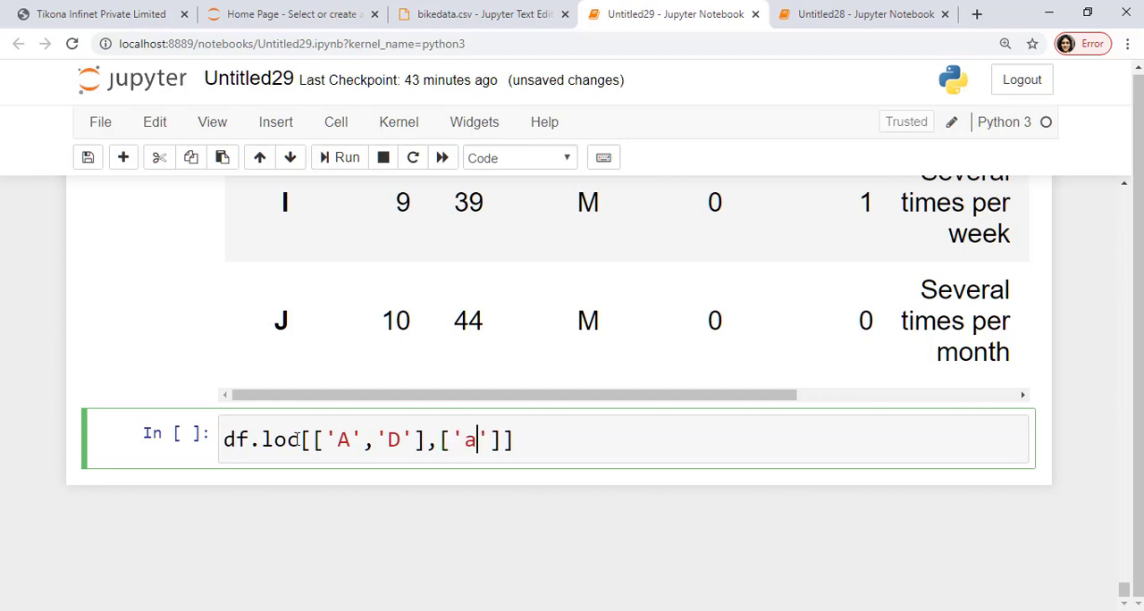
pyautogui.write("ge','distance")
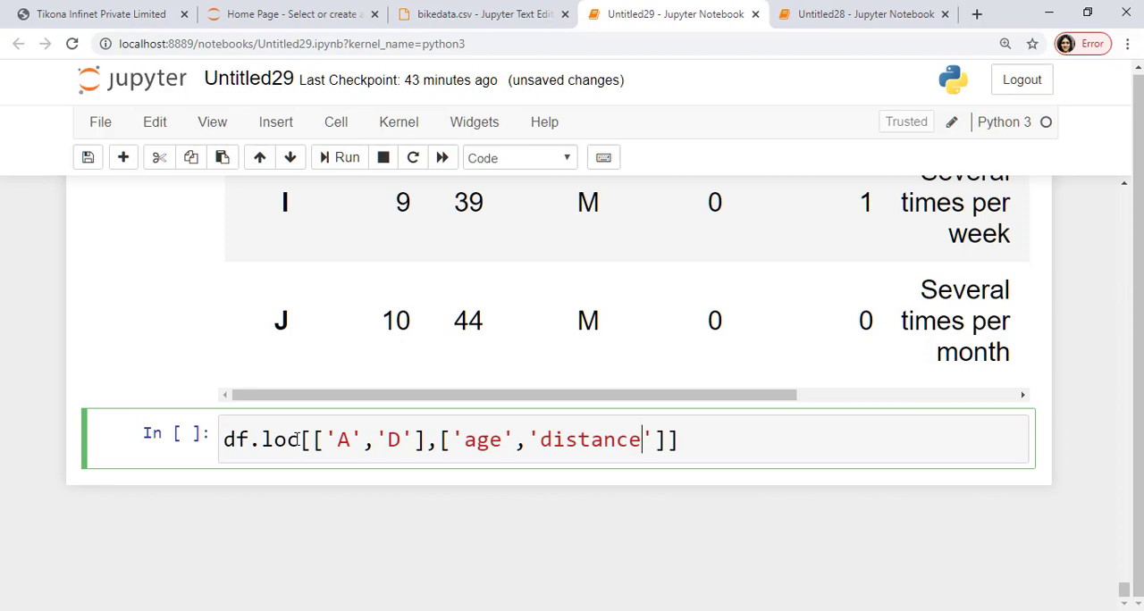
pyautogui.click(346, 159)
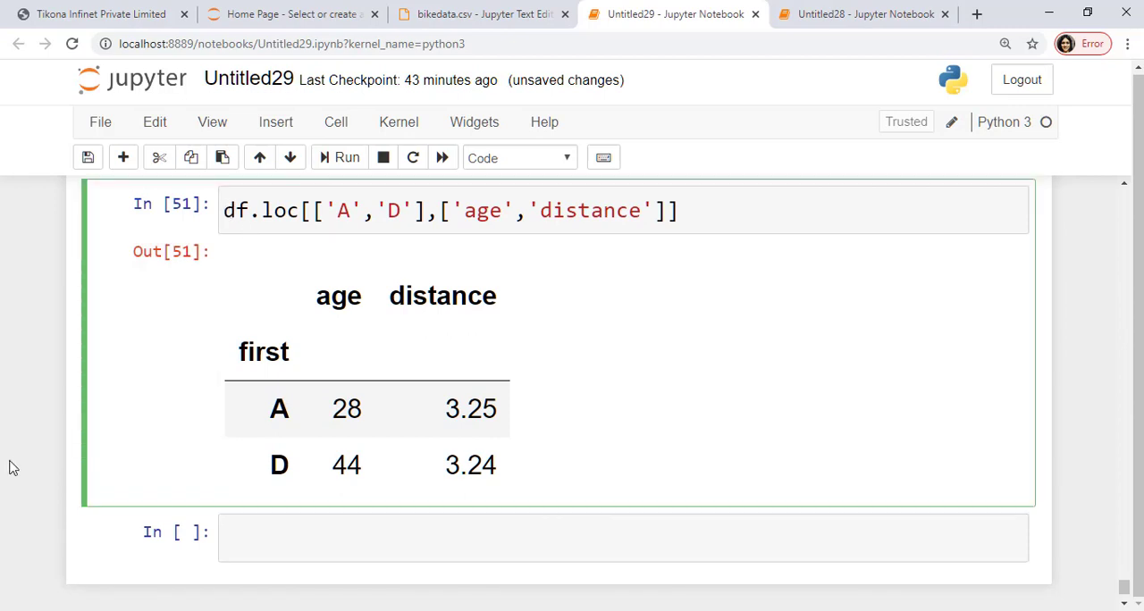
# Wrap the A/D age-distance selection in type(), returning pandas.core.frame.DataFrame.
pyautogui.write('type(')
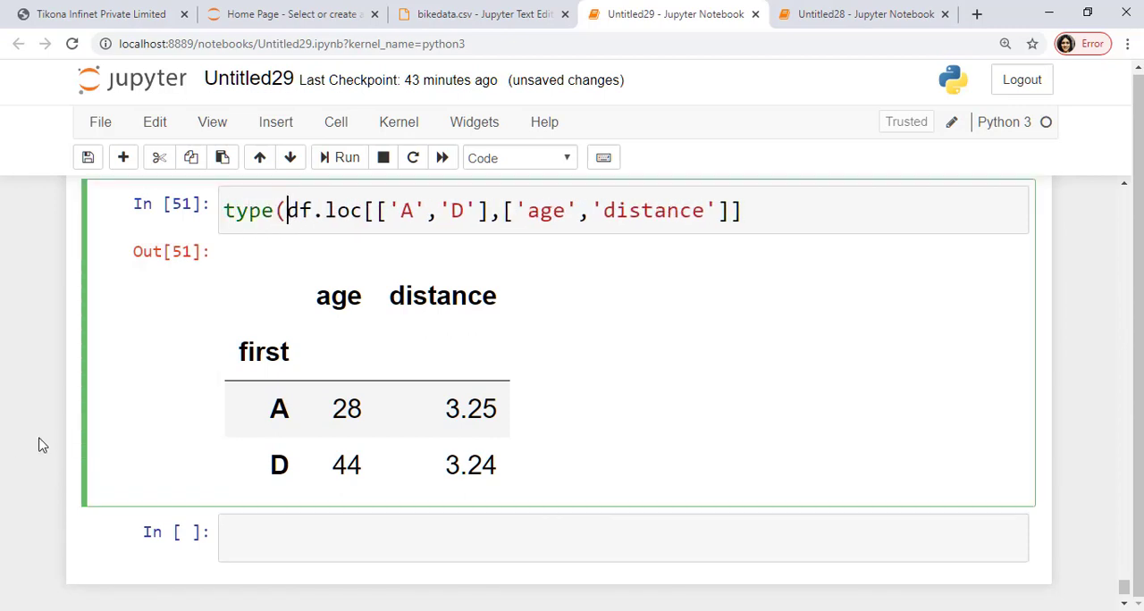
pyautogui.click(754, 211)
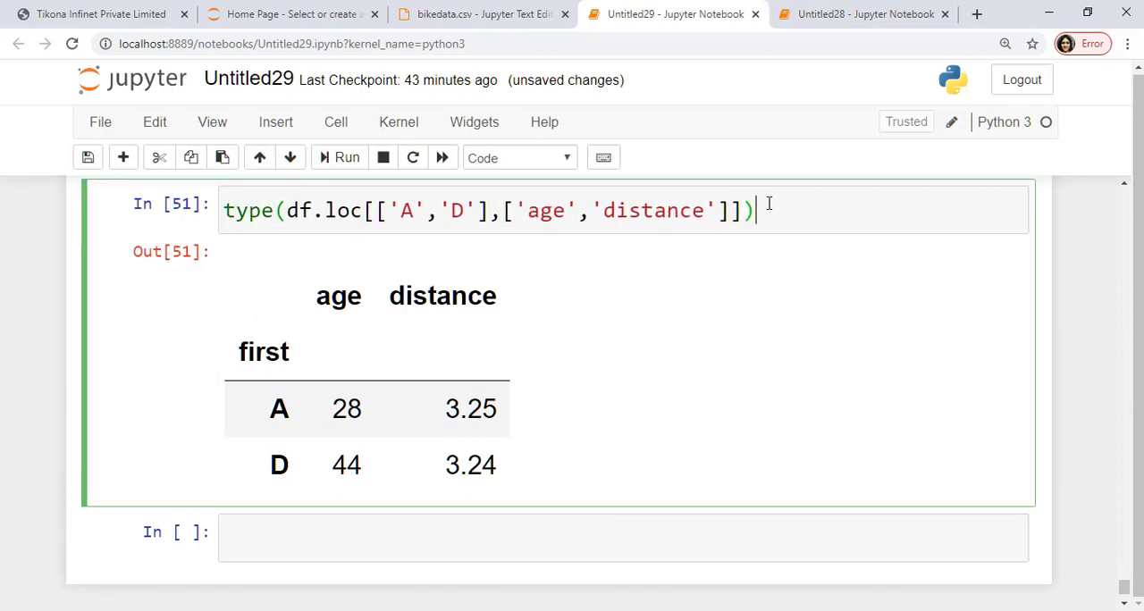
pyautogui.click(346, 157)
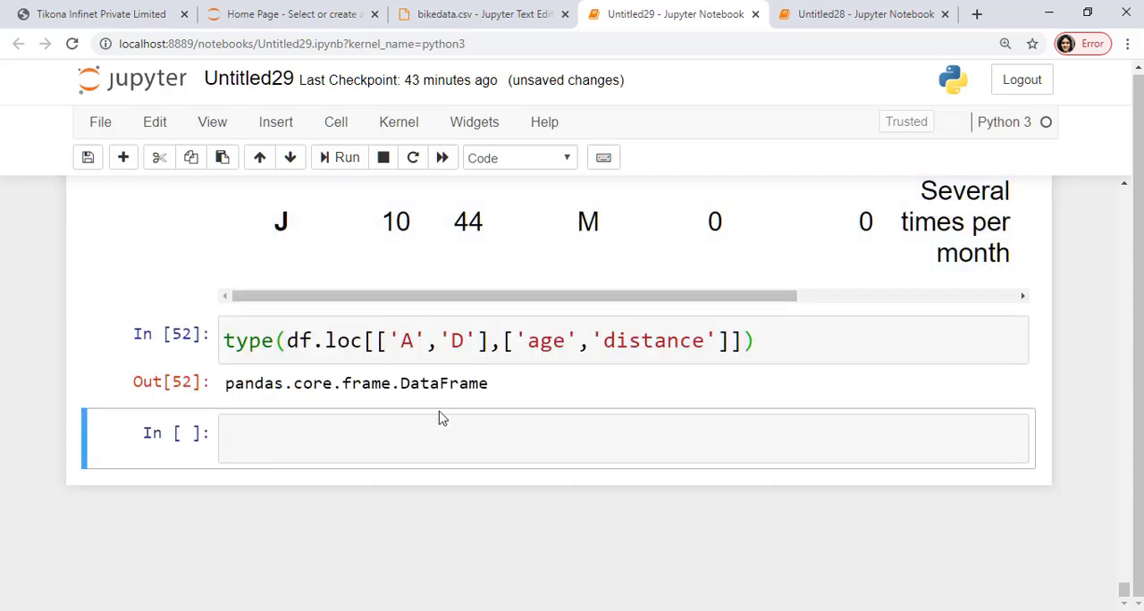
pyautogui.moveTo(376, 322)
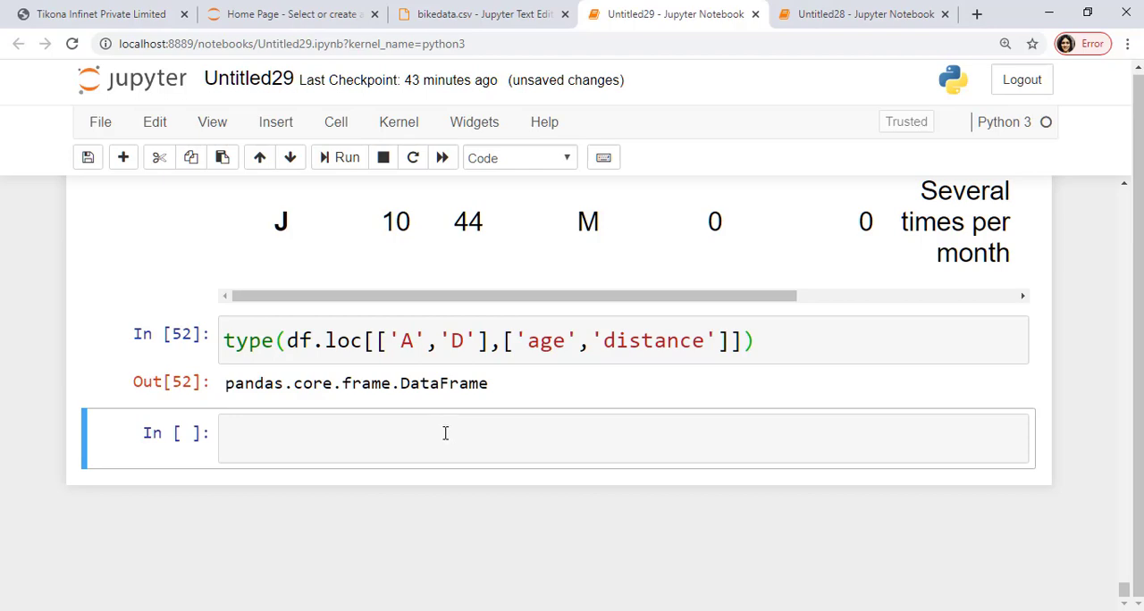
pyautogui.scroll(3)
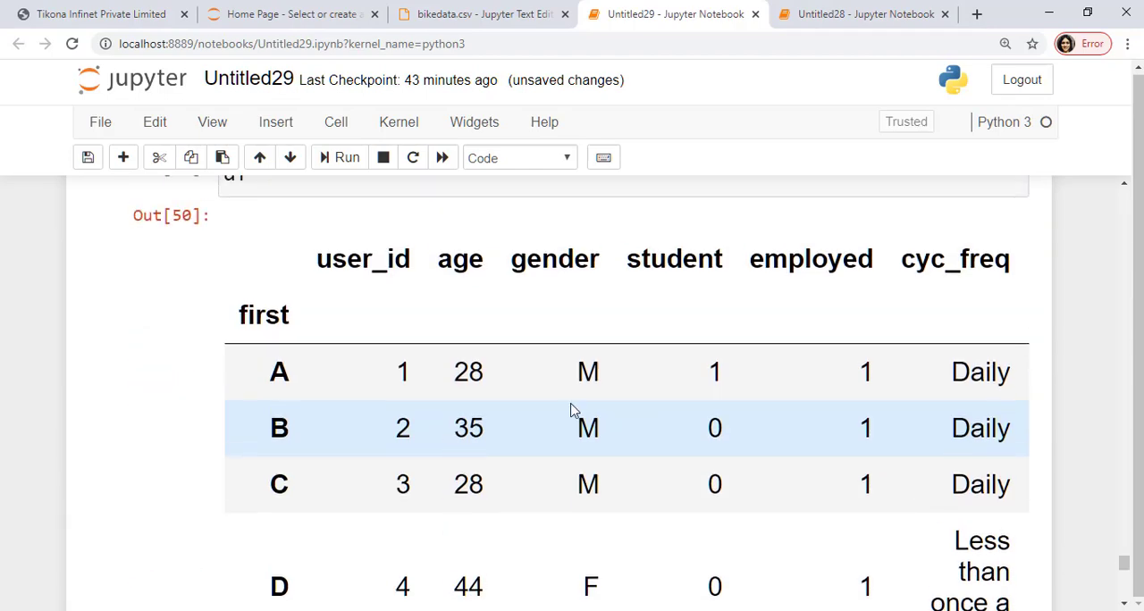
pyautogui.scroll(-3)
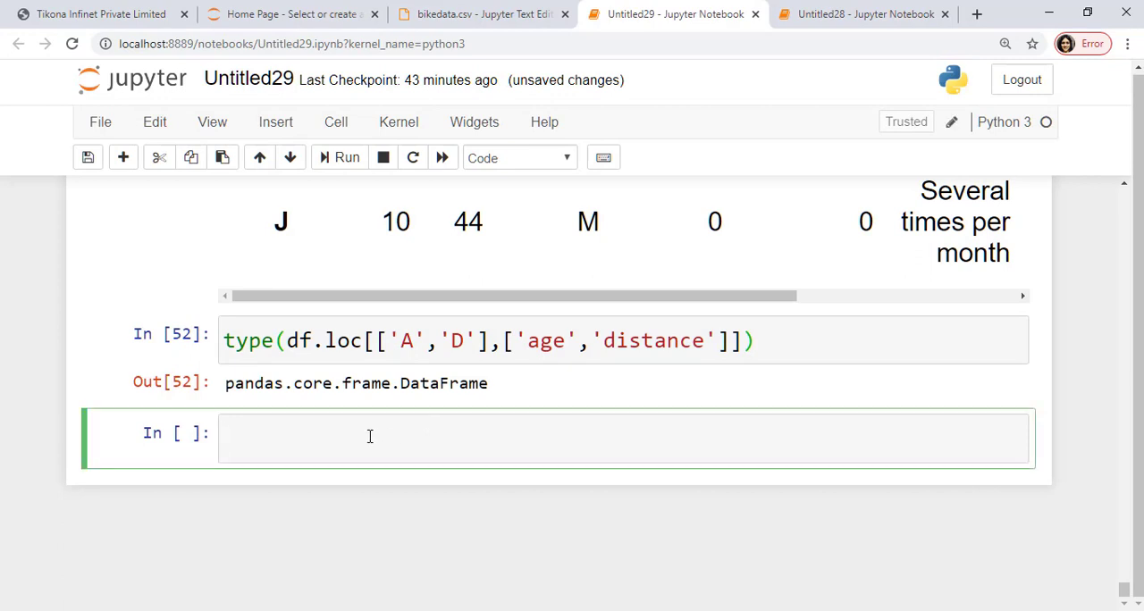
# Evaluate df['age']>40, giving a boolean Series True for rows D, E, G, H and J.
pyautogui.write('df[')
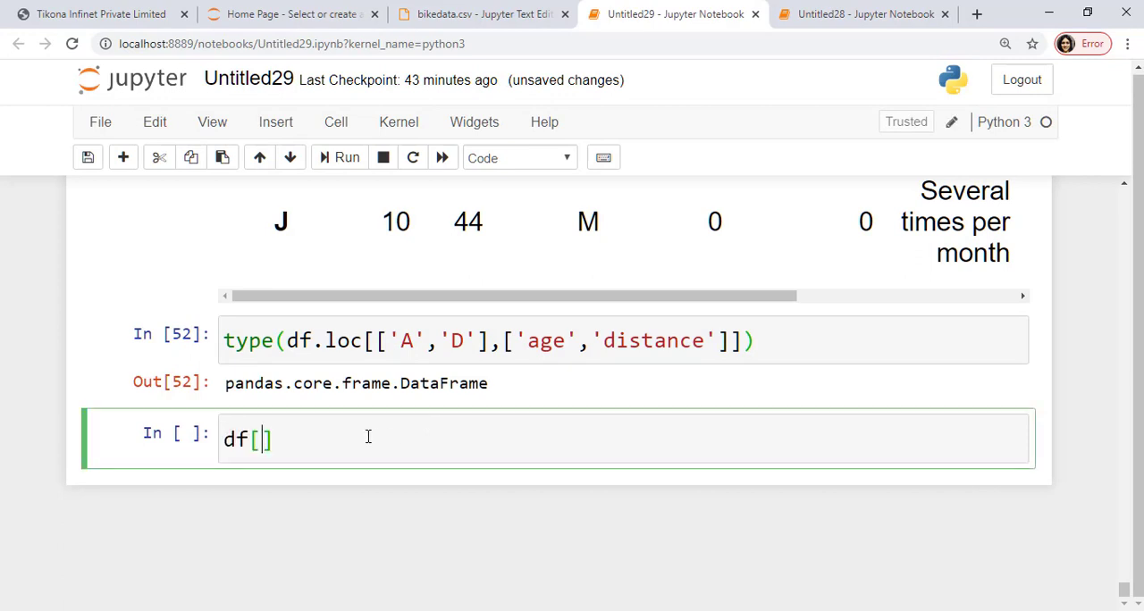
pyautogui.write("'age'")
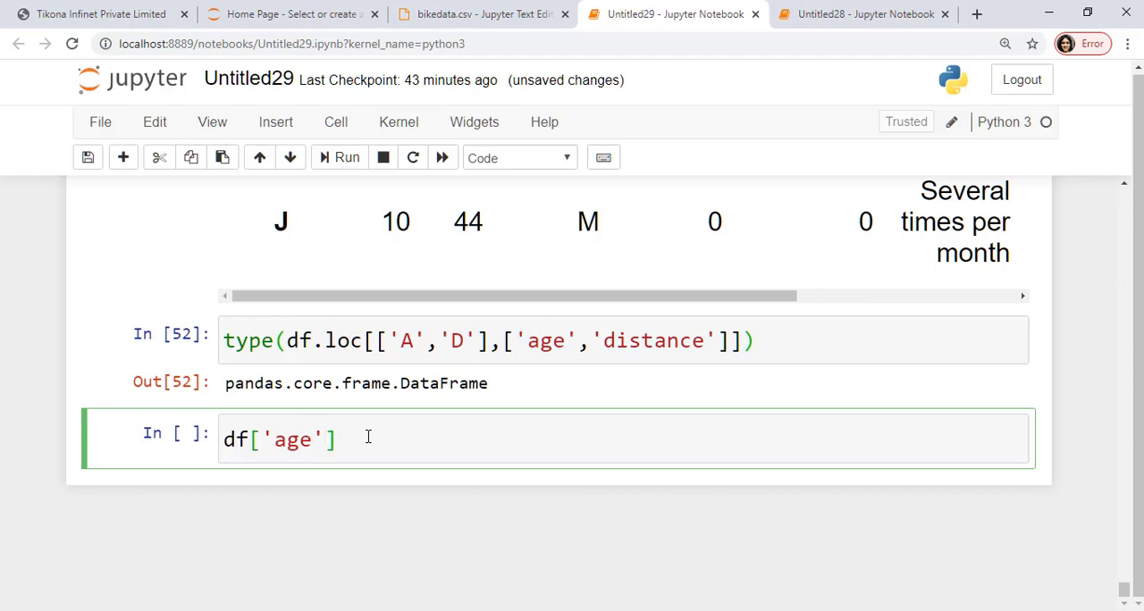
pyautogui.write('>40')
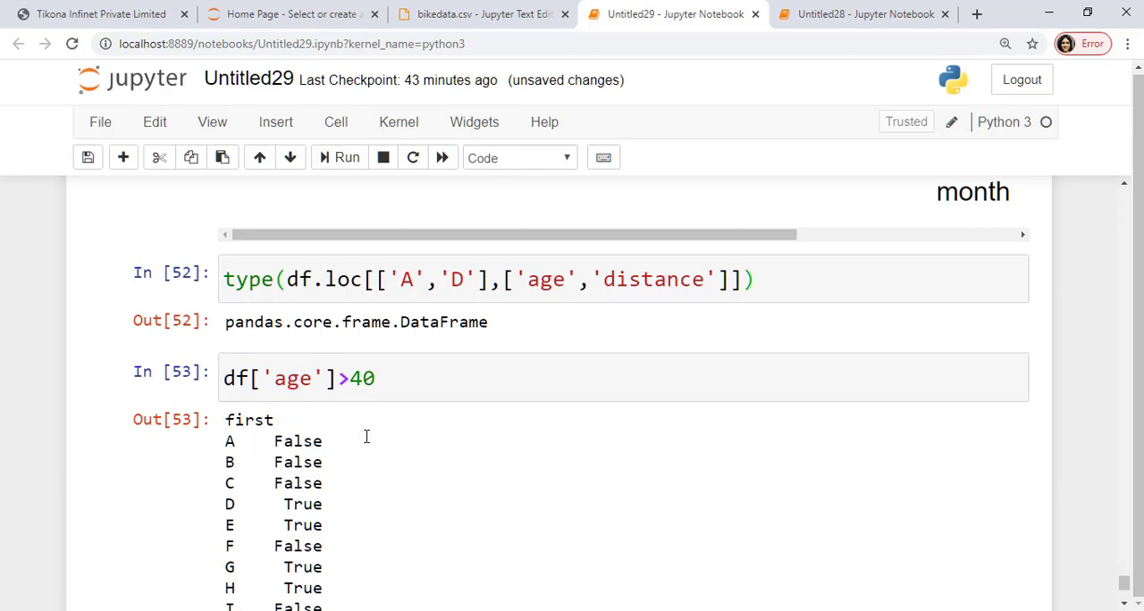
pyautogui.scroll(-3)
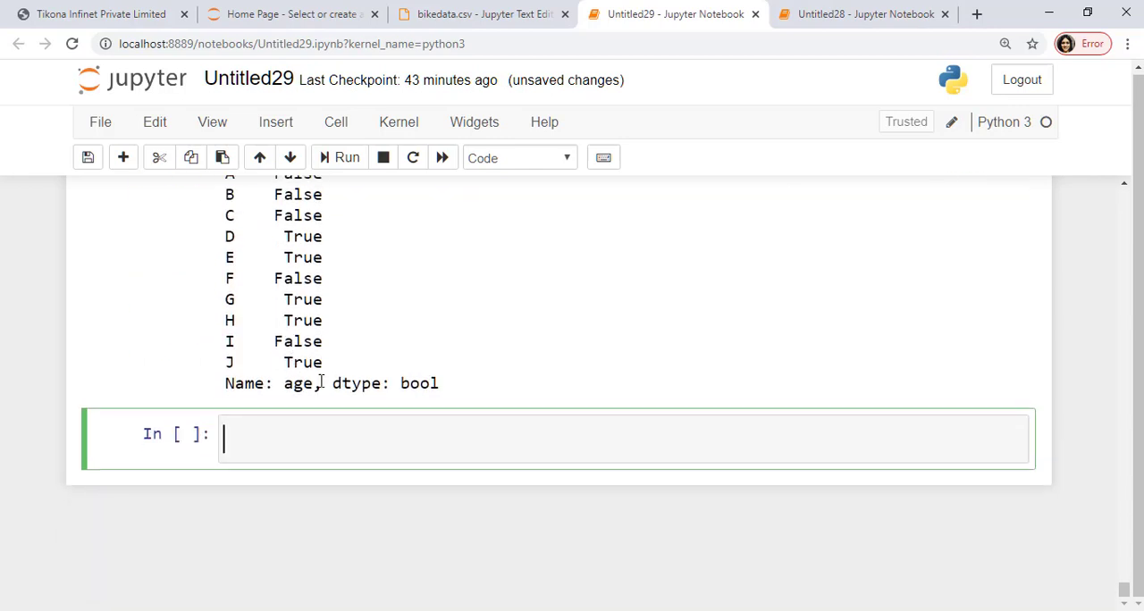
pyautogui.scroll(3)
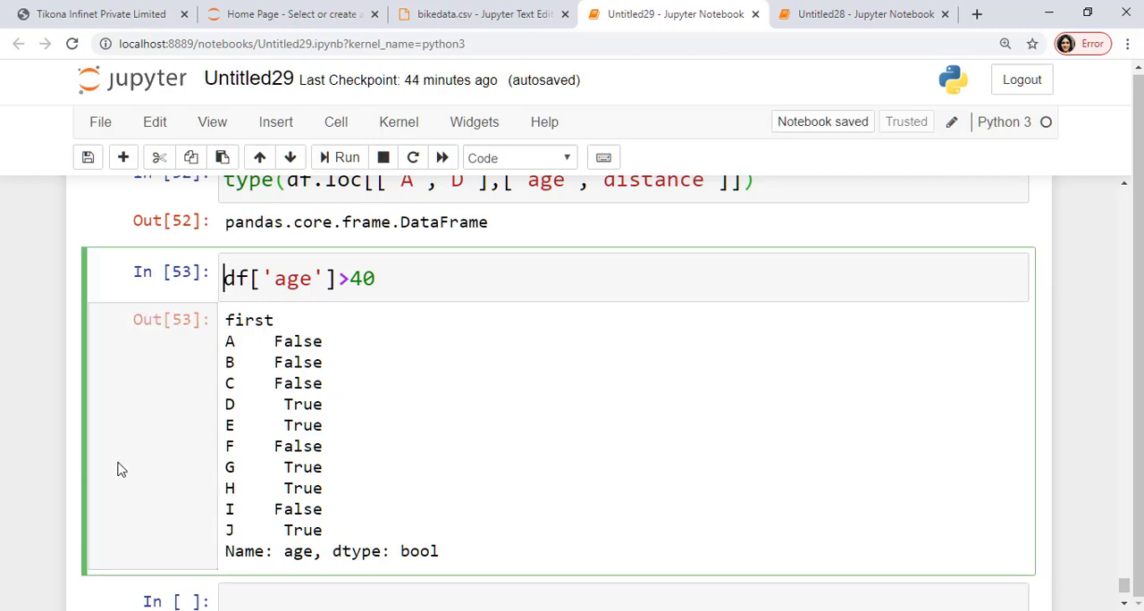
# Filter with df[df['age']>40] so only rows D, E, G, H and J remain, and review the table.
pyautogui.write('df[')
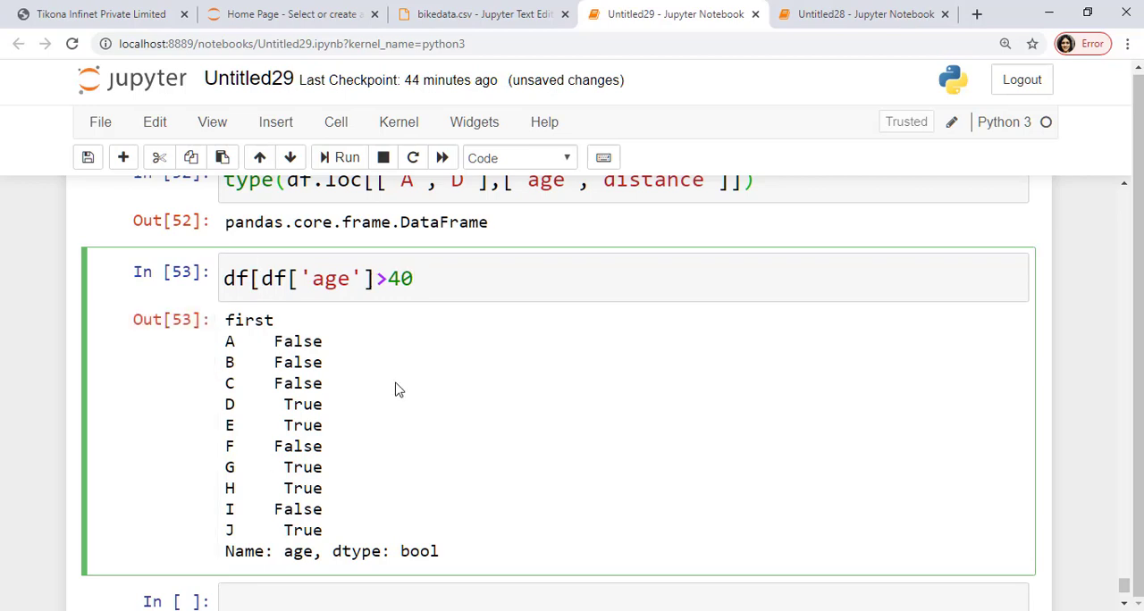
pyautogui.click(347, 158)
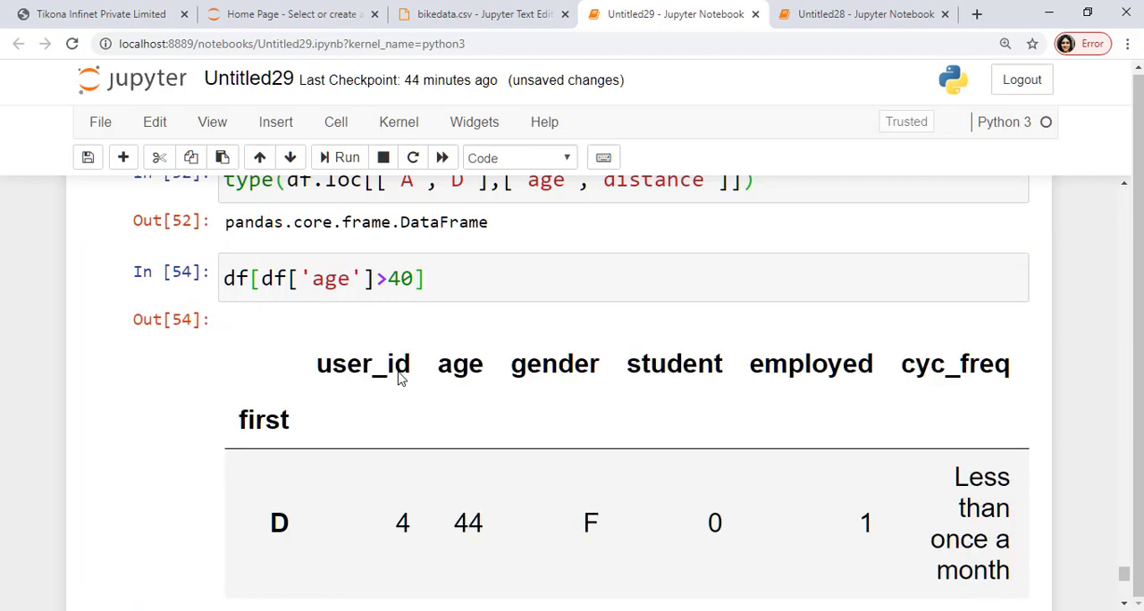
pyautogui.scroll(-3)
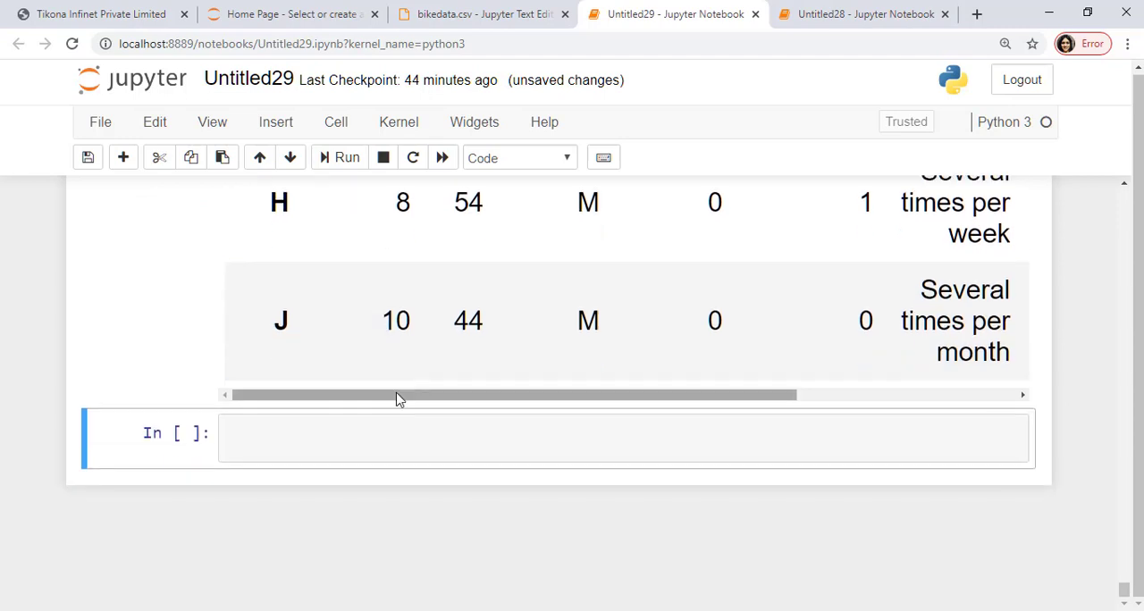
pyautogui.scroll(3)
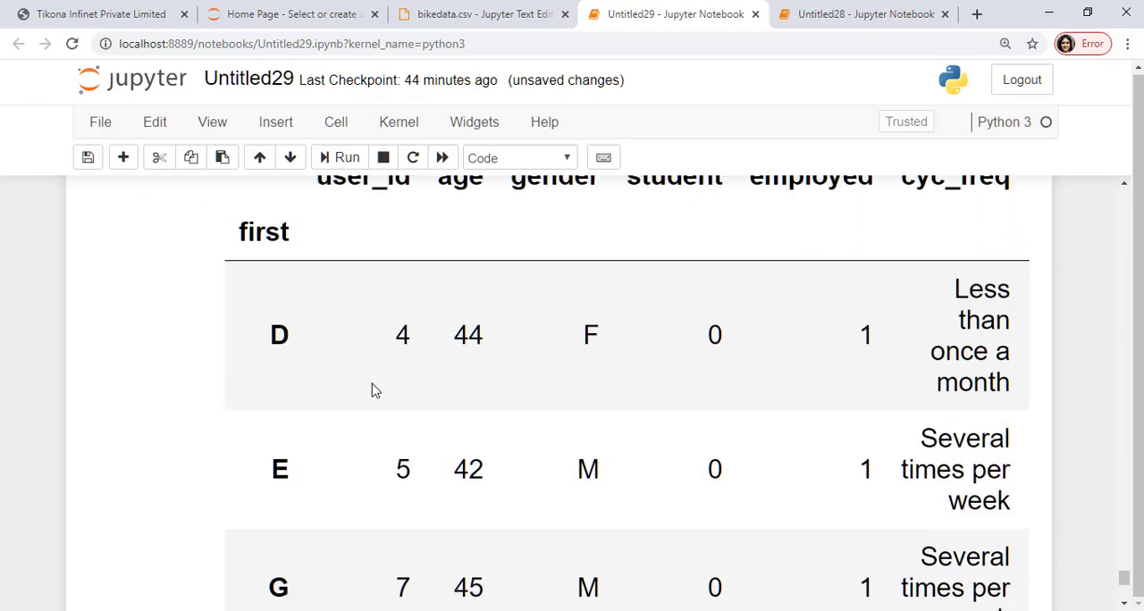
pyautogui.scroll(-3)
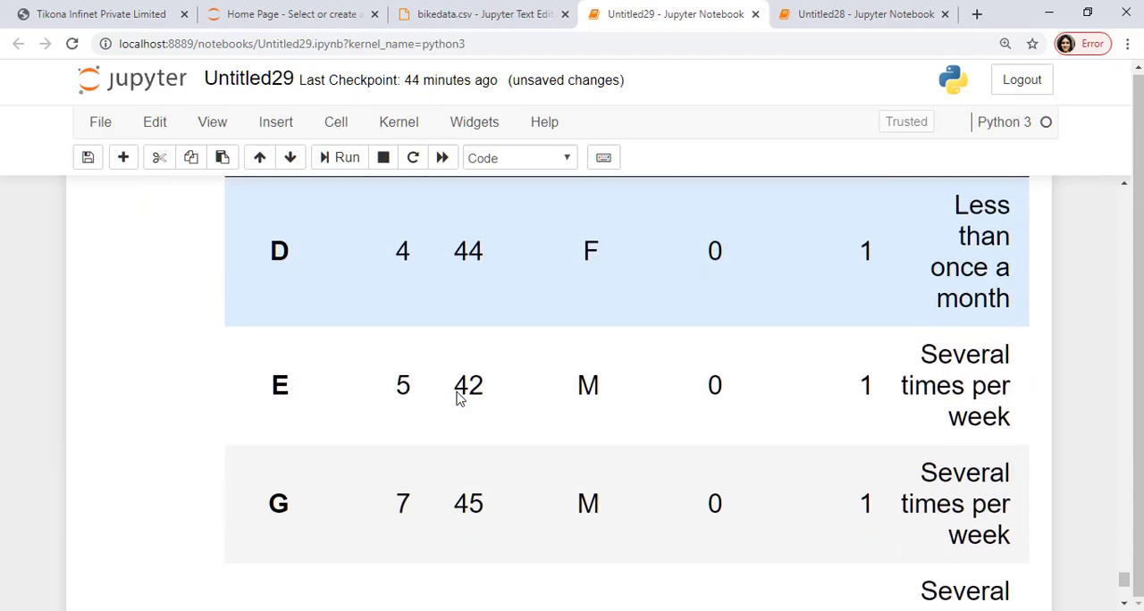
pyautogui.scroll(-3)
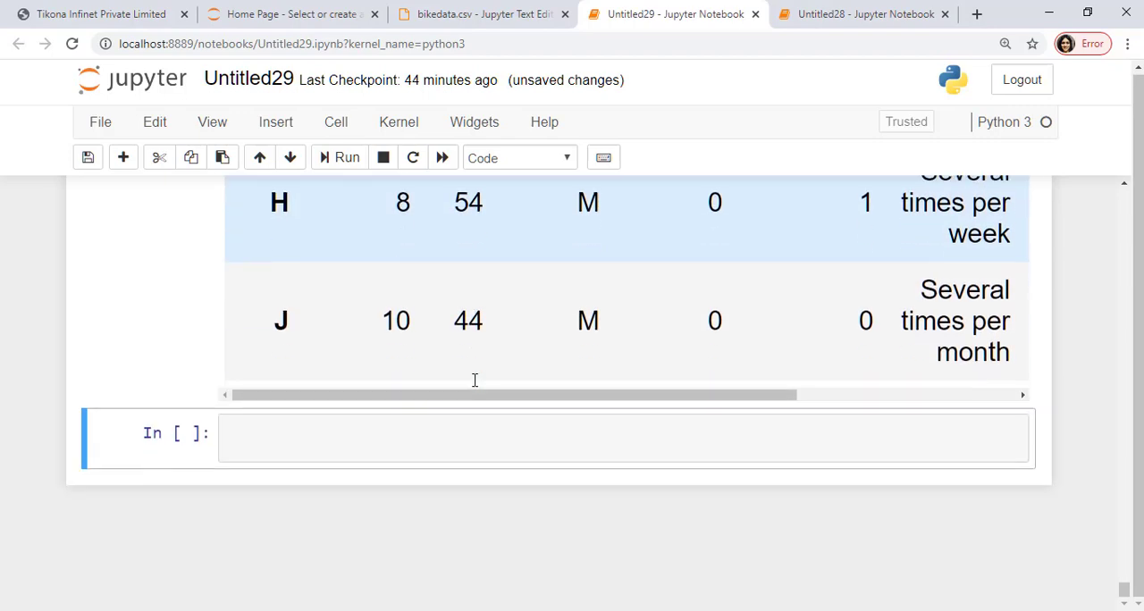
pyautogui.scroll(3)
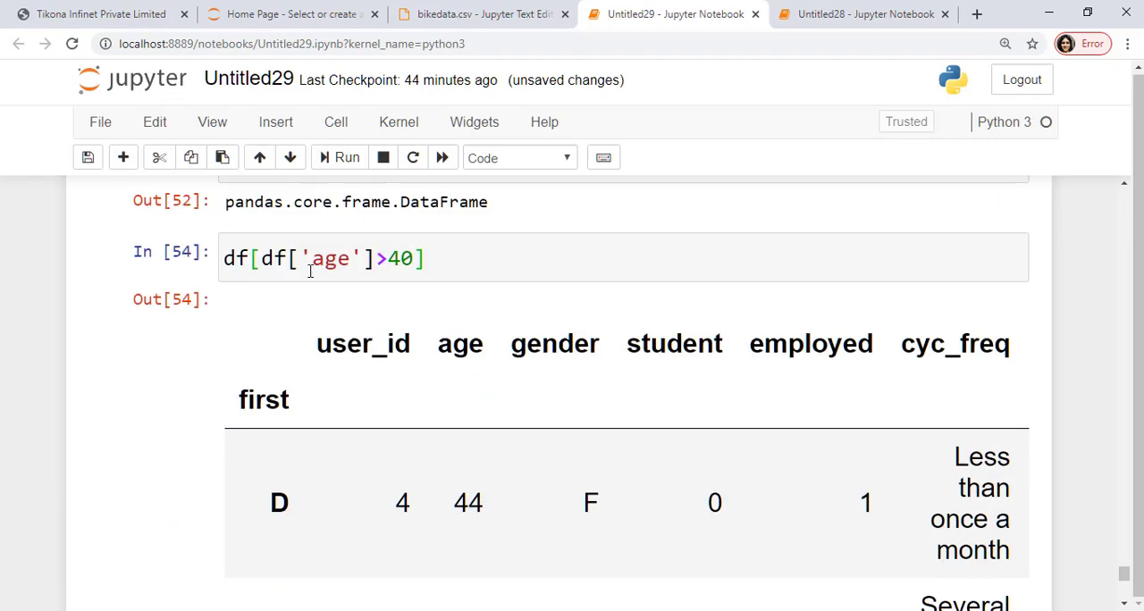
pyautogui.scroll(-3)
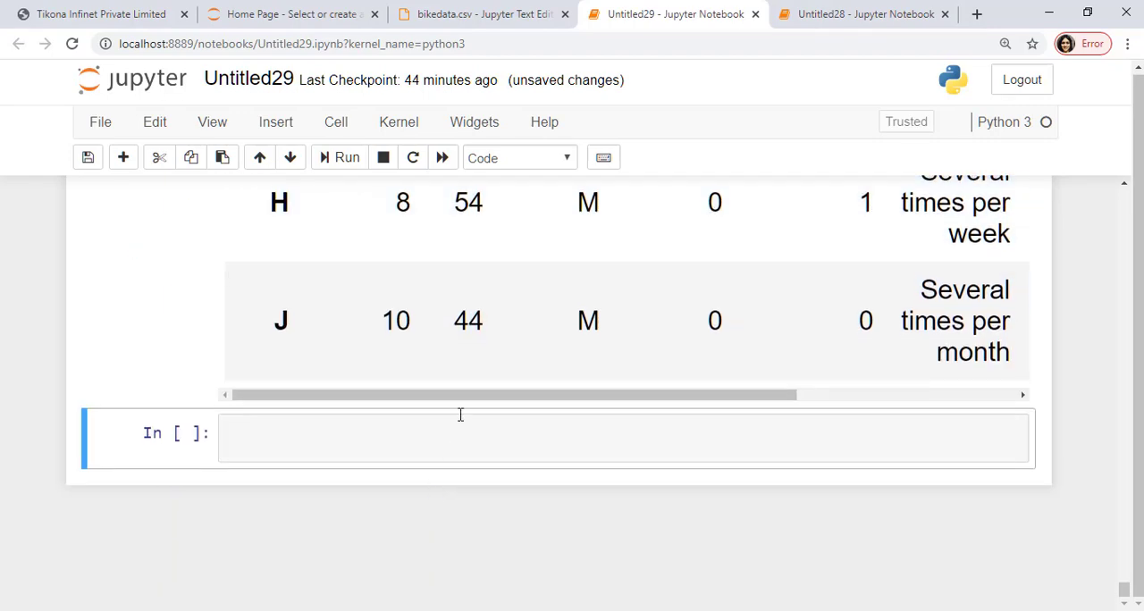
pyautogui.scroll(3)
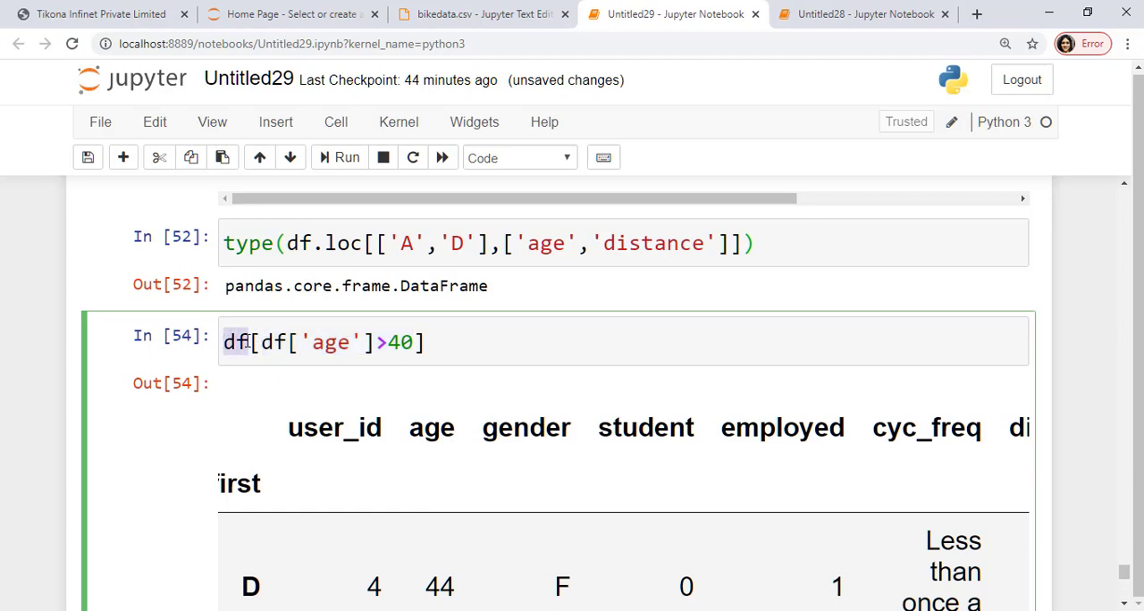
pyautogui.scroll(-3)
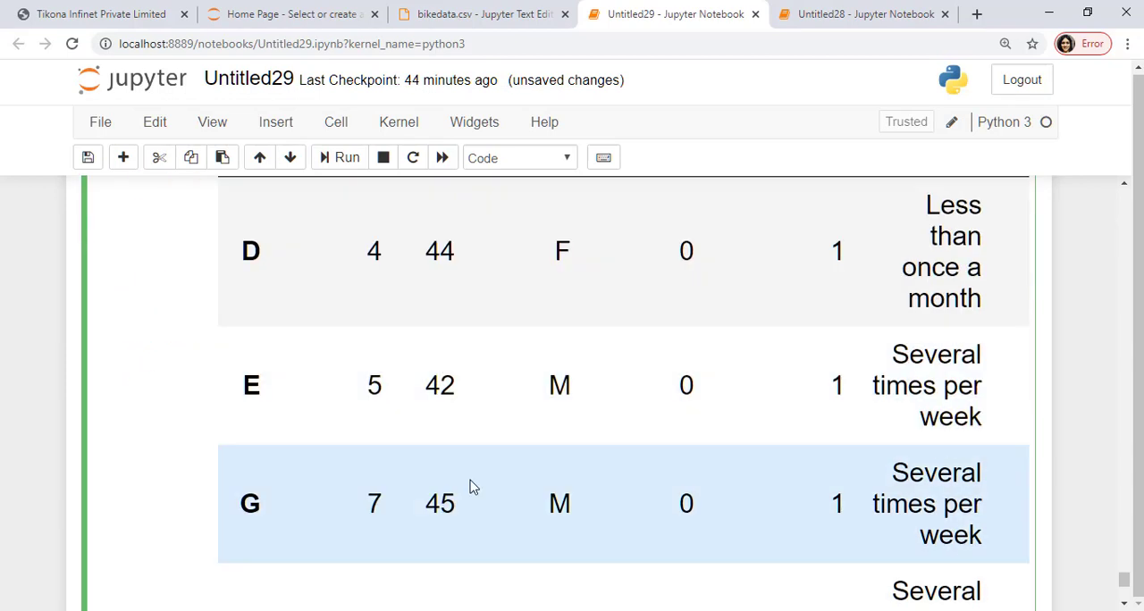
pyautogui.scroll(-3)
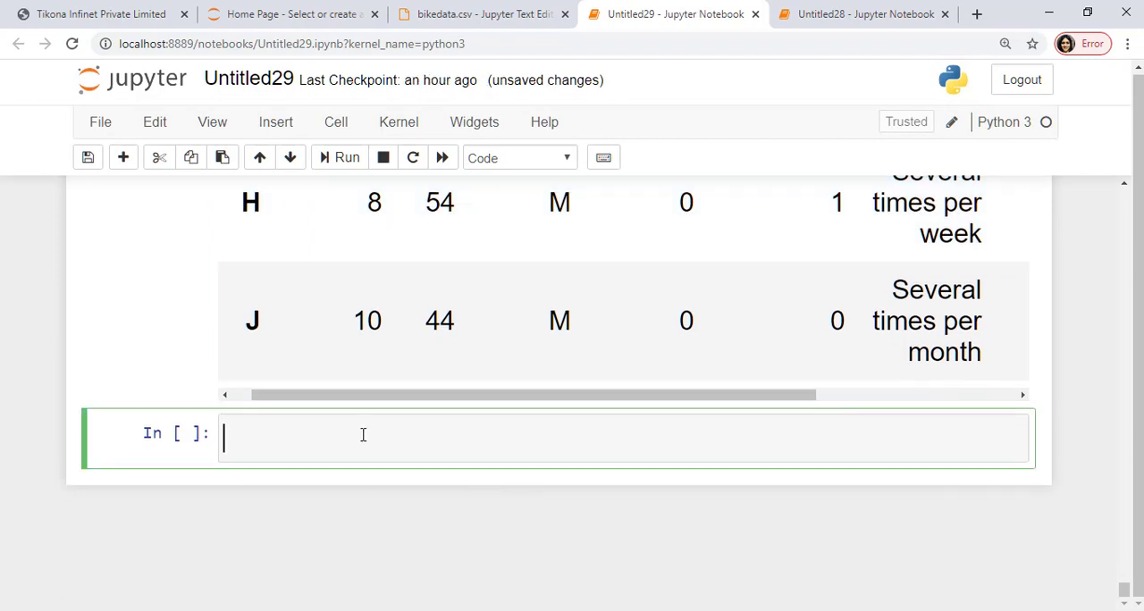
pyautogui.moveTo(349, 421)
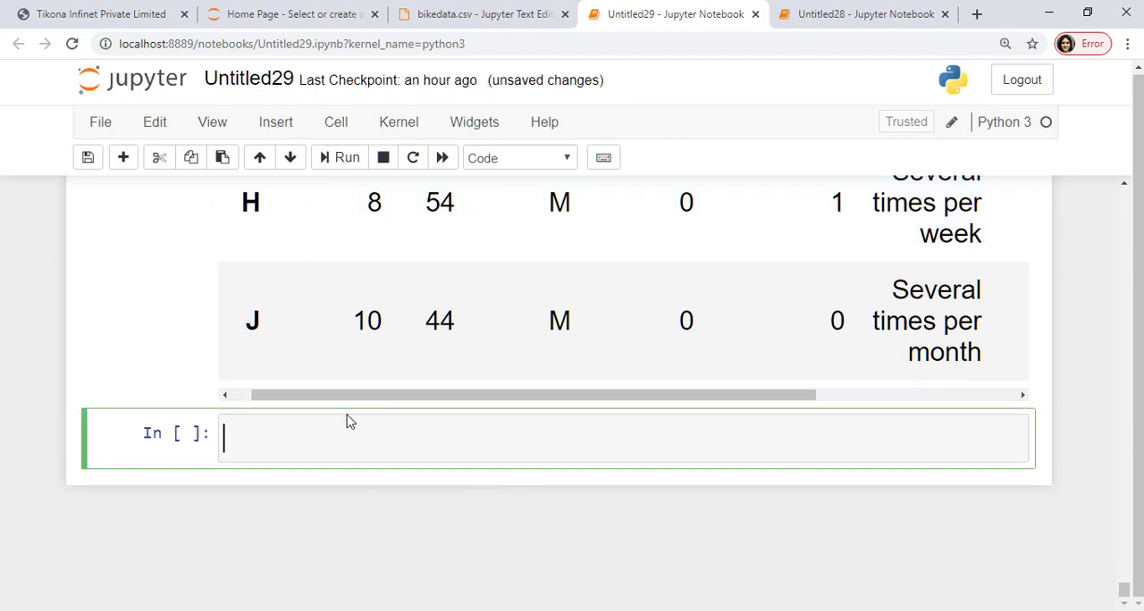
pyautogui.moveTo(353, 411)
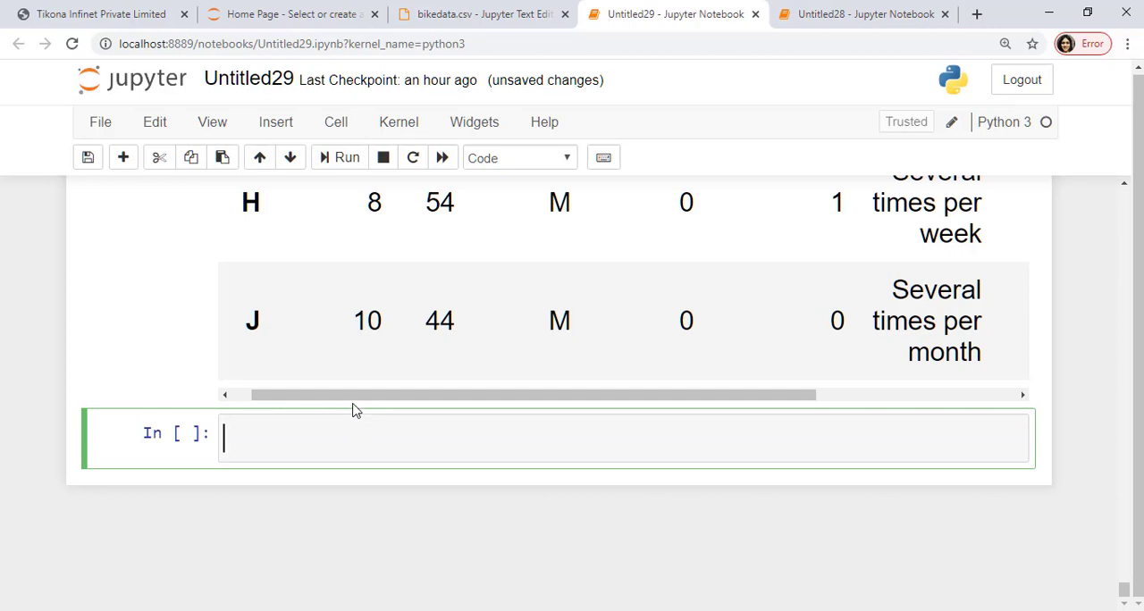
# Write the condition df['speed']>10 in a new cell.
pyautogui.write('df')
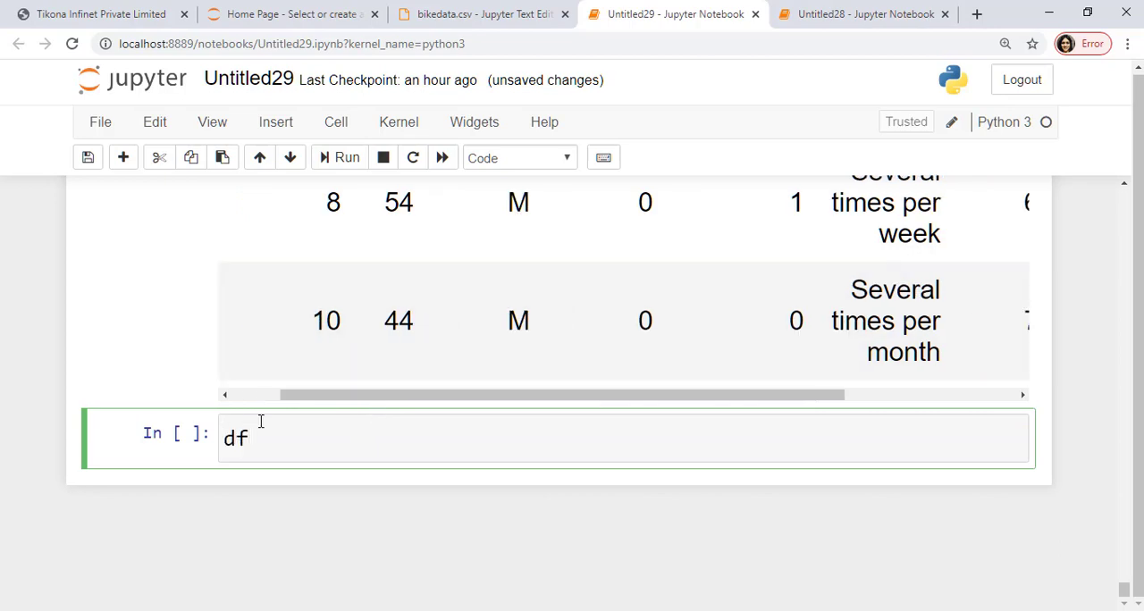
pyautogui.write("['s']")
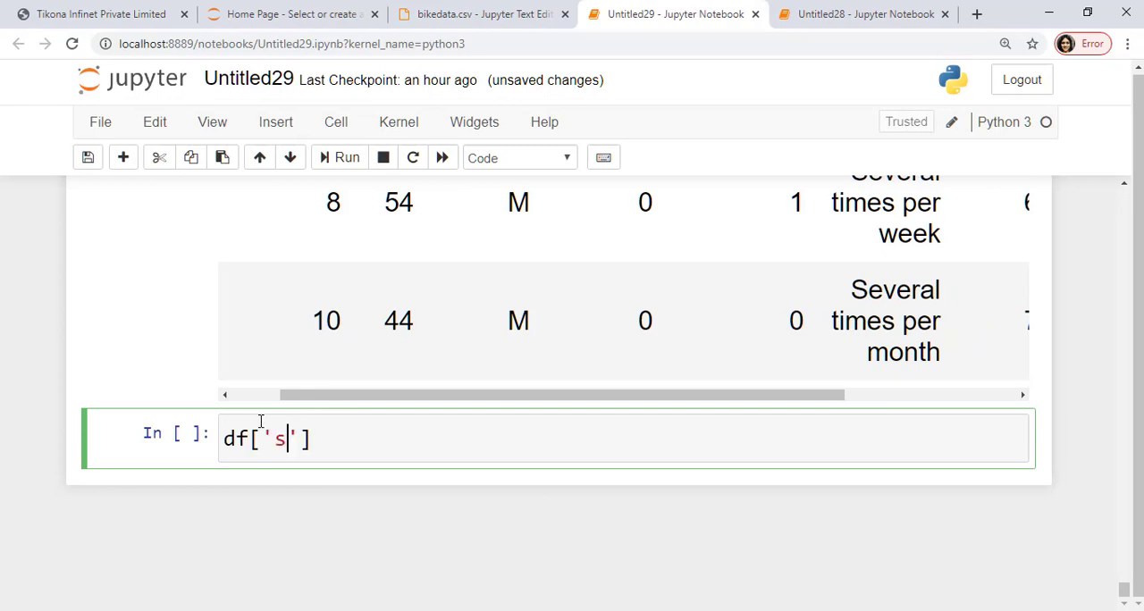
pyautogui.write("peed']>10")
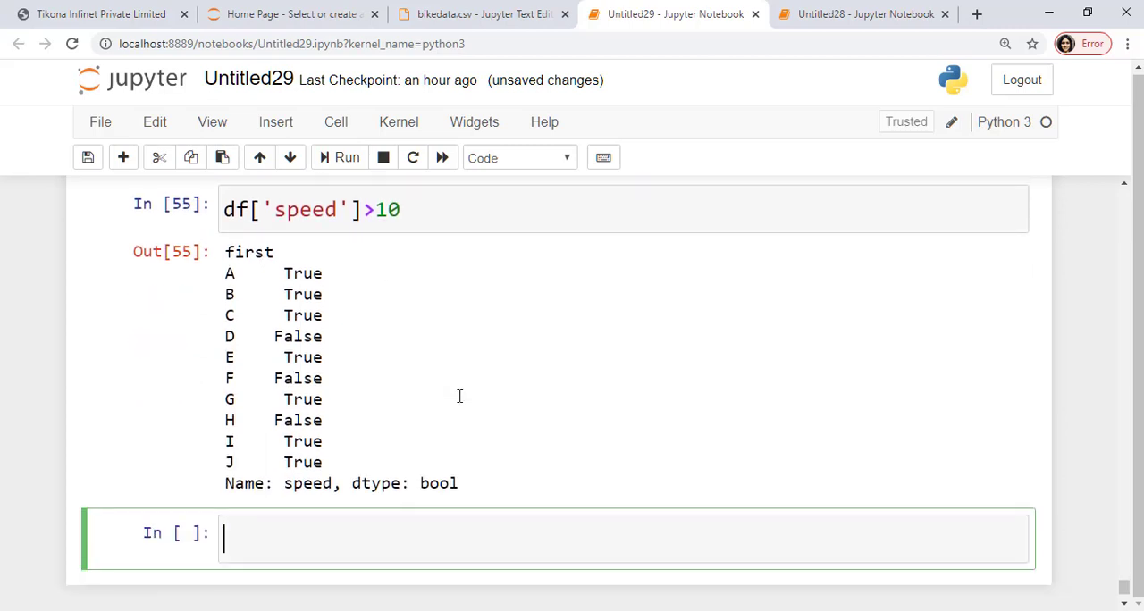
# Evaluate df['distance']>7, returning True only for rows E, G, I and J.
pyautogui.write('df')
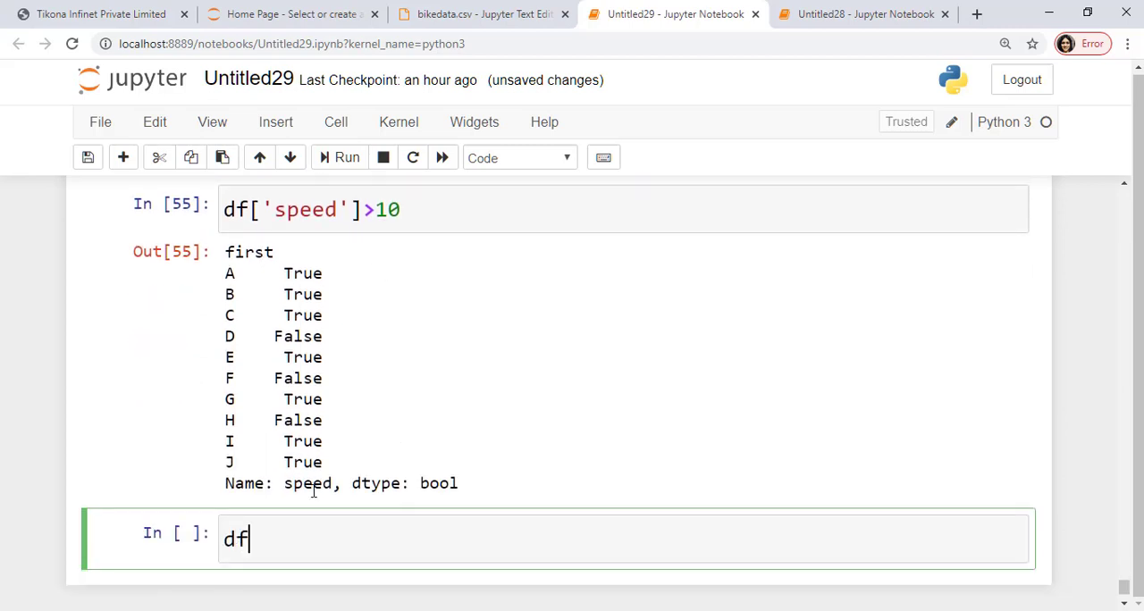
pyautogui.write('[]')
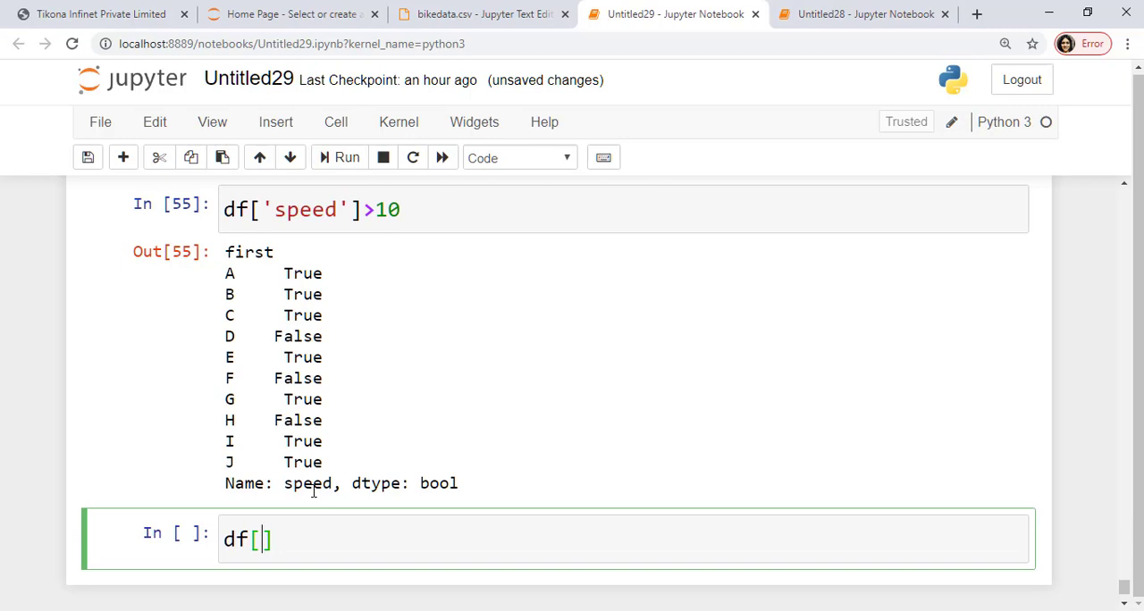
pyautogui.write("'distance'")
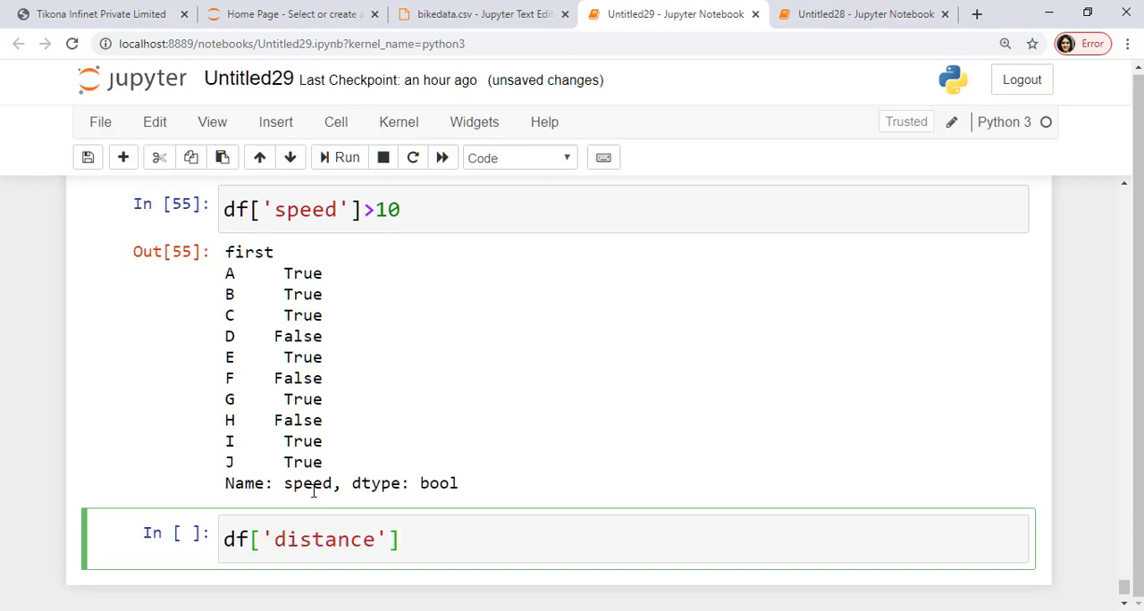
pyautogui.write('>7')
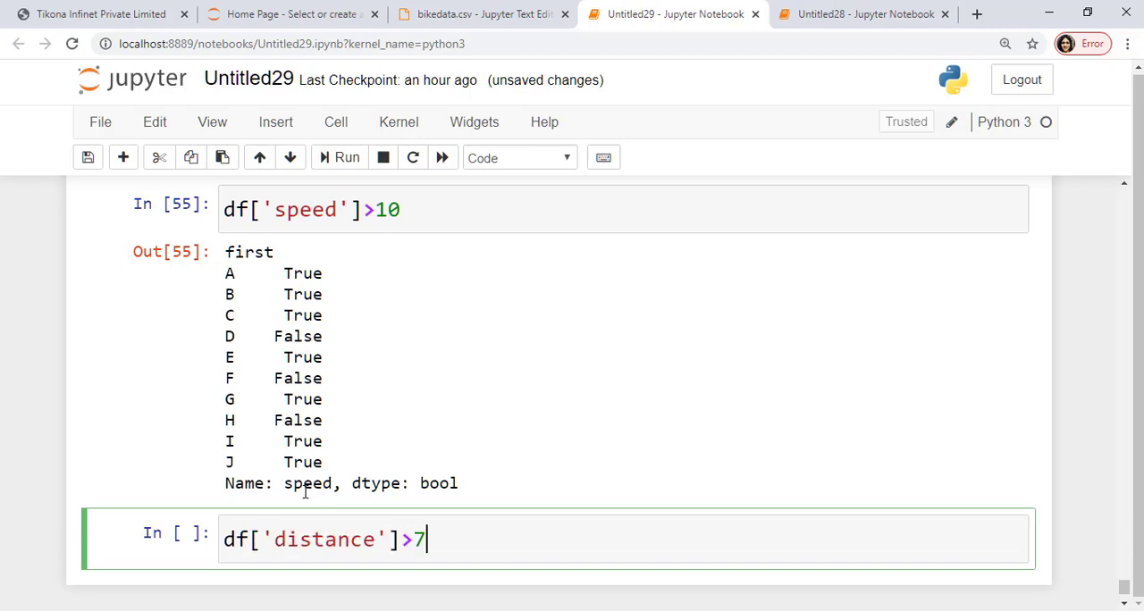
pyautogui.click(347, 157)
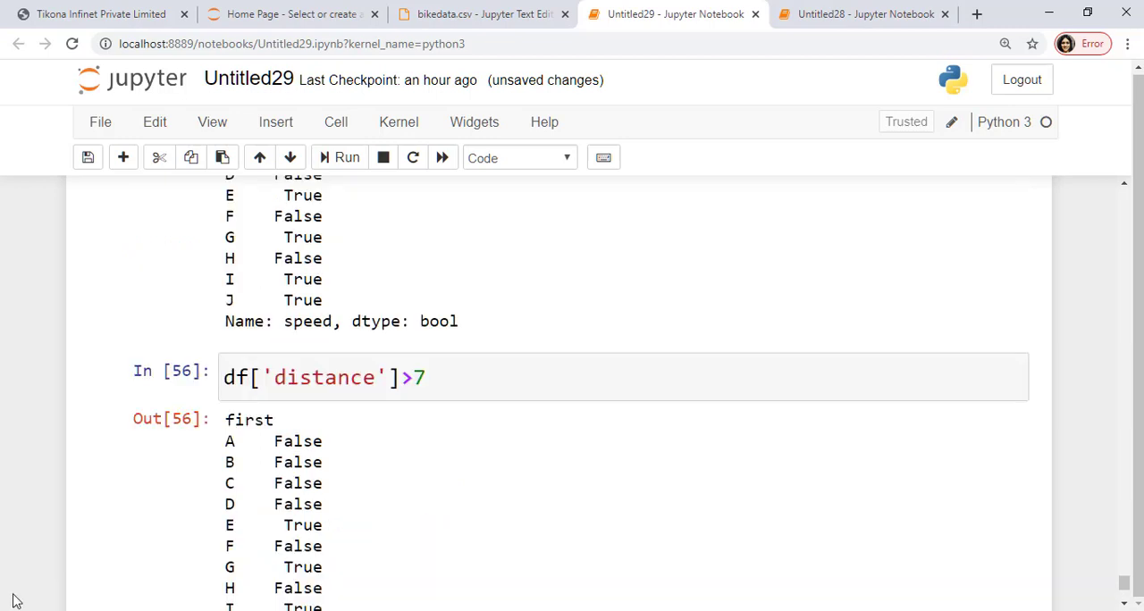
pyautogui.scroll(-3)
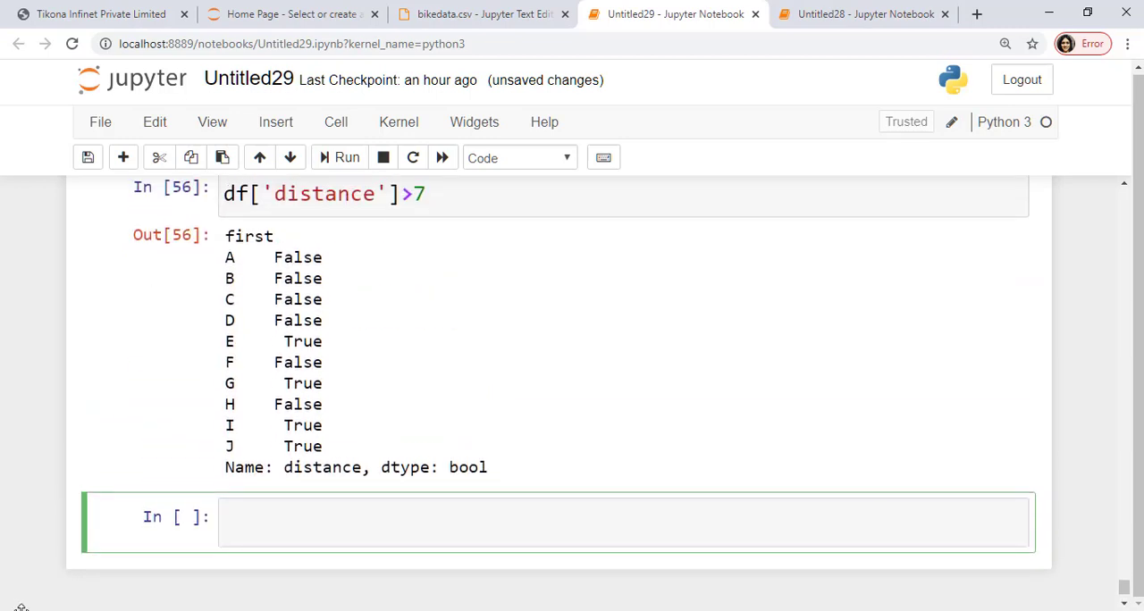
pyautogui.moveTo(100, 568)
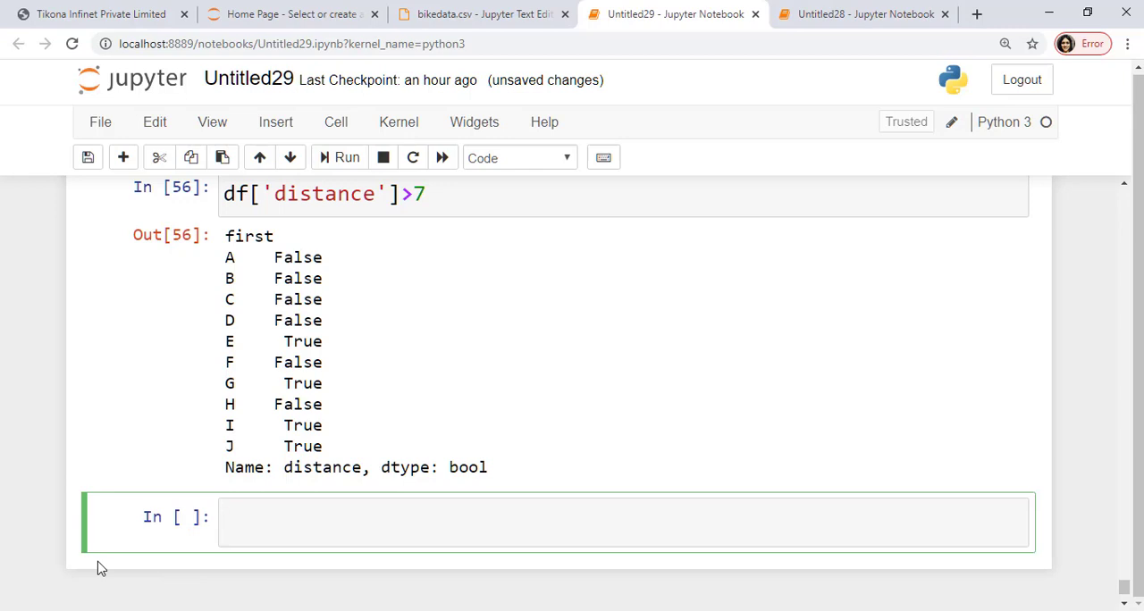
# Combine df['speed']>10 & df['distance']>7 inside df[...] and run it, raising a TypeError.
pyautogui.write('df[]')
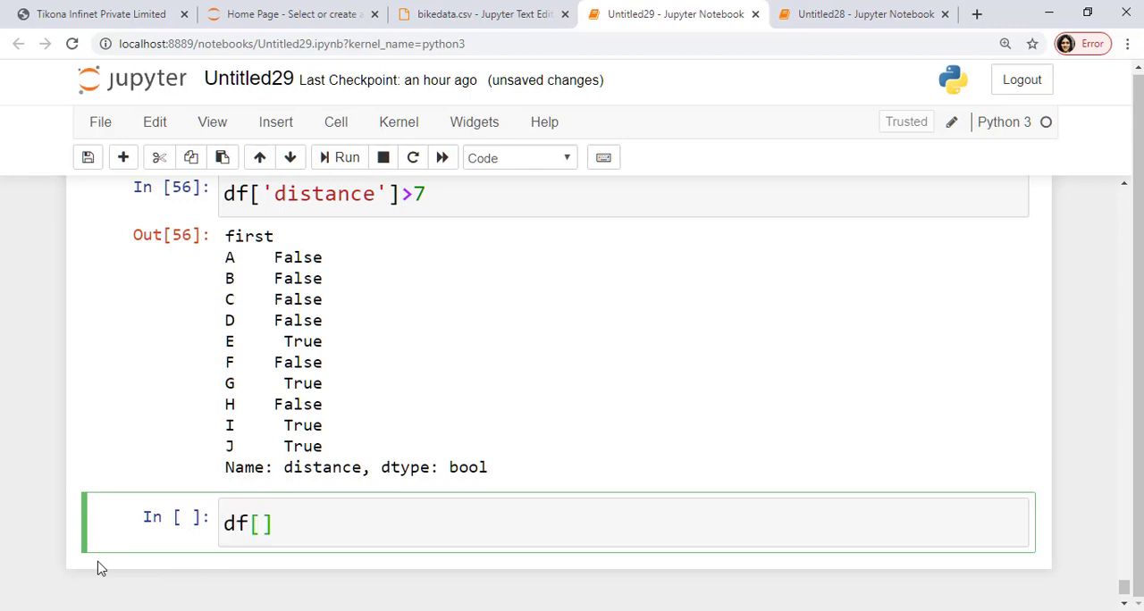
pyautogui.scroll(3)
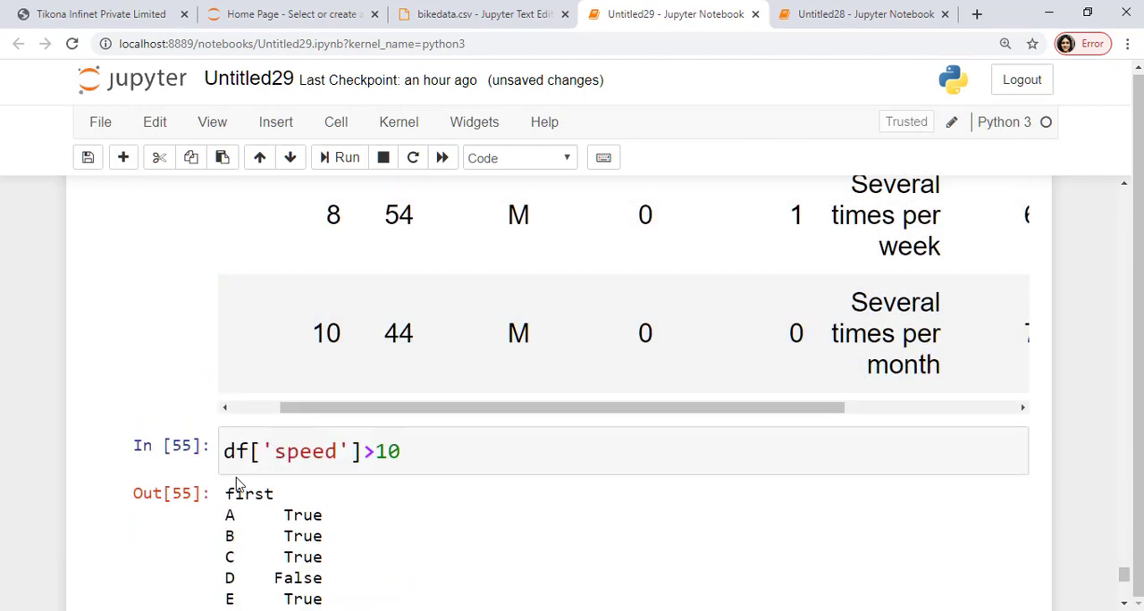
pyautogui.click(441, 450)
pyautogui.write("df[df['speed']>10 & ]")
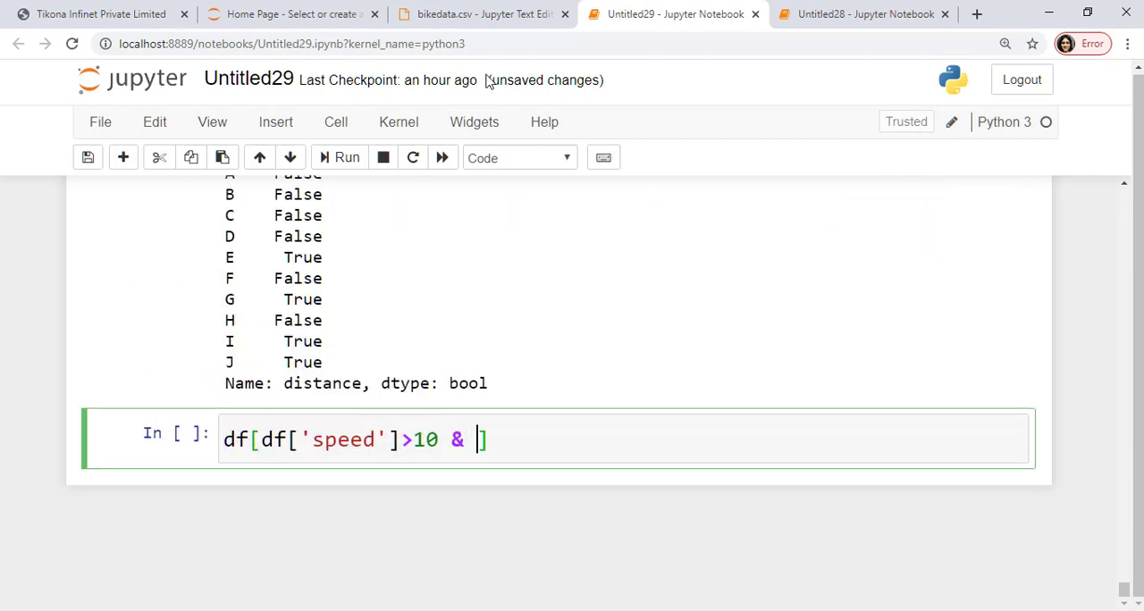
pyautogui.scroll(3)
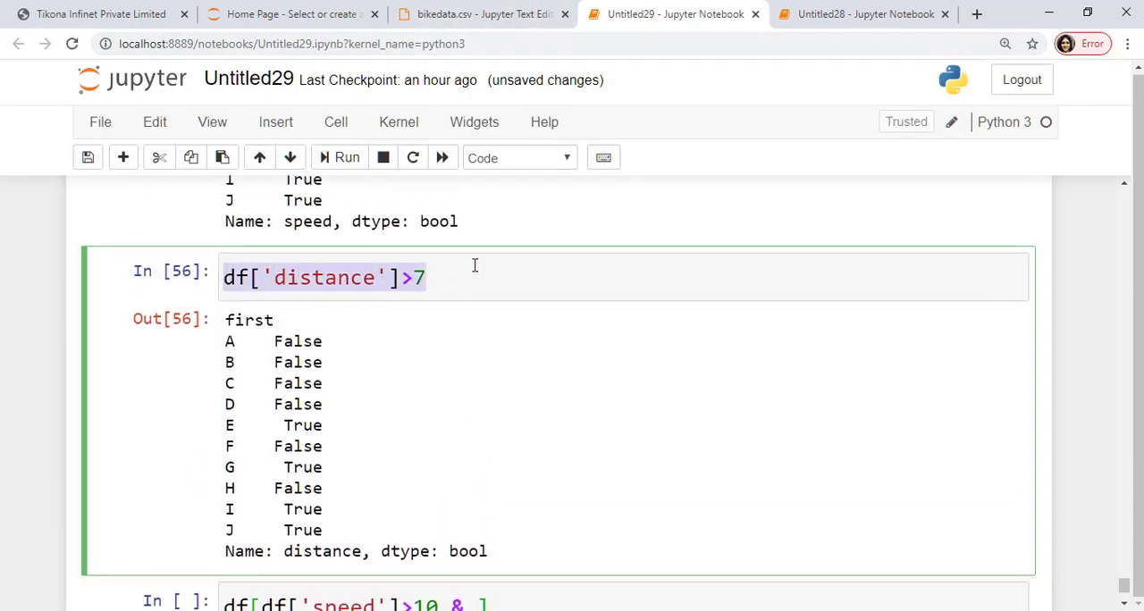
pyautogui.scroll(-3)
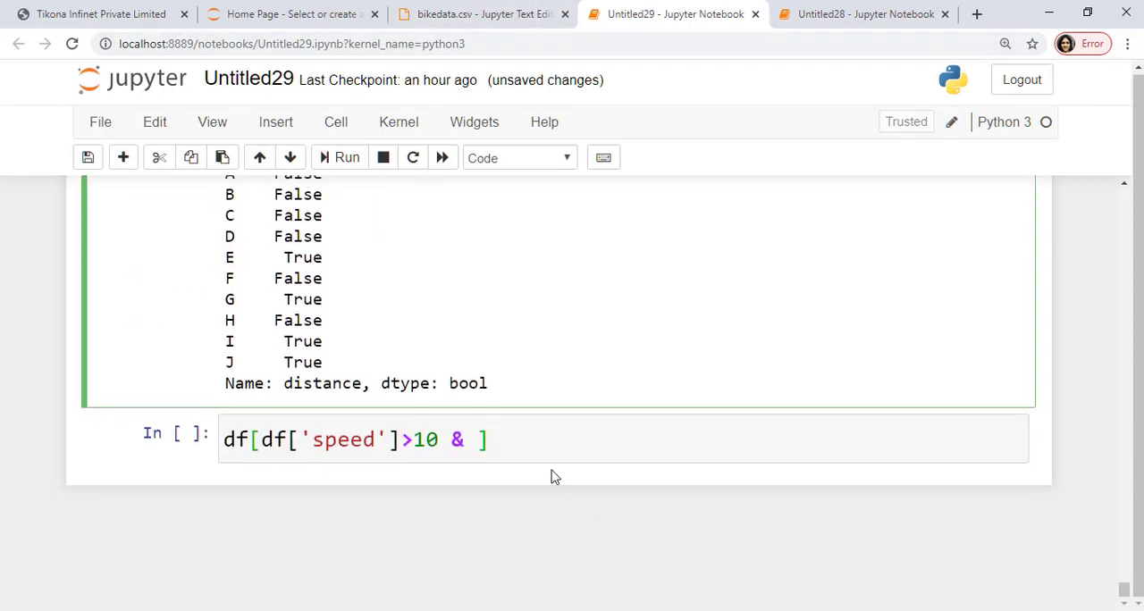
pyautogui.write("df['distance']>7]")
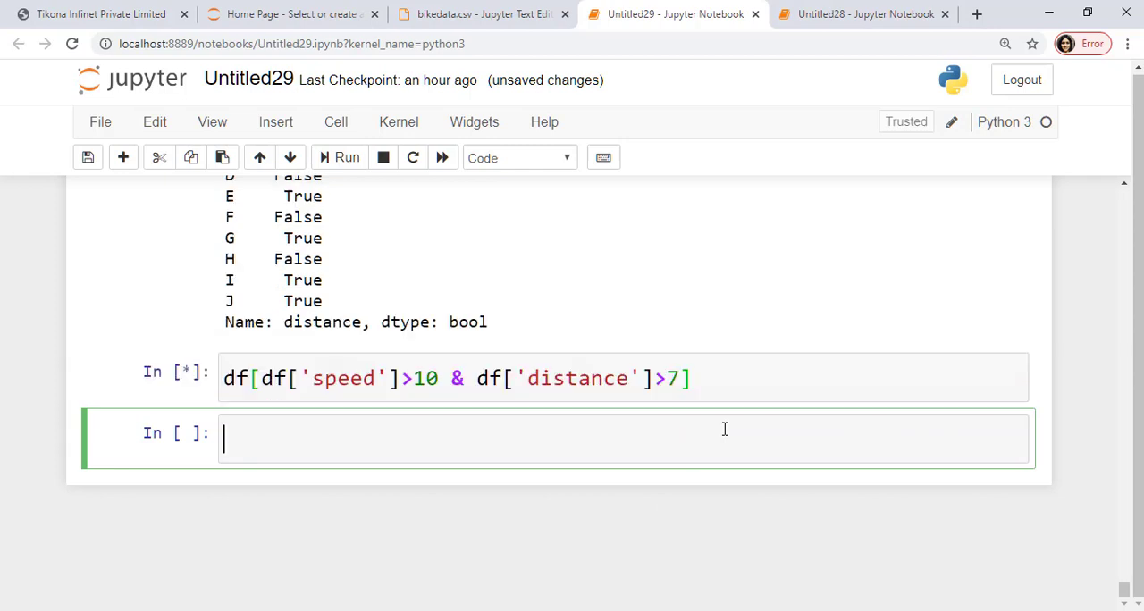
pyautogui.click(346, 157)
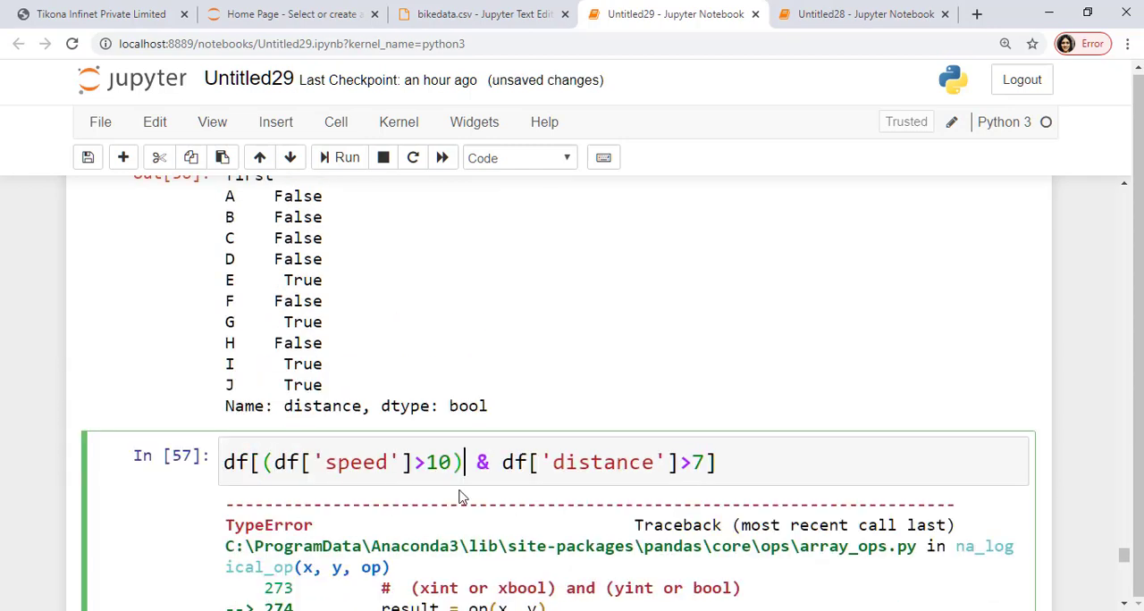
# Parenthesize both conditions so the combined filter returns rows E, G, I and J, and review the result.
pyautogui.click(345, 157)
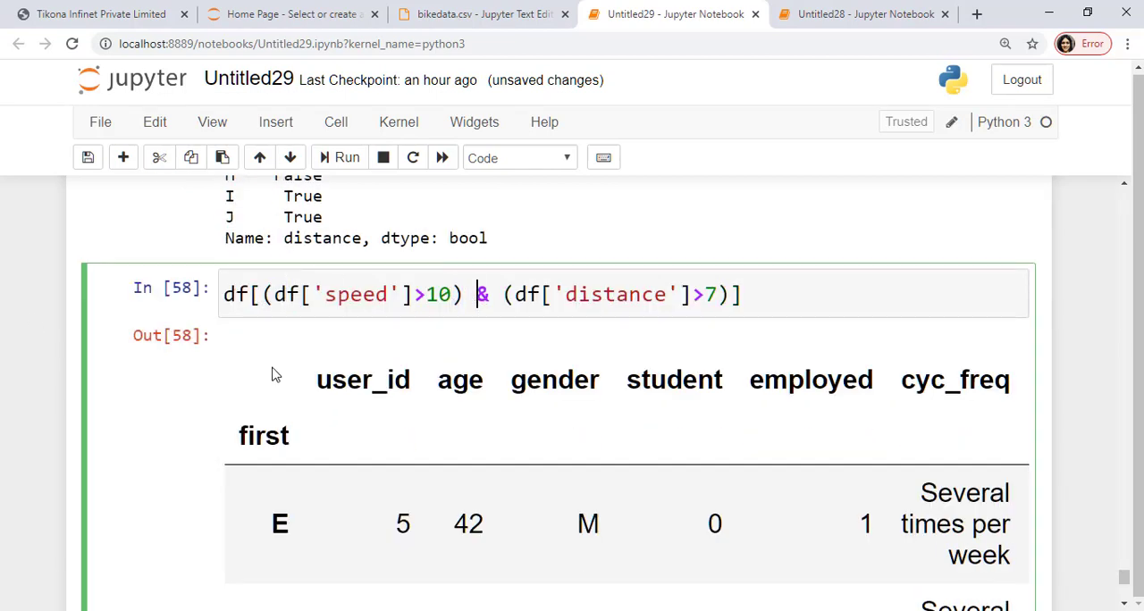
pyautogui.moveTo(554, 371)
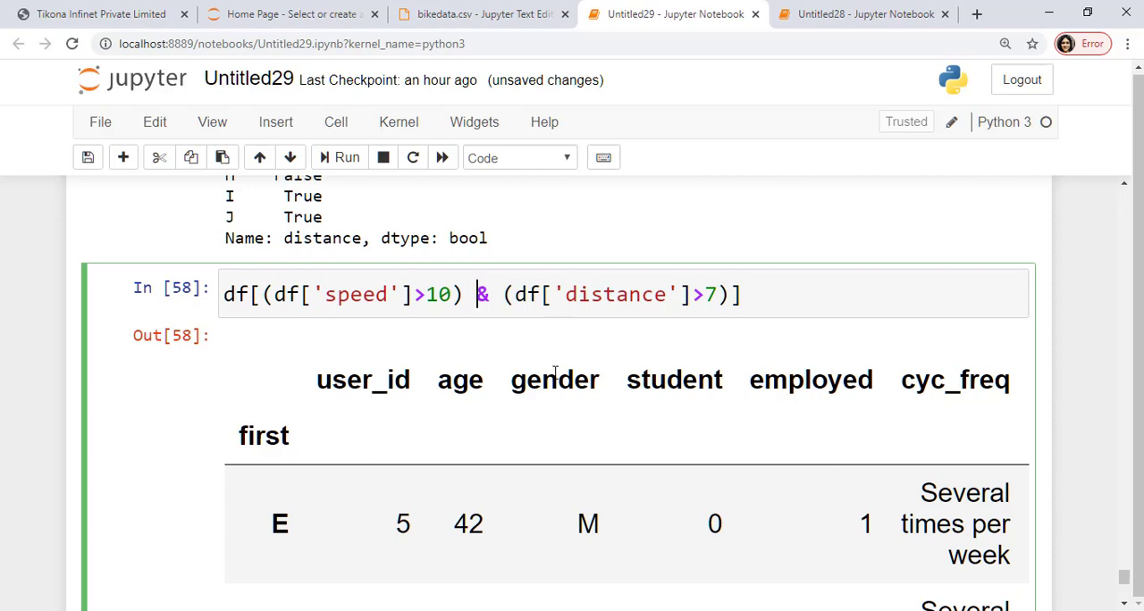
pyautogui.scroll(-3)
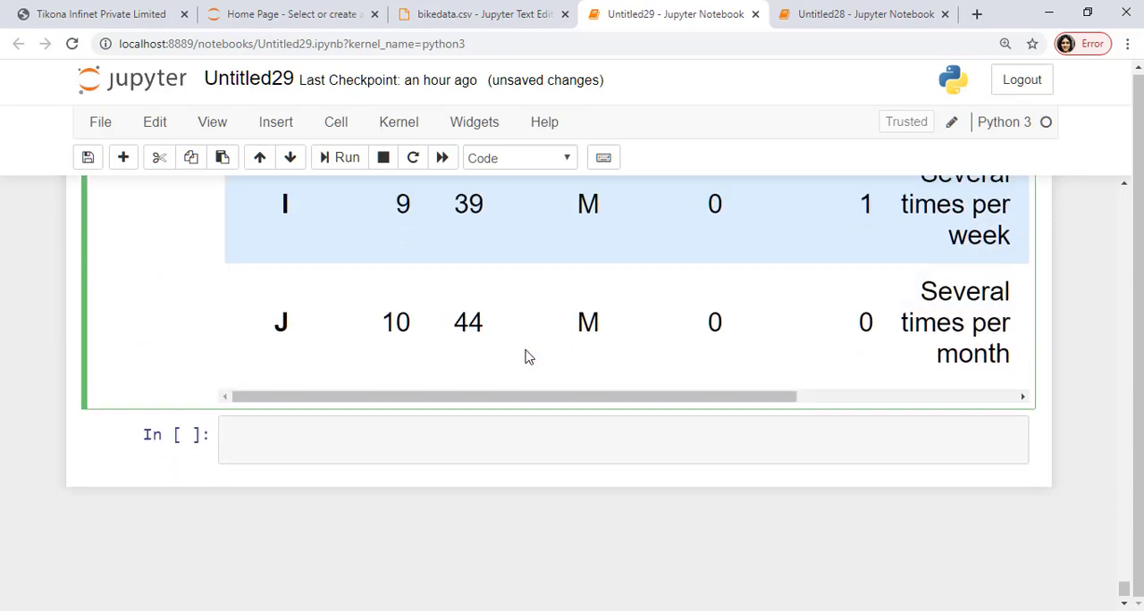
pyautogui.scroll(3)
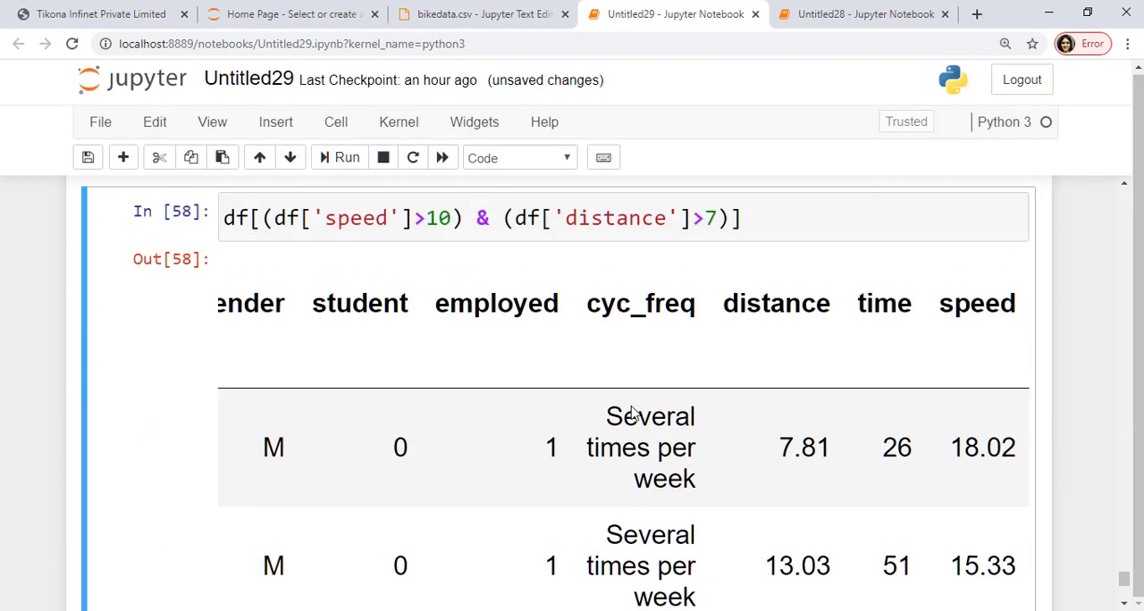
pyautogui.scroll(-3)
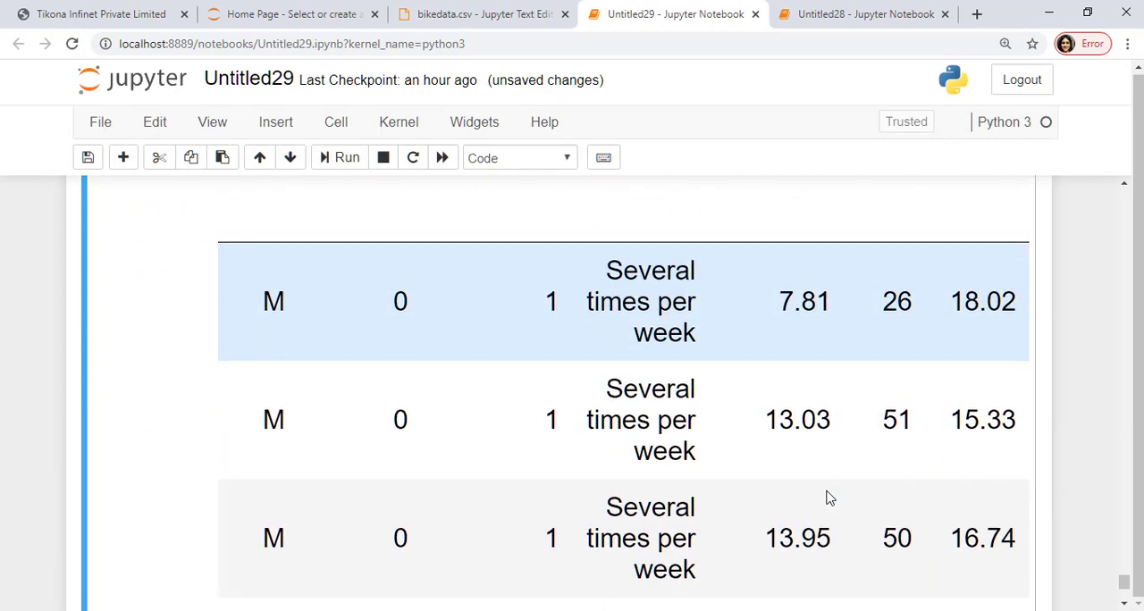
pyautogui.moveTo(987, 329)
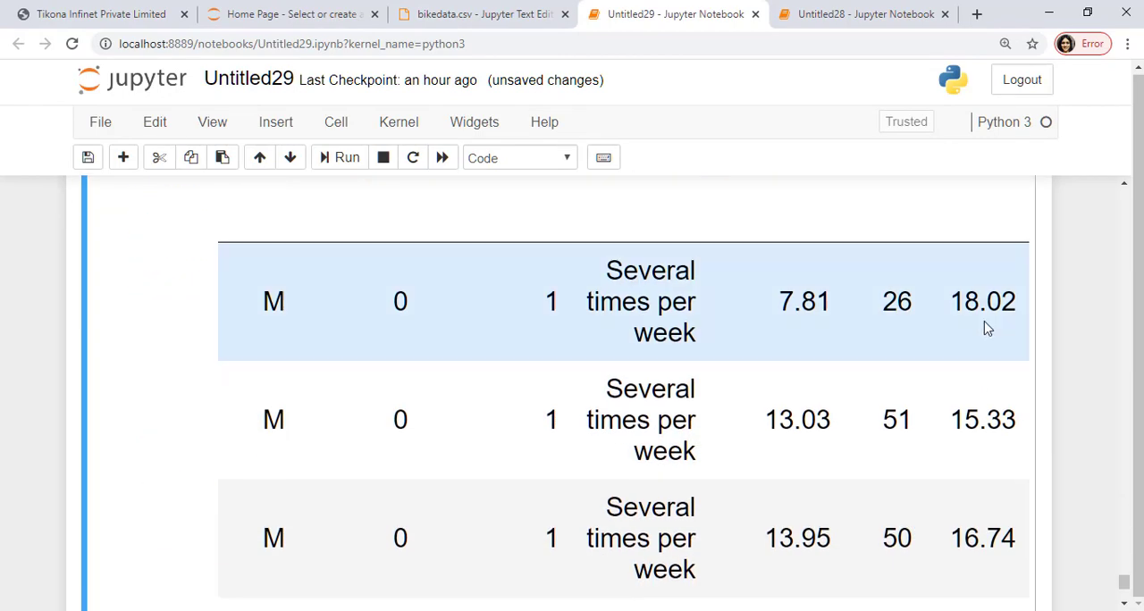
pyautogui.scroll(3)
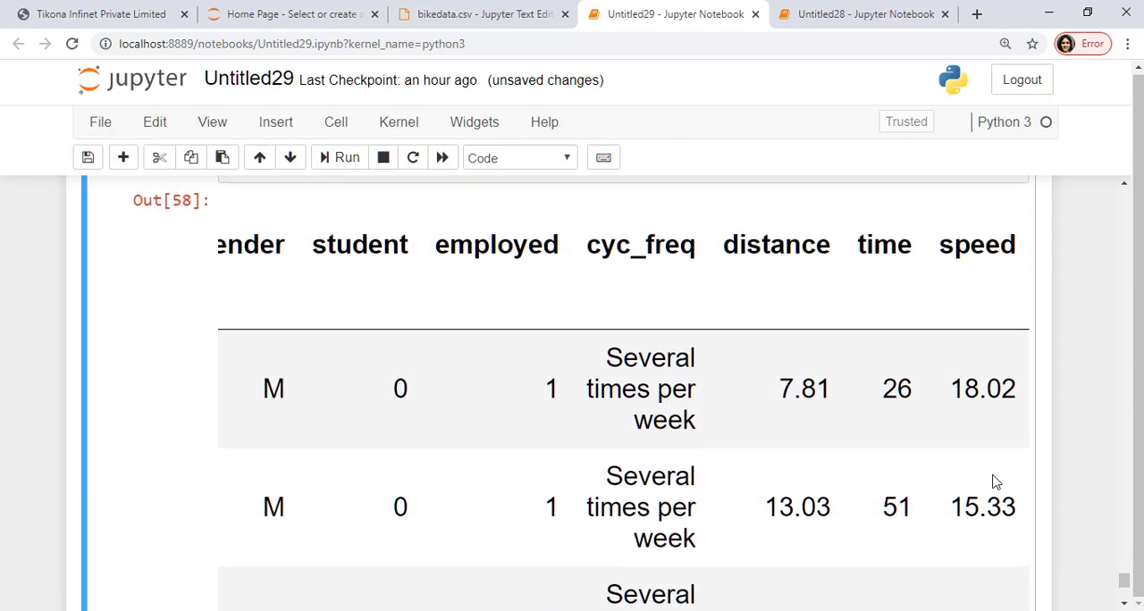
pyautogui.scroll(3)
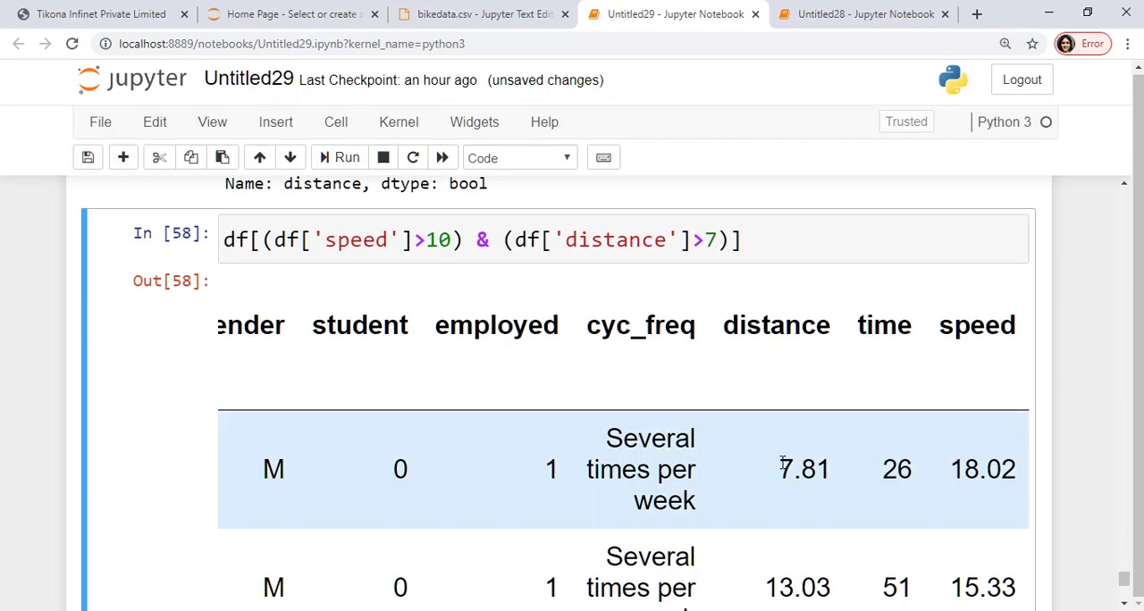
pyautogui.scroll(-3)
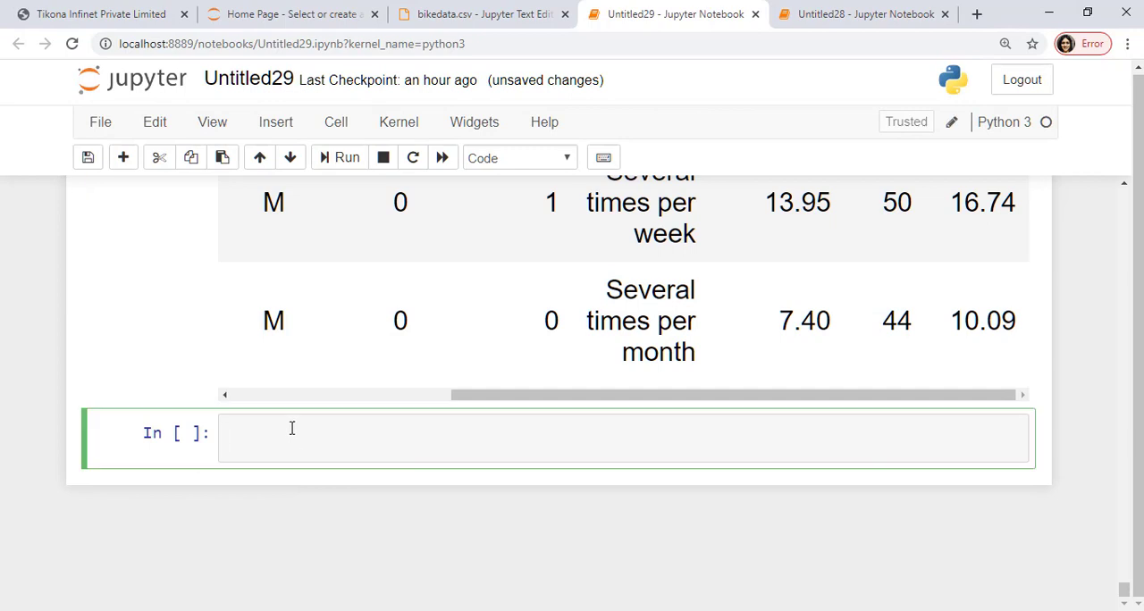
pyautogui.moveTo(414, 507)
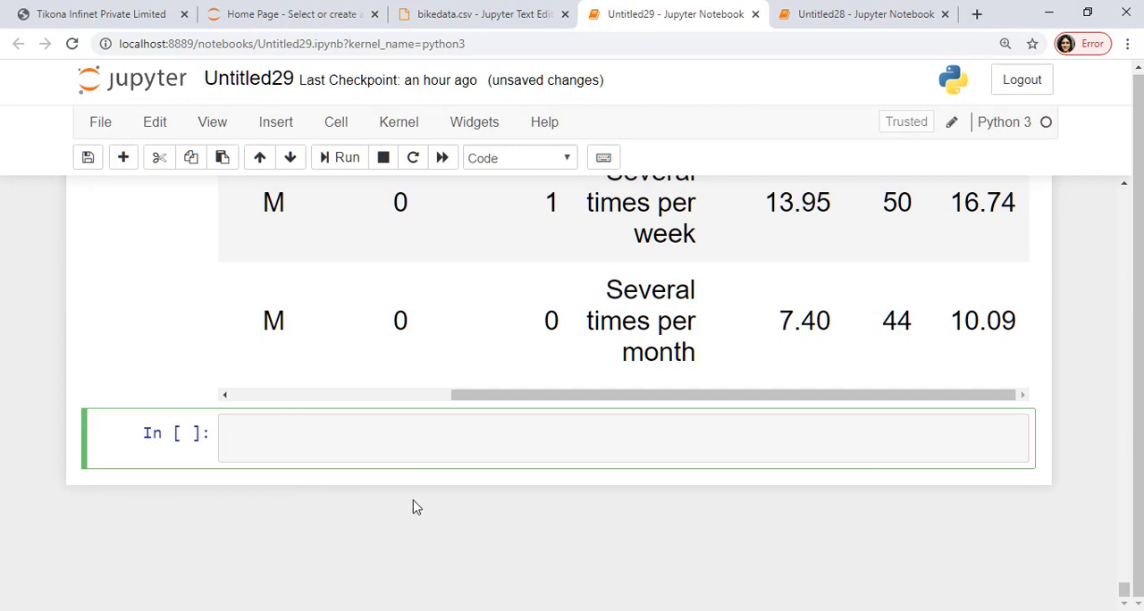